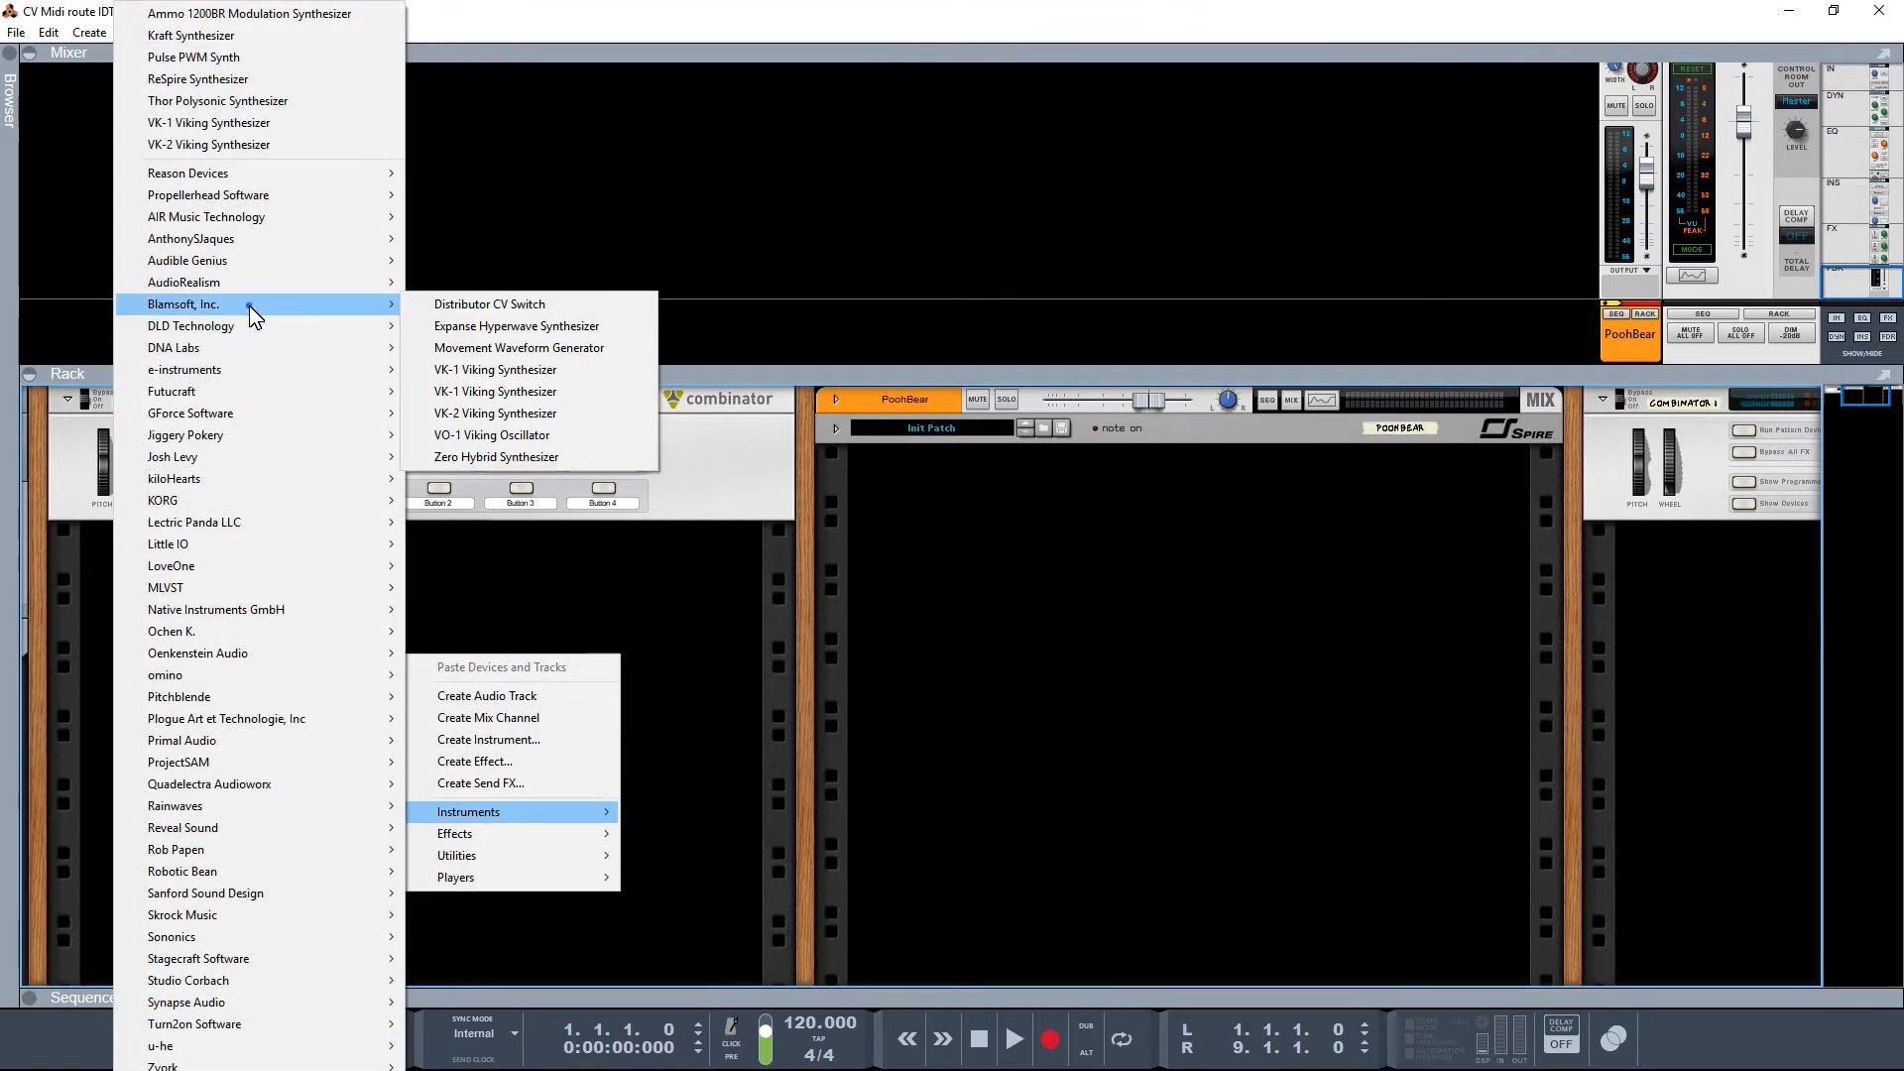
# Expand the Skrock Music vendor submenu in the rack's Instruments list
pyautogui.click(496, 413)
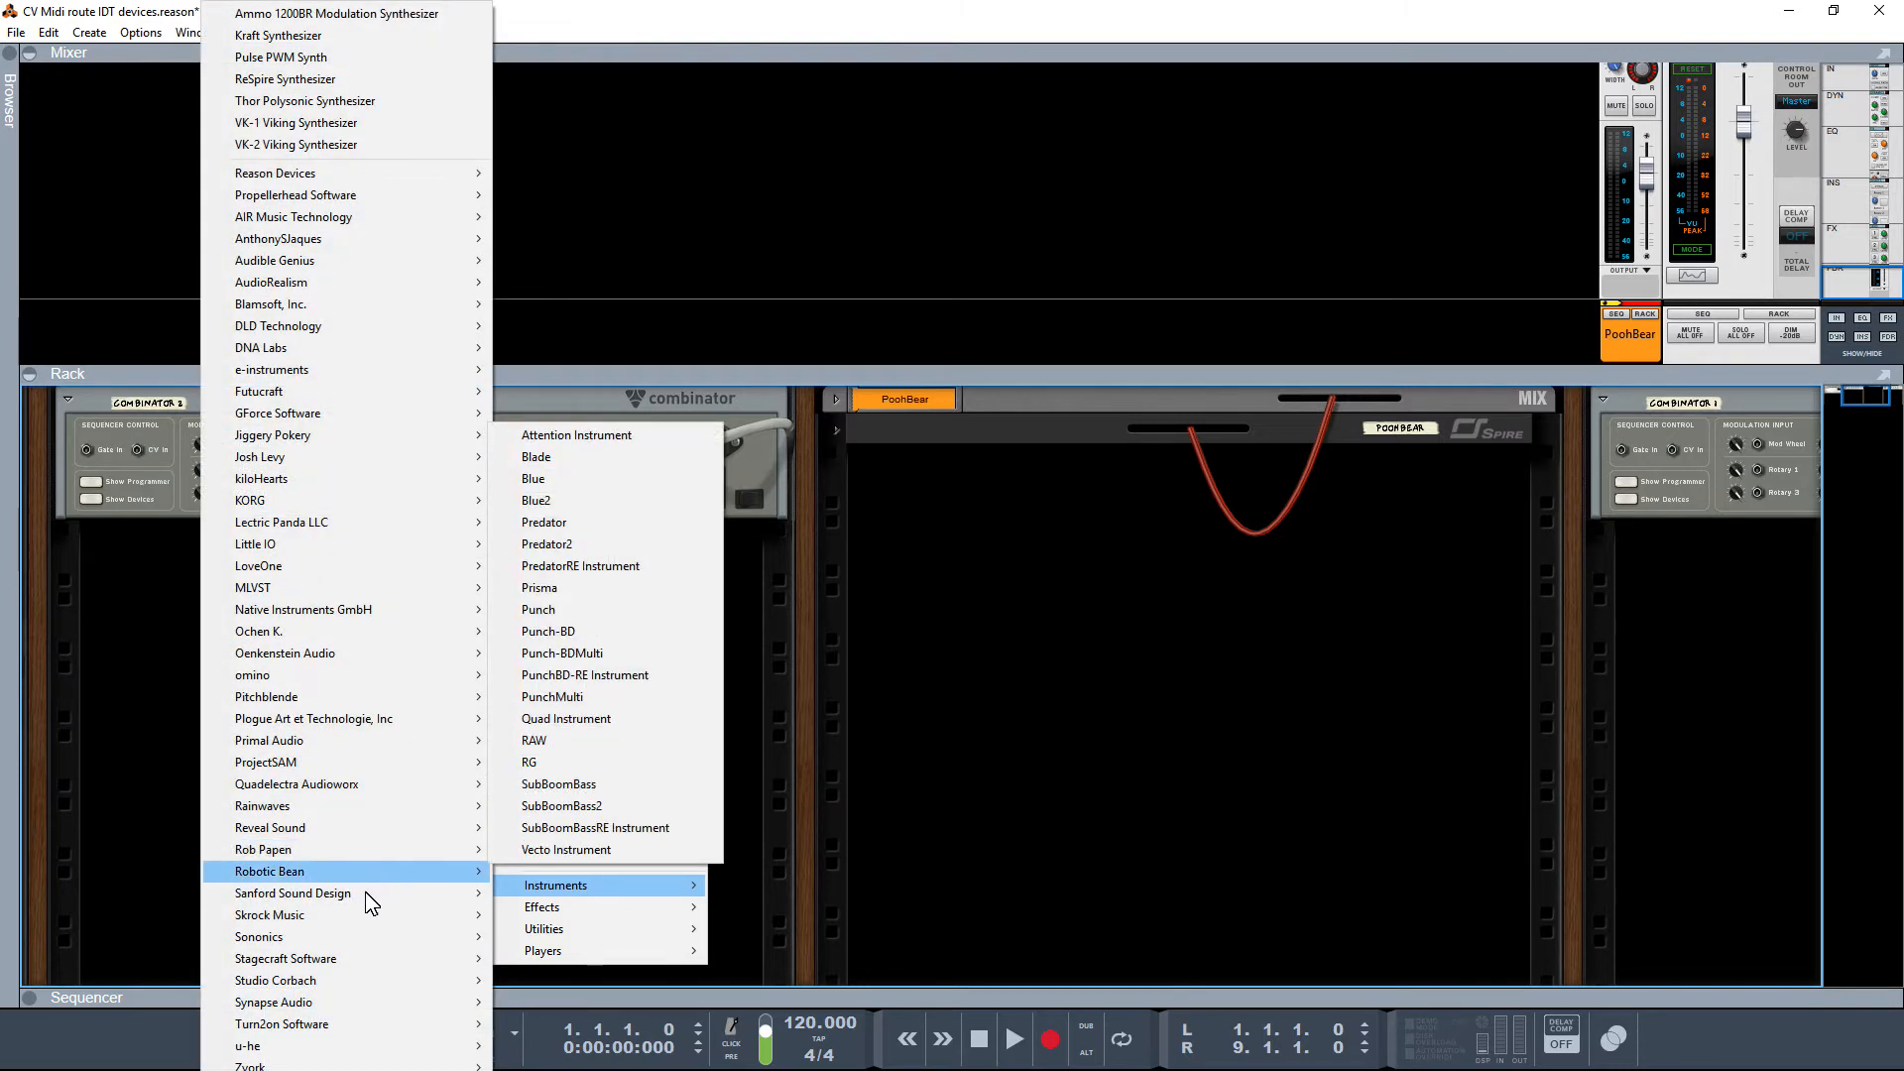
pyautogui.moveTo(270, 915)
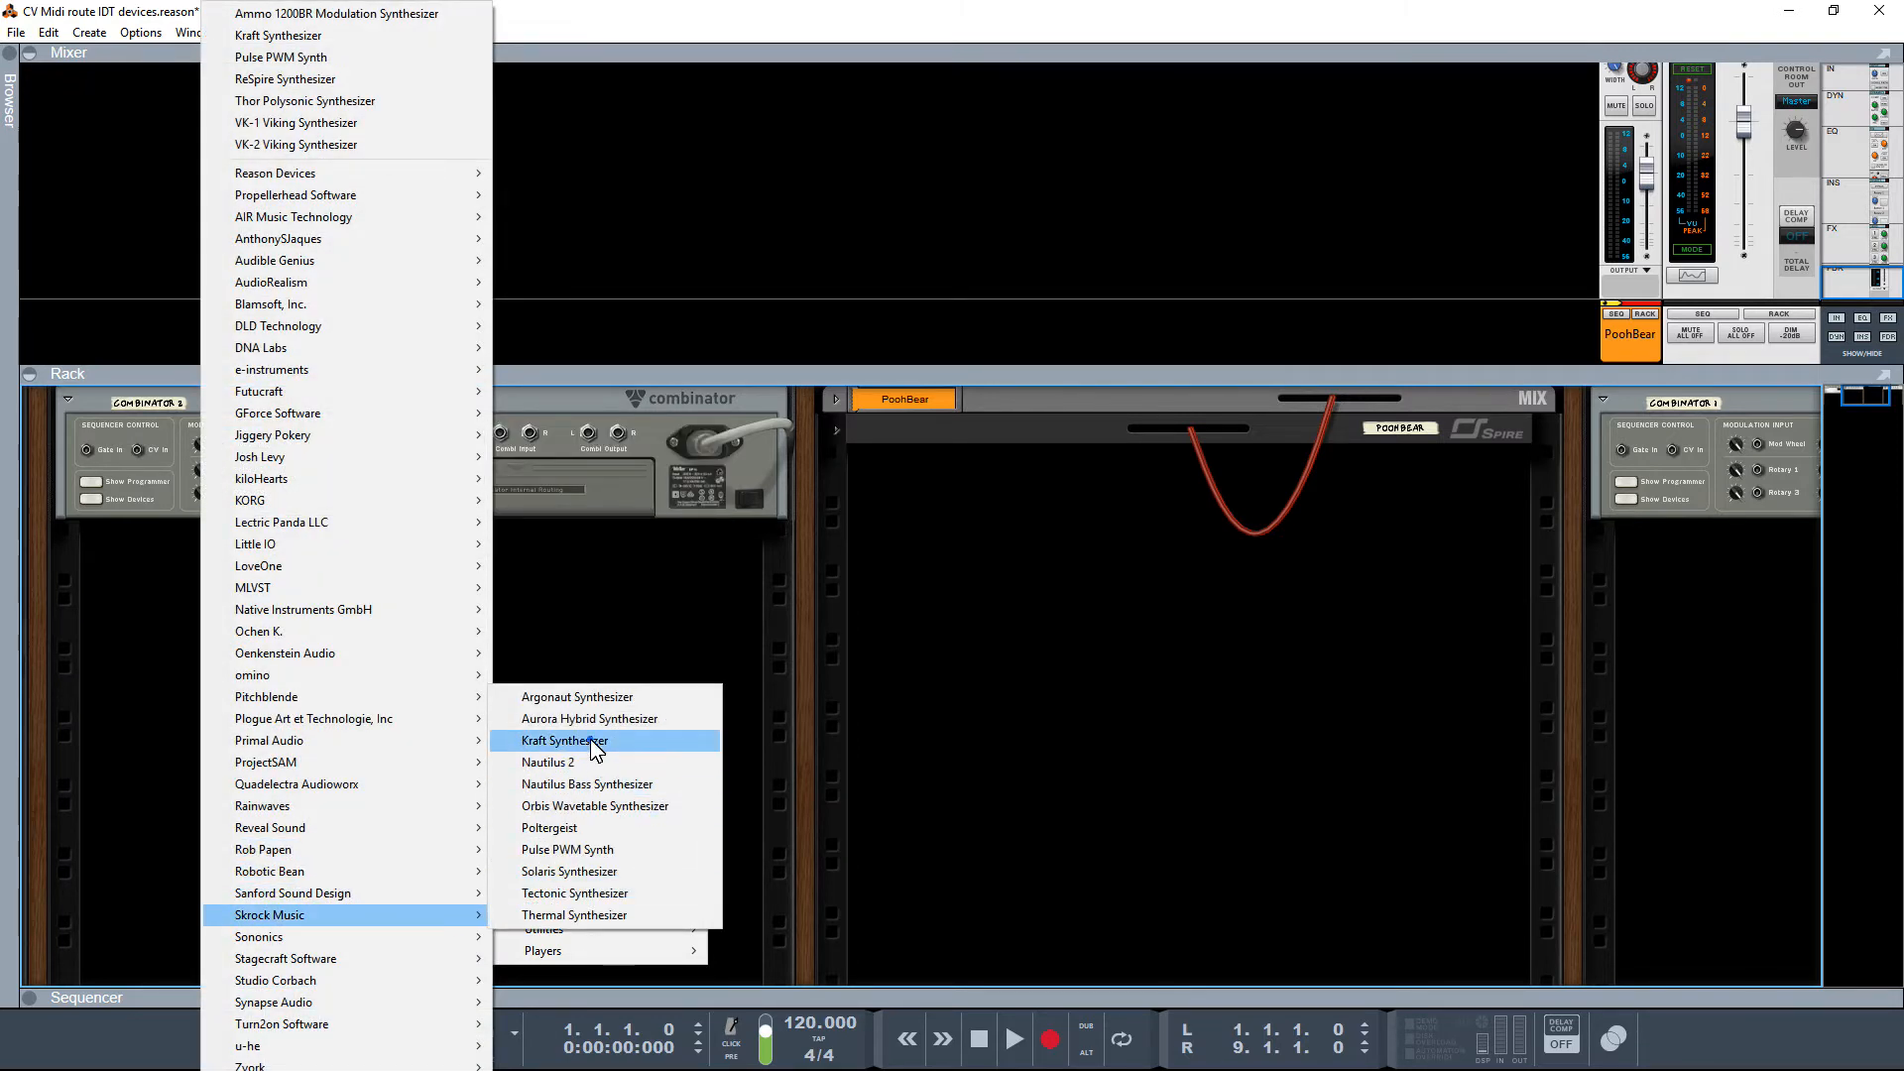
# Add the Kraft synthesizer, combine it into a new Combinator and show its programmer
pyautogui.click(561, 740)
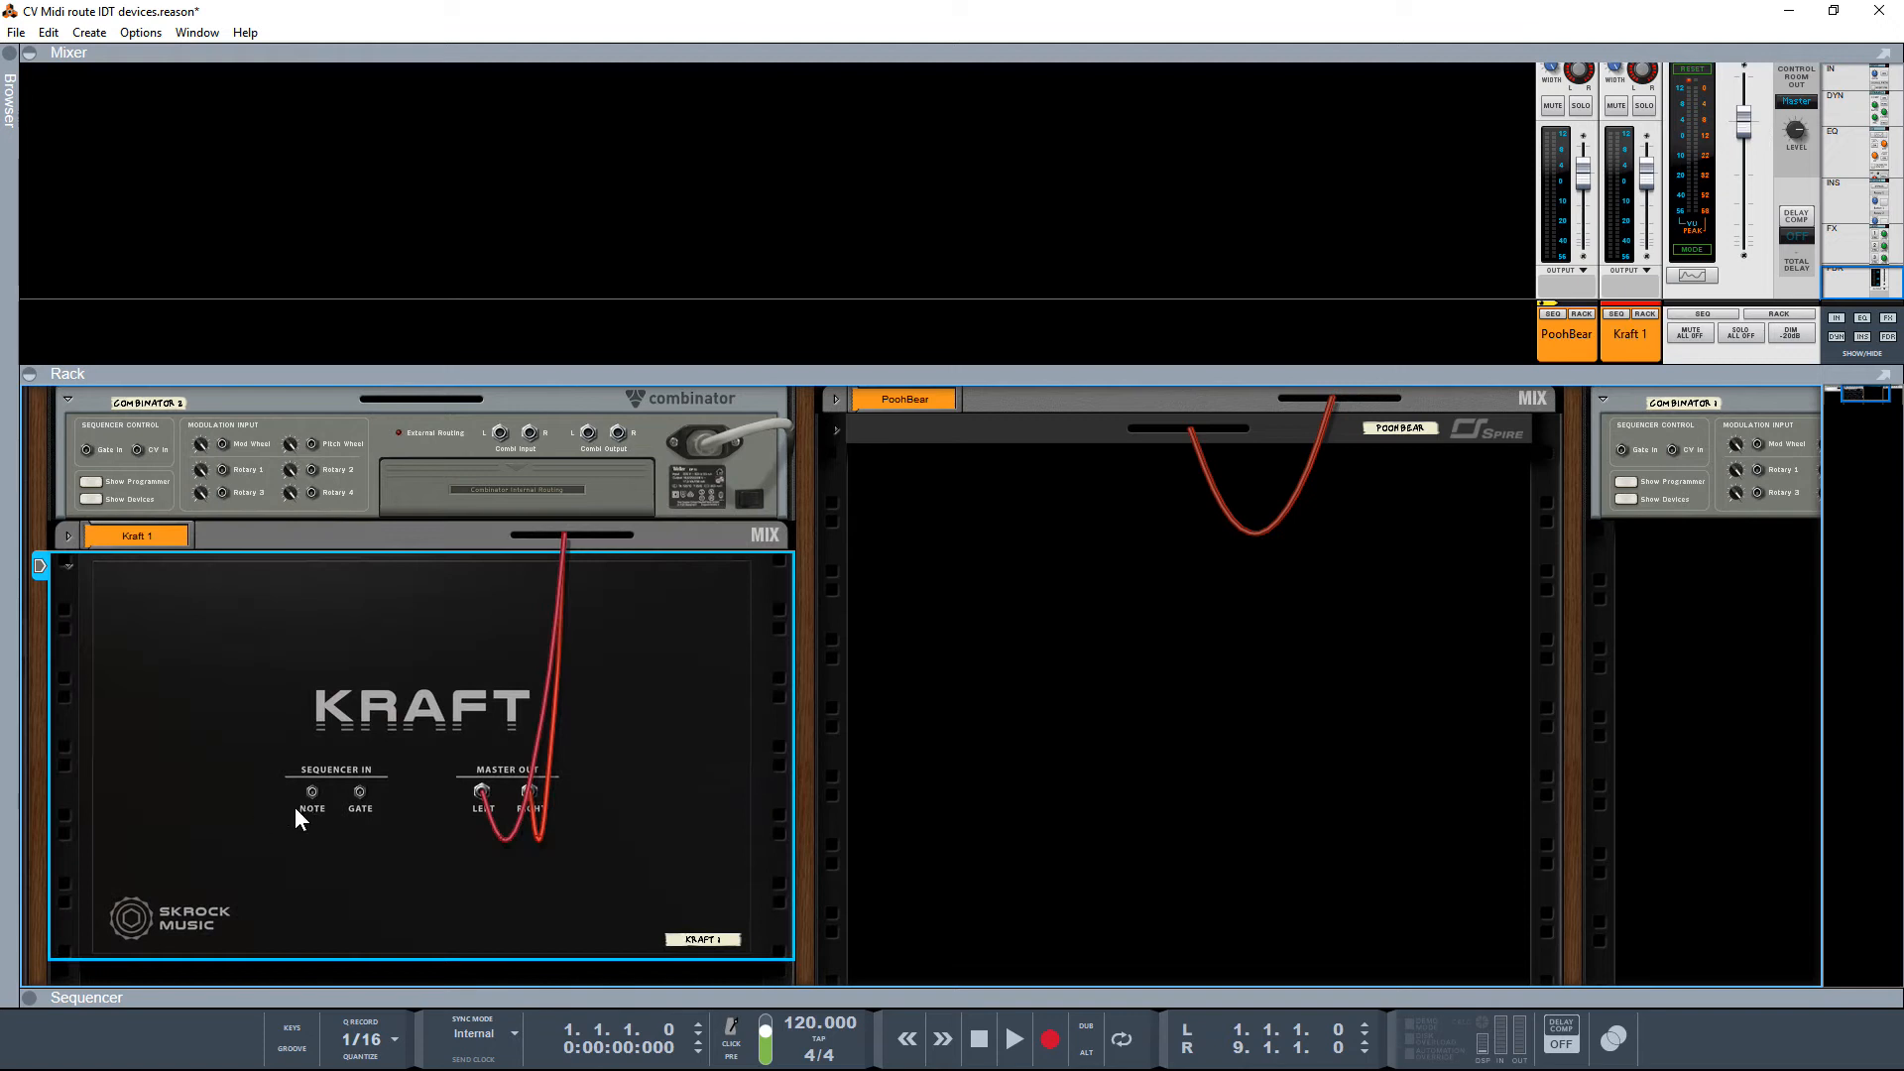
pyautogui.moveTo(611, 712)
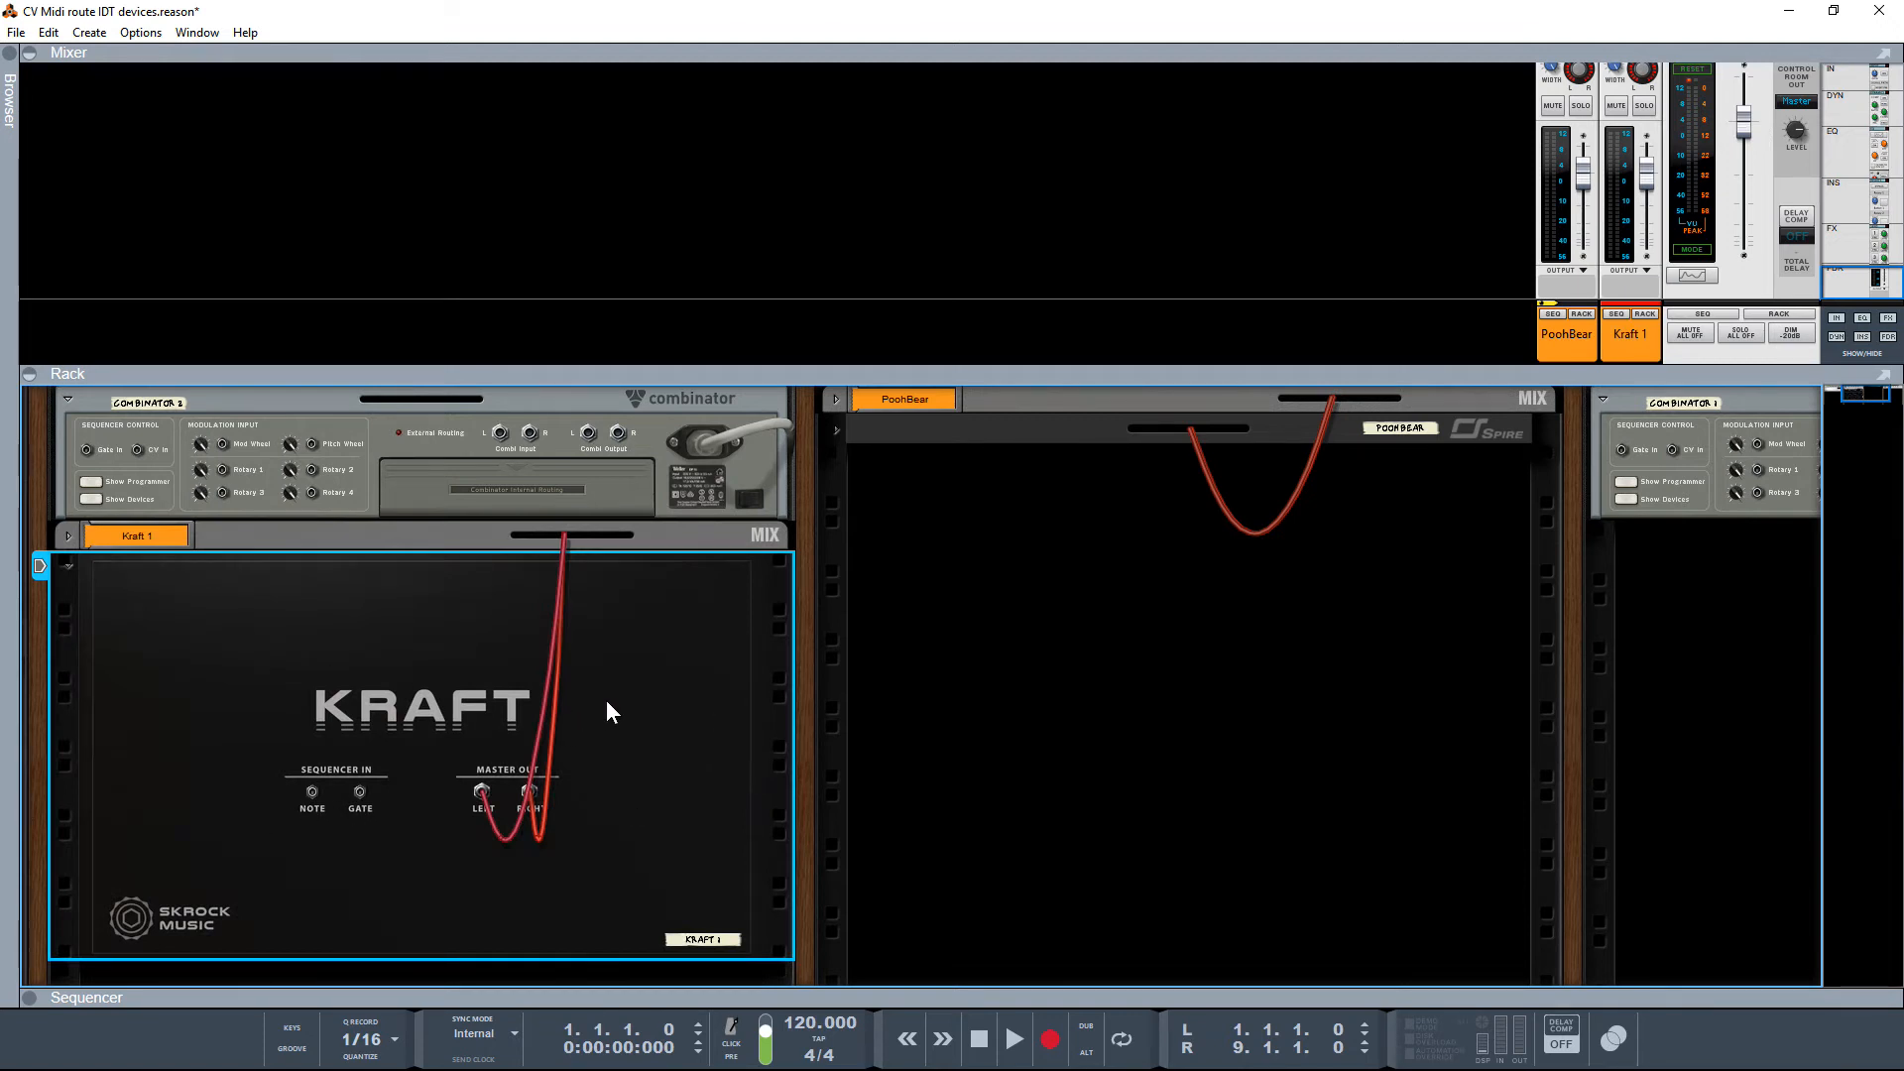
pyautogui.rightClick(613, 716)
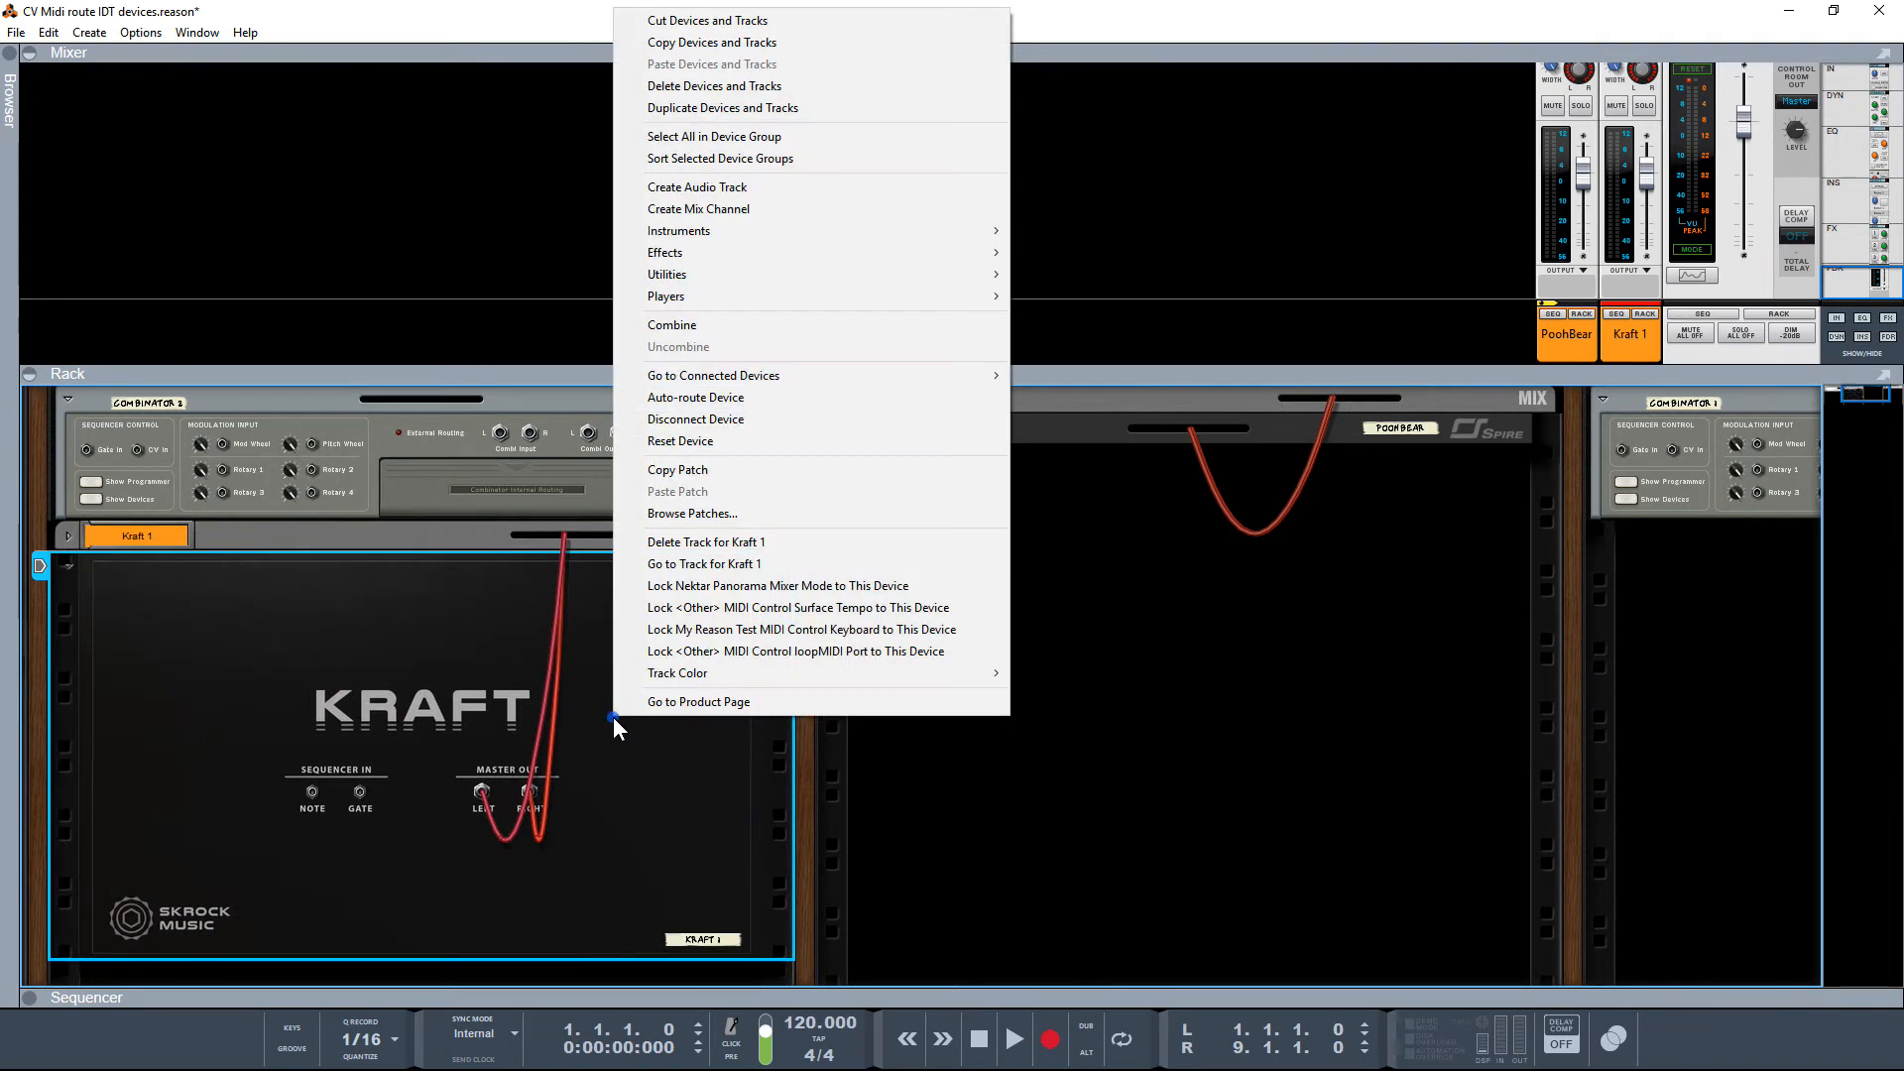
pyautogui.moveTo(693, 339)
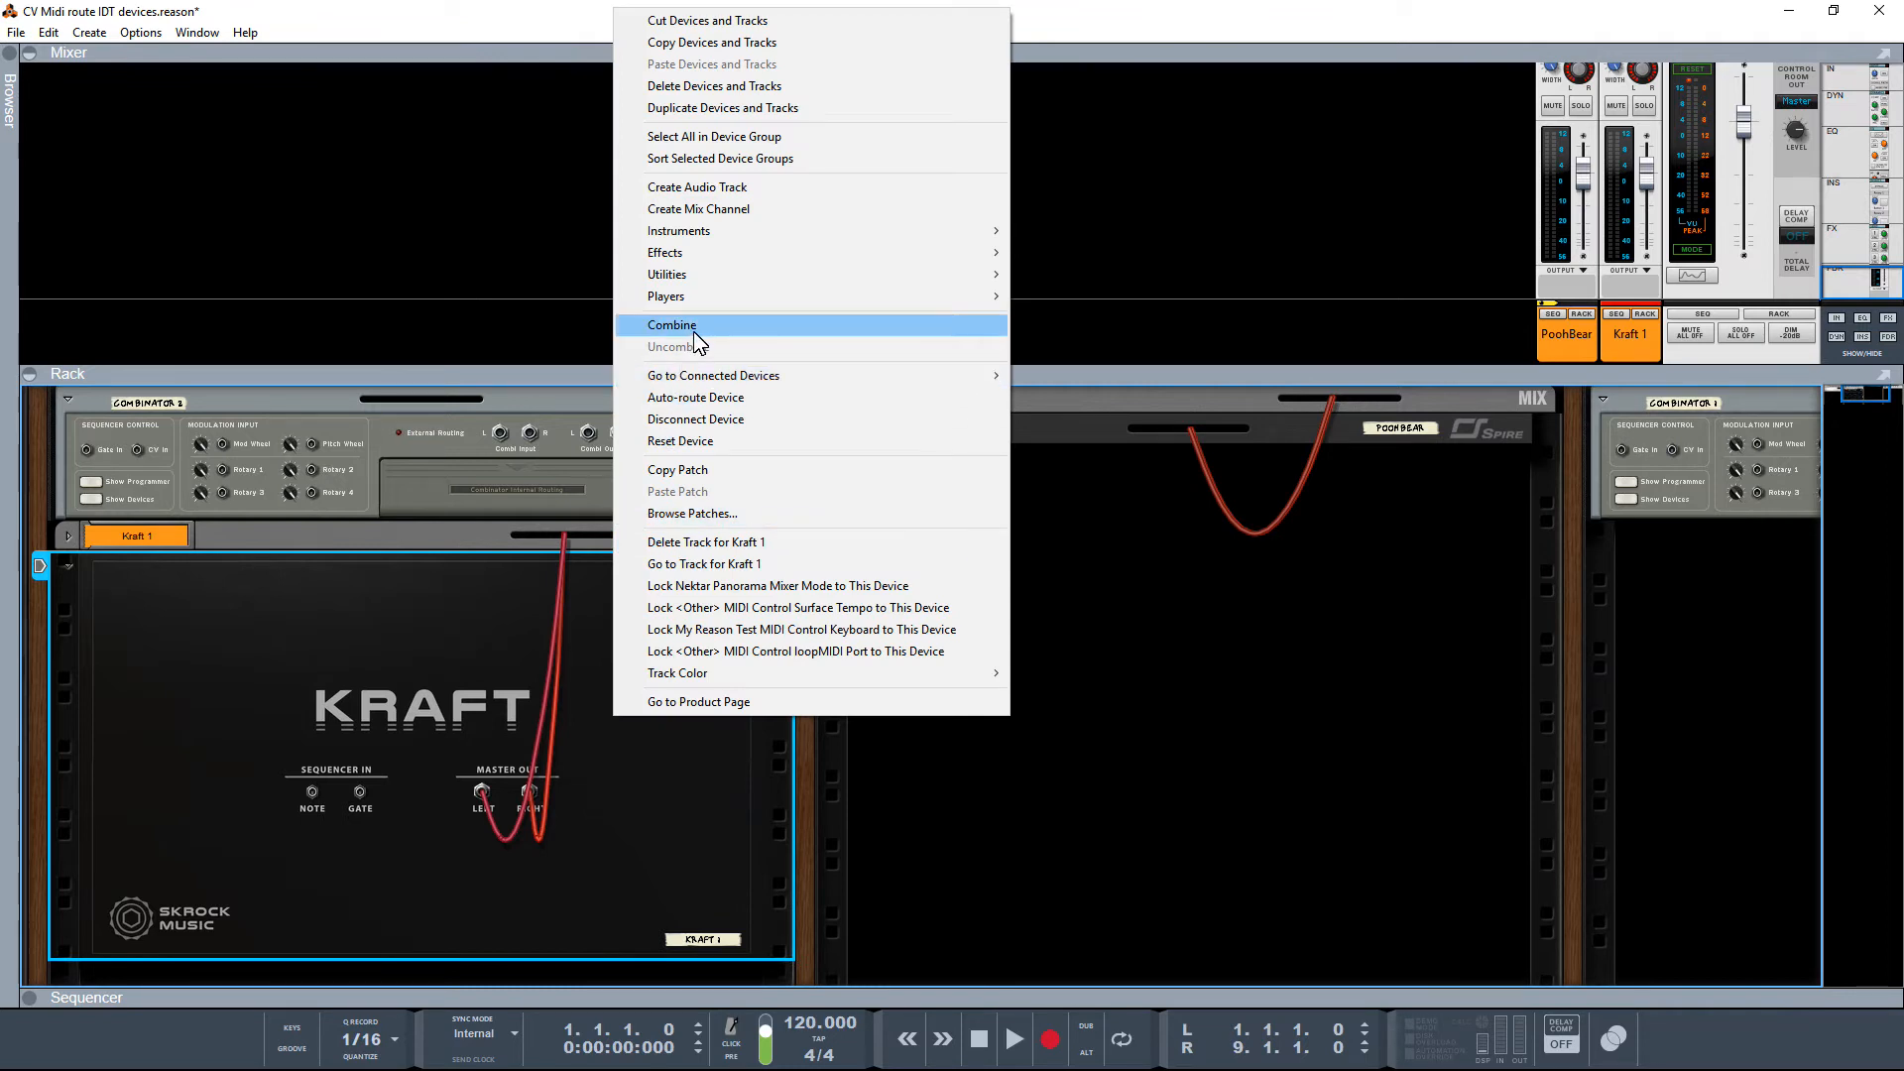
pyautogui.click(673, 323)
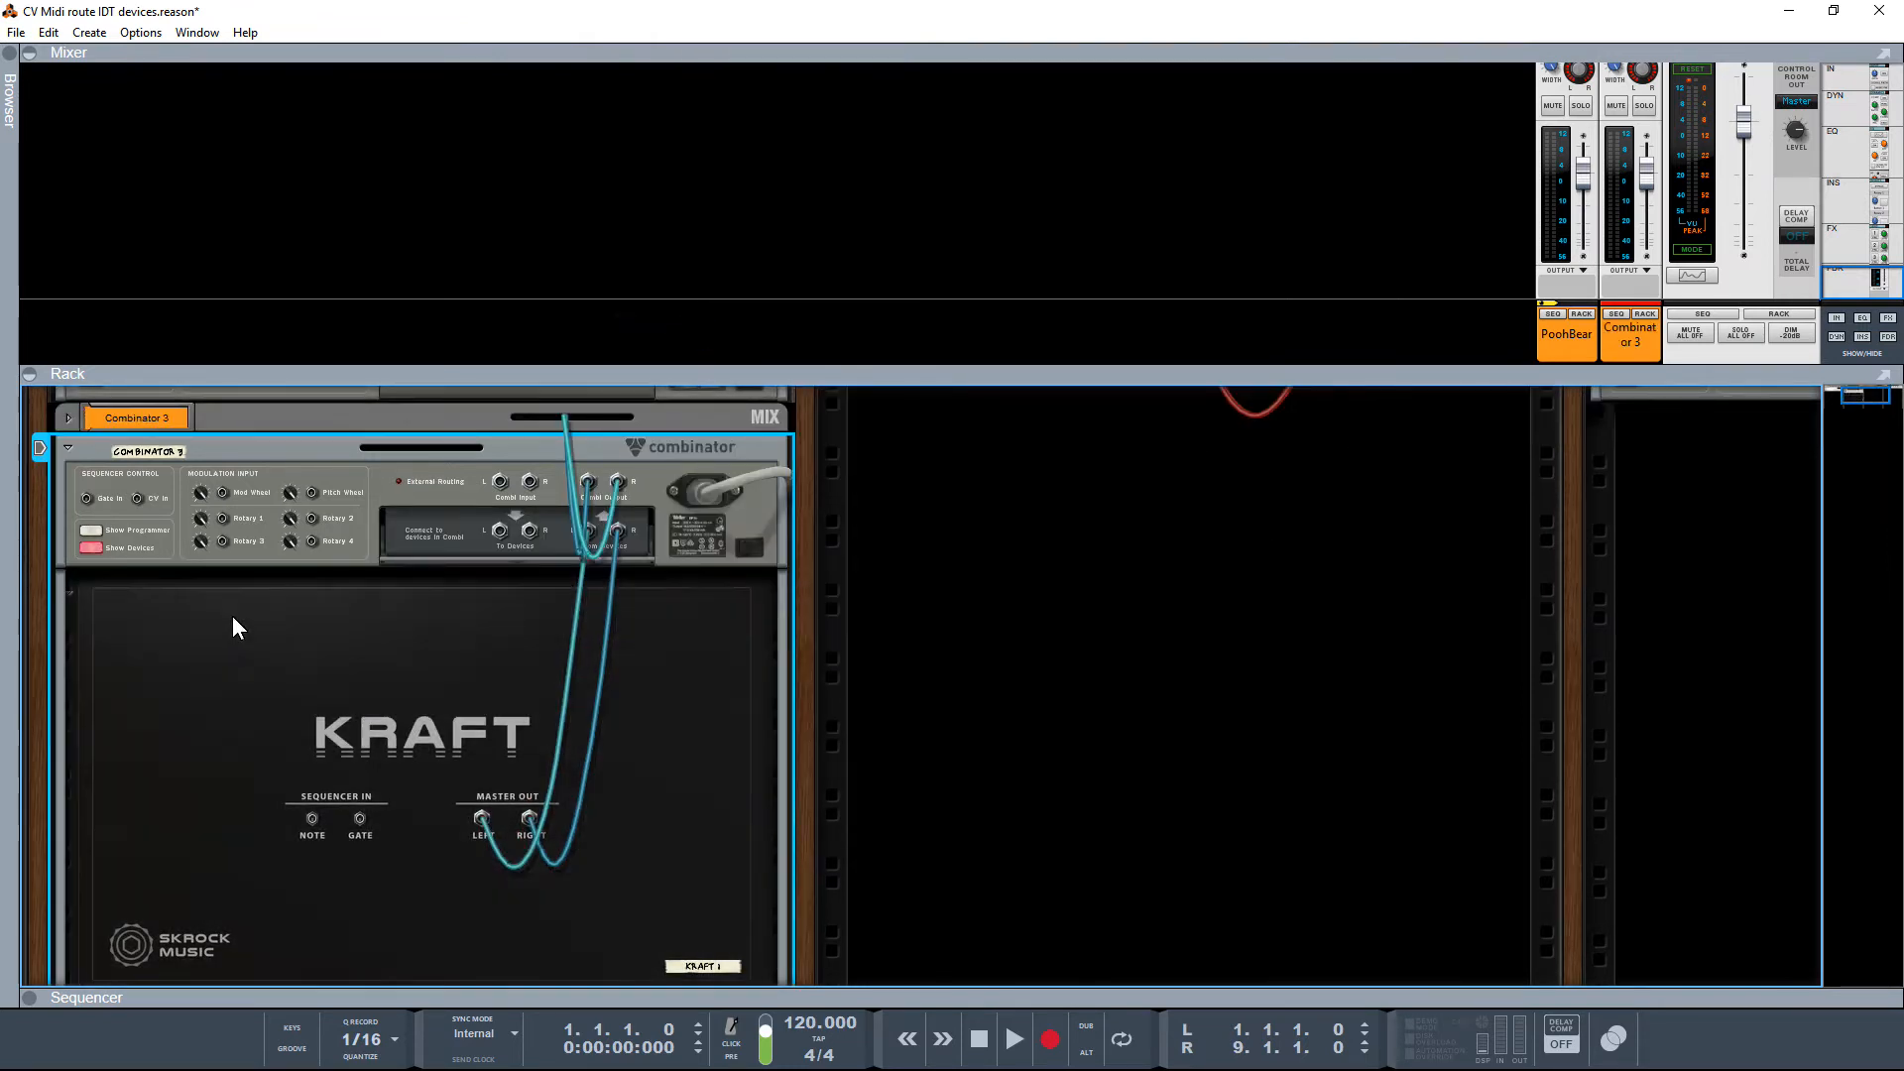
pyautogui.click(89, 532)
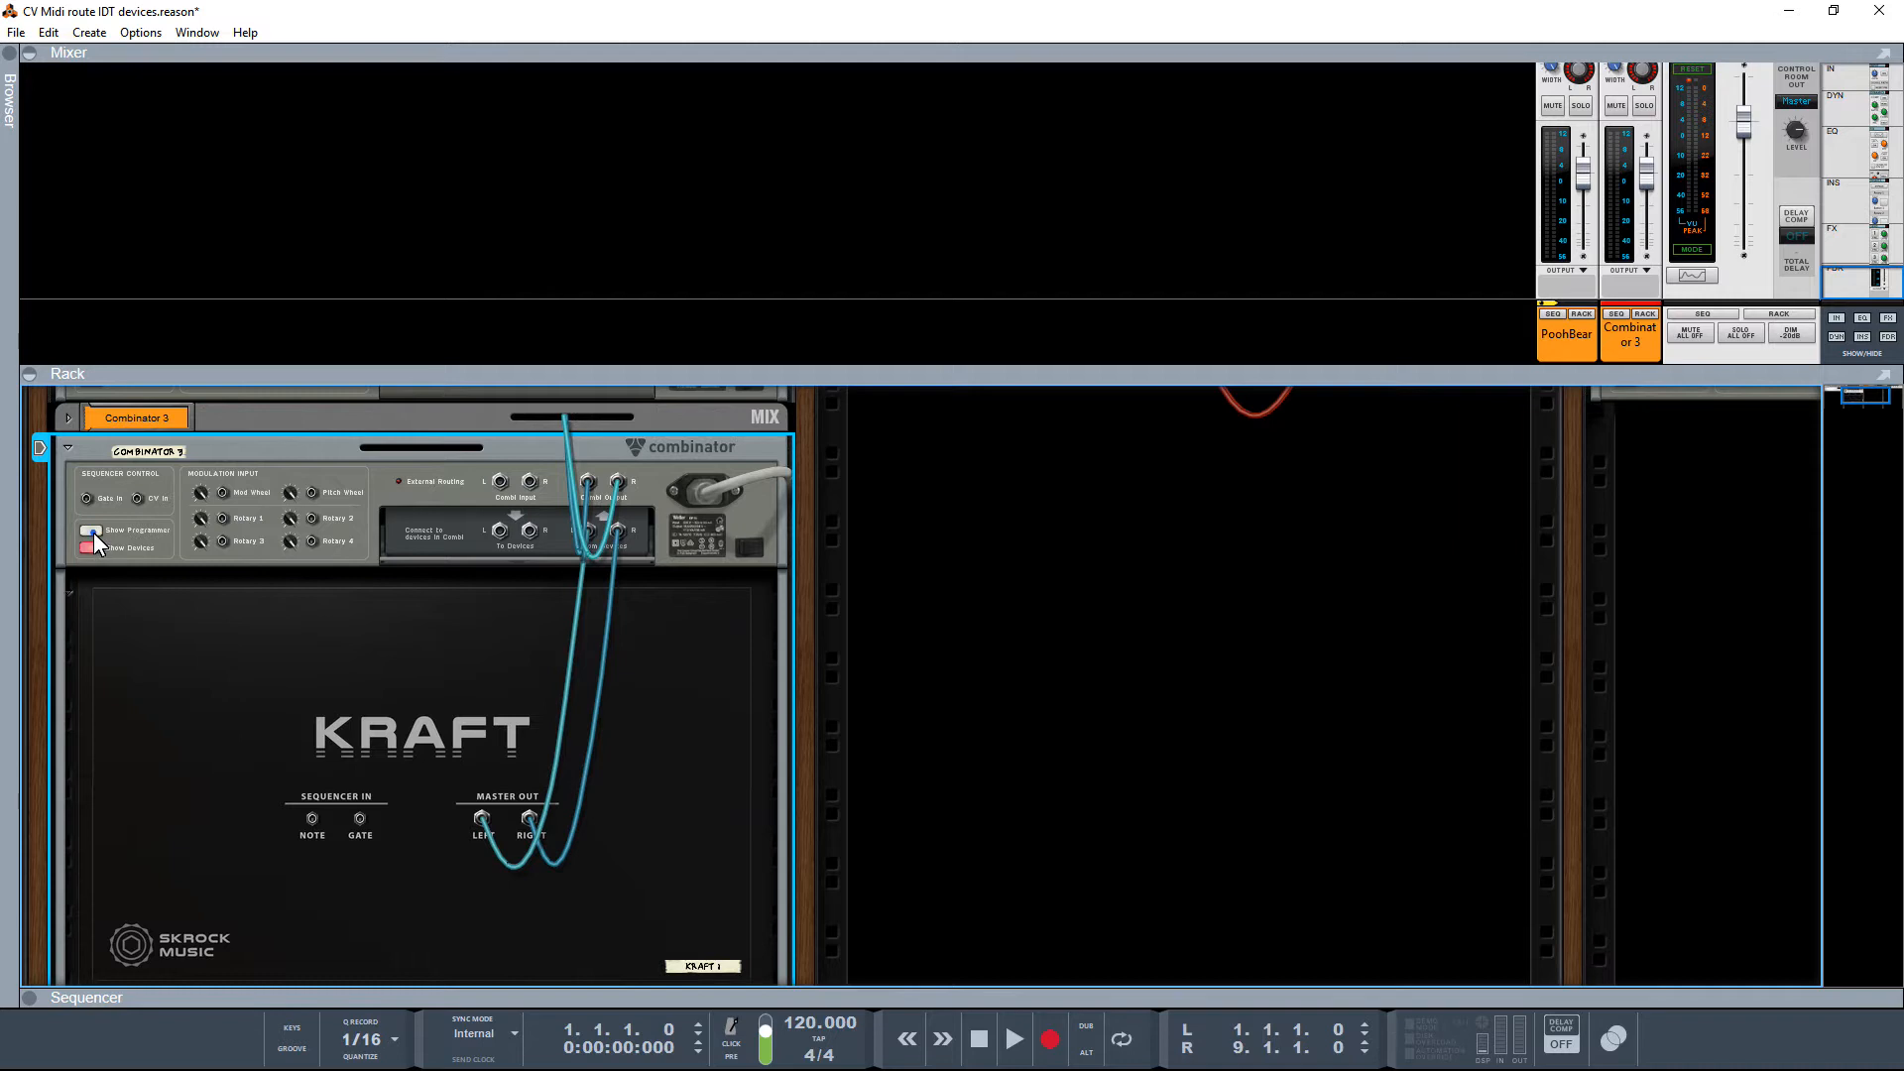
pyautogui.click(90, 532)
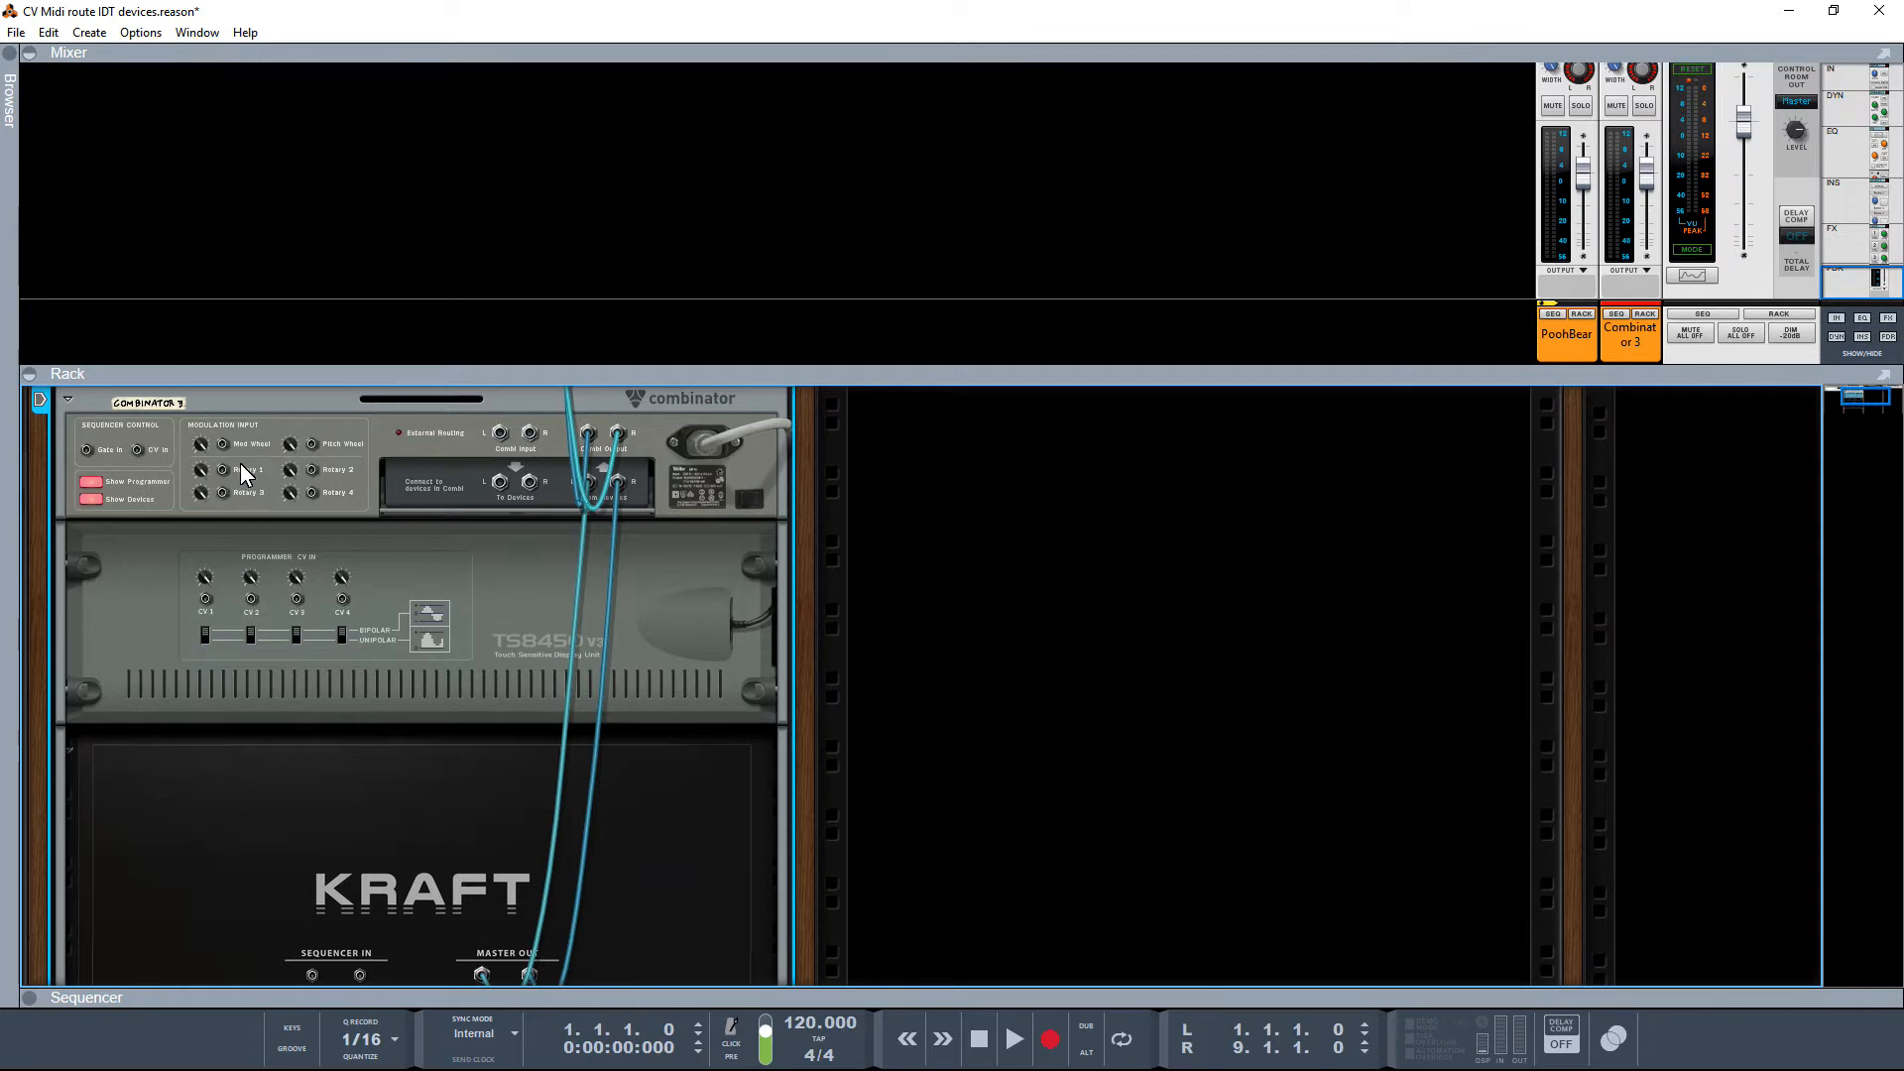
pyautogui.moveTo(226, 482)
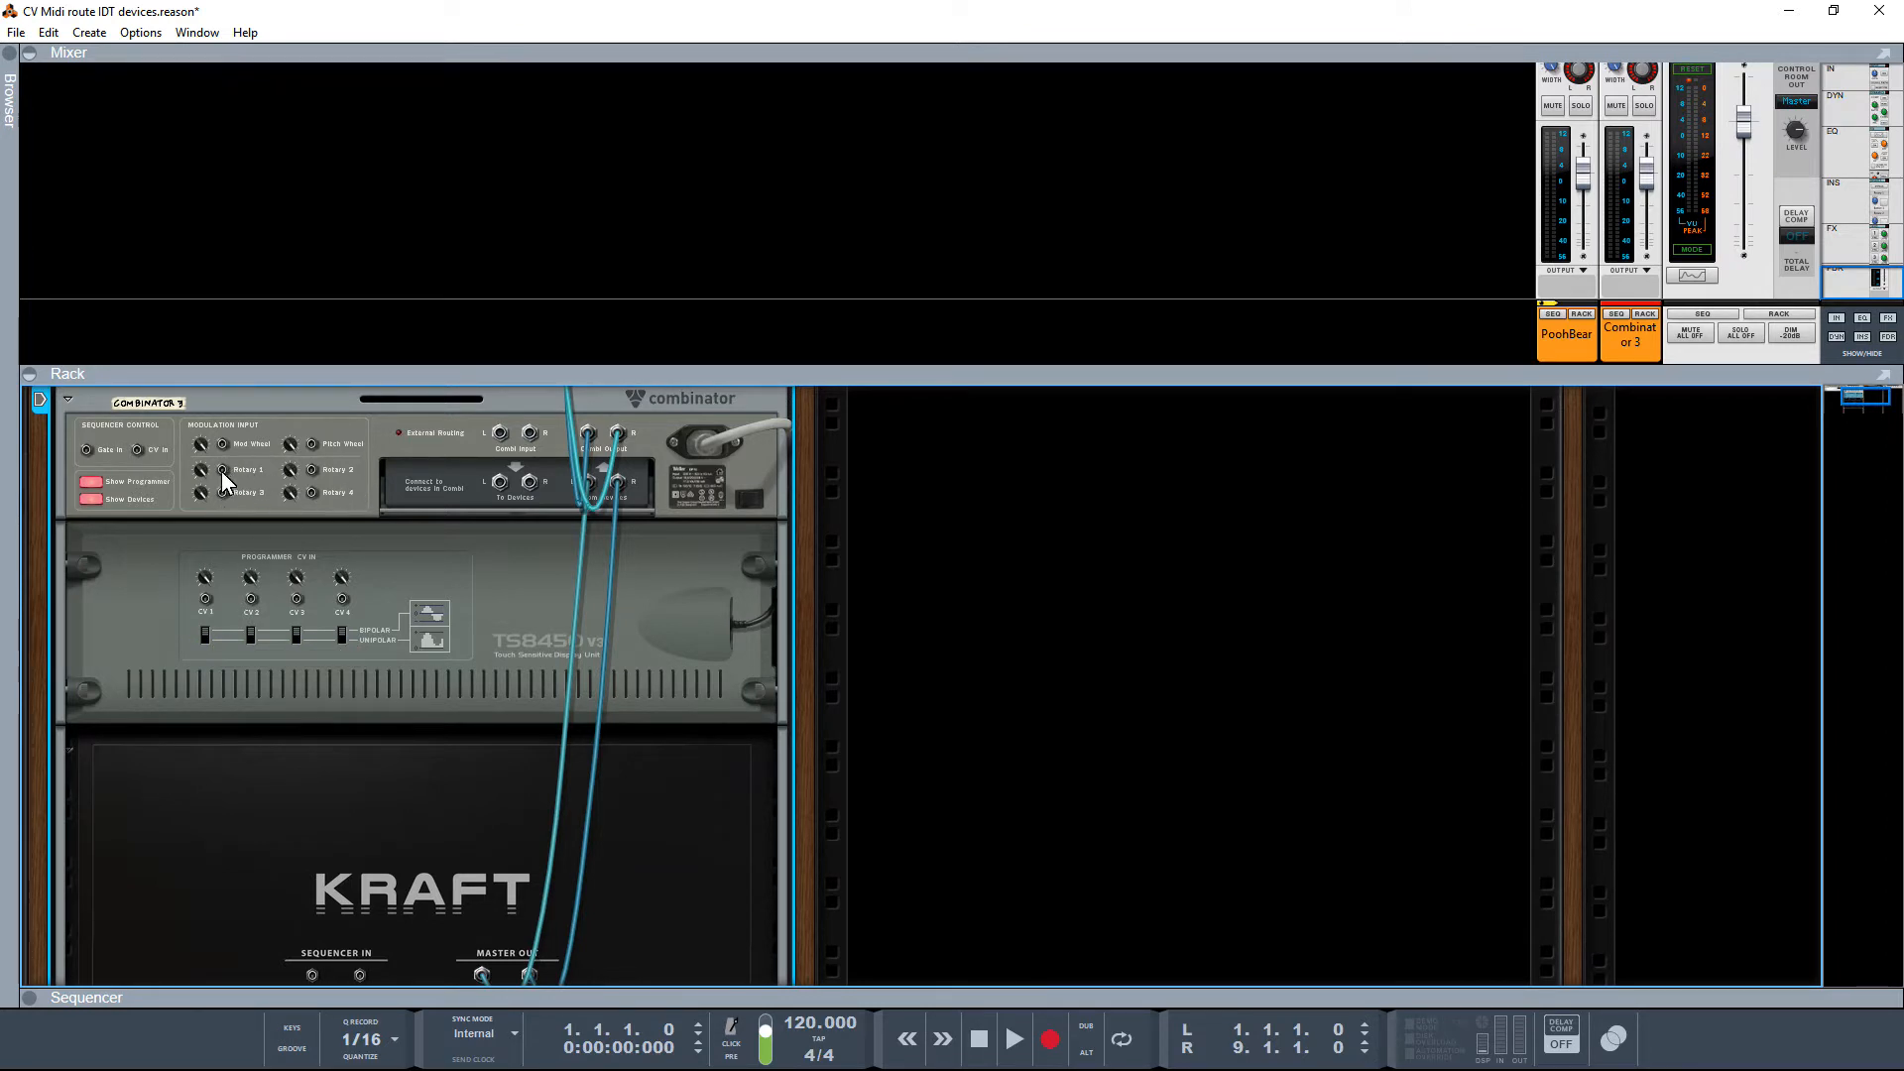
pyautogui.moveTo(365, 504)
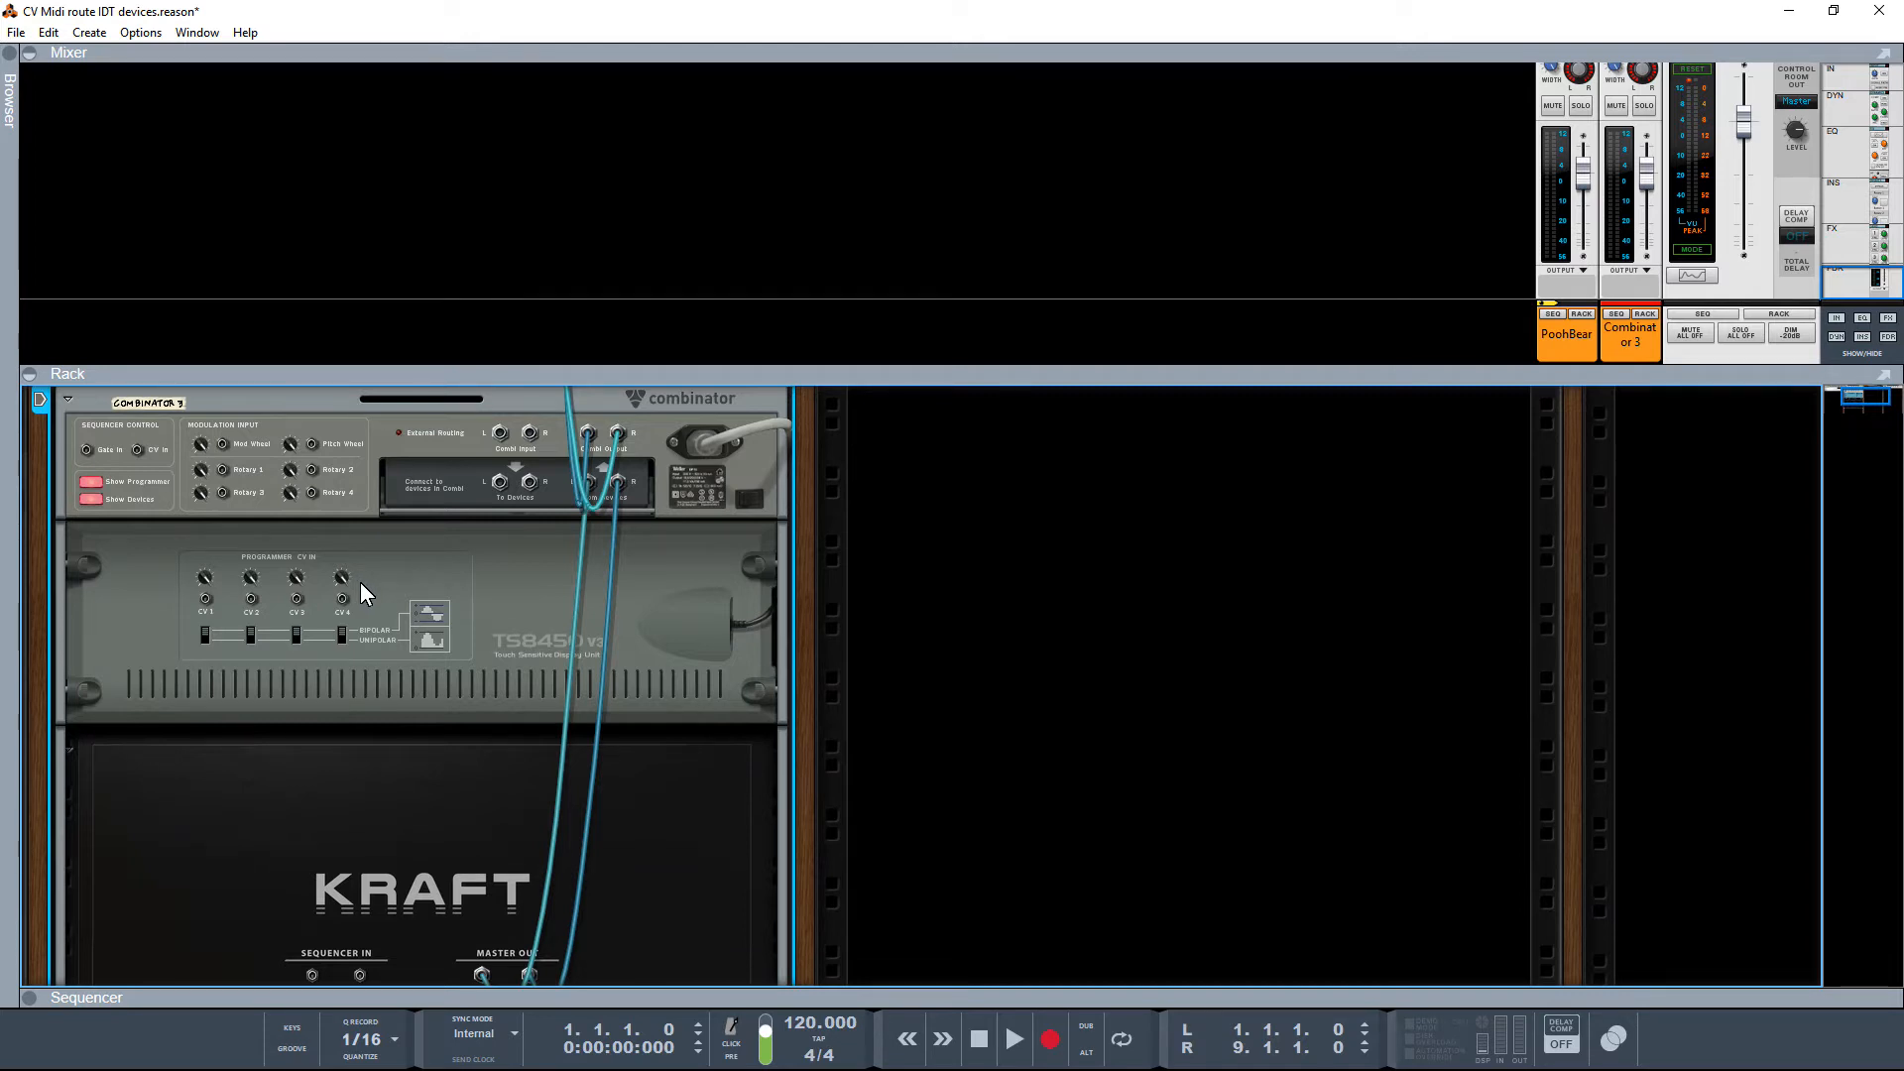
pyautogui.moveTo(437, 583)
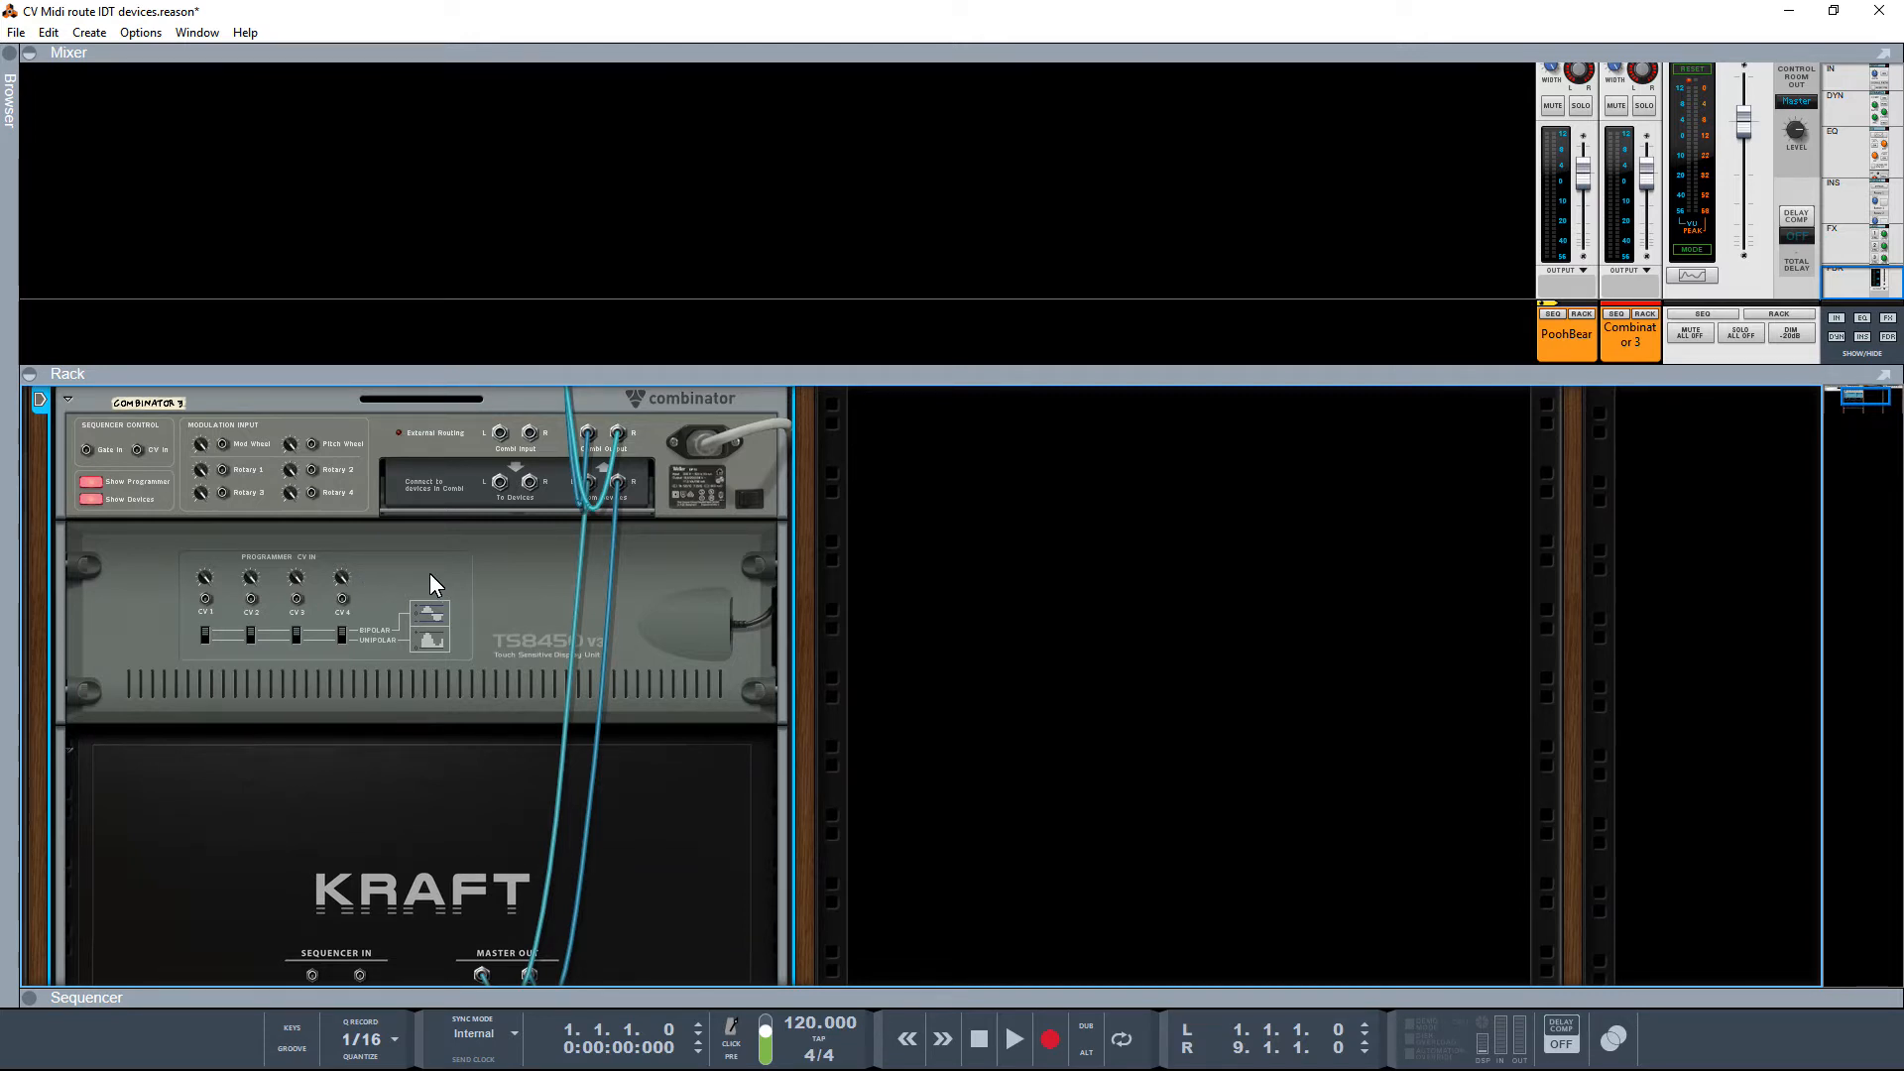
pyautogui.moveTo(275, 515)
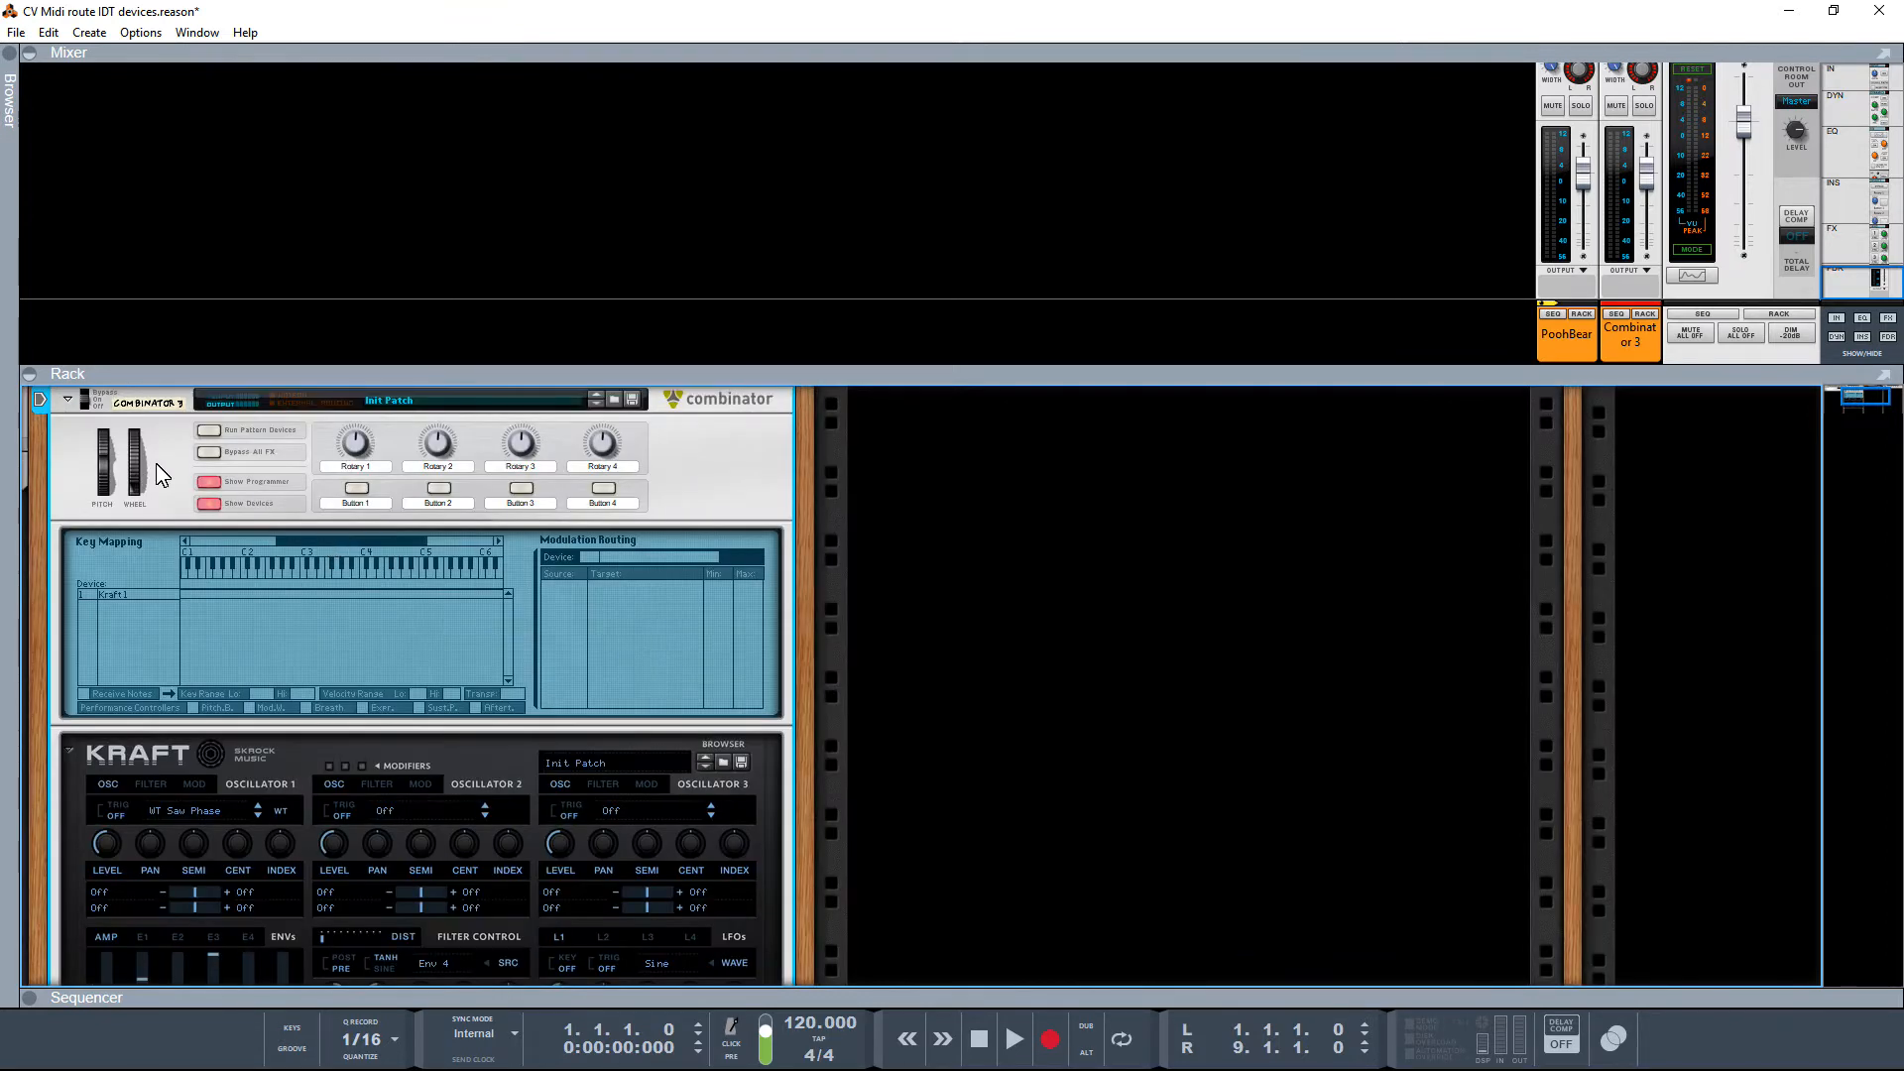
# Select Kraft in the Combinator's Key Mapping list as the device to modulate
pyautogui.moveTo(130, 457); pyautogui.dragTo(131, 474)
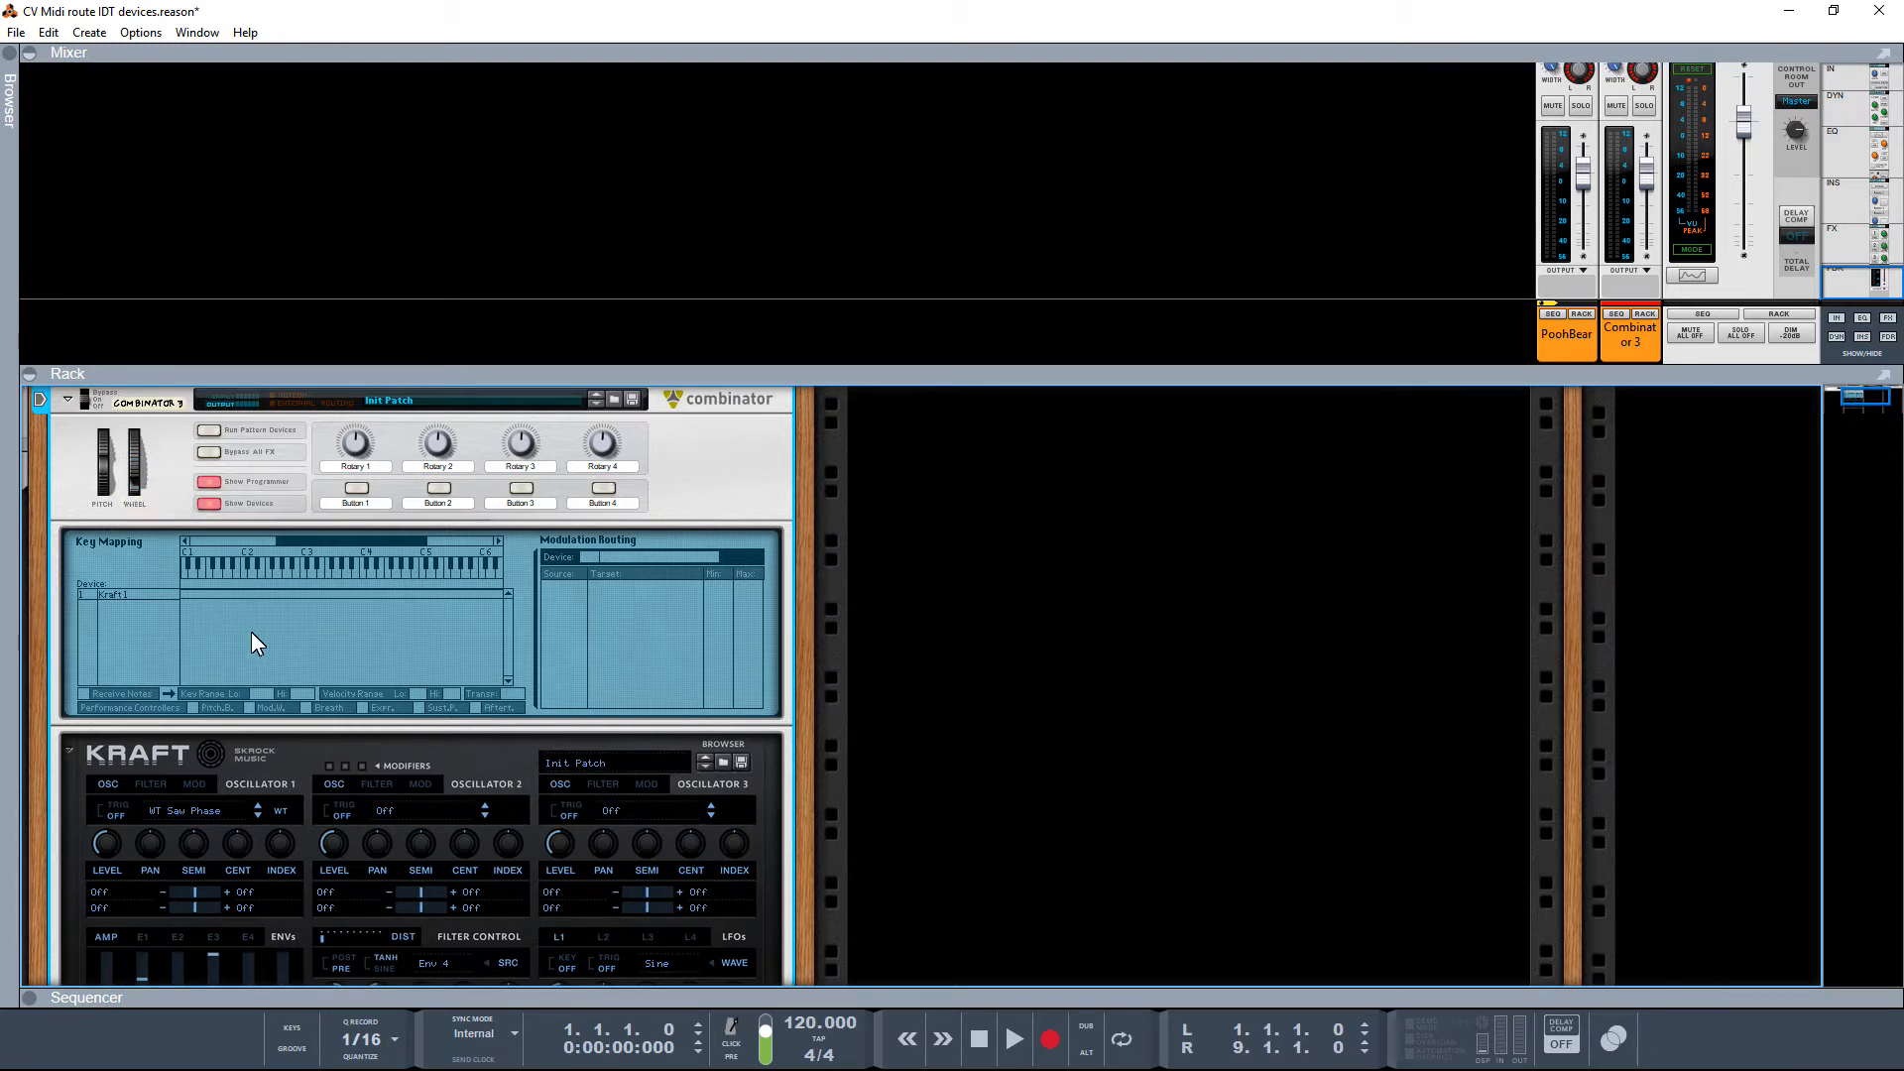
pyautogui.moveTo(290, 837)
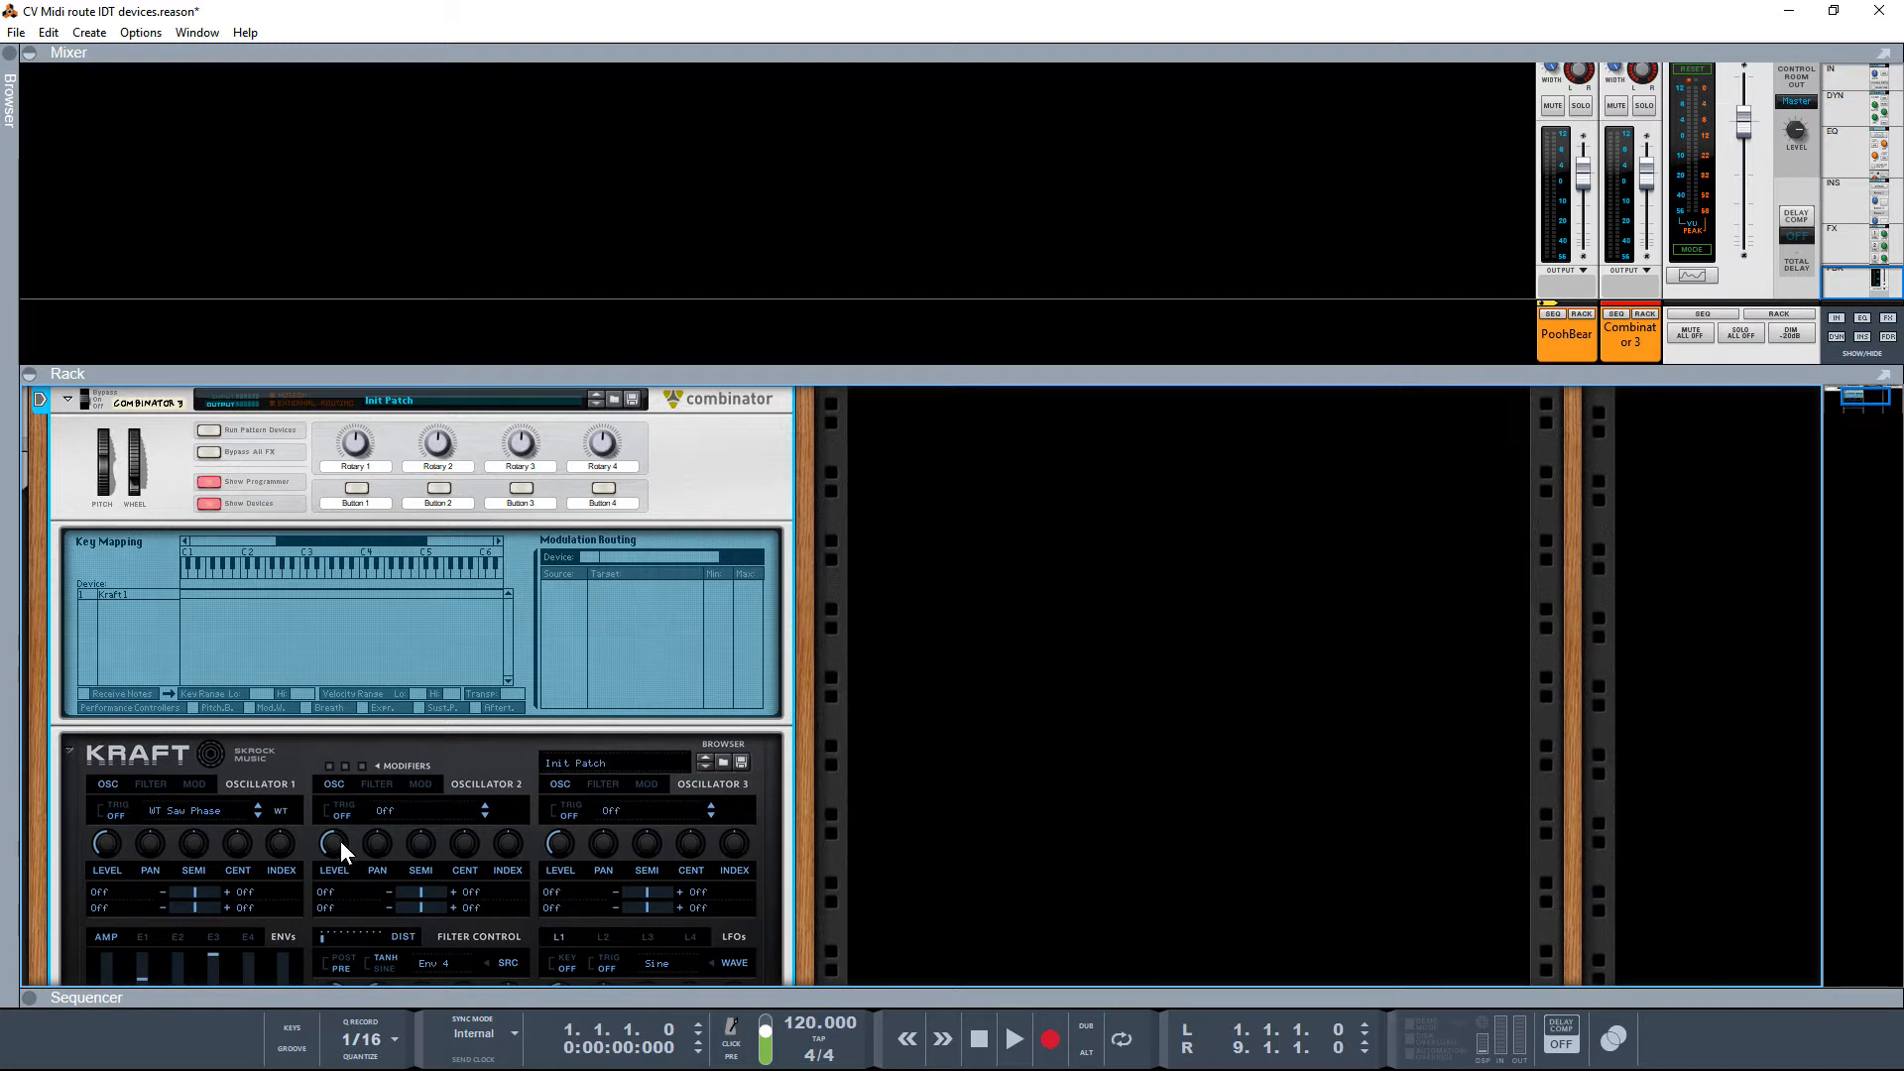
pyautogui.moveTo(152, 599)
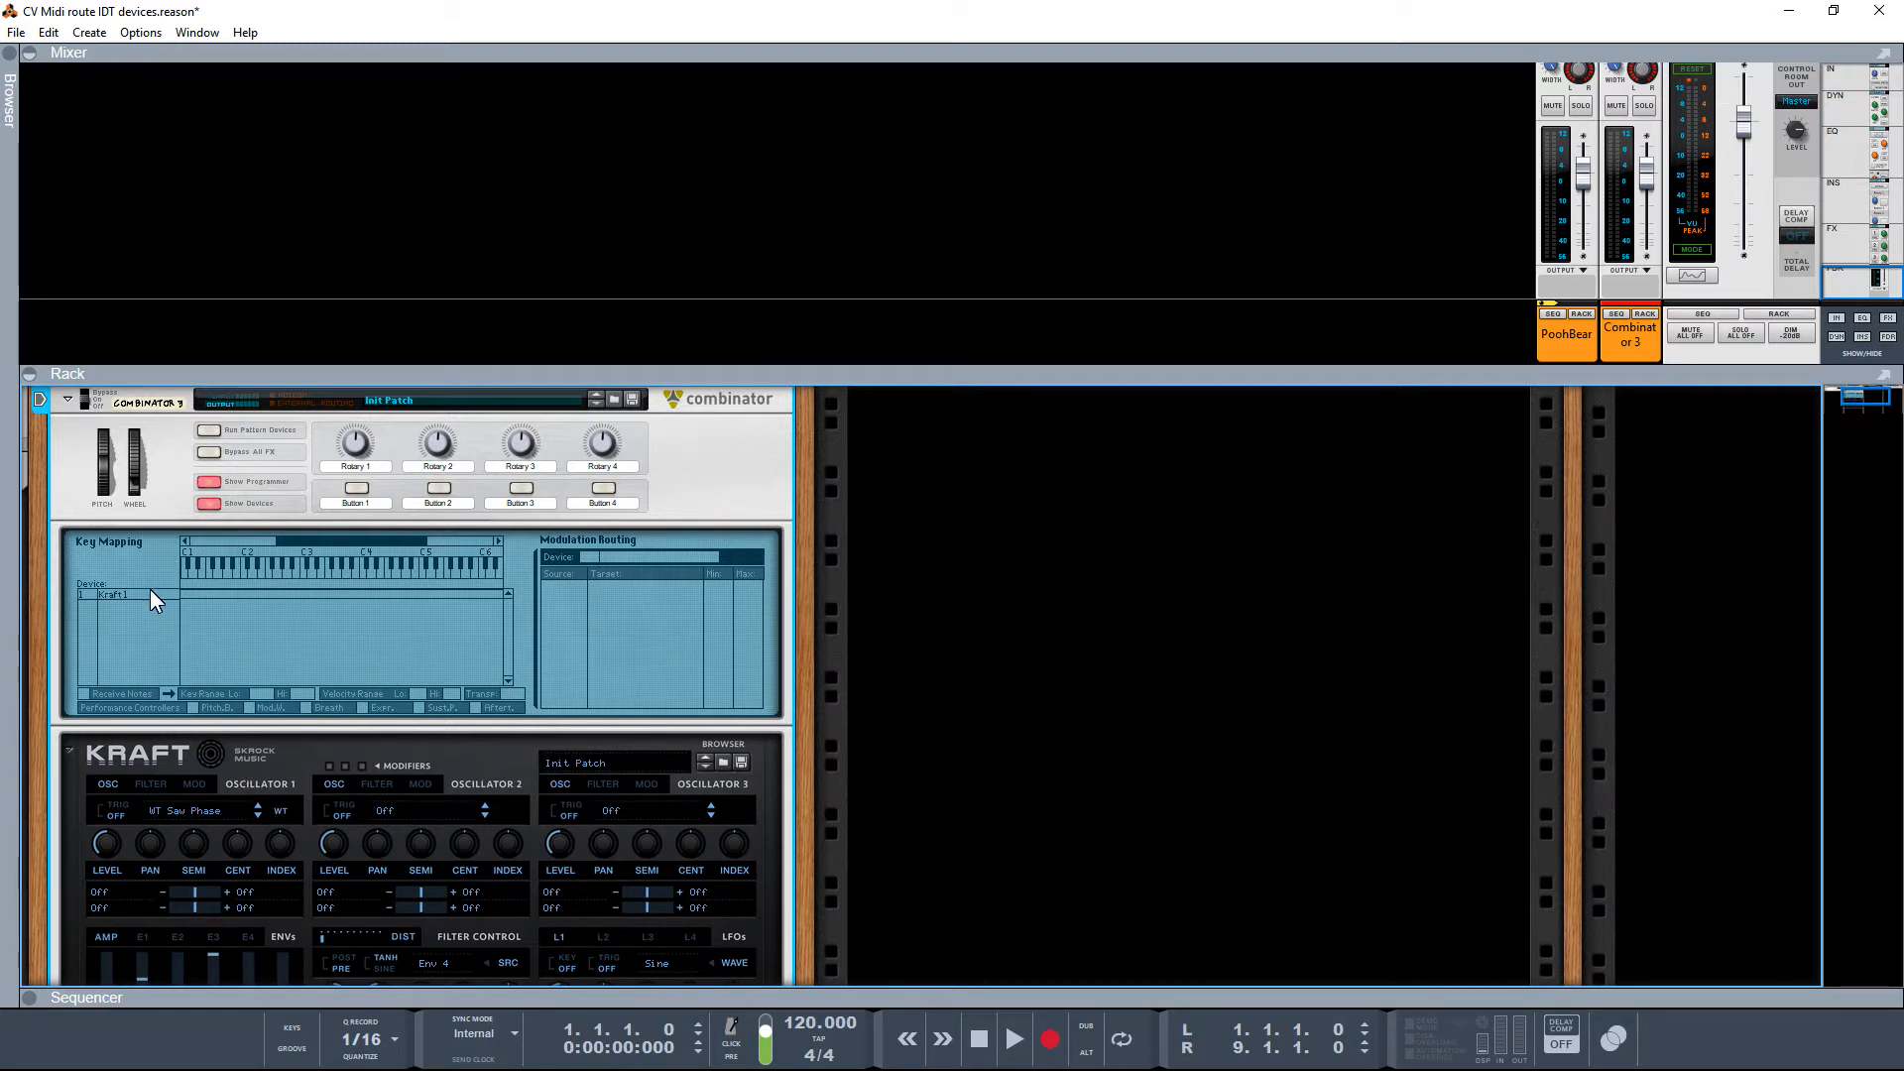
pyautogui.click(109, 595)
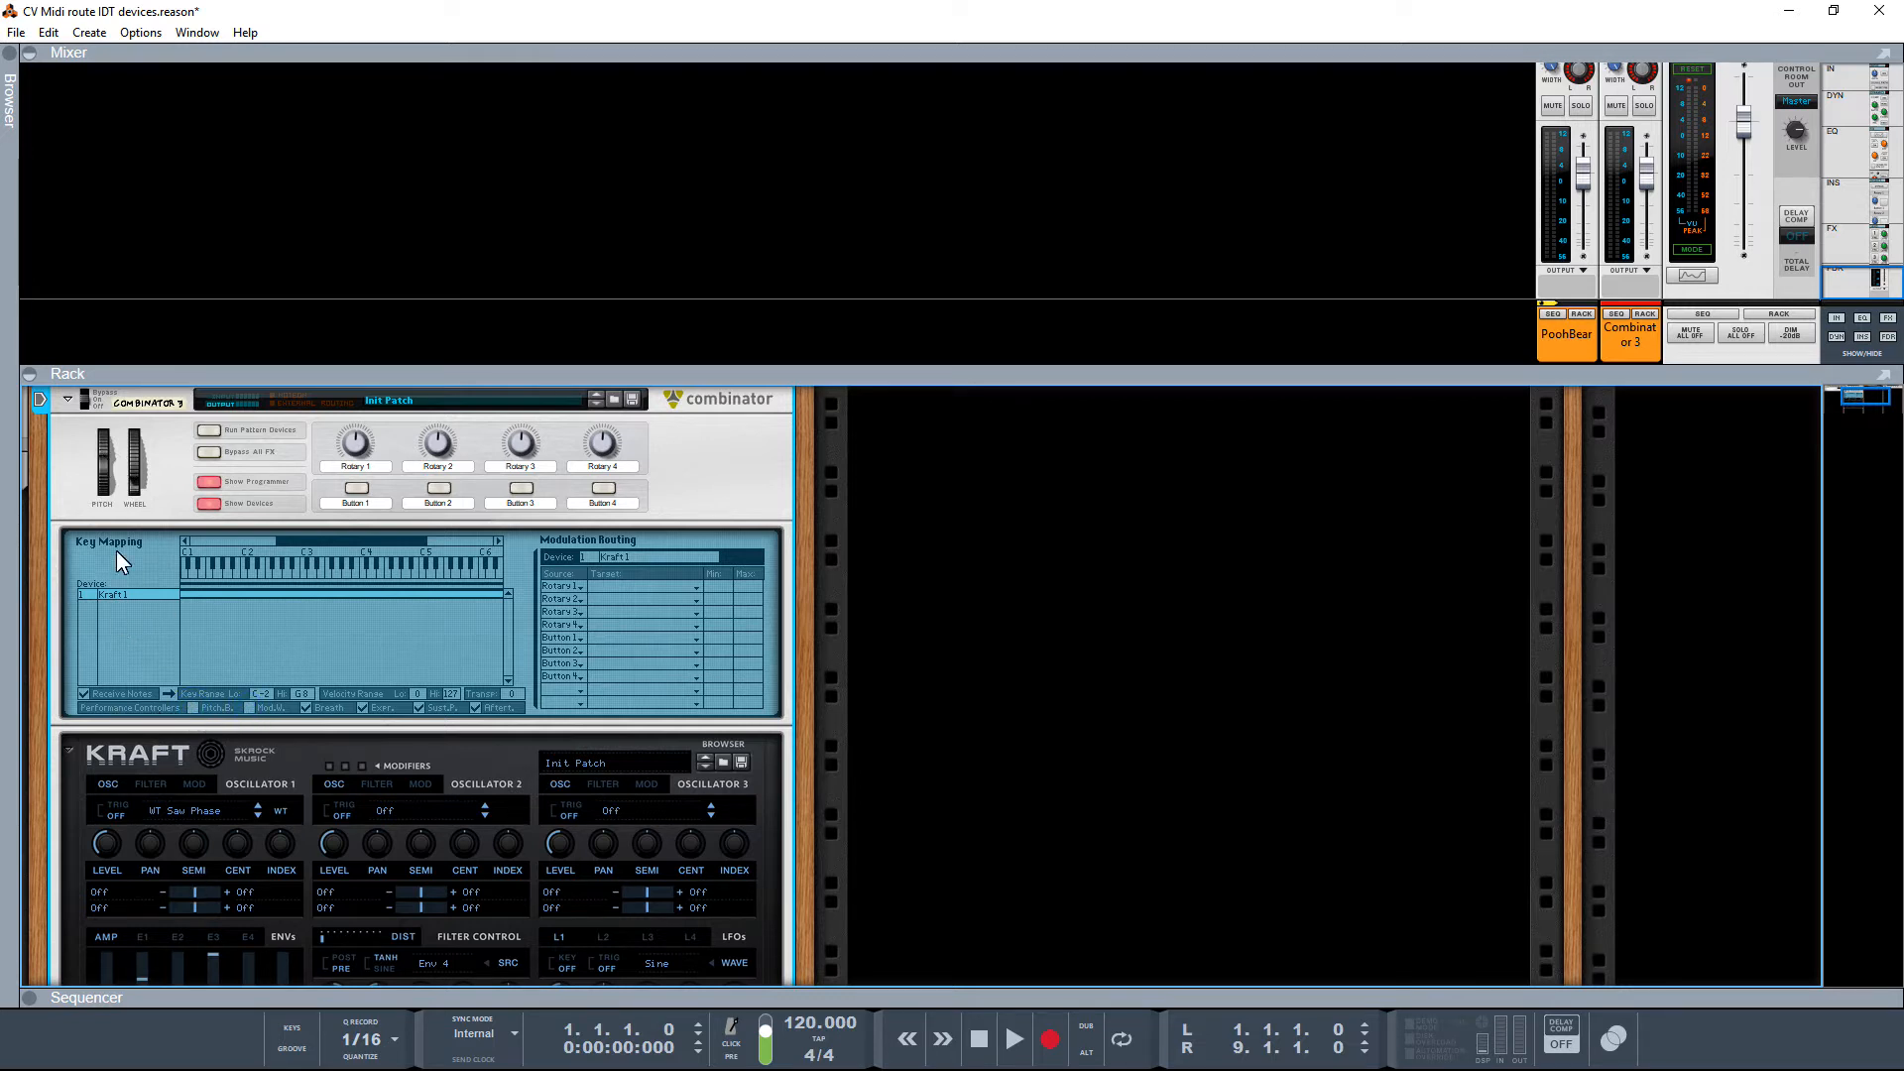
pyautogui.moveTo(204, 818)
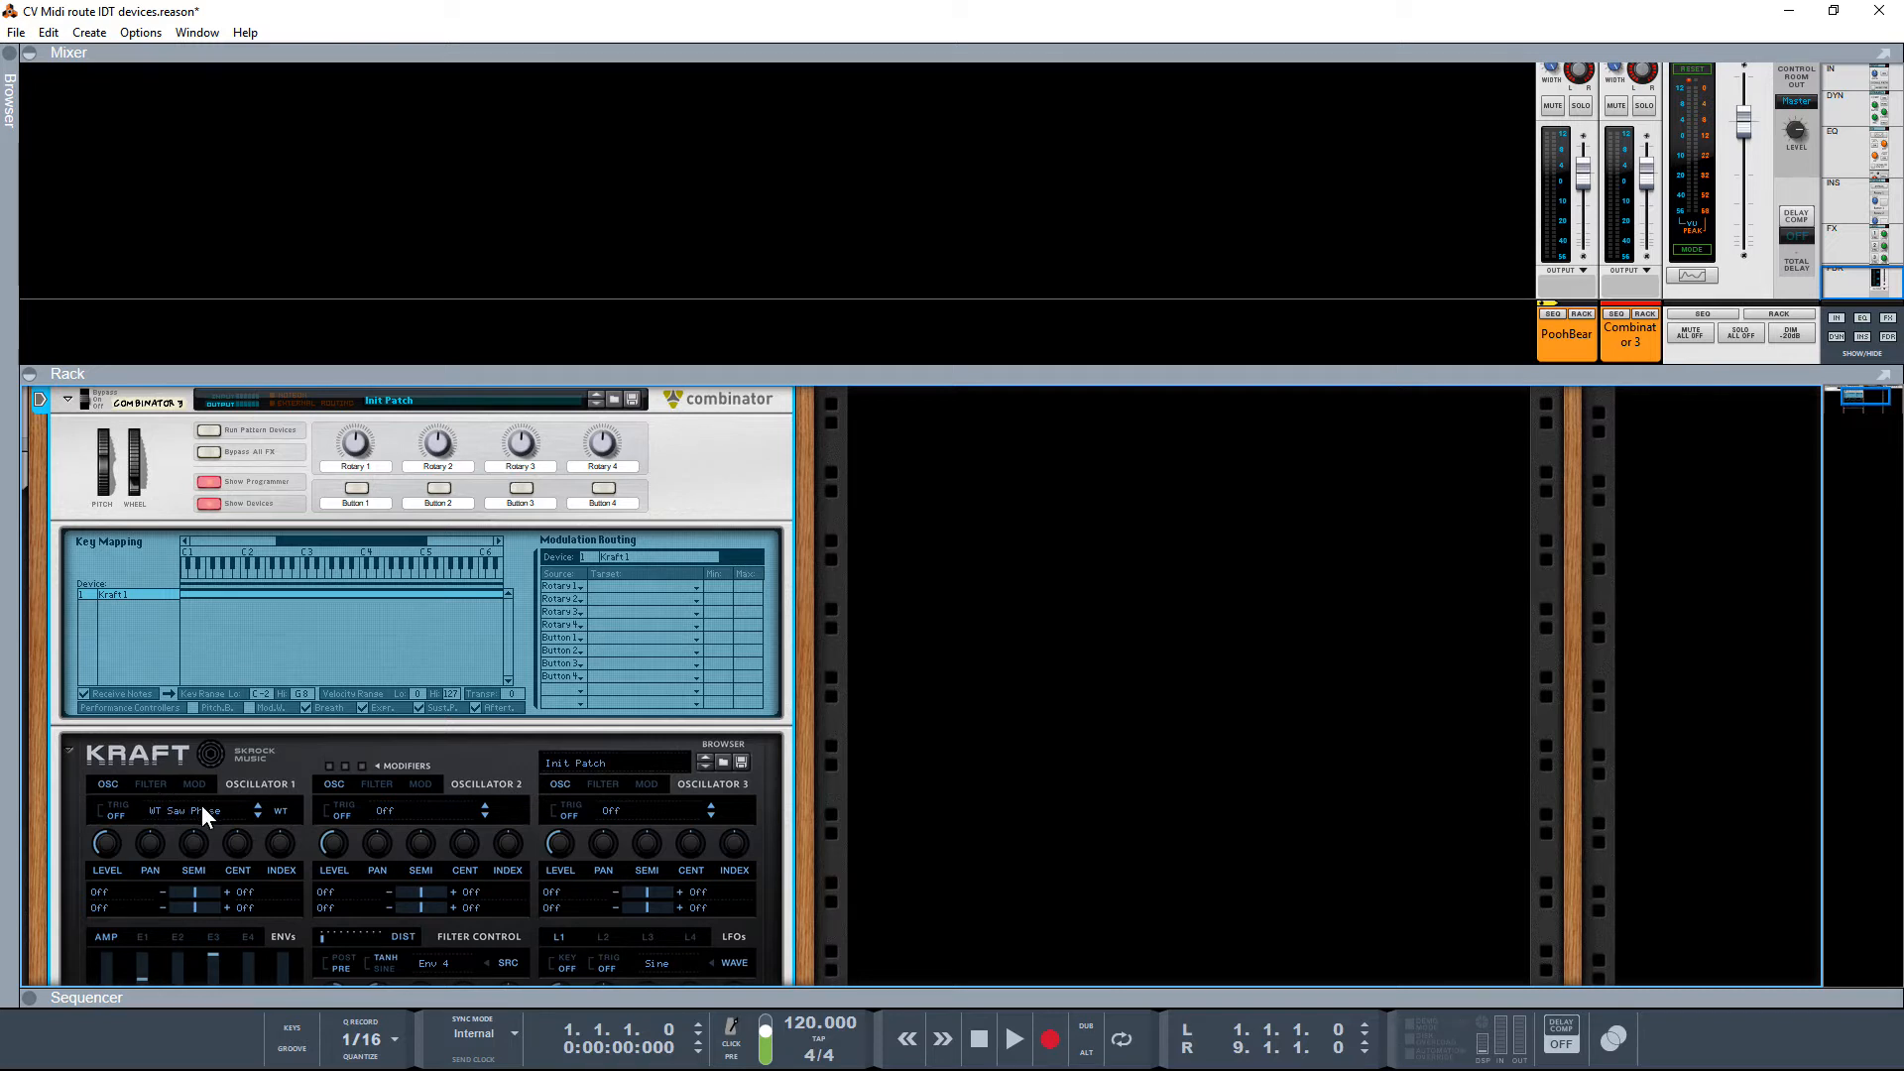
pyautogui.moveTo(587, 718)
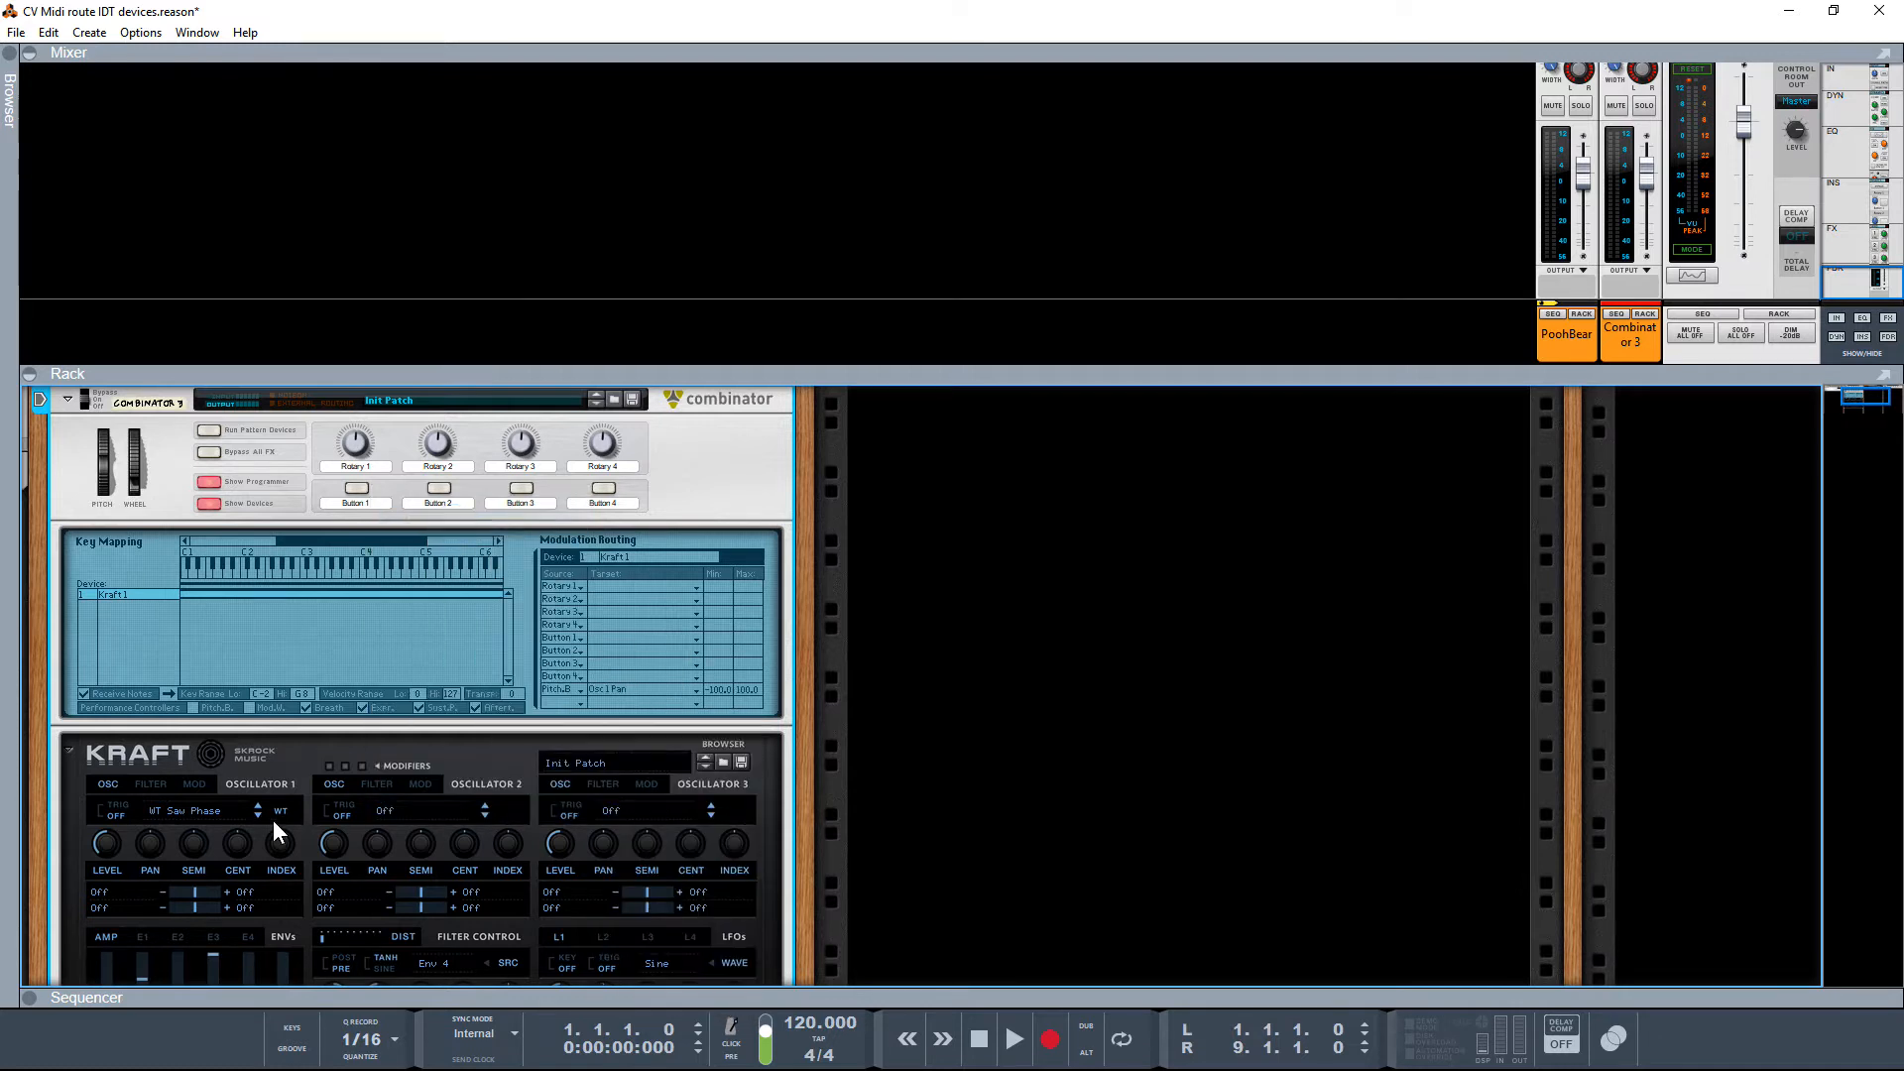
pyautogui.moveTo(119, 488)
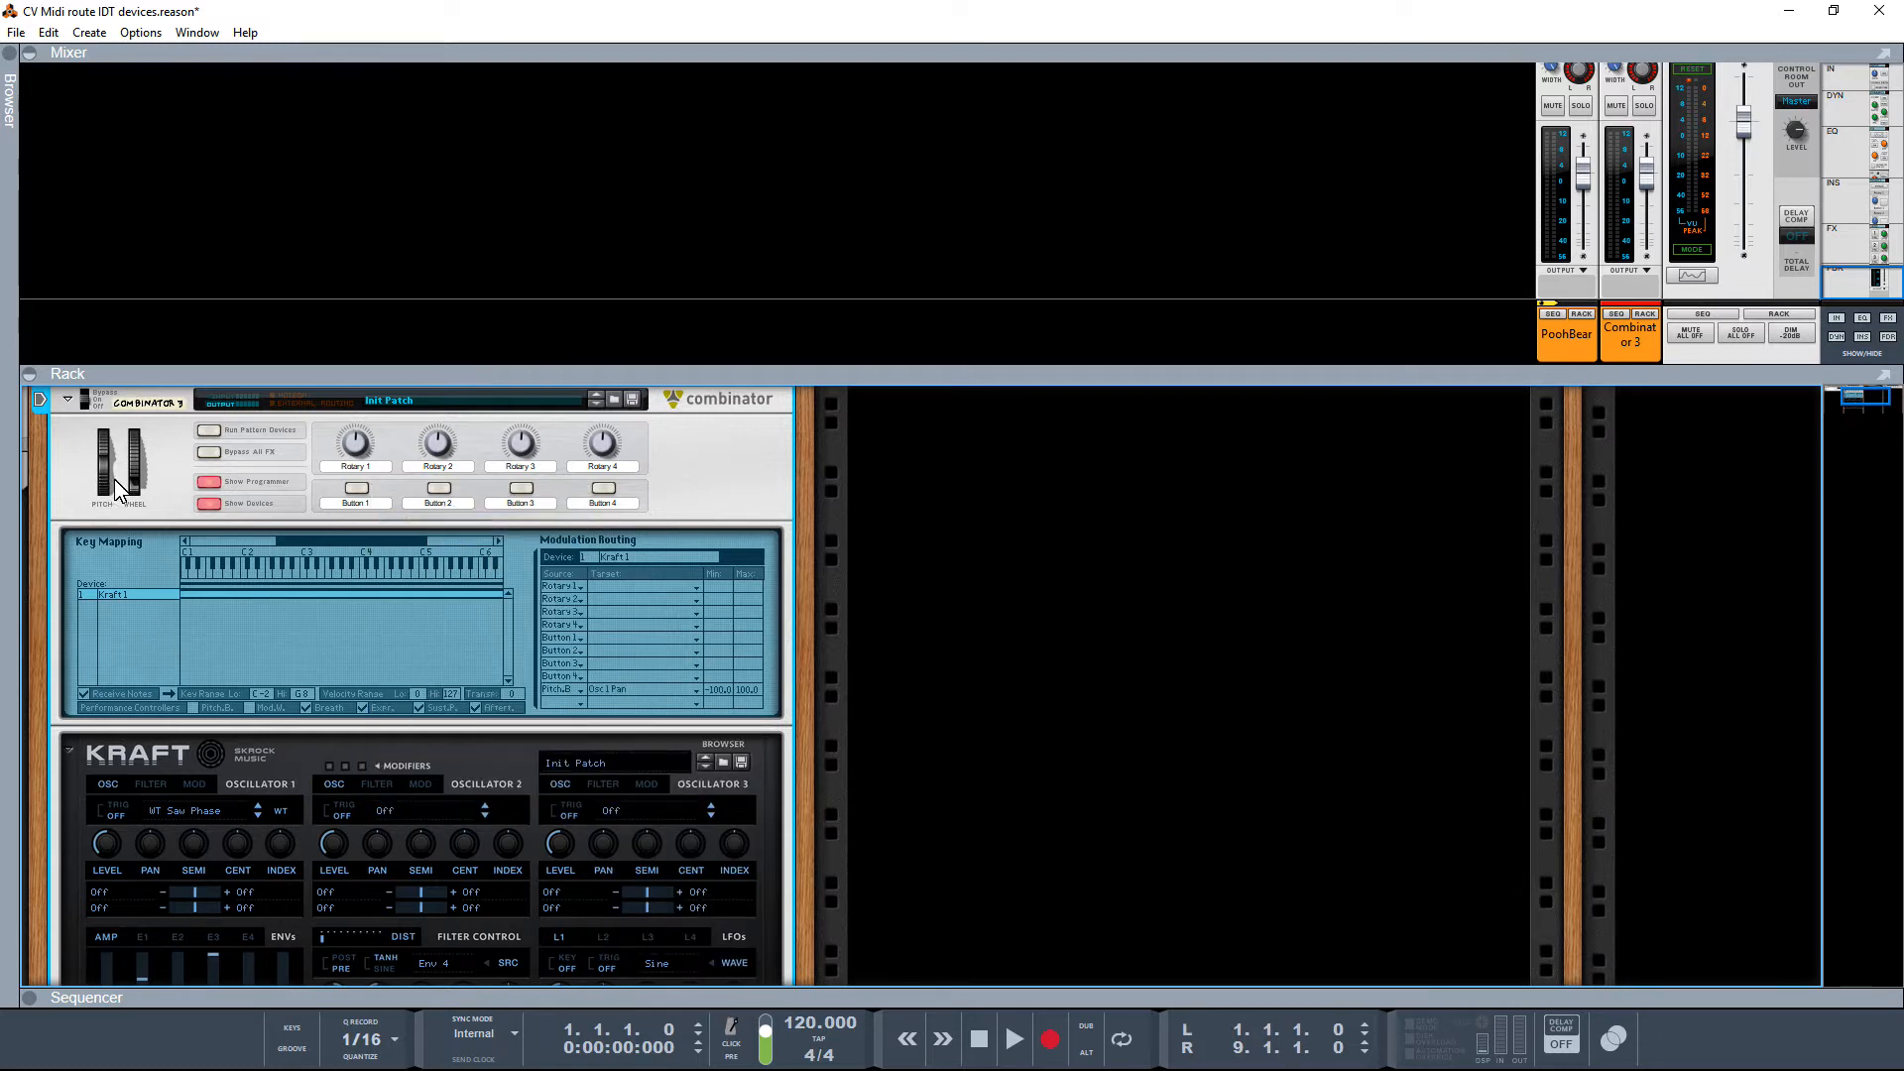
pyautogui.moveTo(115, 468)
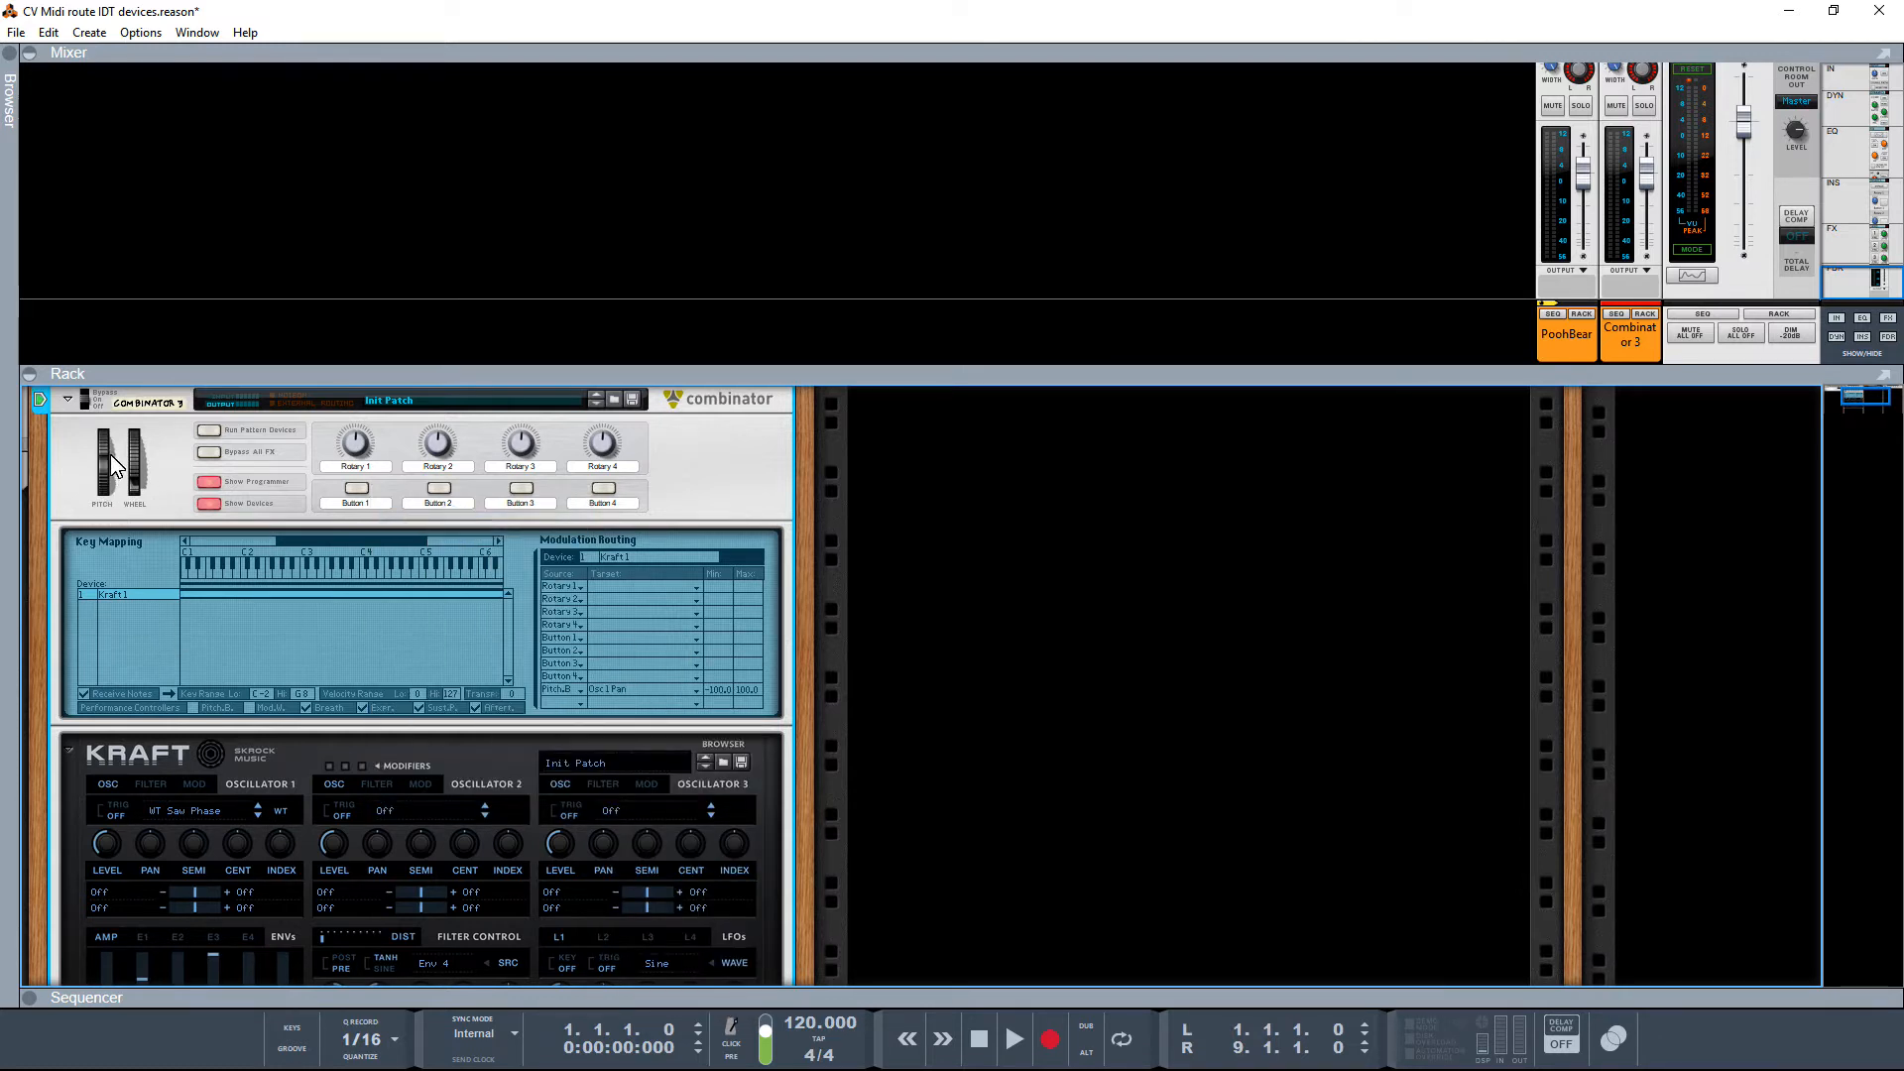
pyautogui.moveTo(159, 862)
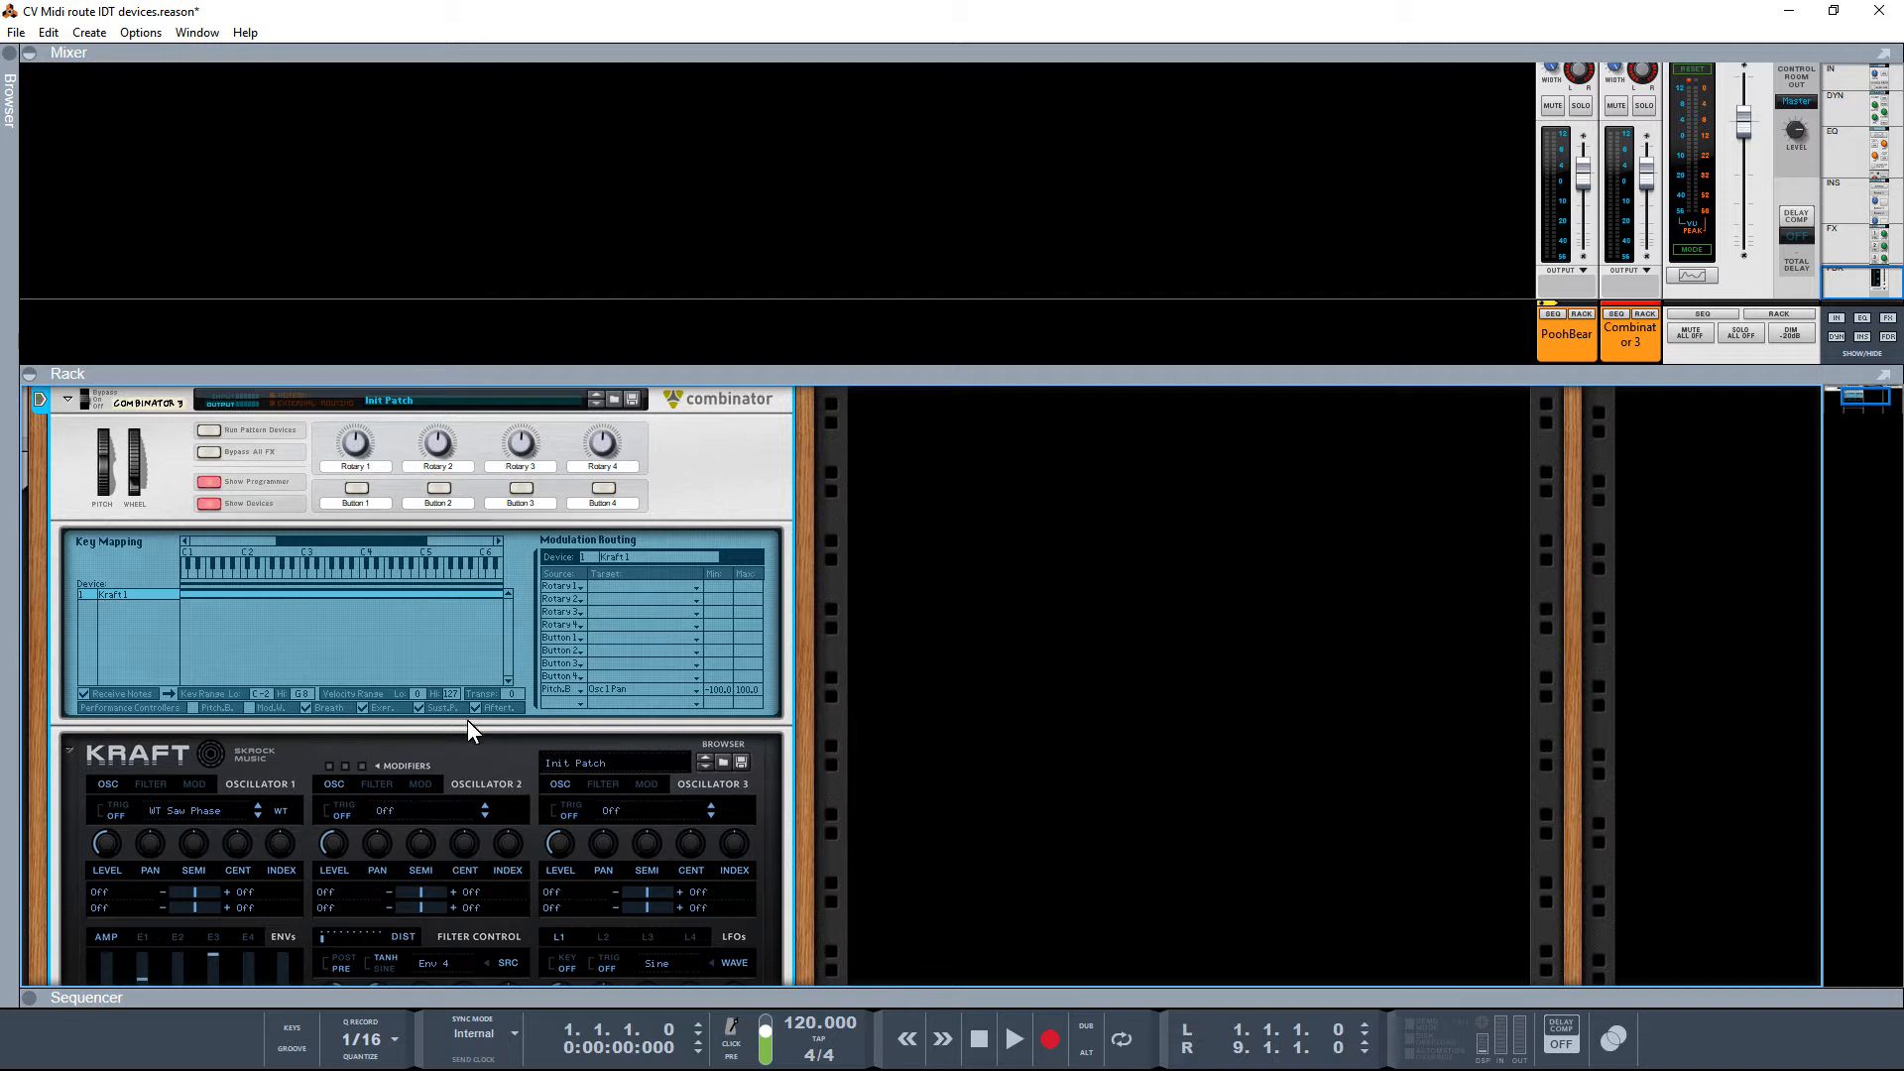
pyautogui.moveTo(577, 769)
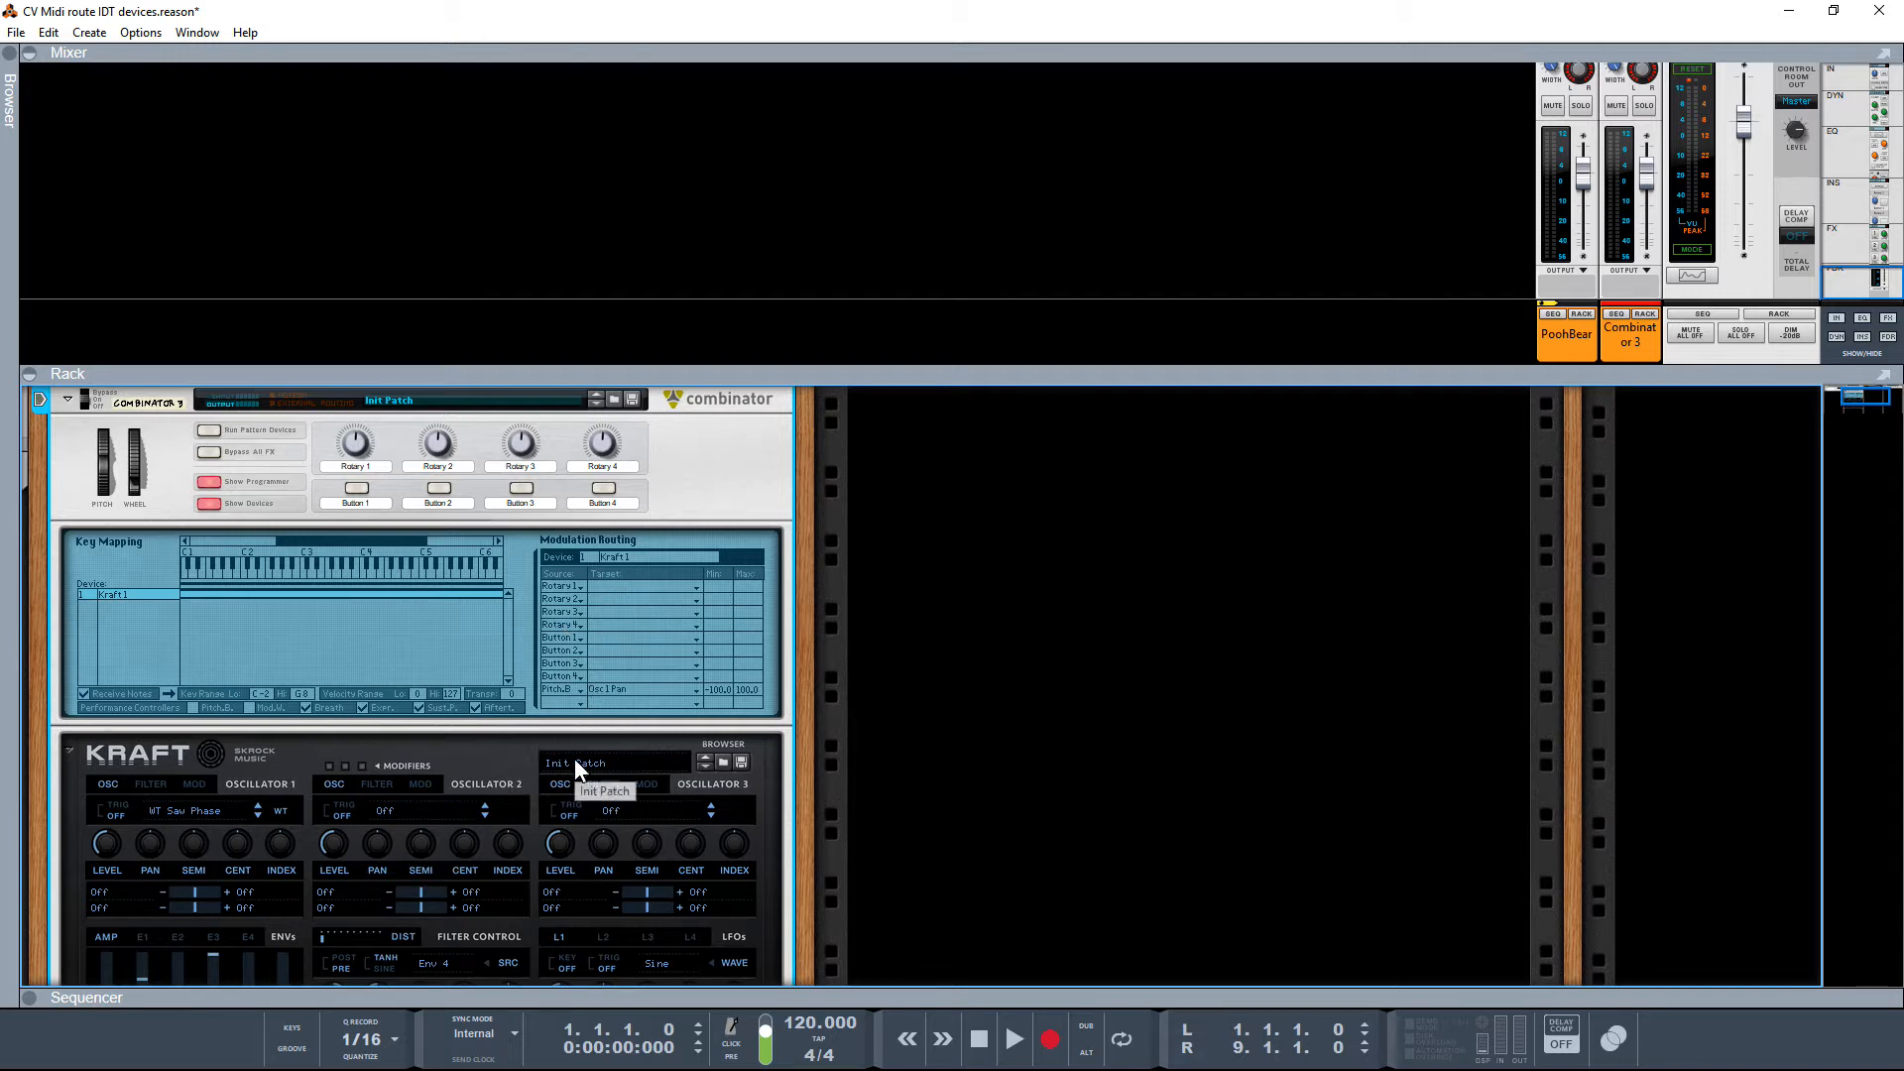
pyautogui.moveTo(531, 595)
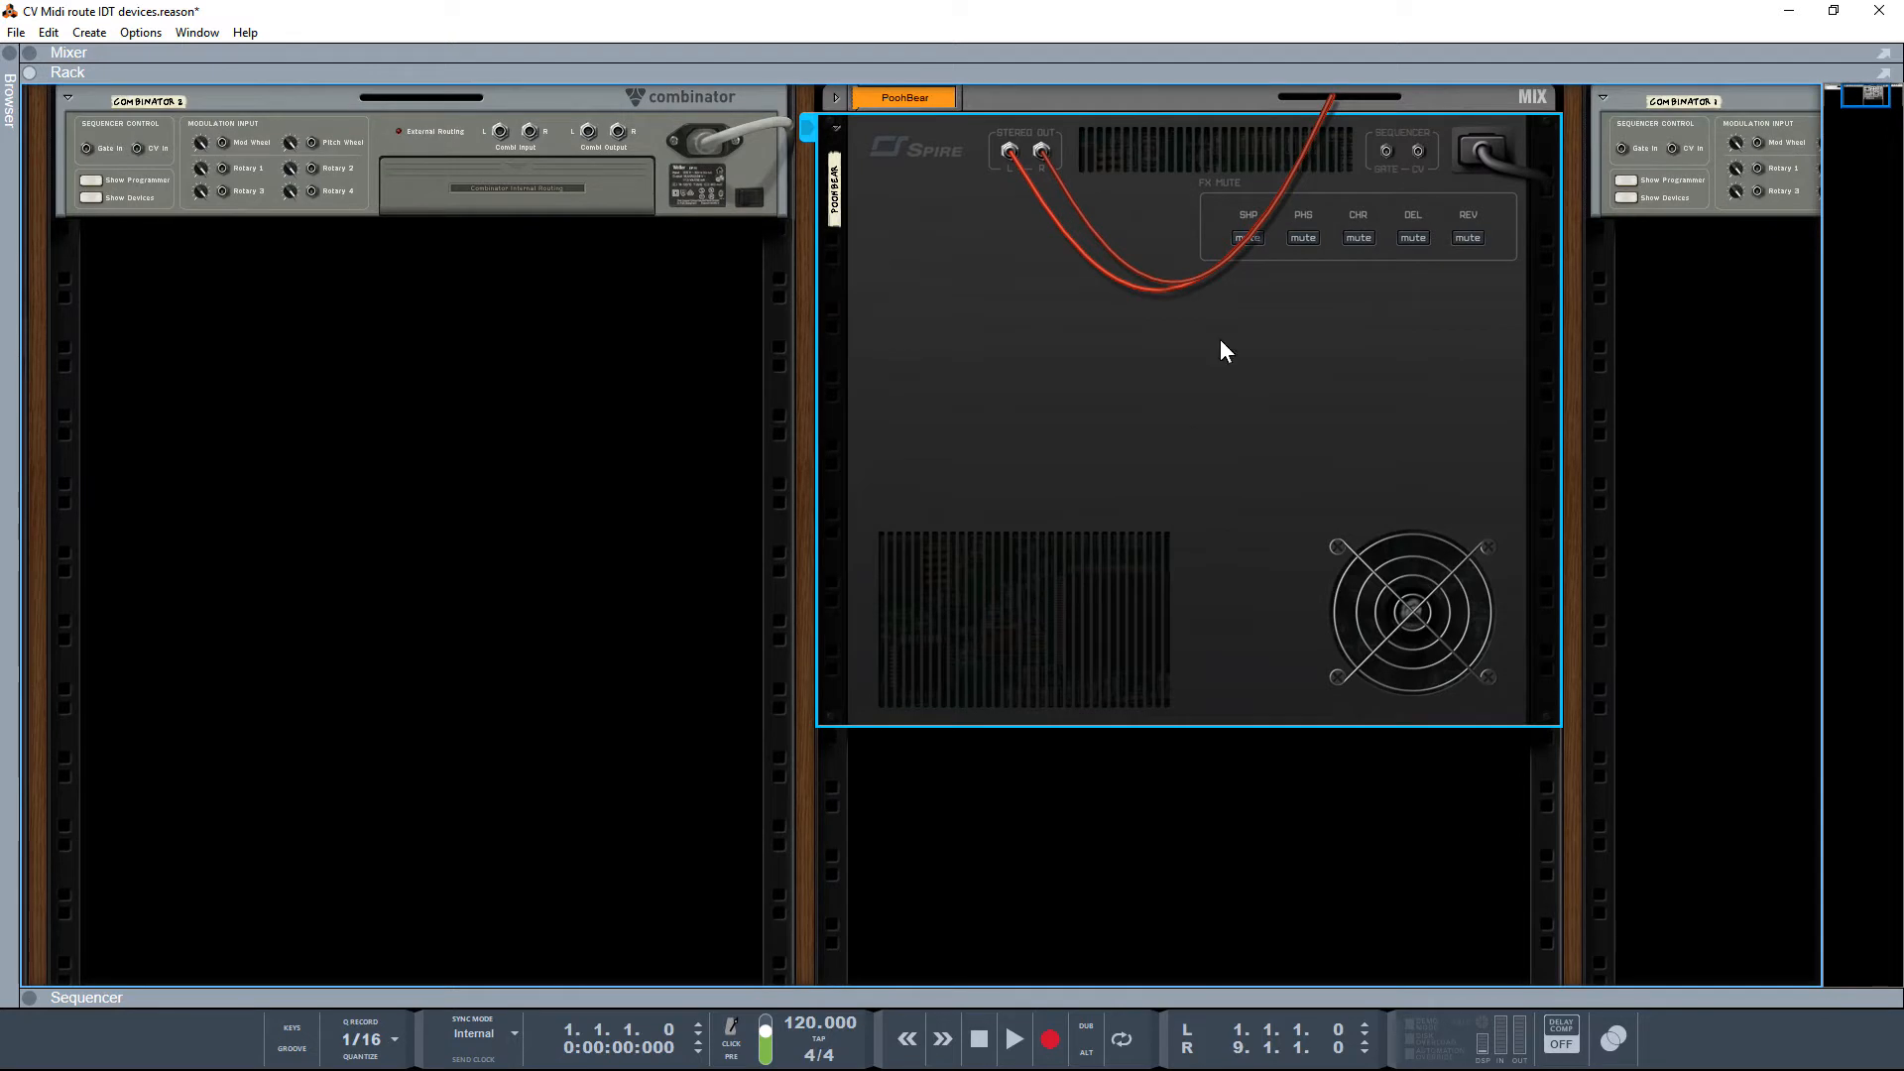
pyautogui.moveTo(1237, 407)
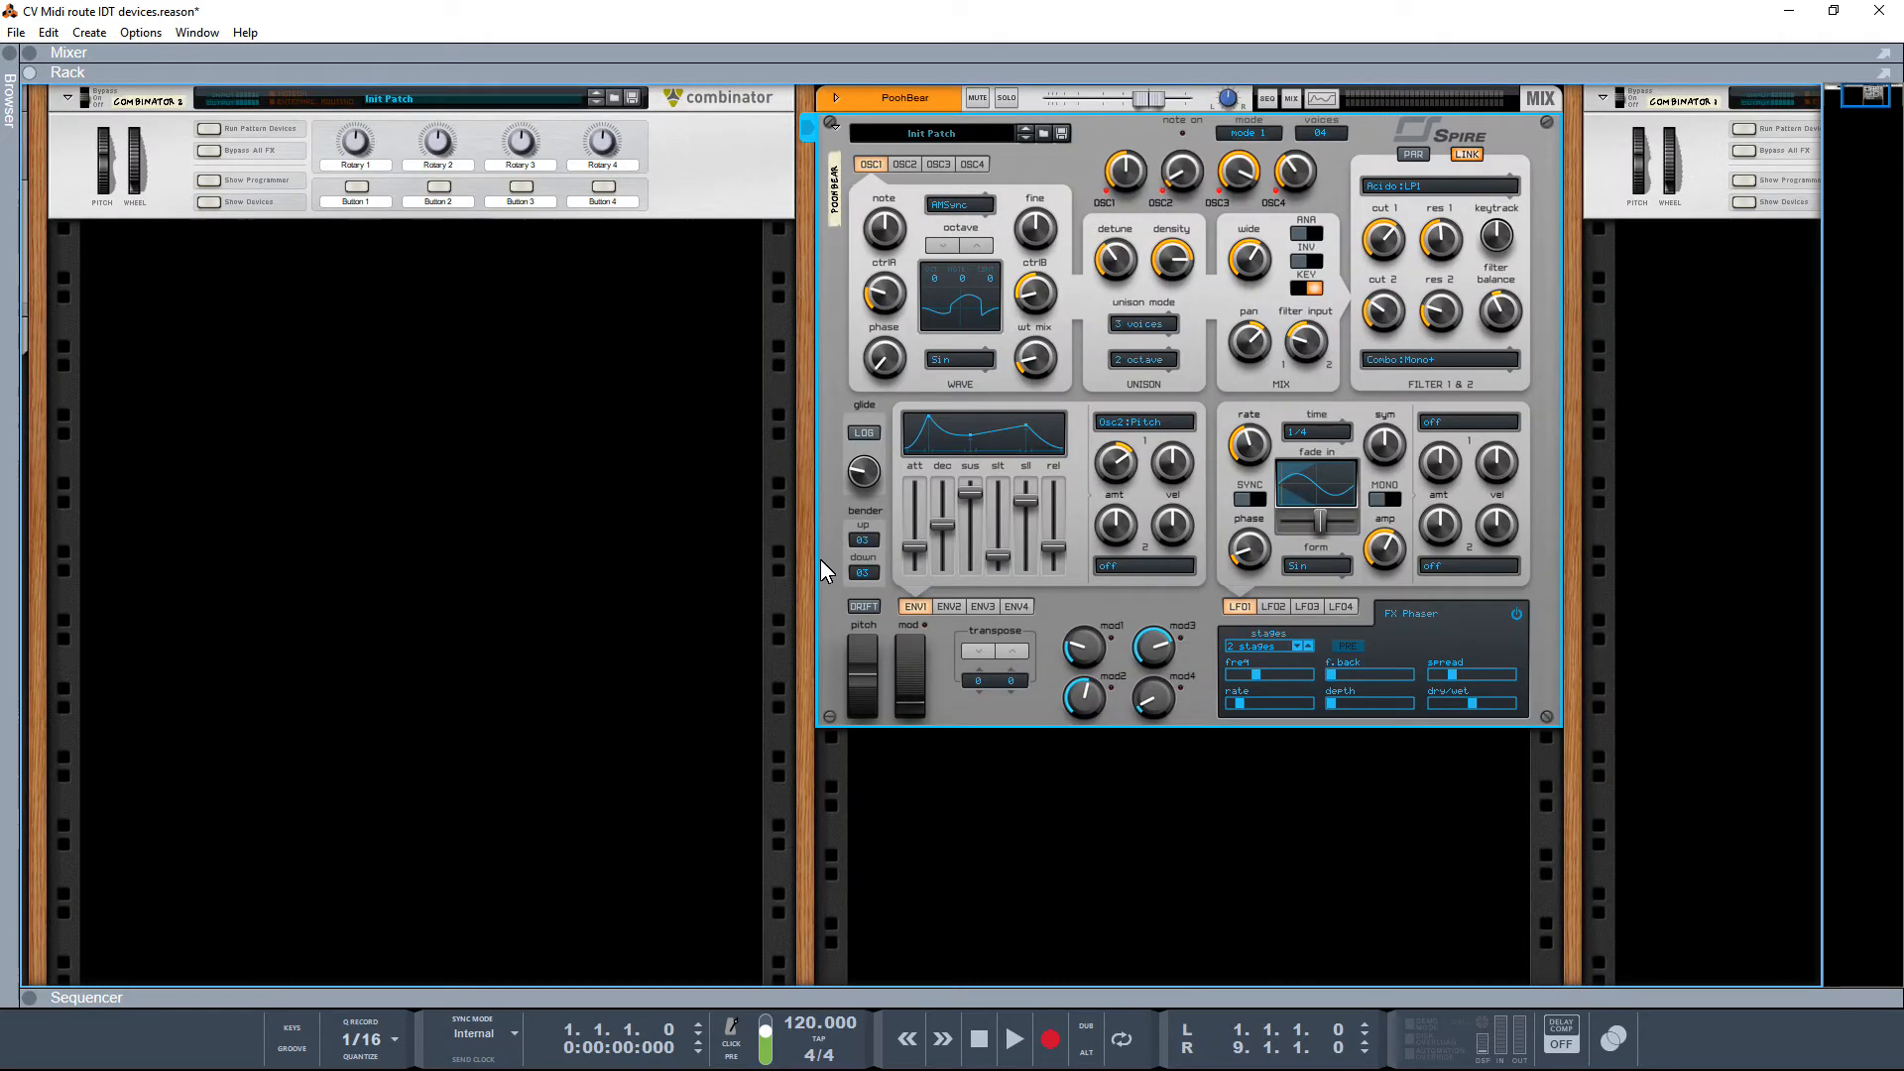
pyautogui.moveTo(910, 125)
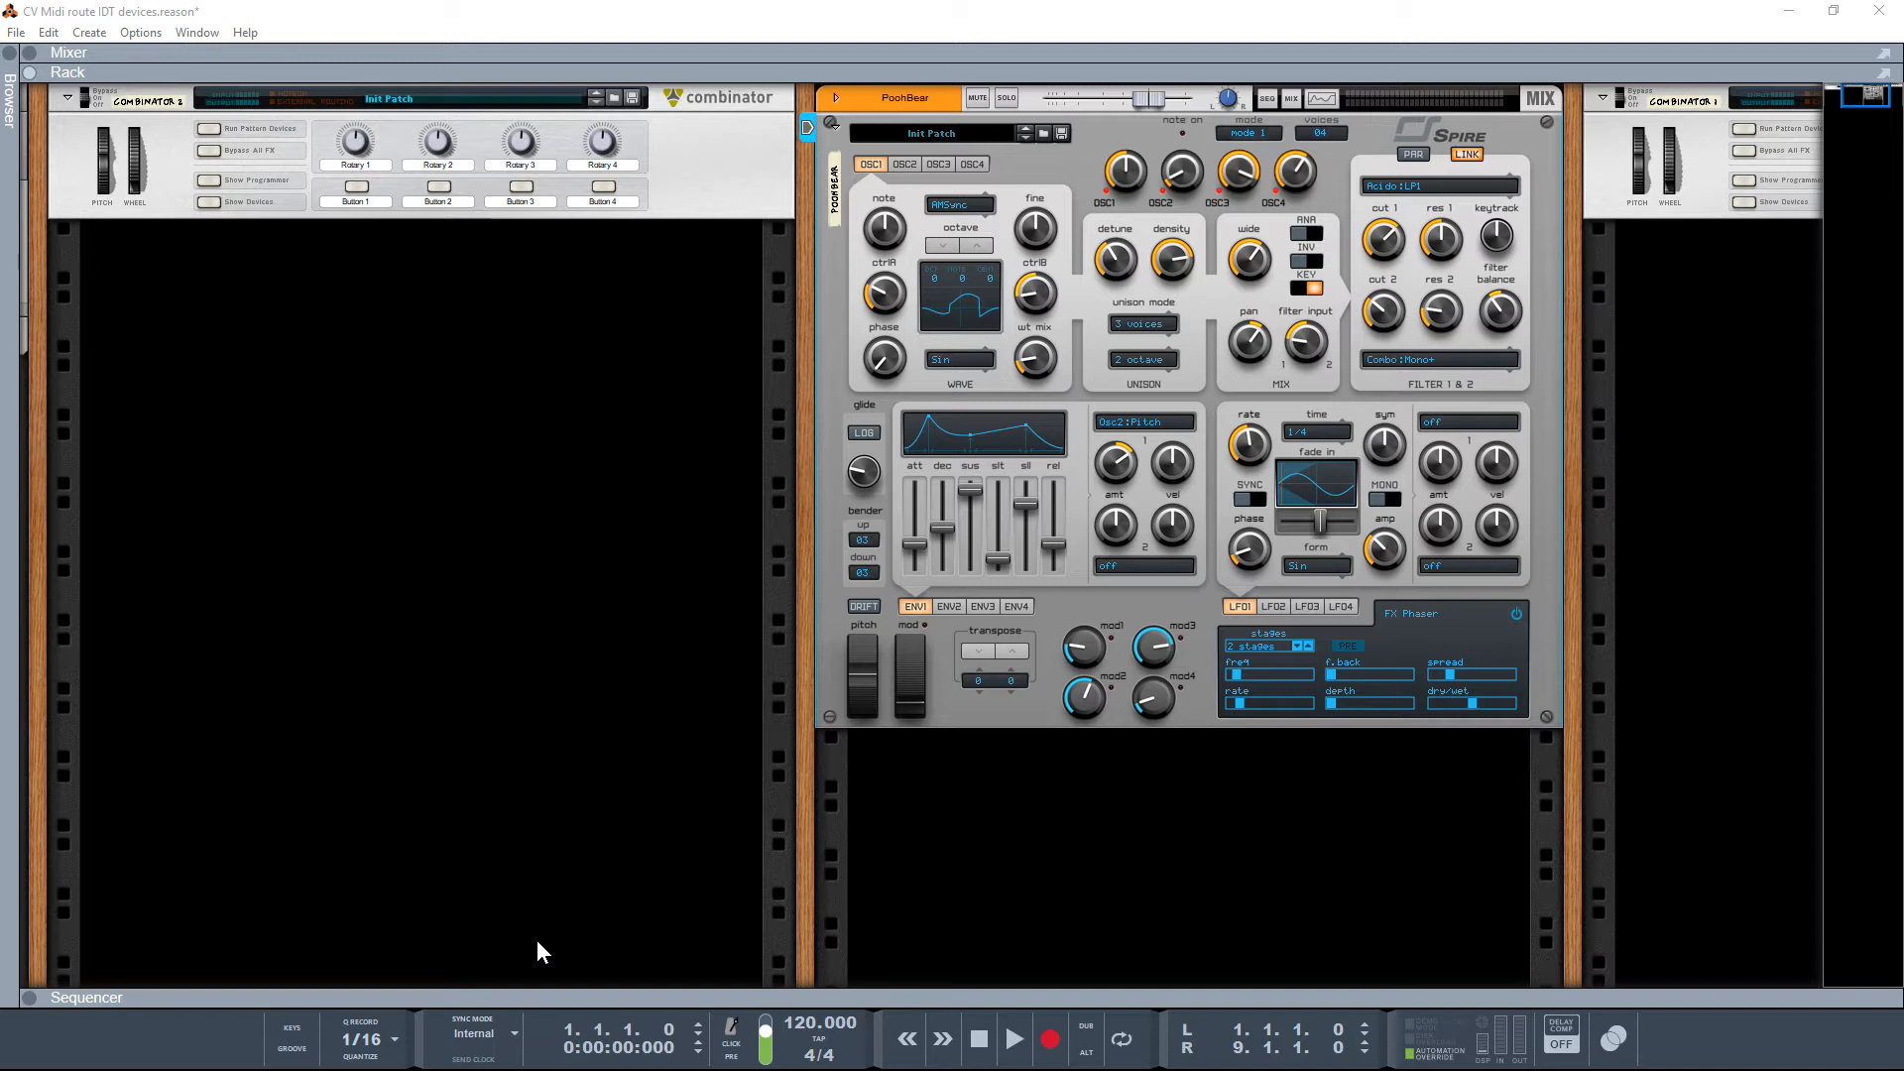
pyautogui.moveTo(463, 367)
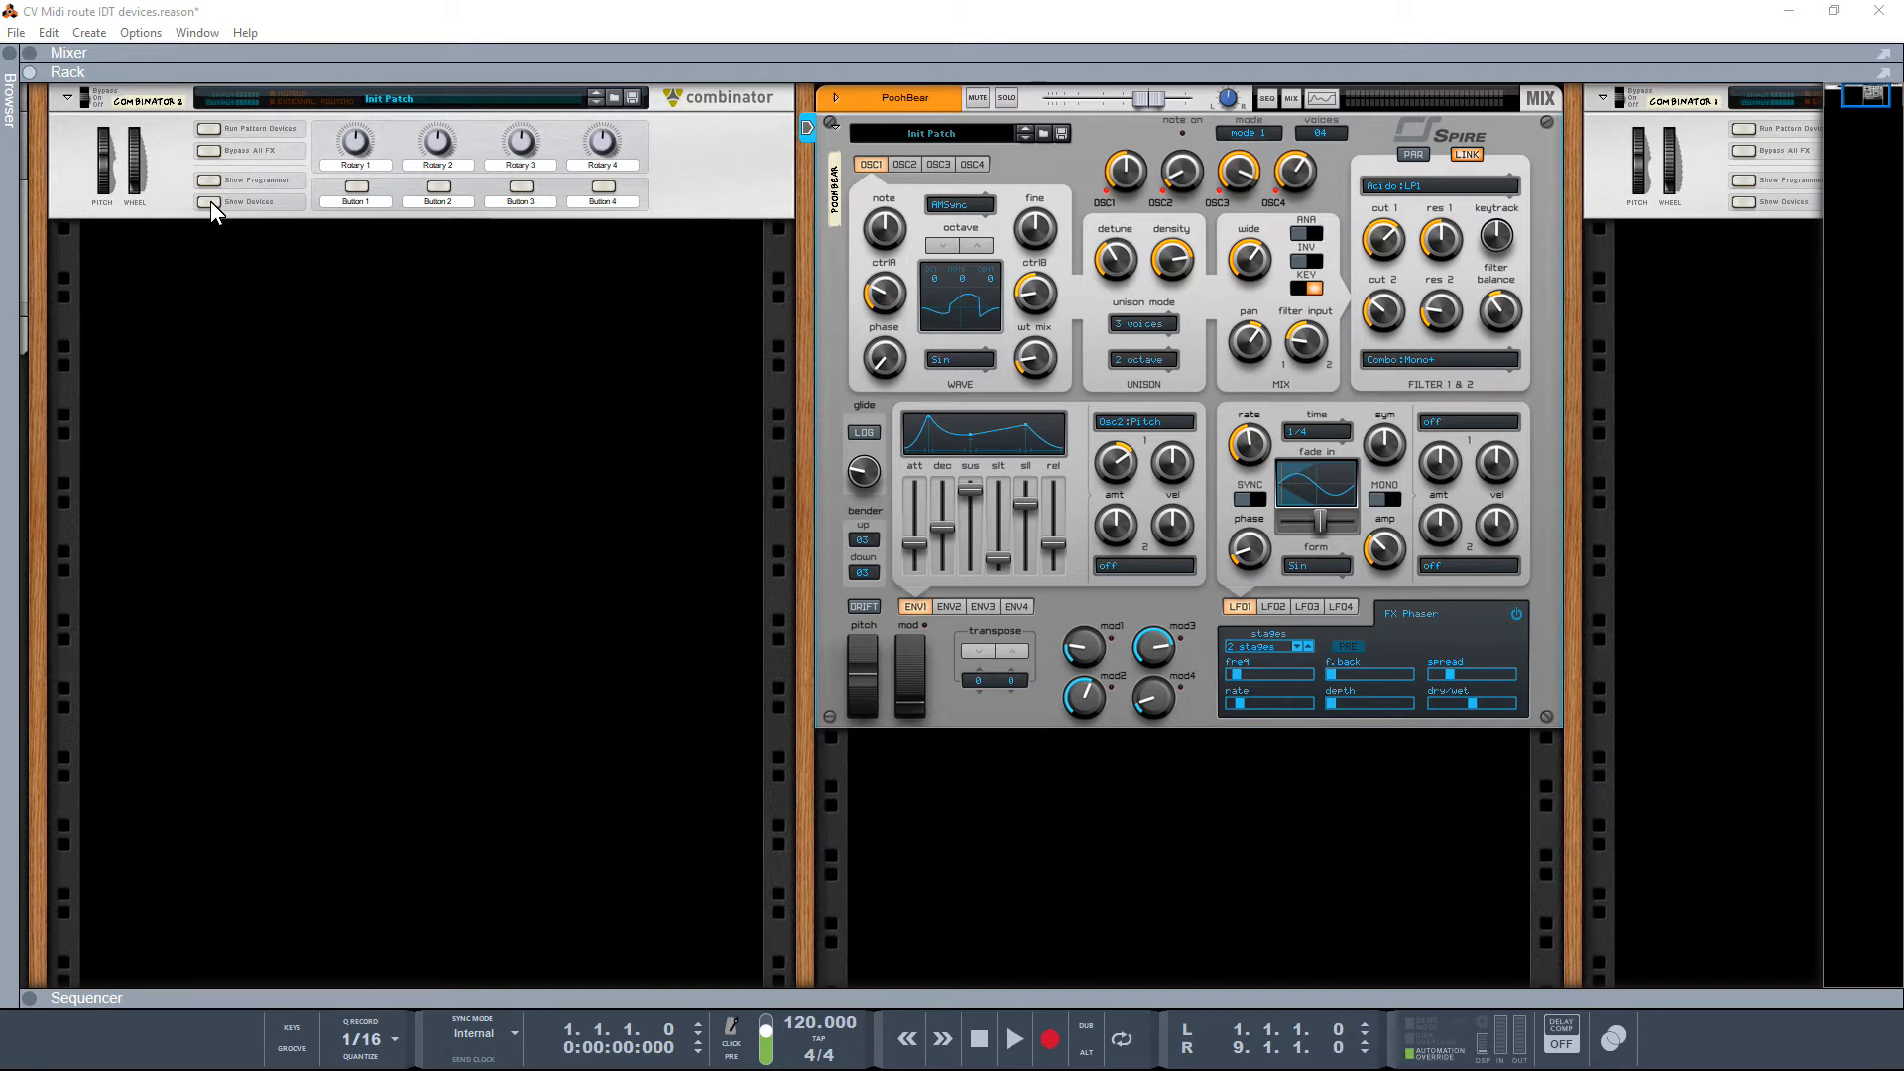
# Expand the Combinator to show its Ammo, Battery, re-A.R.M. and Skope devices
pyautogui.click(210, 203)
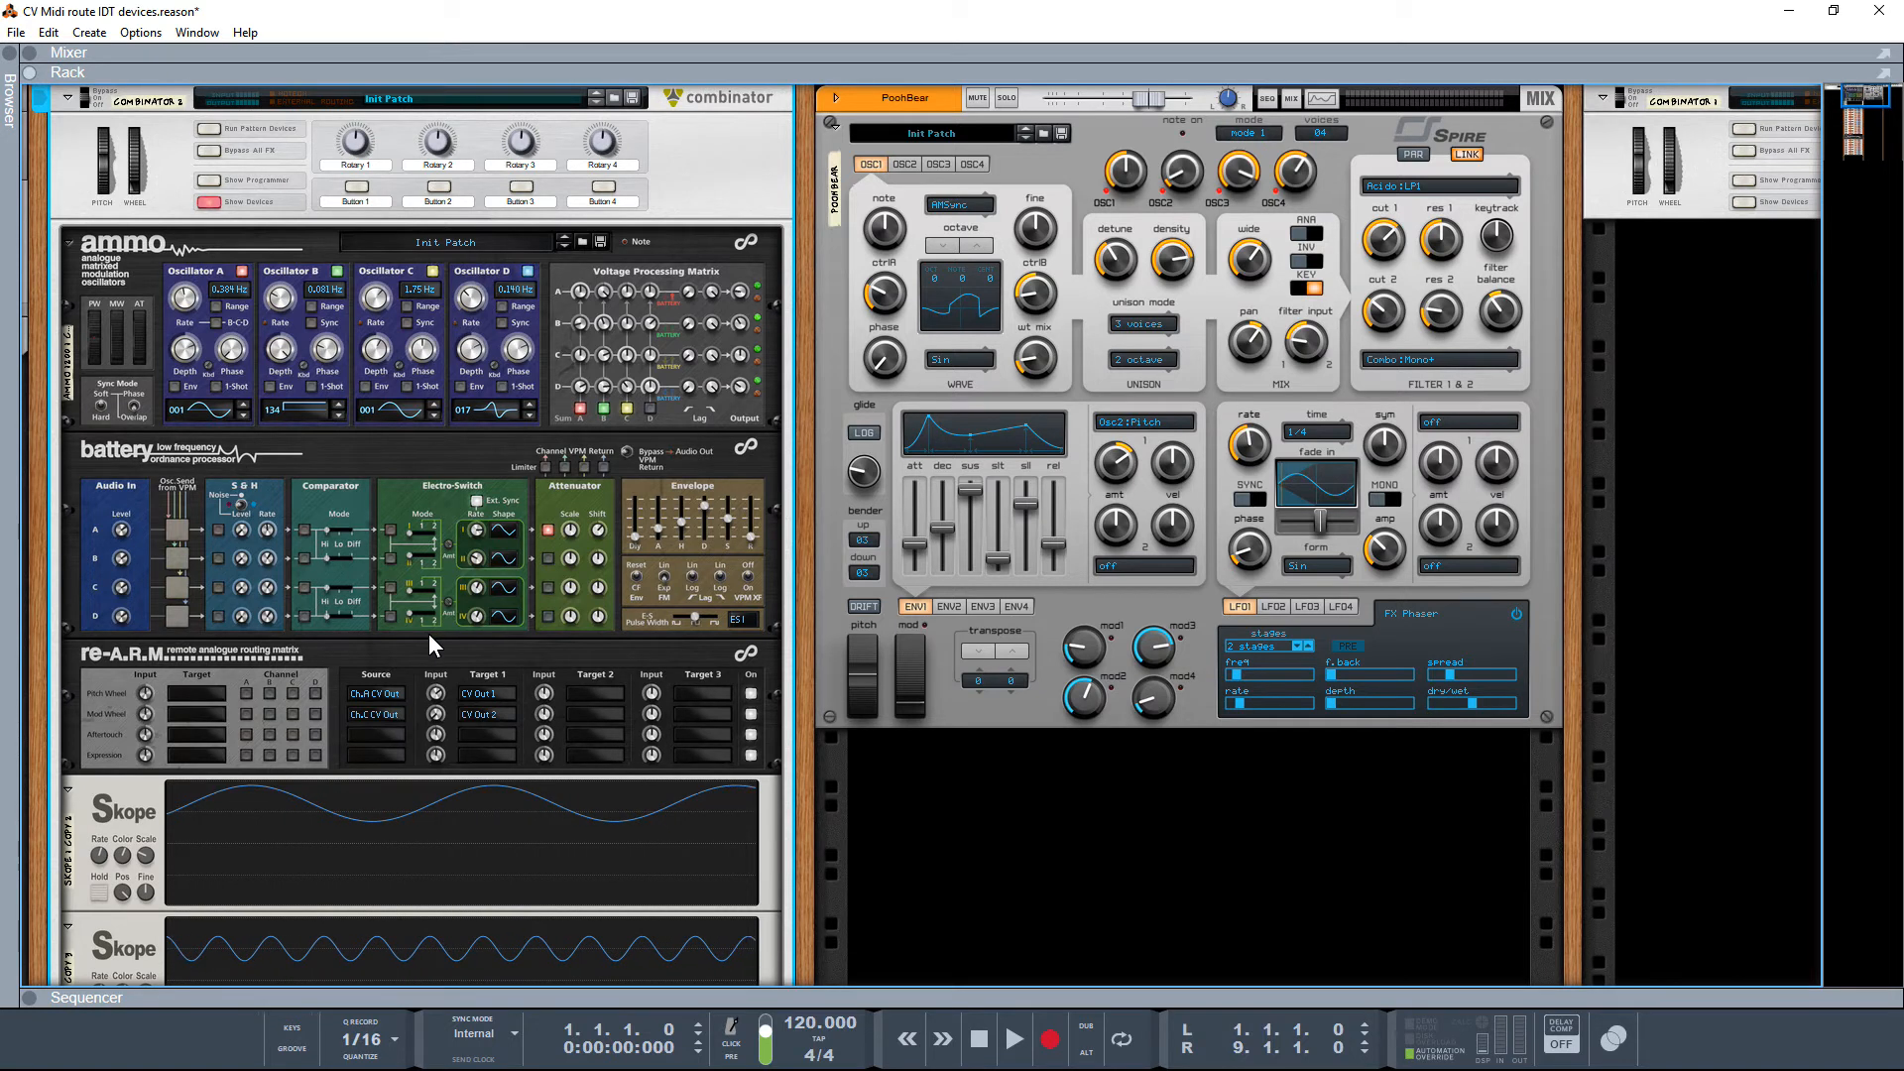
pyautogui.scroll(-3)
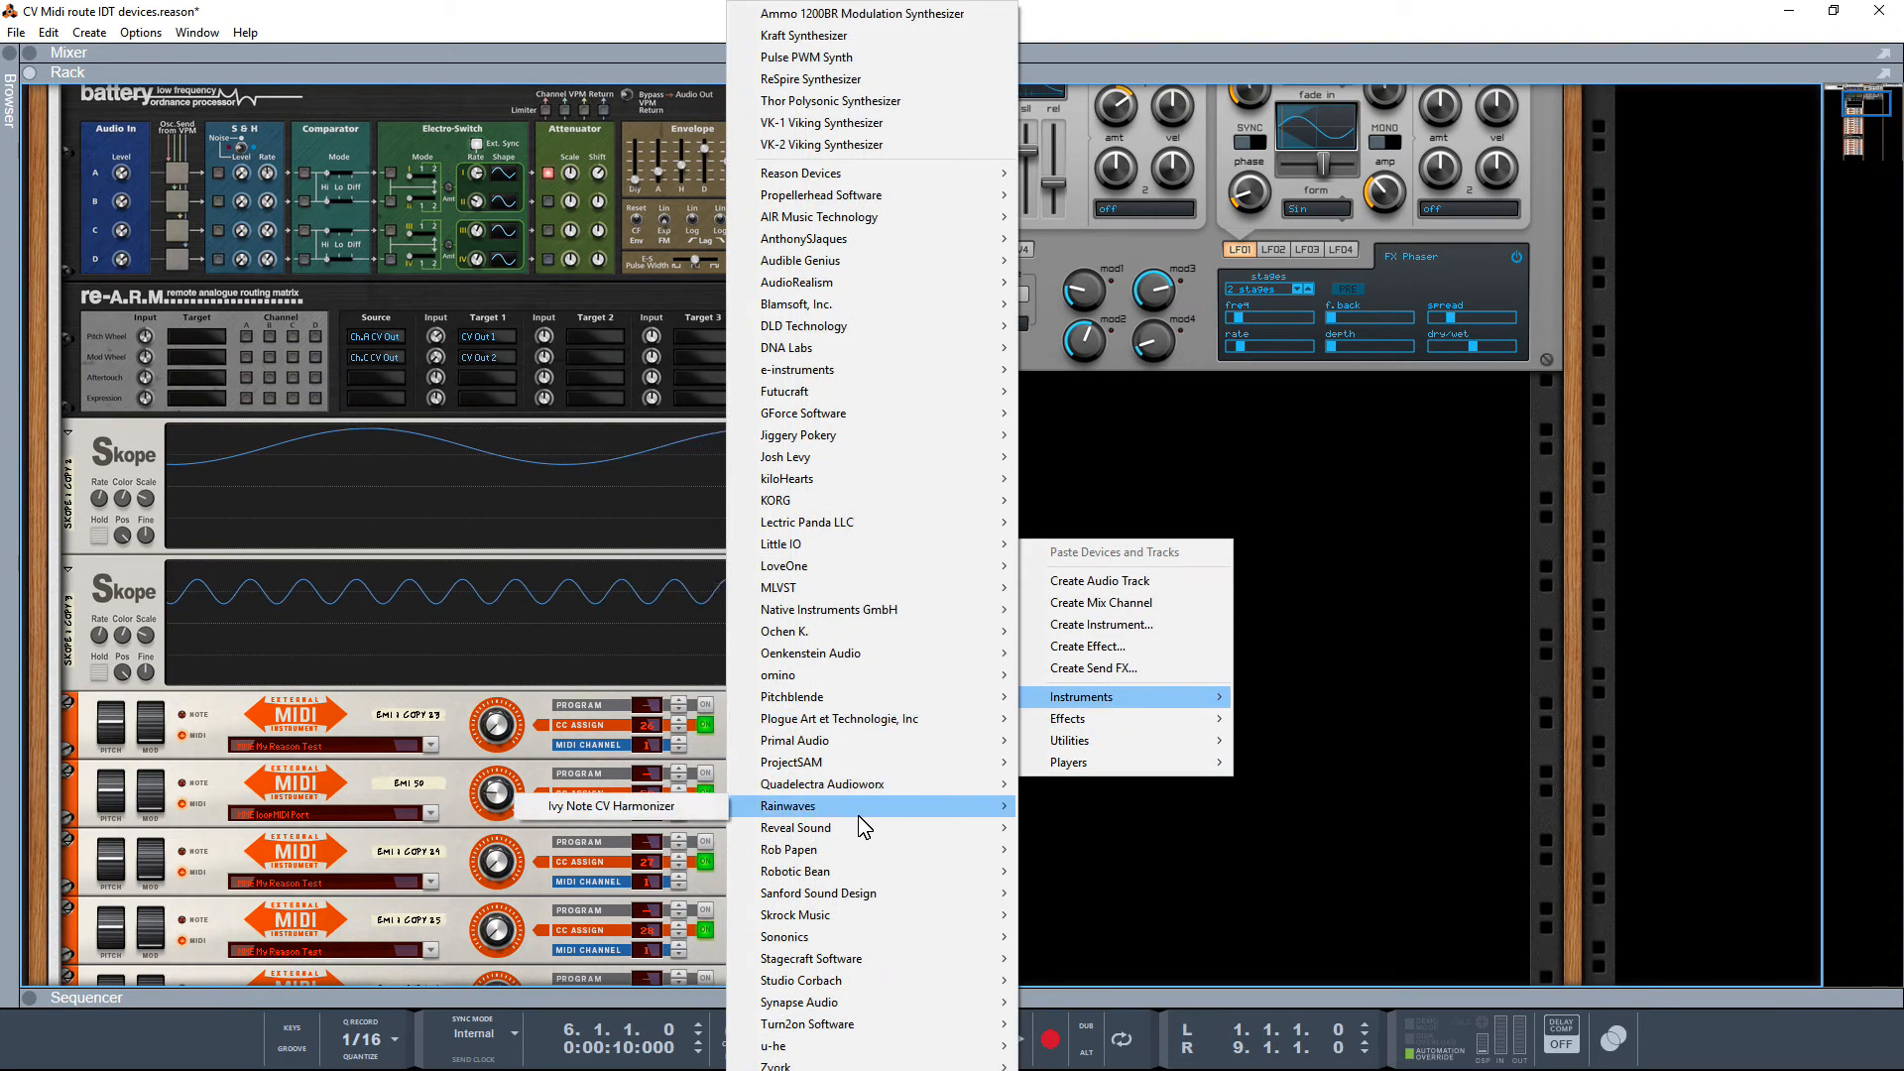
pyautogui.moveTo(788, 849)
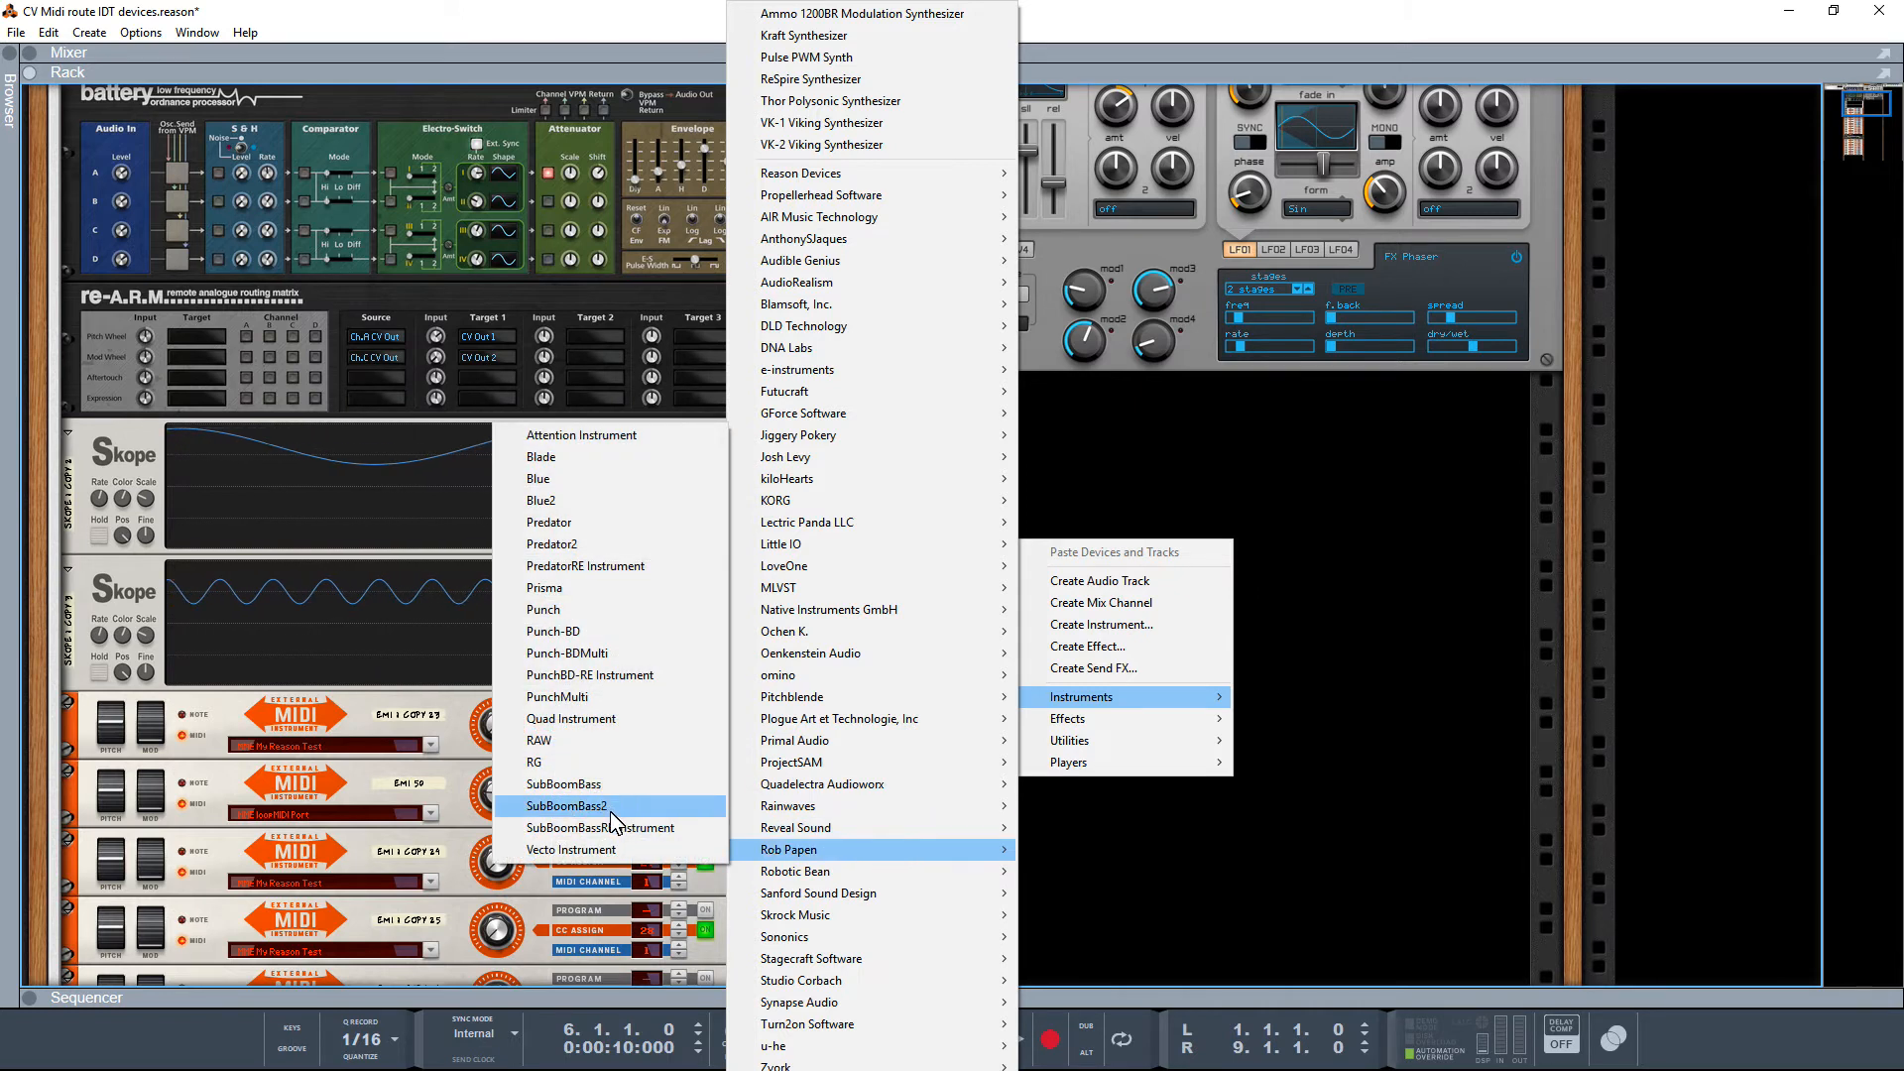
# Add the Rob Papen SubBoomBass2 instrument below the Spire synth
pyautogui.click(565, 806)
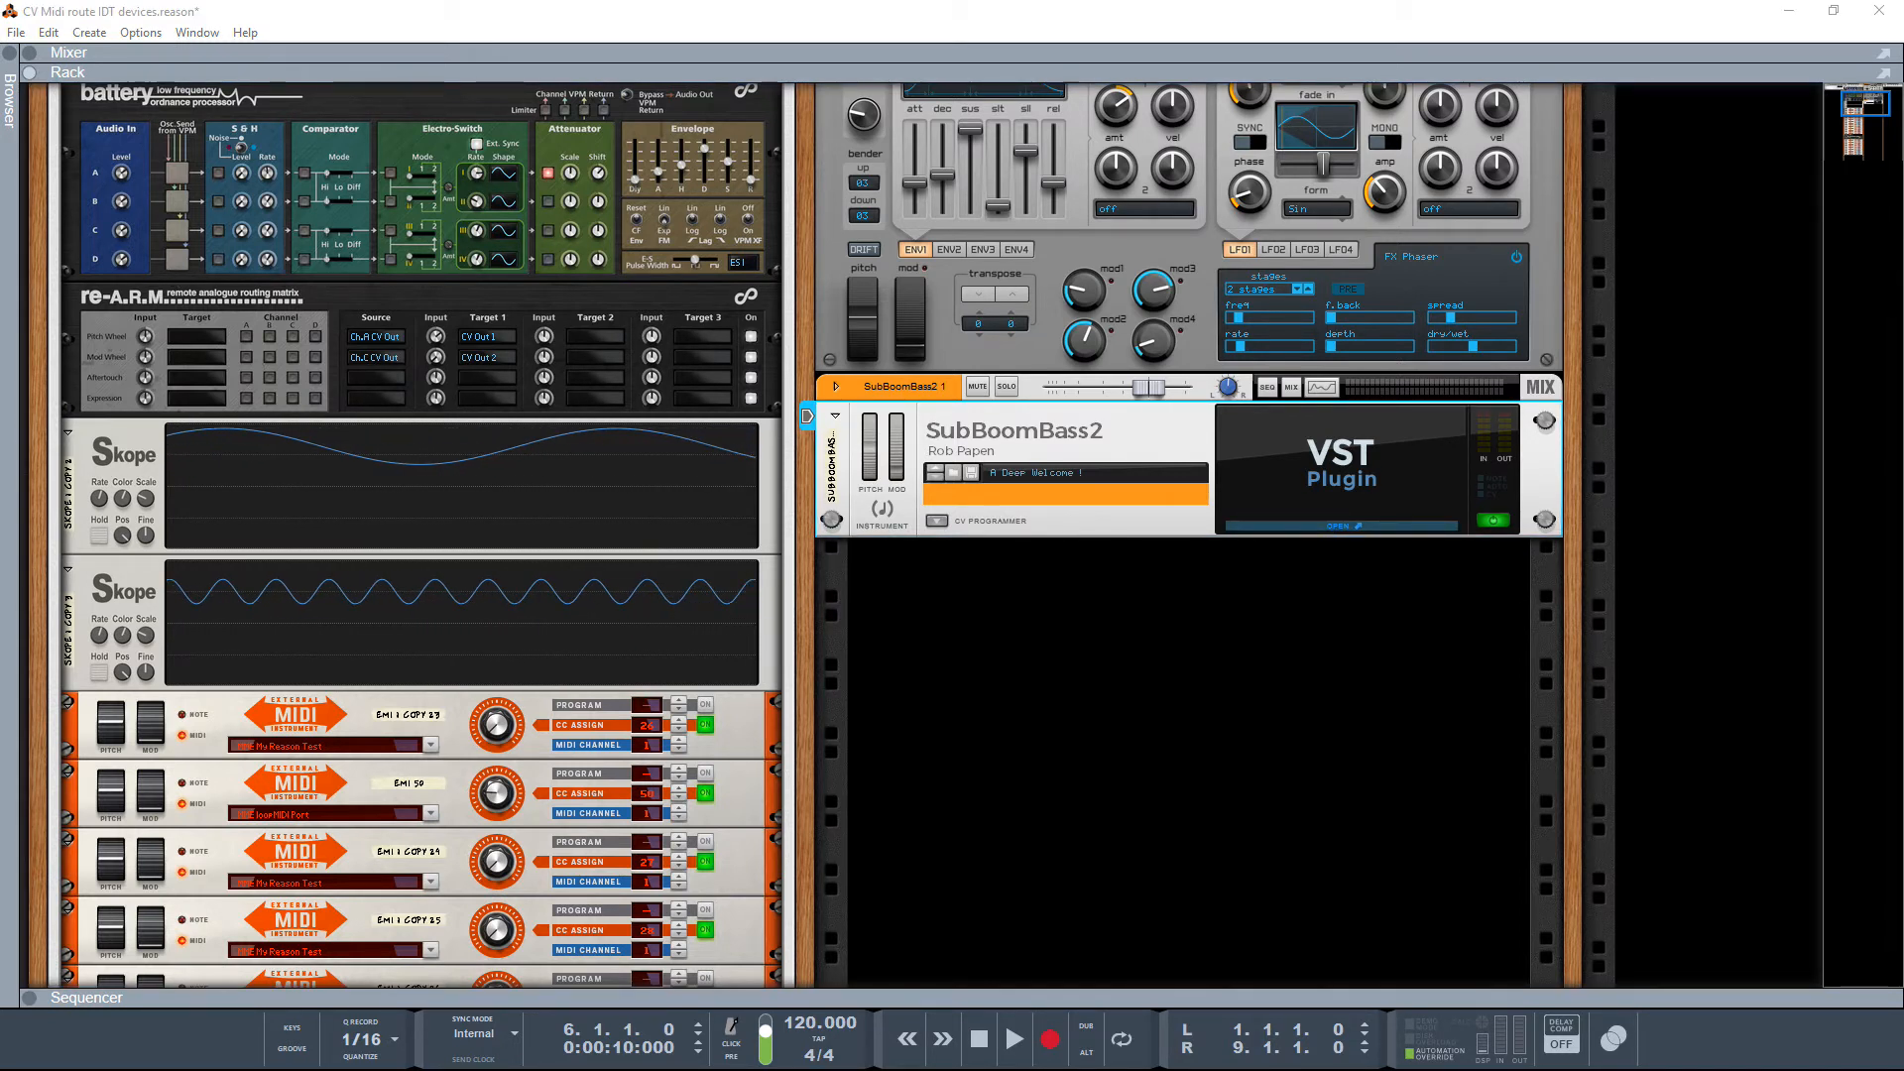
# Remote-map SubBoomBass2's Osc 1 Sub-Osc Volume to loopMIDI CC 50 and confirm
pyautogui.click(1335, 524)
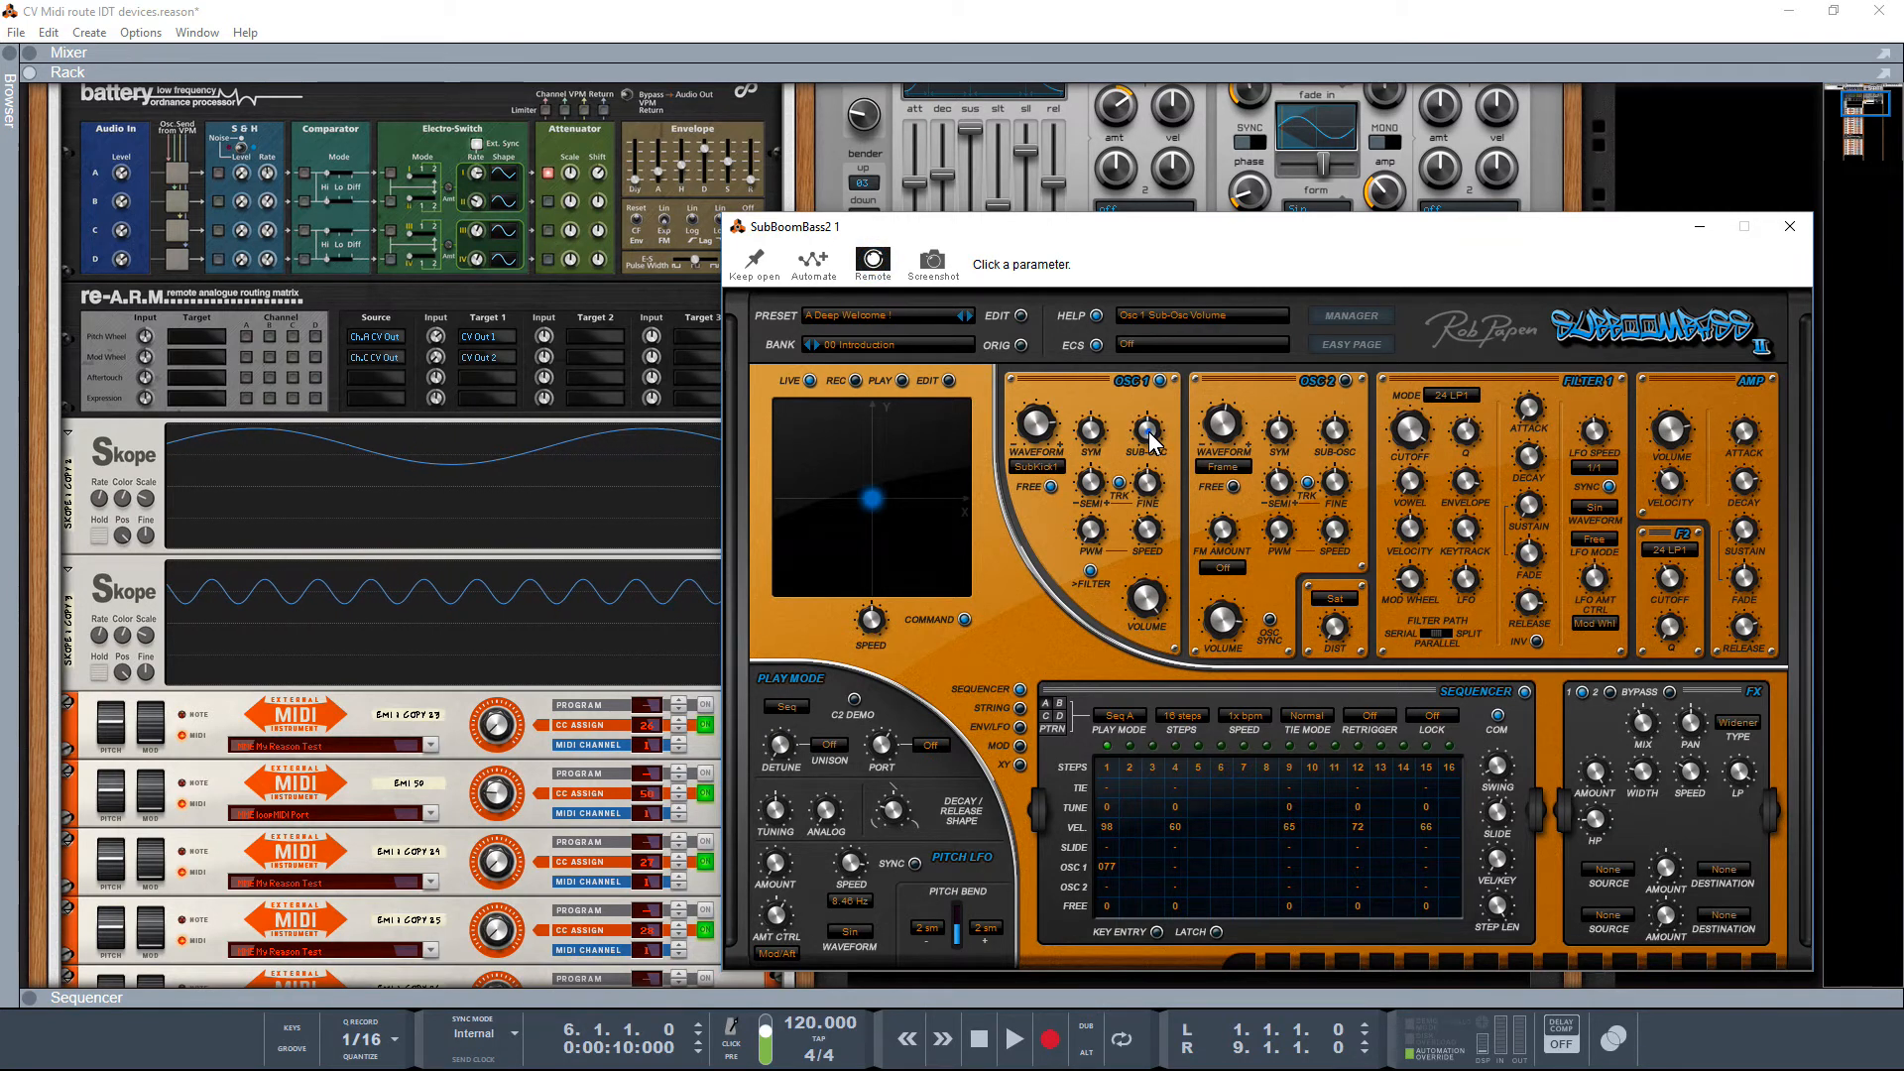
pyautogui.click(1147, 430)
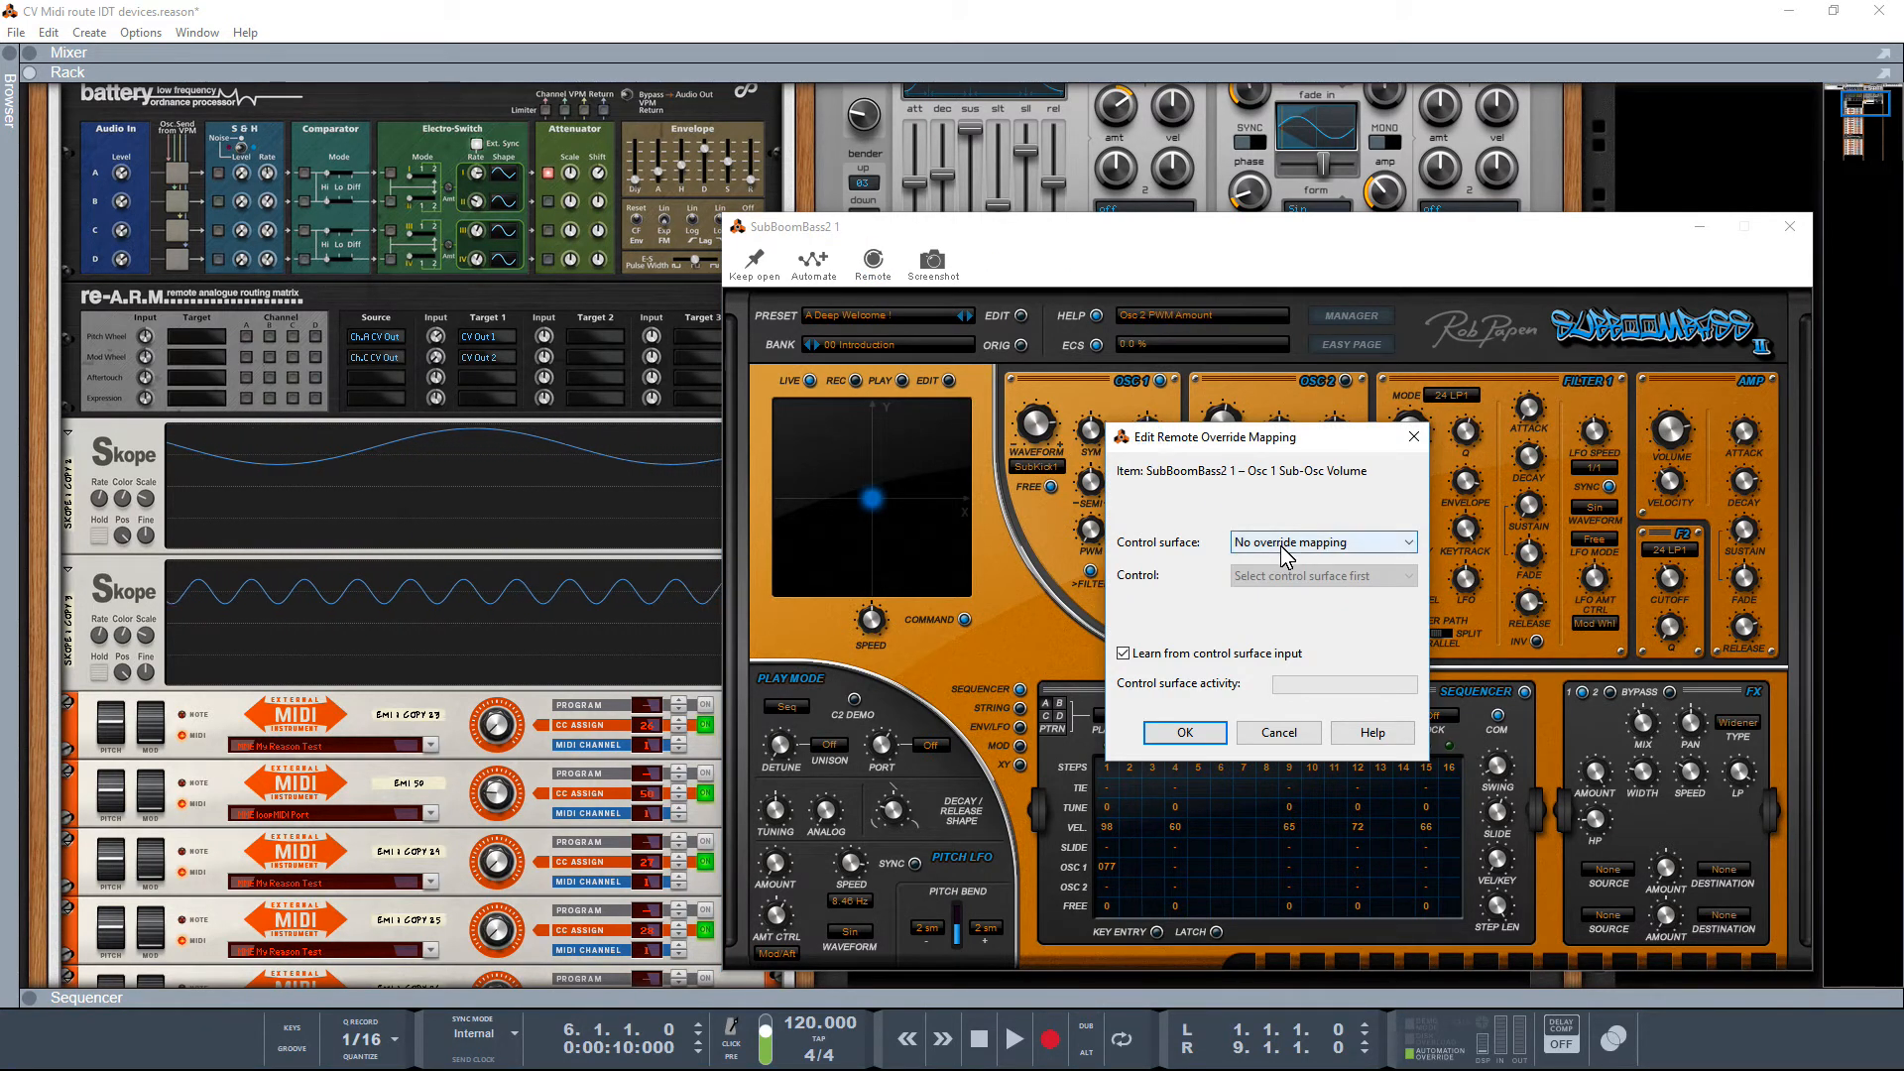
pyautogui.click(1321, 542)
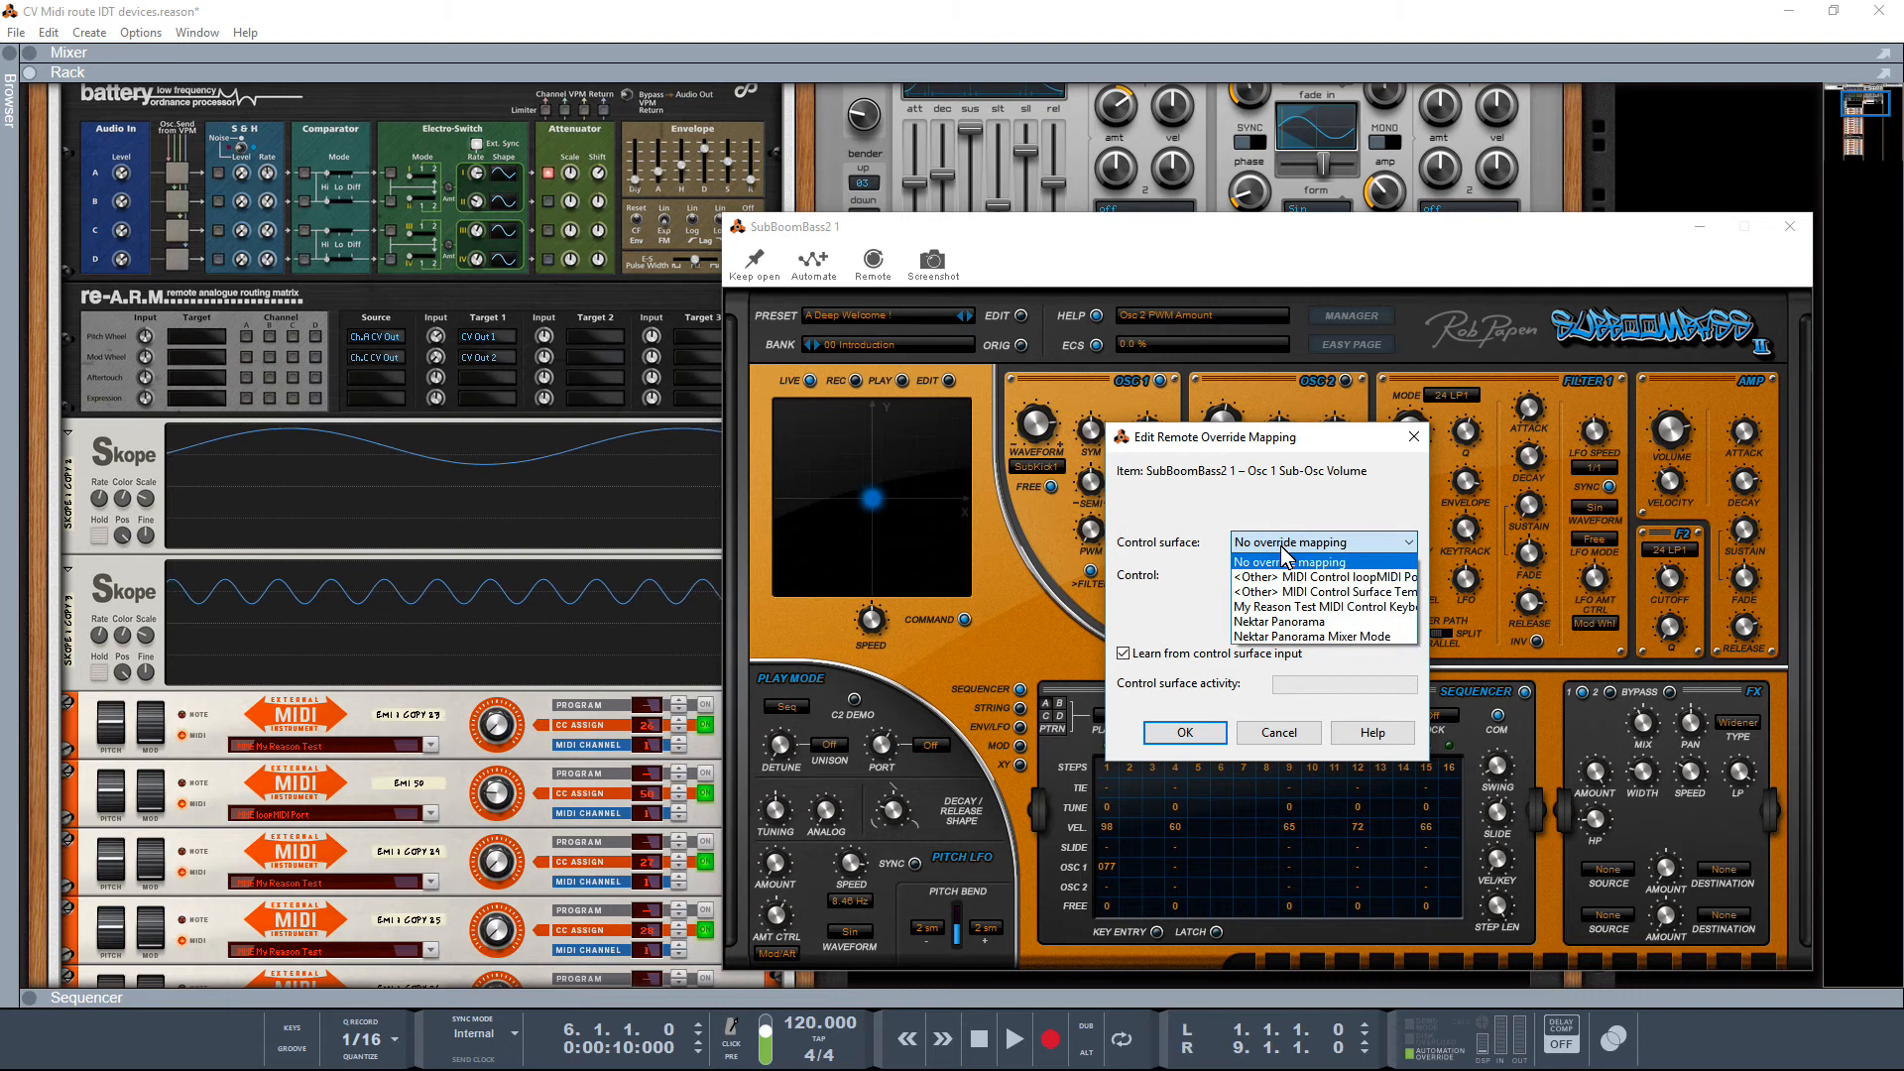
pyautogui.click(1325, 575)
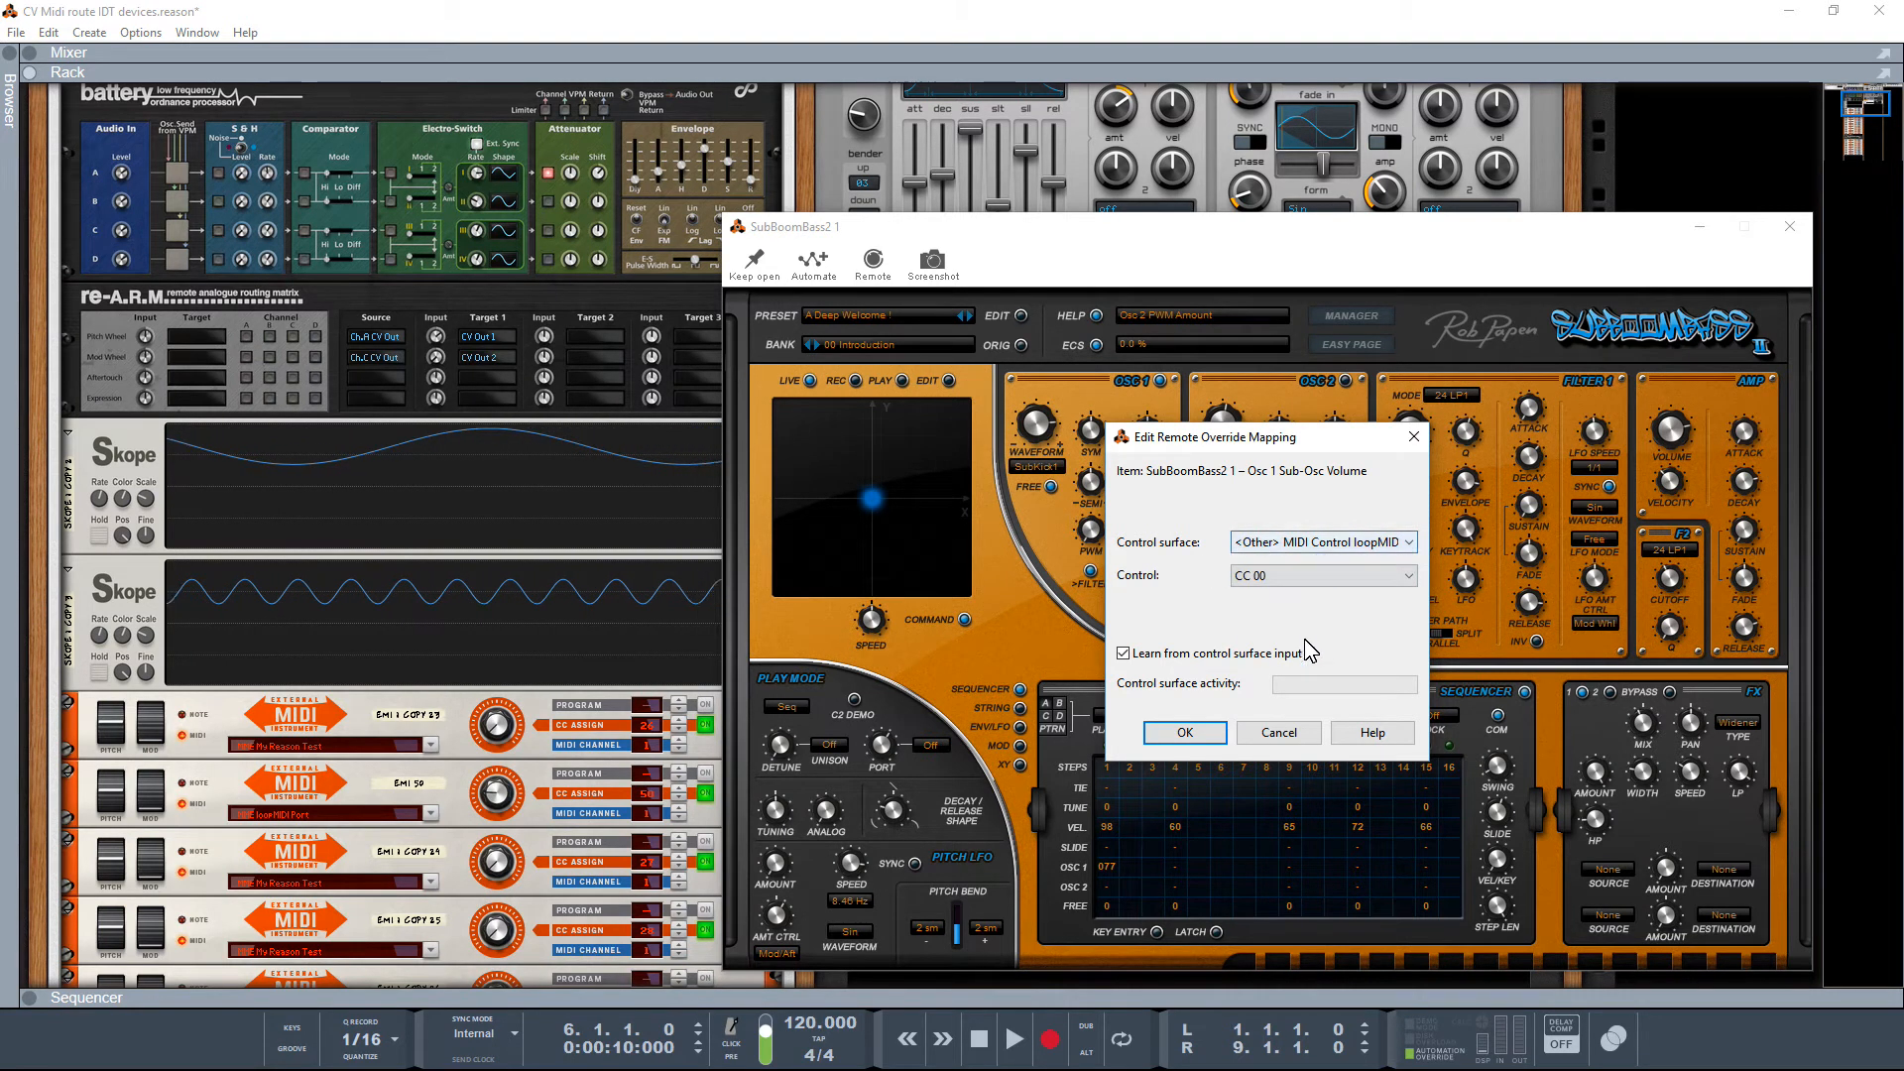
pyautogui.click(1321, 576)
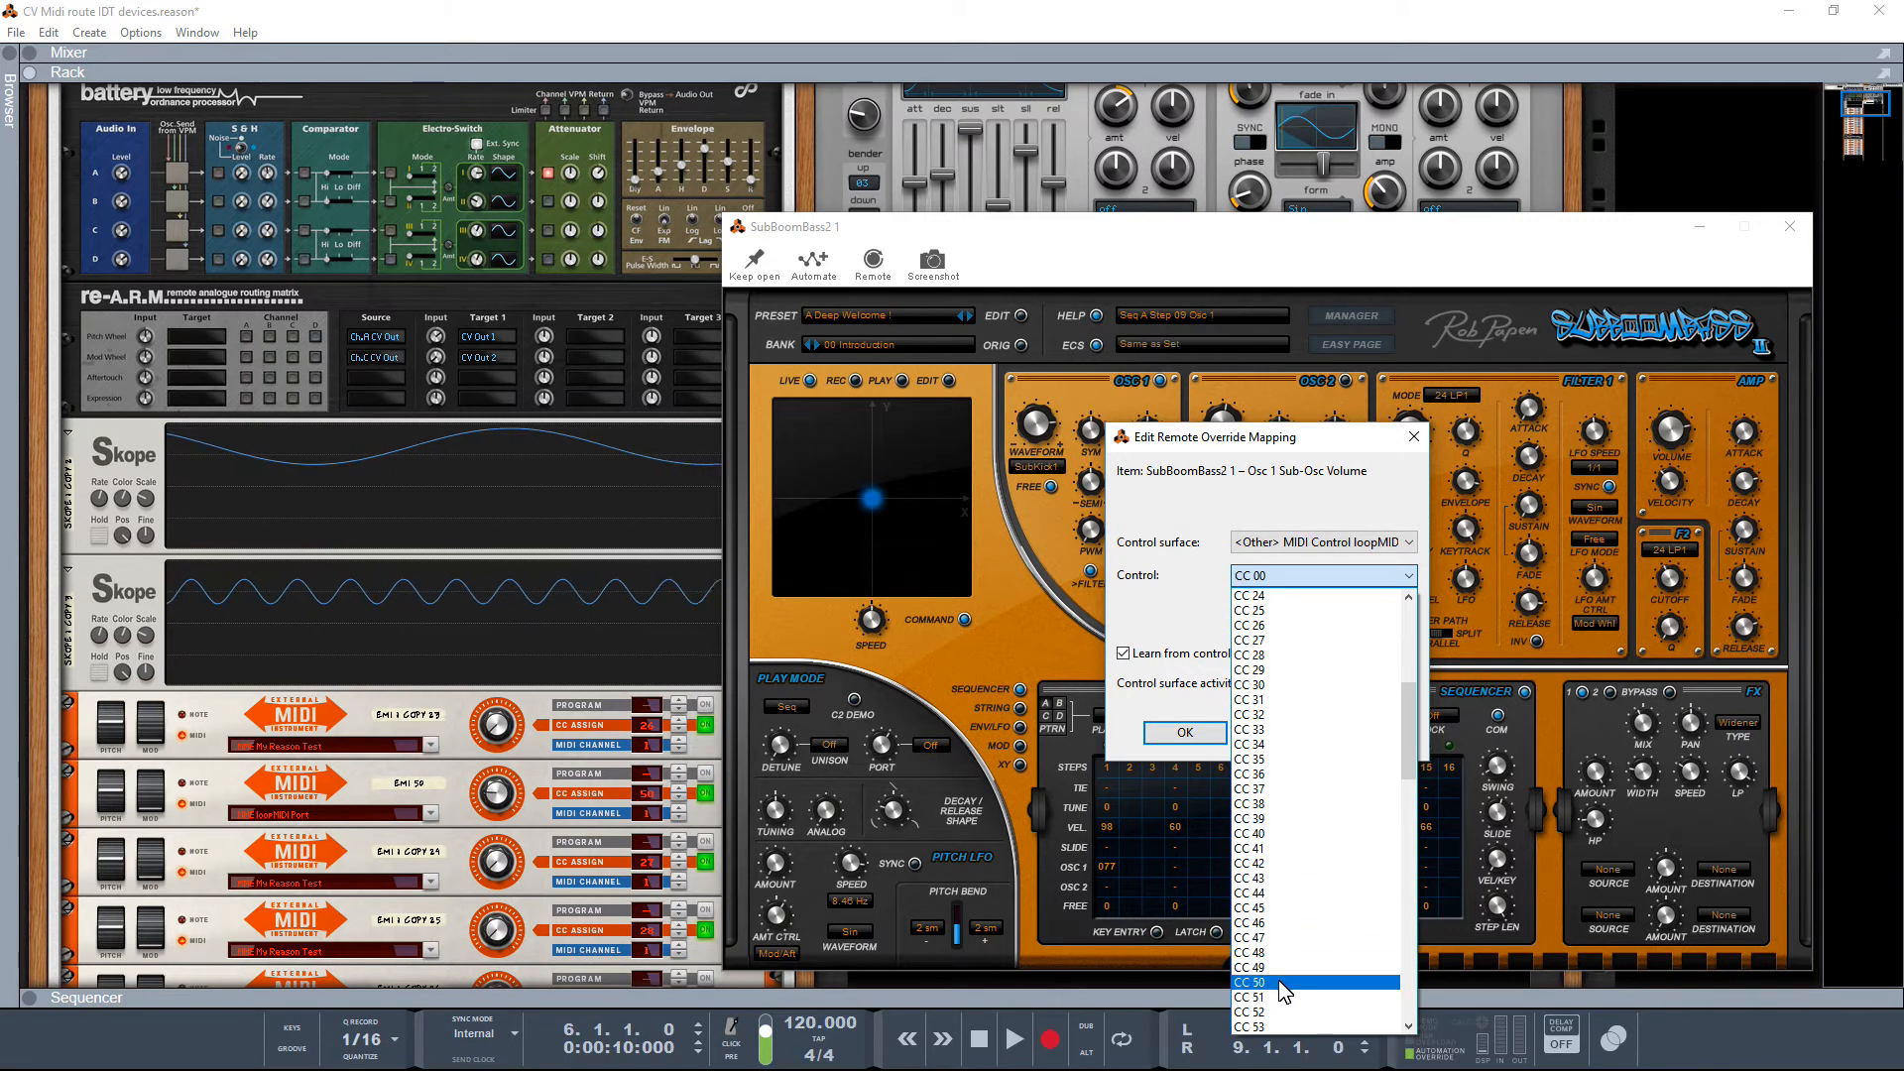
pyautogui.click(1283, 982)
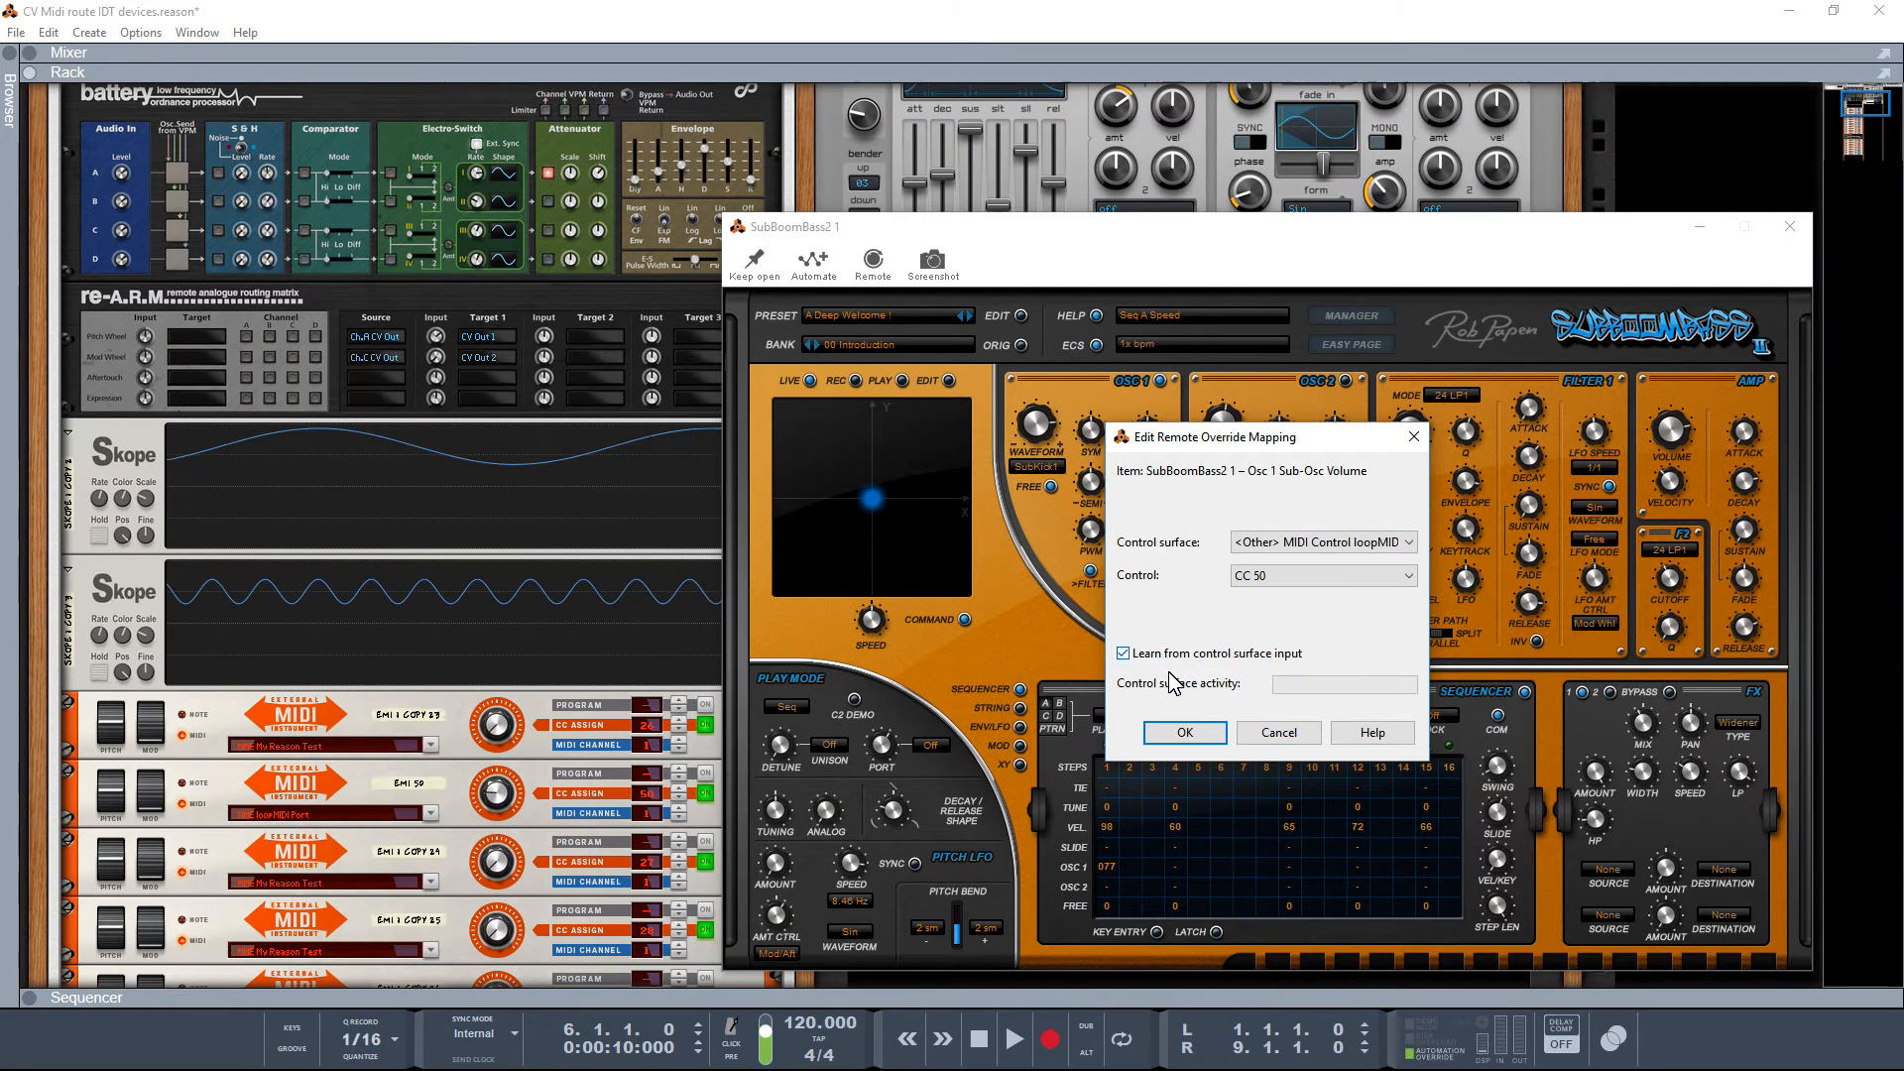
pyautogui.click(1182, 732)
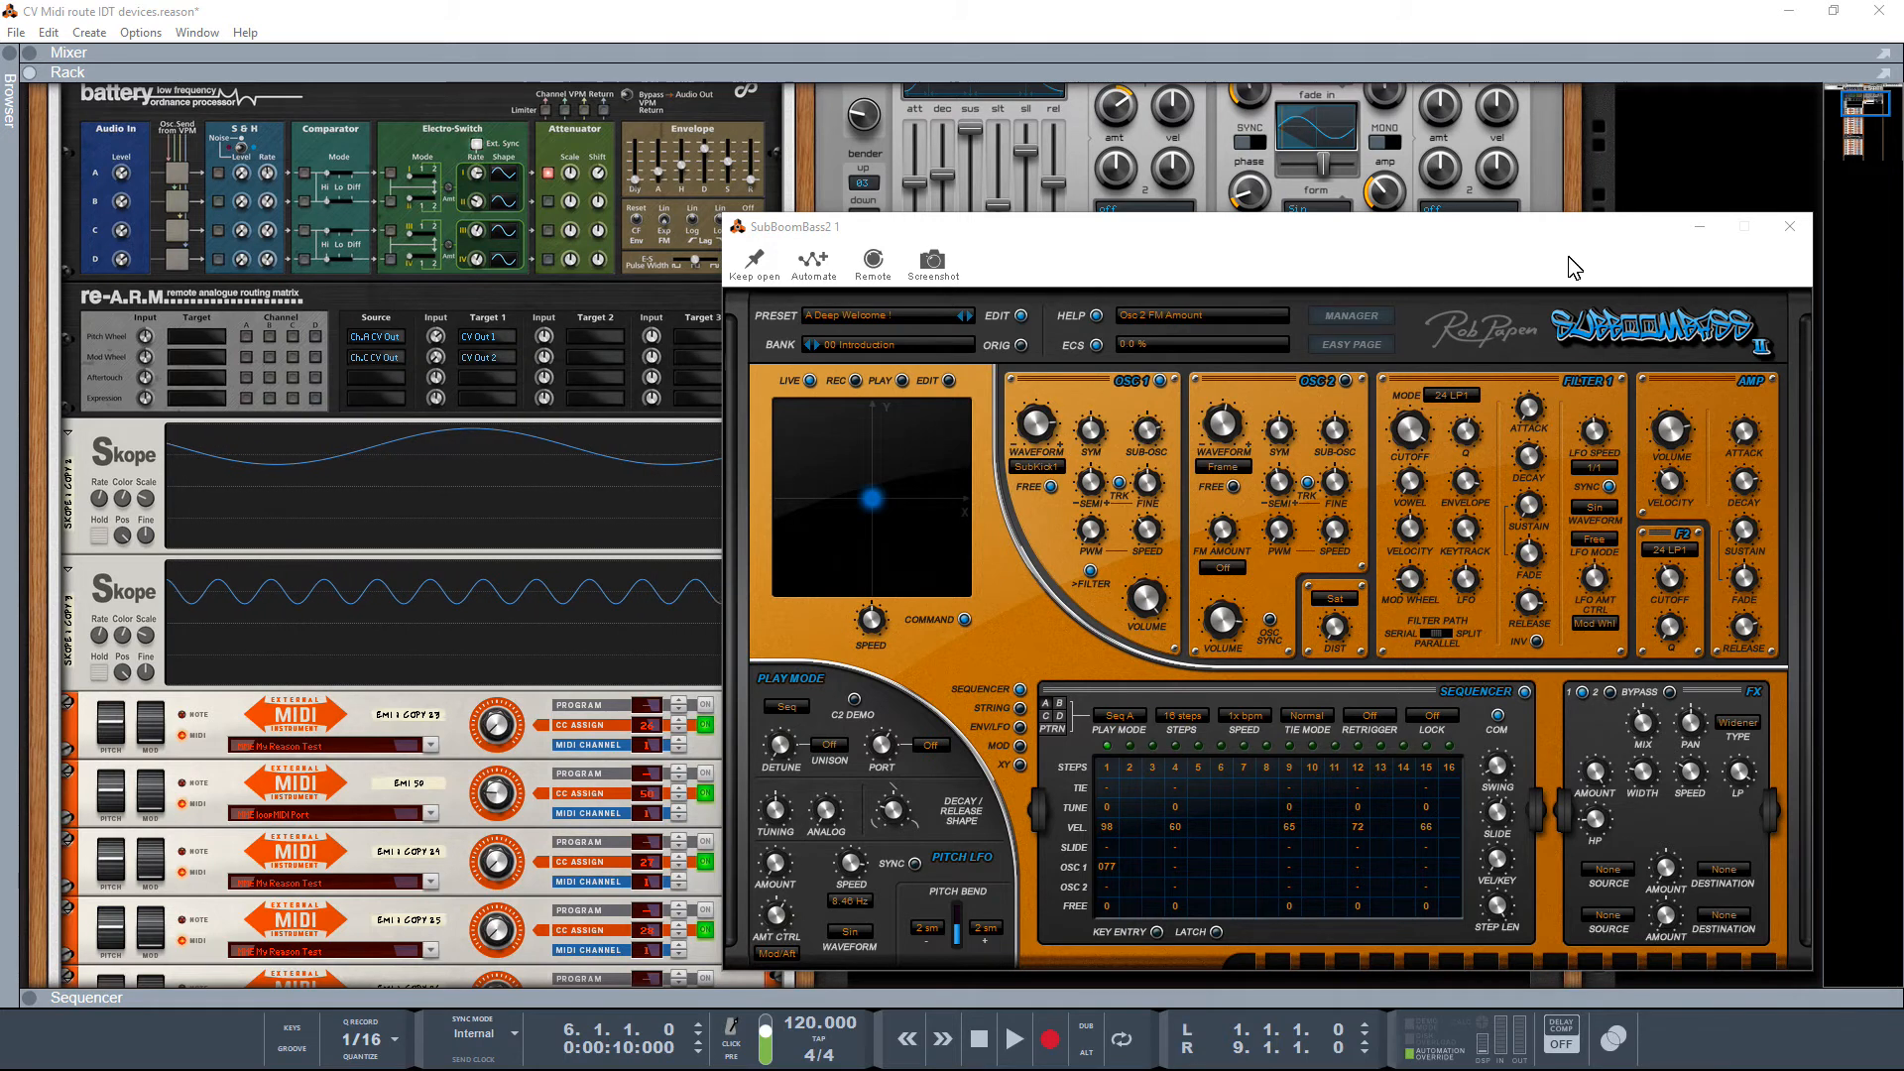
# Close the plugin window and remote-map Spire's Macro3 knob to loopMIDI CC 50
pyautogui.click(1787, 226)
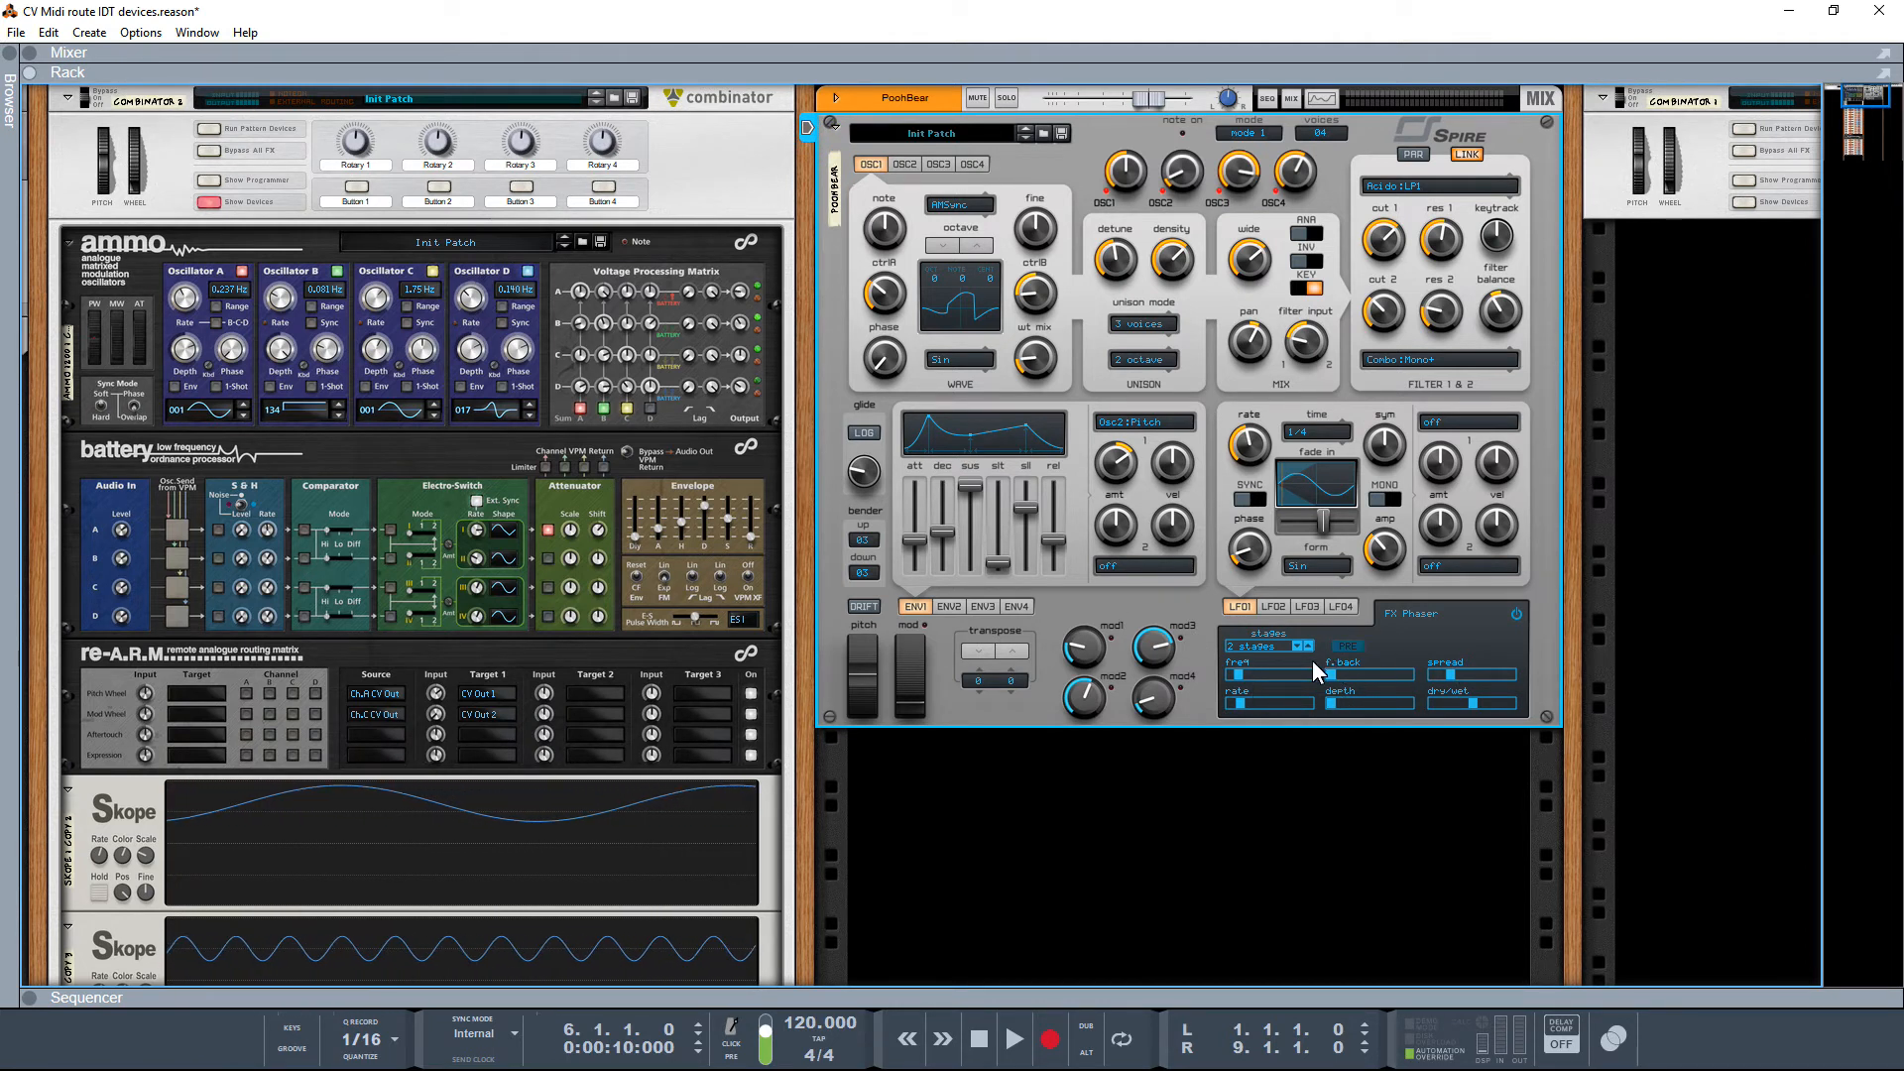
pyautogui.rightClick(1329, 676)
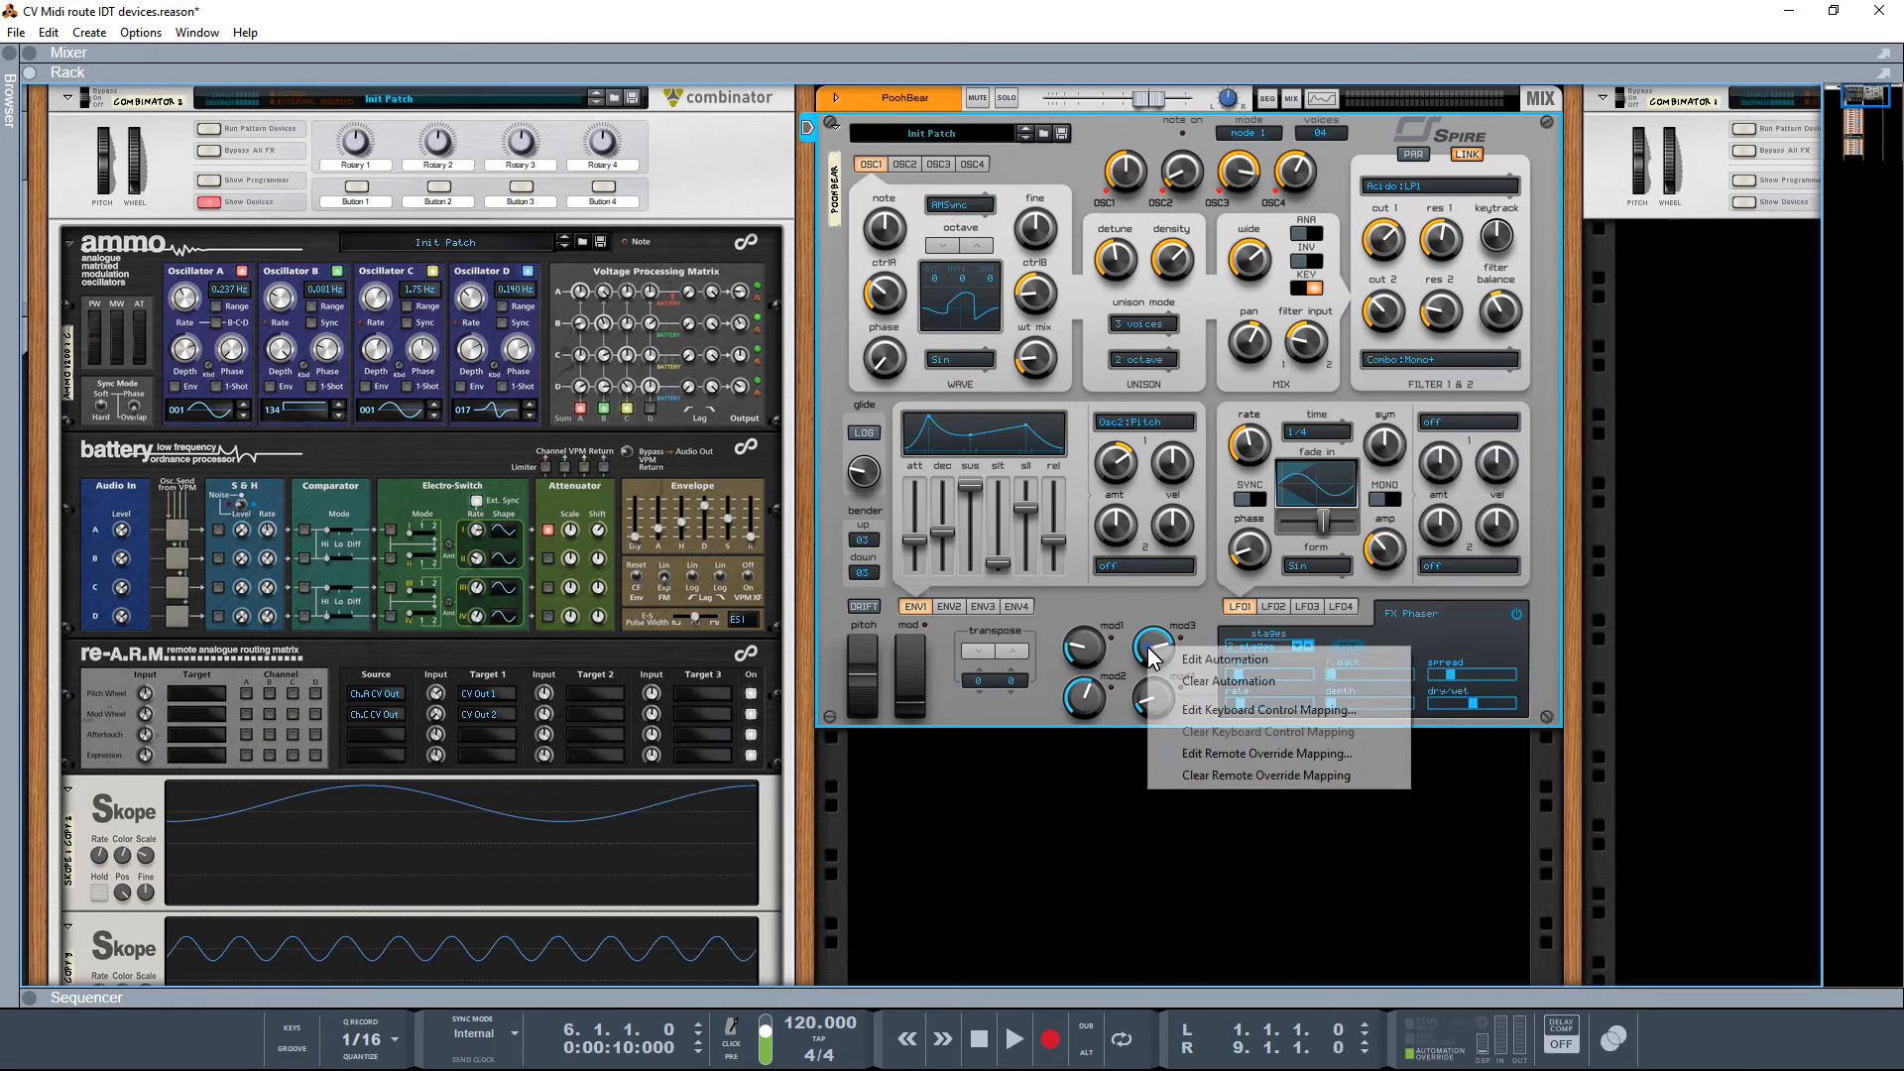
pyautogui.moveTo(1267, 754)
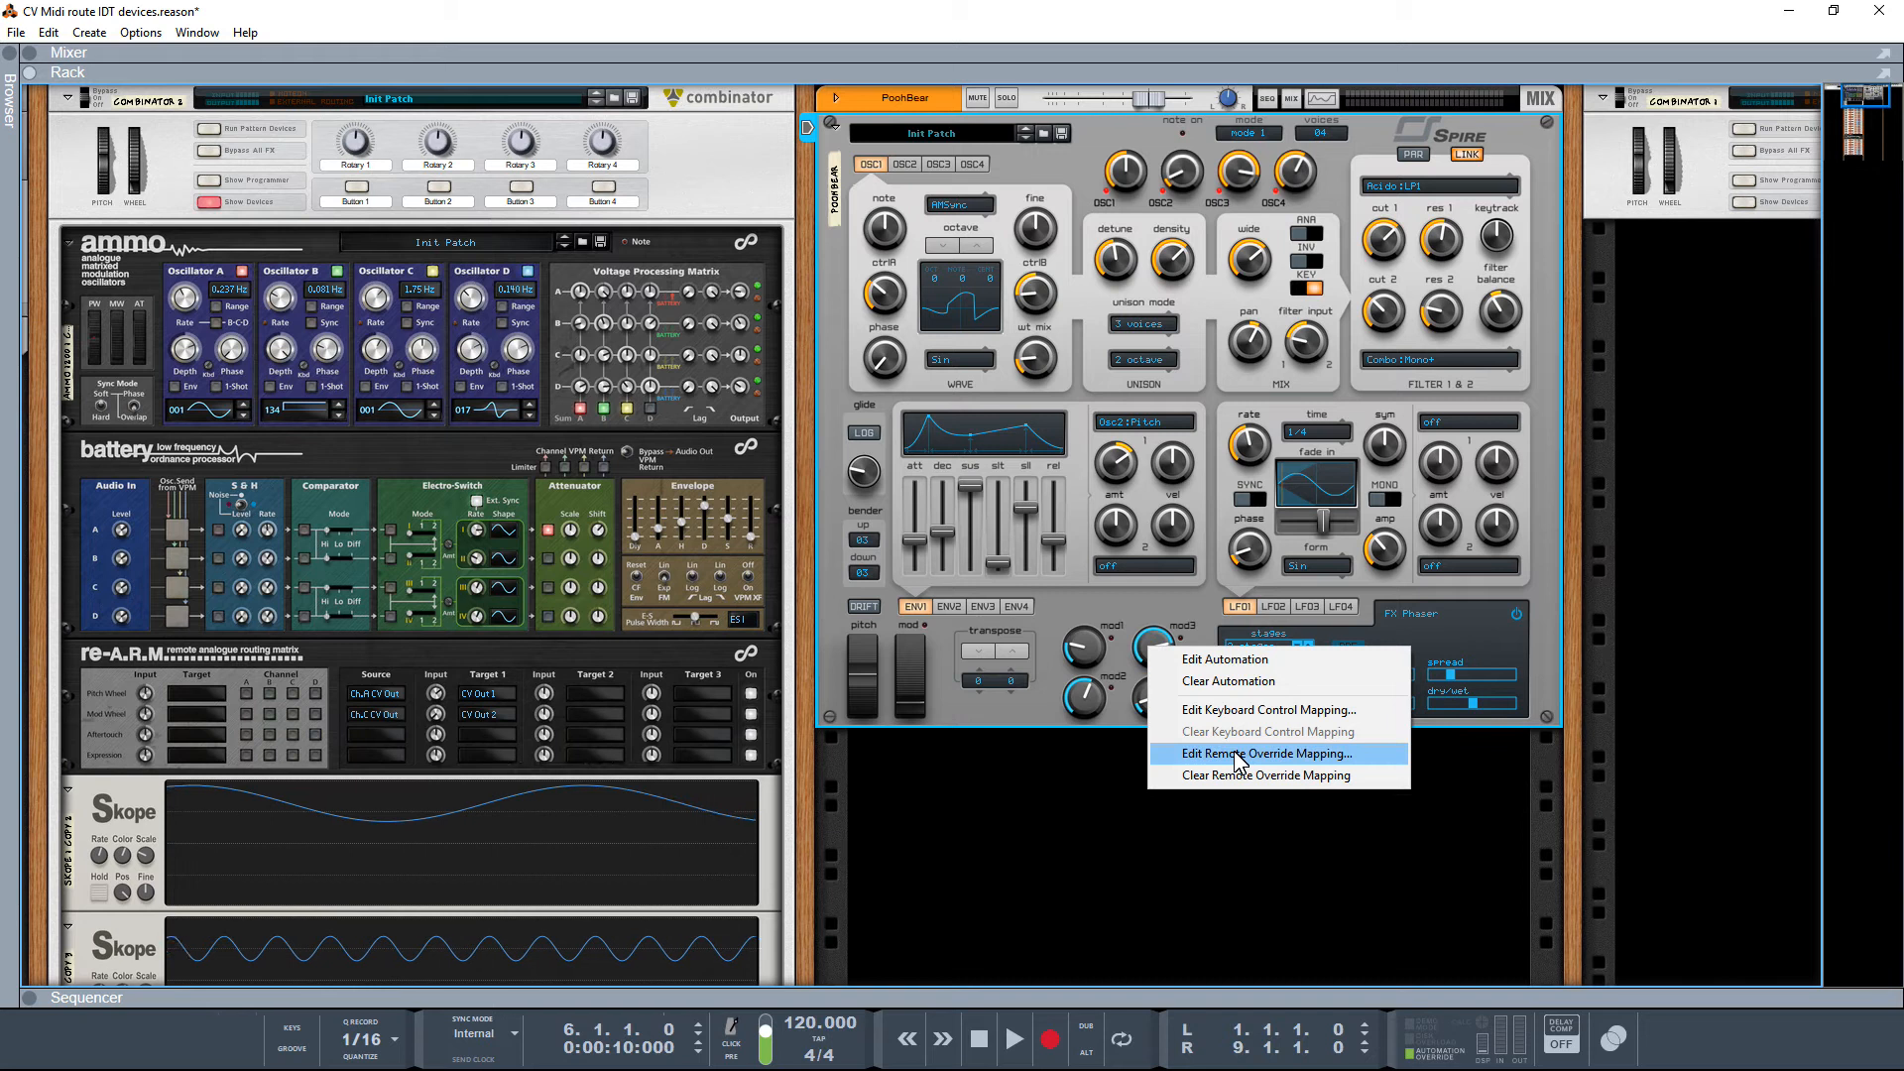
pyautogui.click(1268, 754)
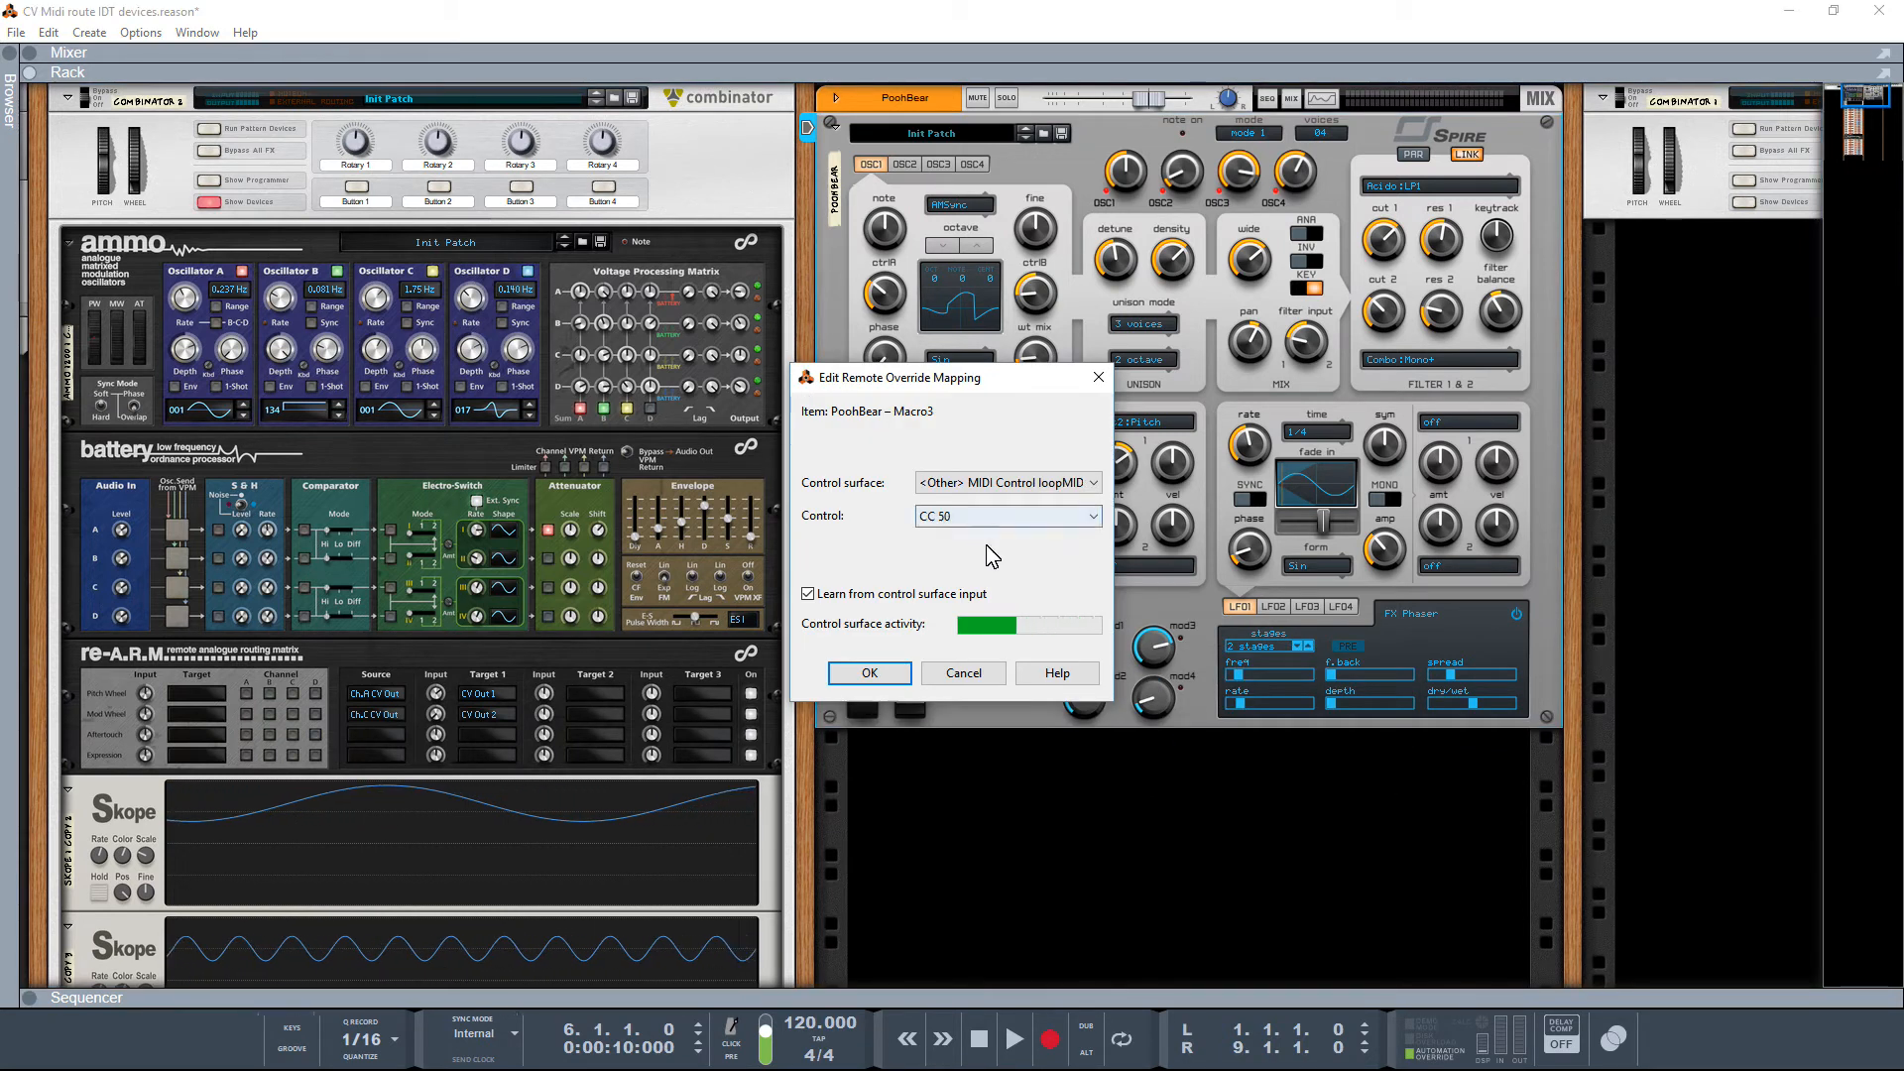
pyautogui.click(868, 673)
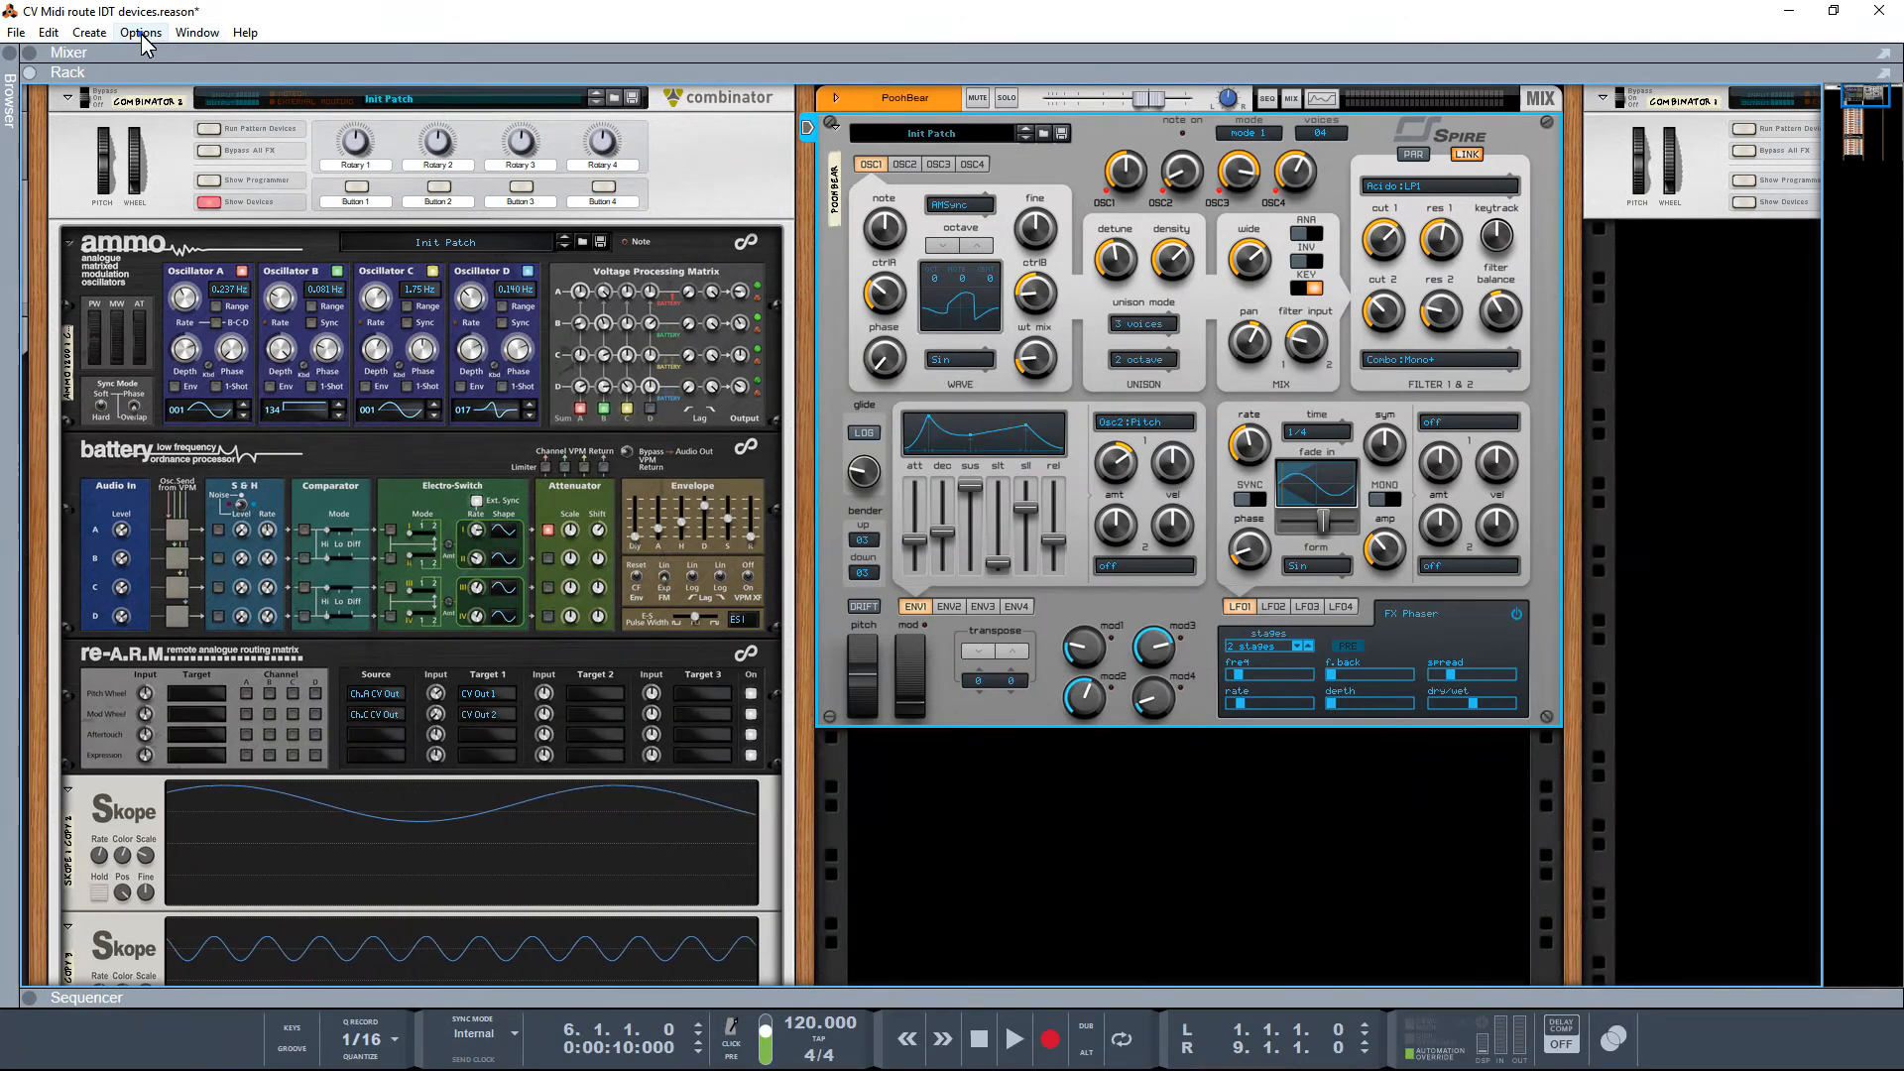
# Enable Remote Override Edit Mode, inspect Spire's Slot8 Target4 mapping dialog and dismiss it unchanged
pyautogui.click(139, 32)
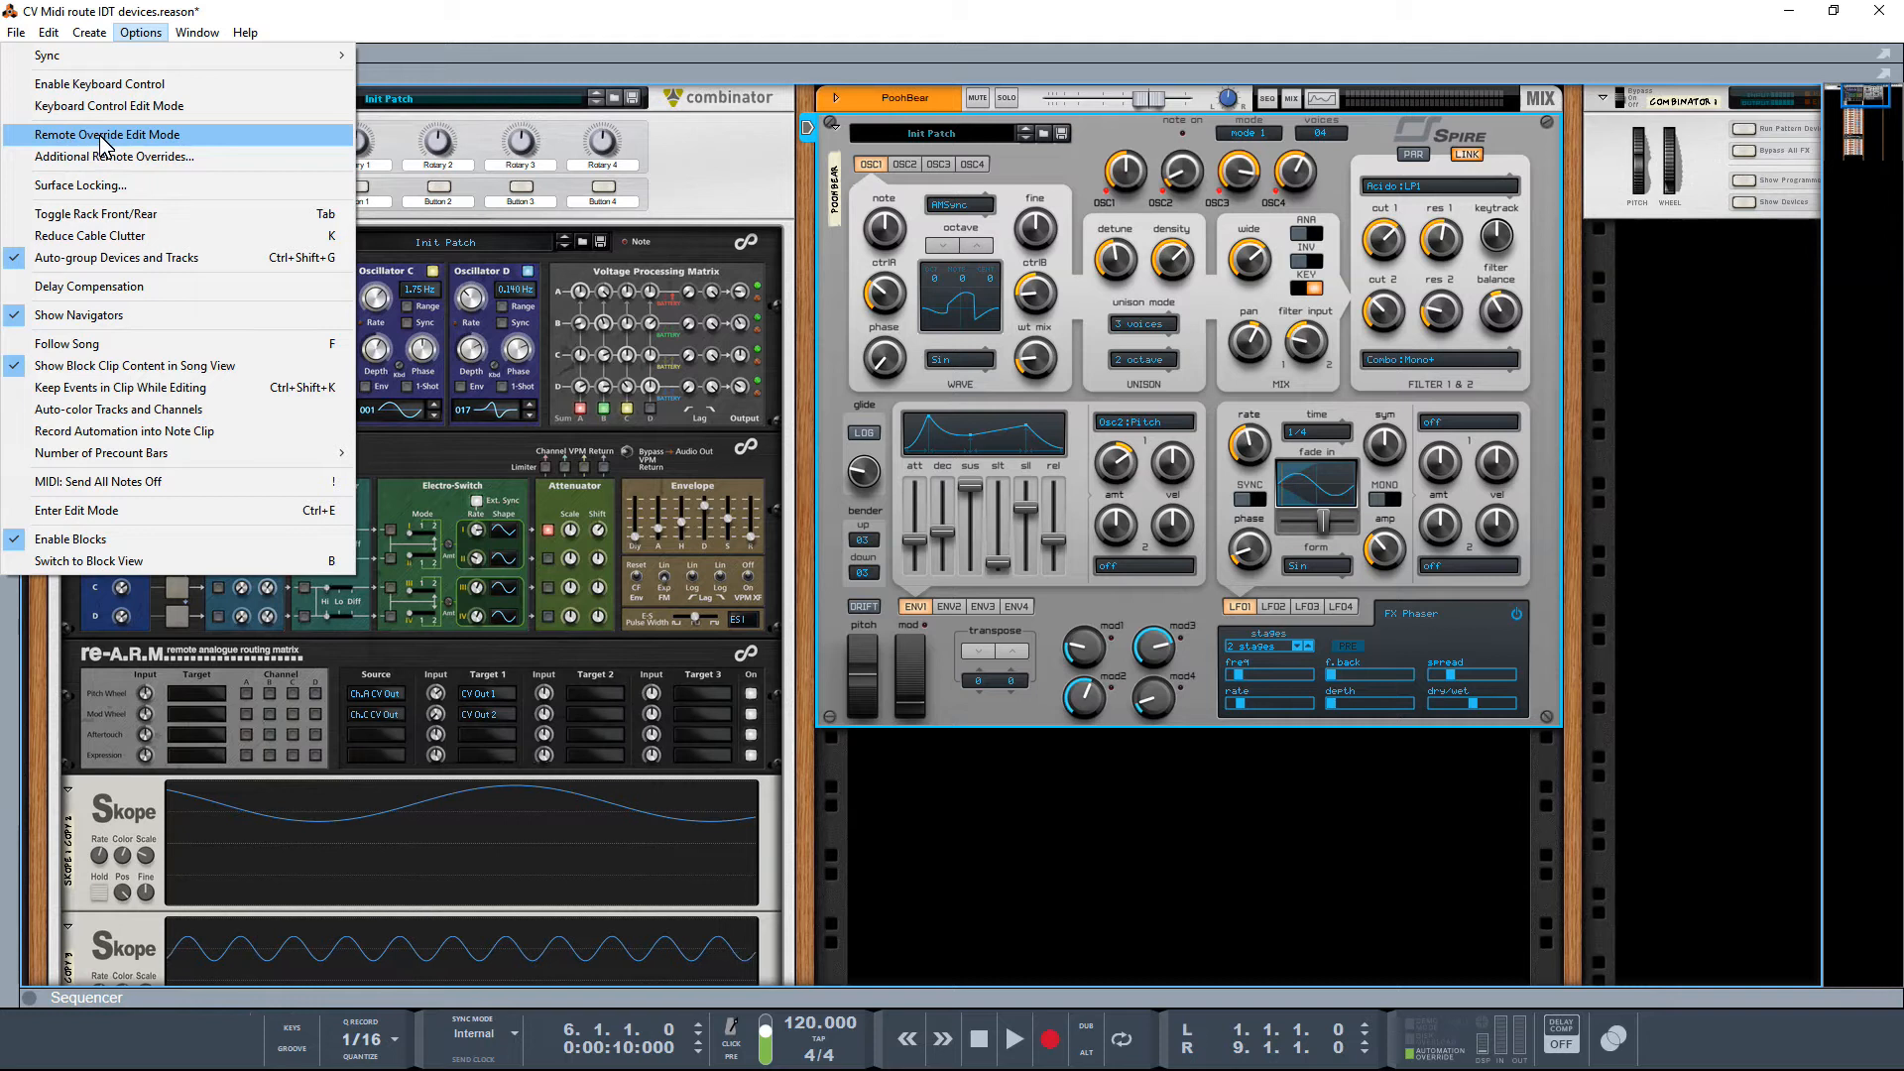
pyautogui.click(105, 135)
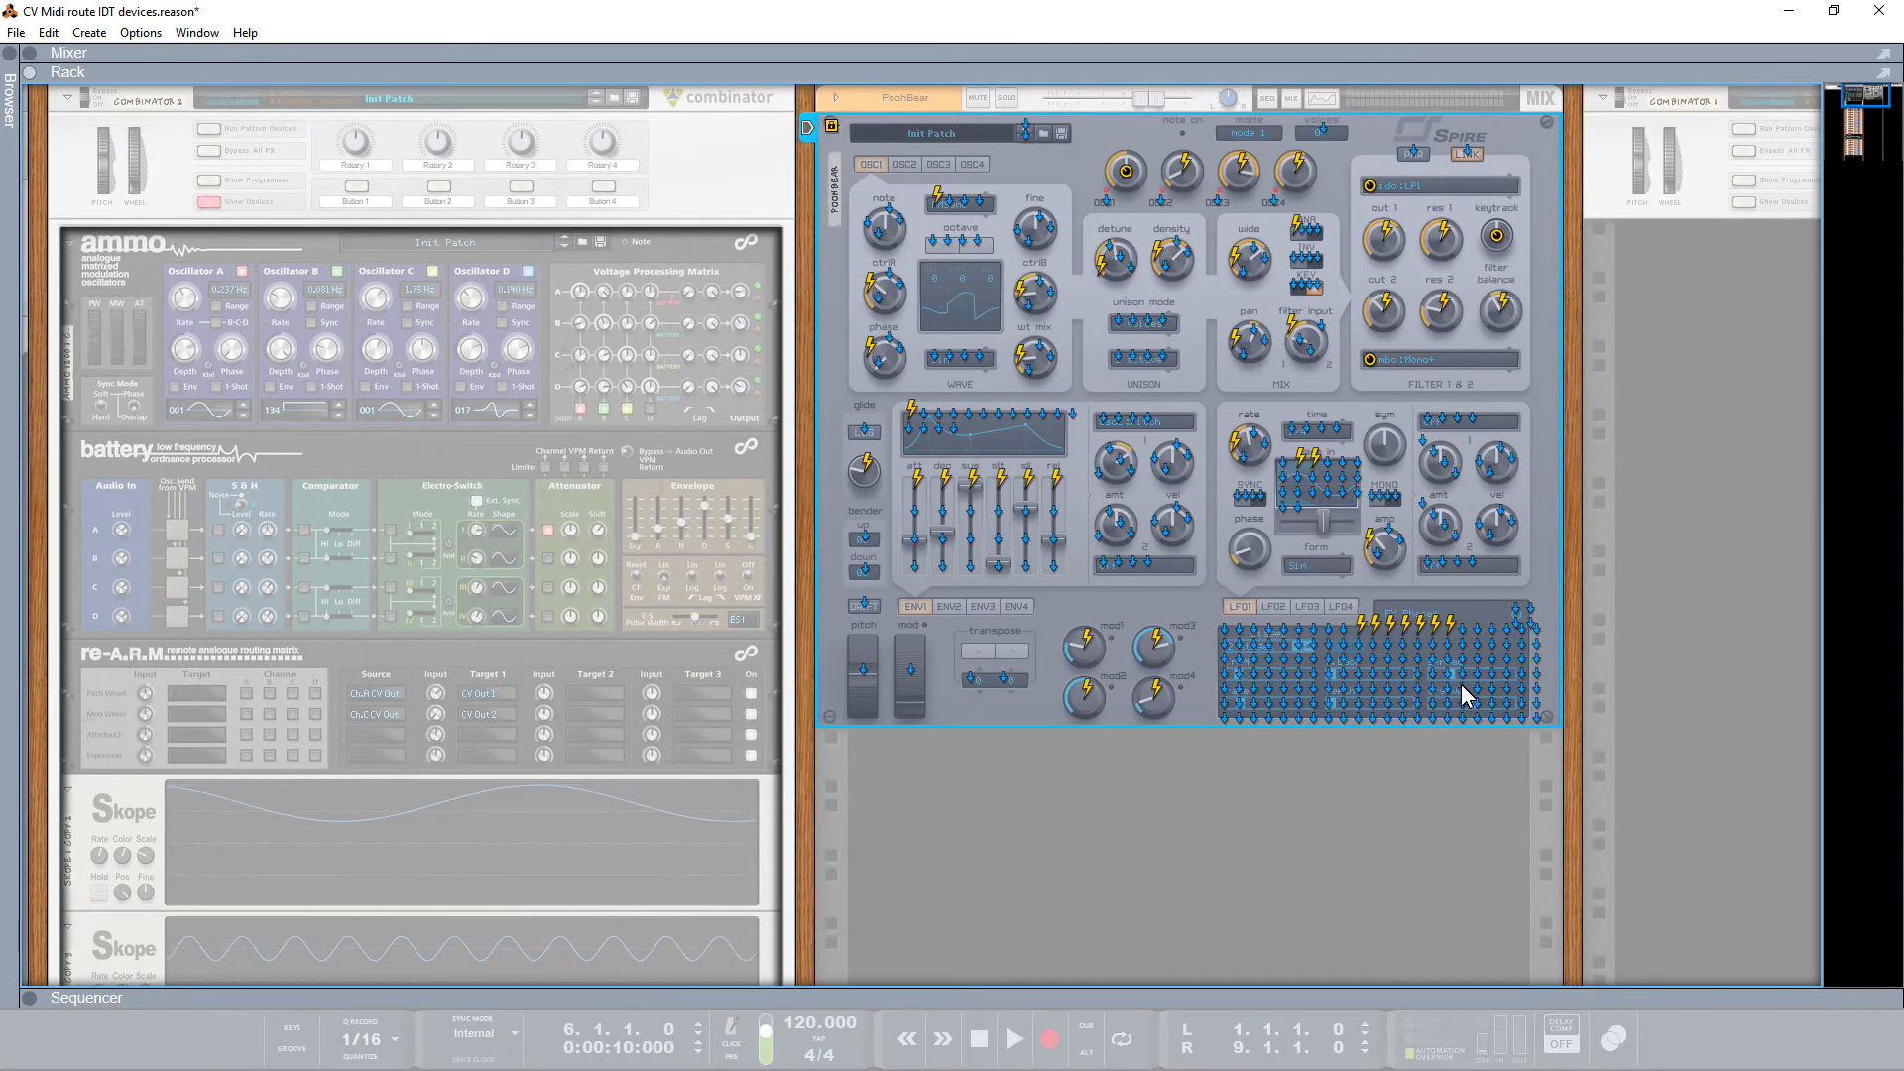
pyautogui.moveTo(1445, 698)
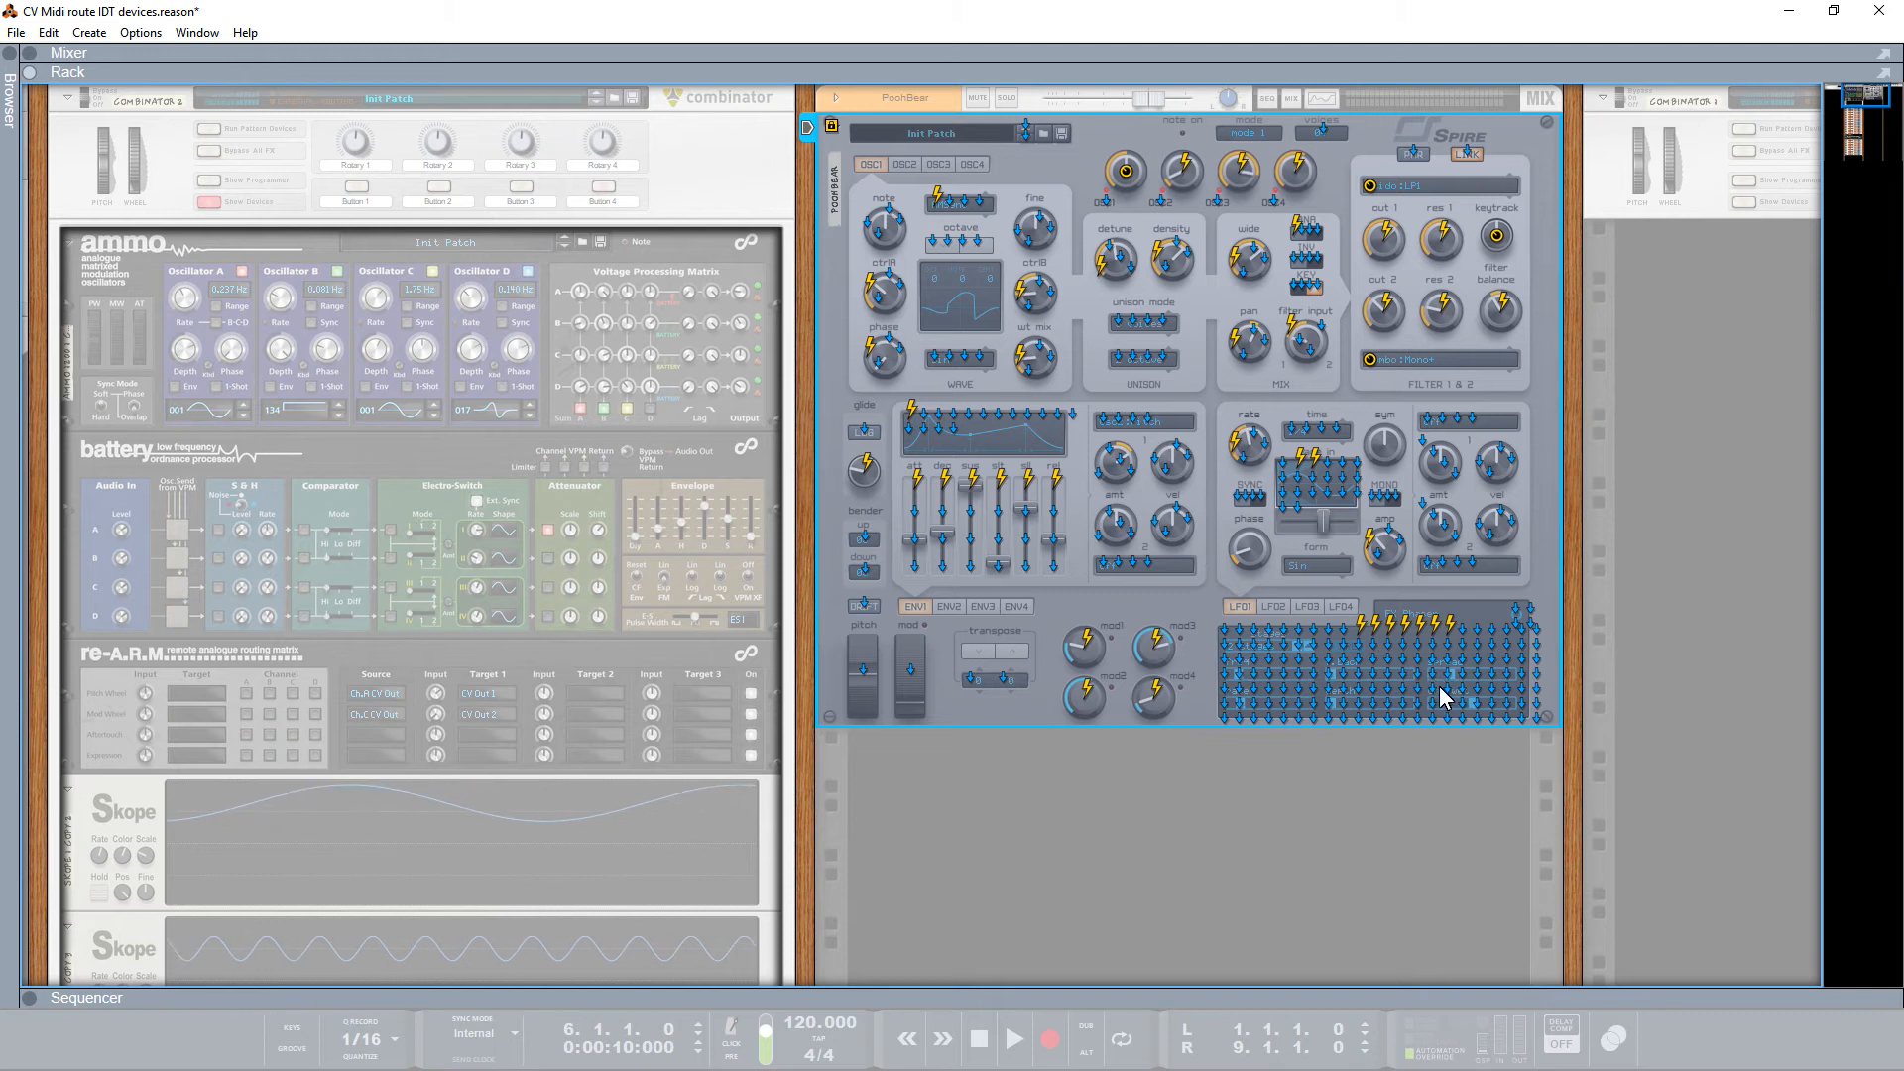
pyautogui.moveTo(1446, 696)
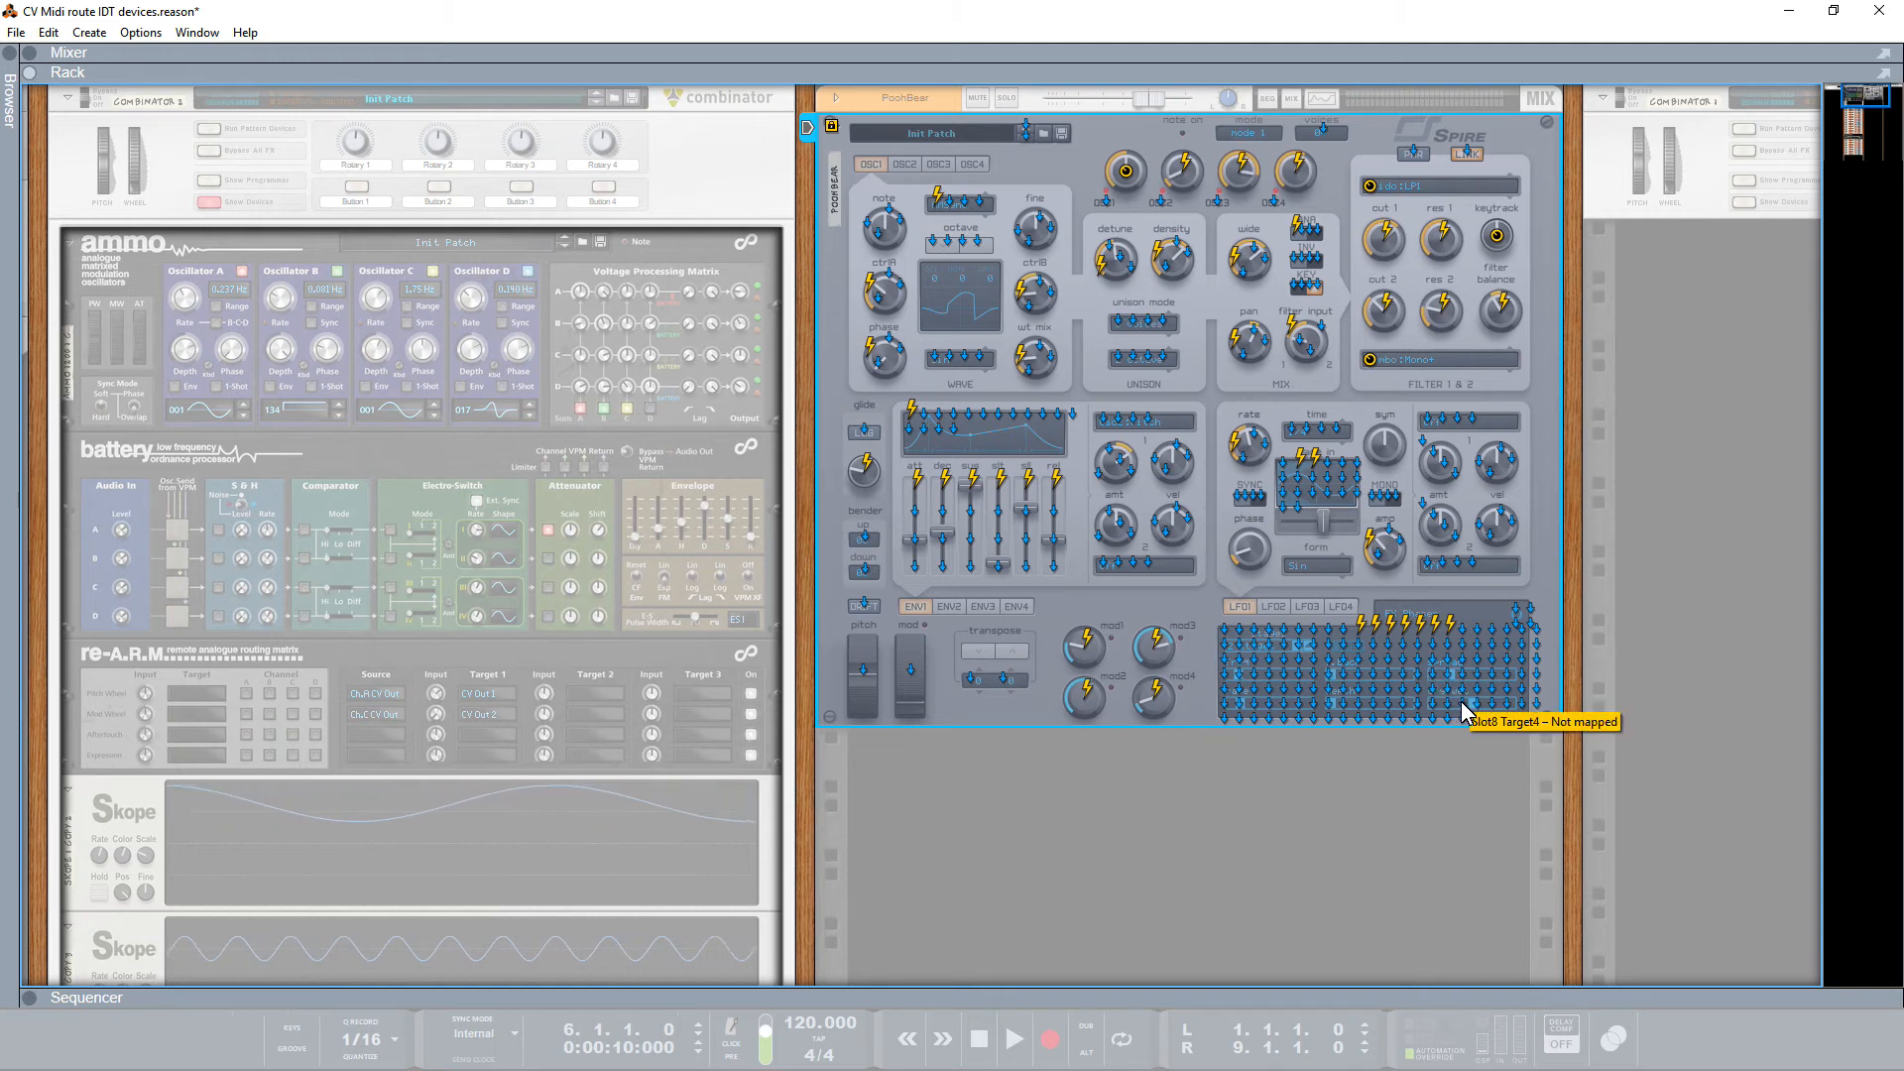
pyautogui.rightClick(1469, 722)
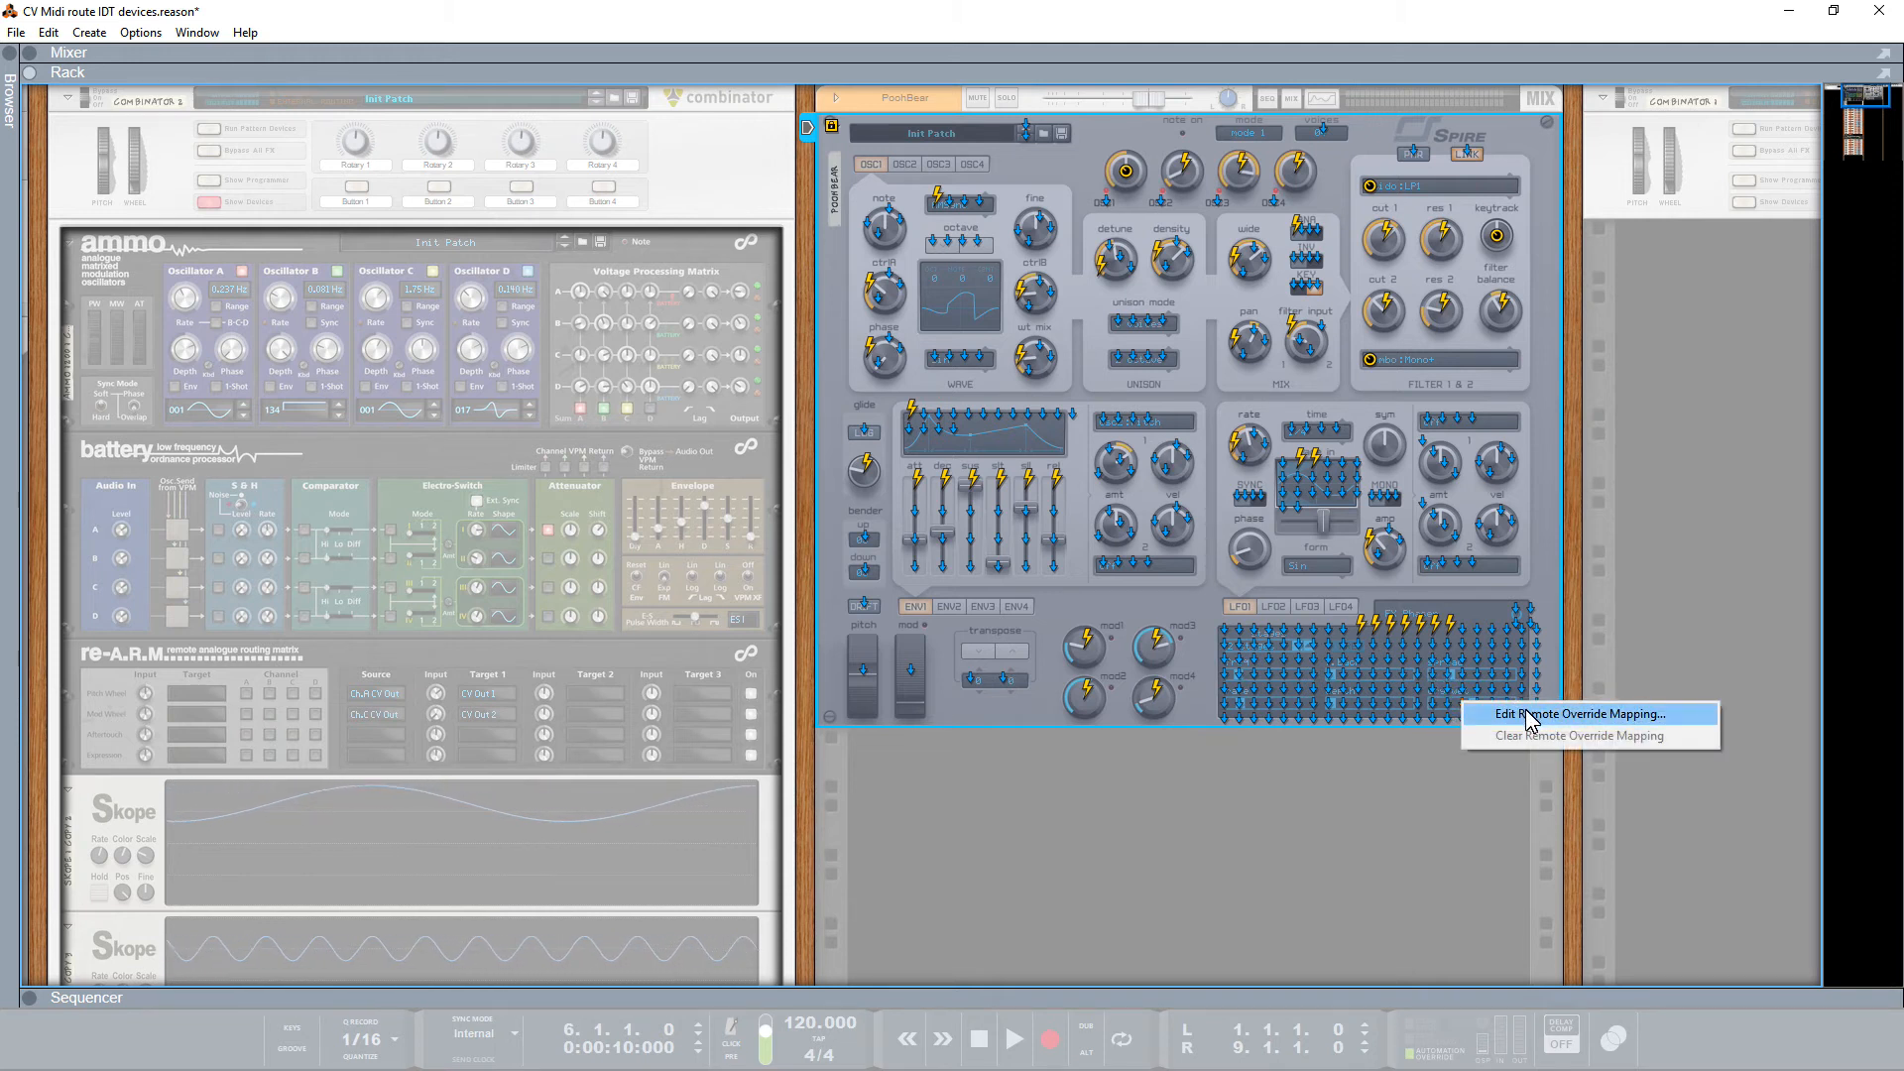
pyautogui.click(1573, 712)
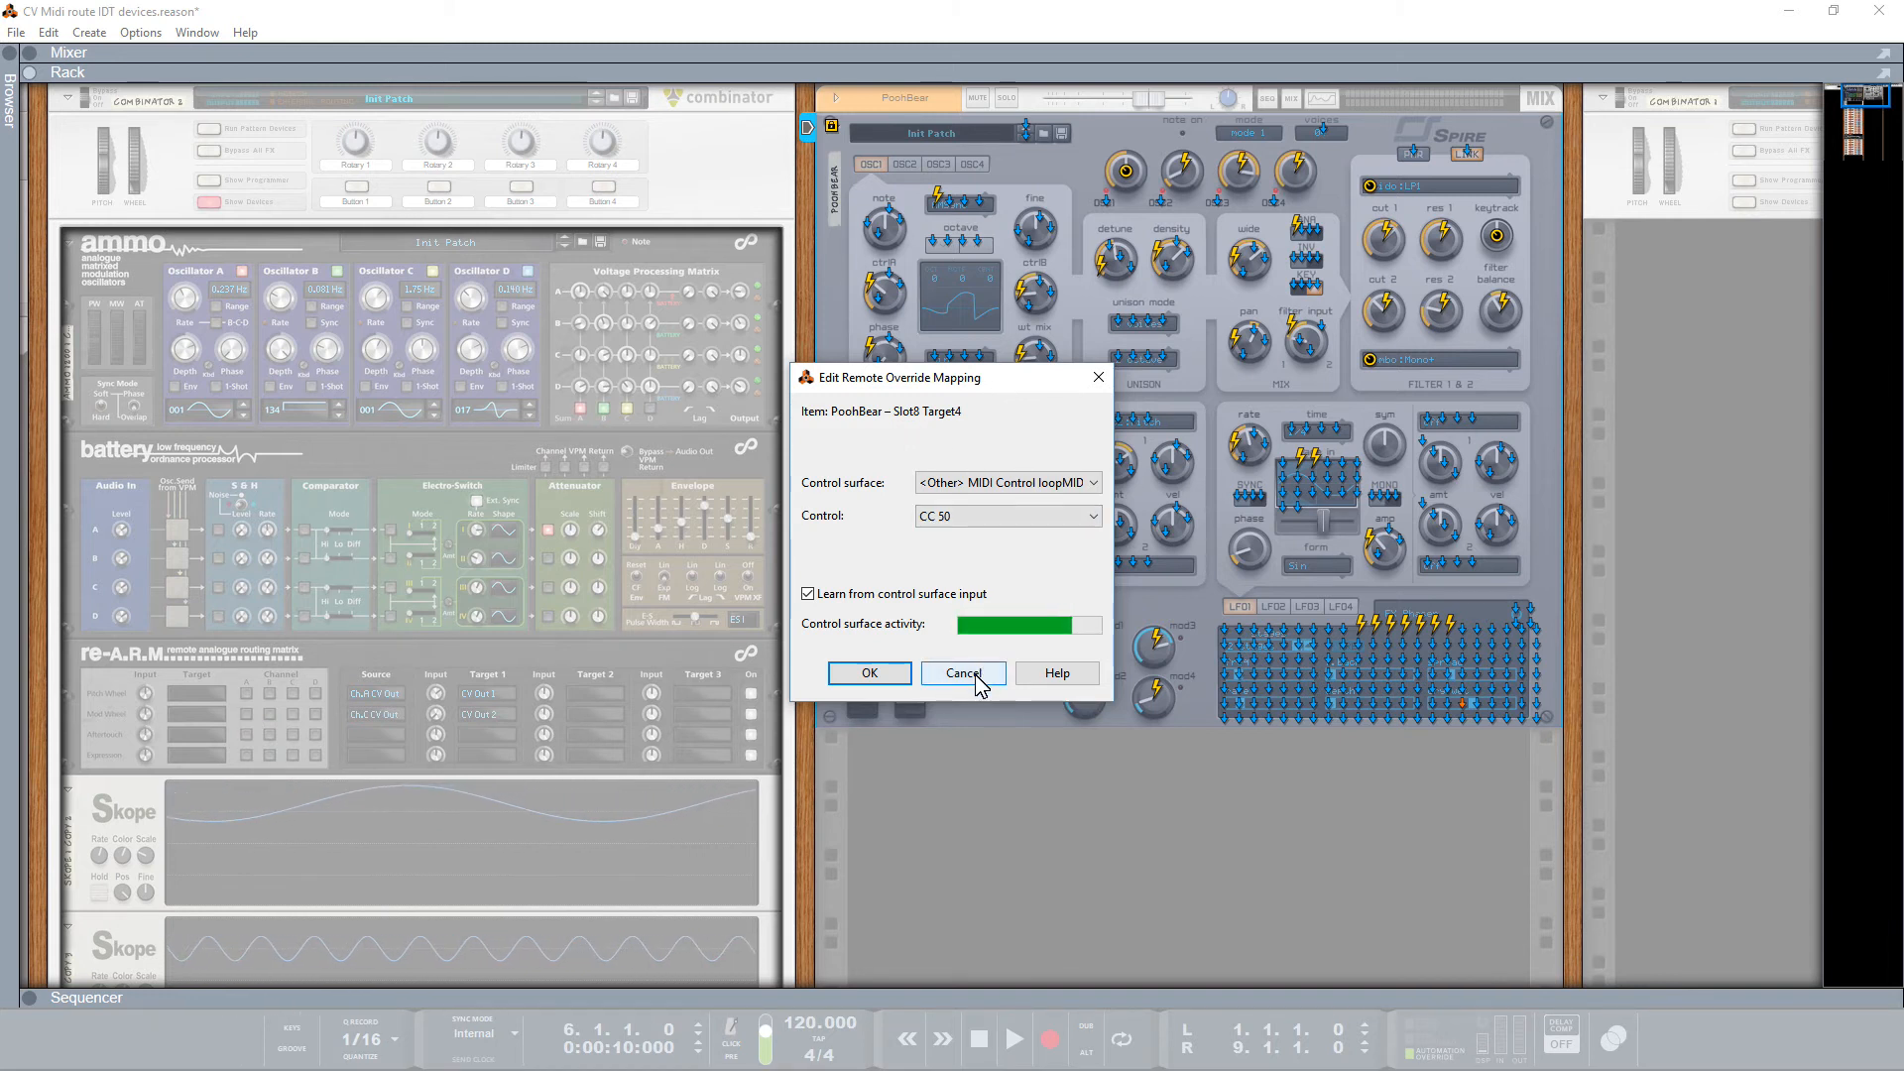
pyautogui.click(964, 672)
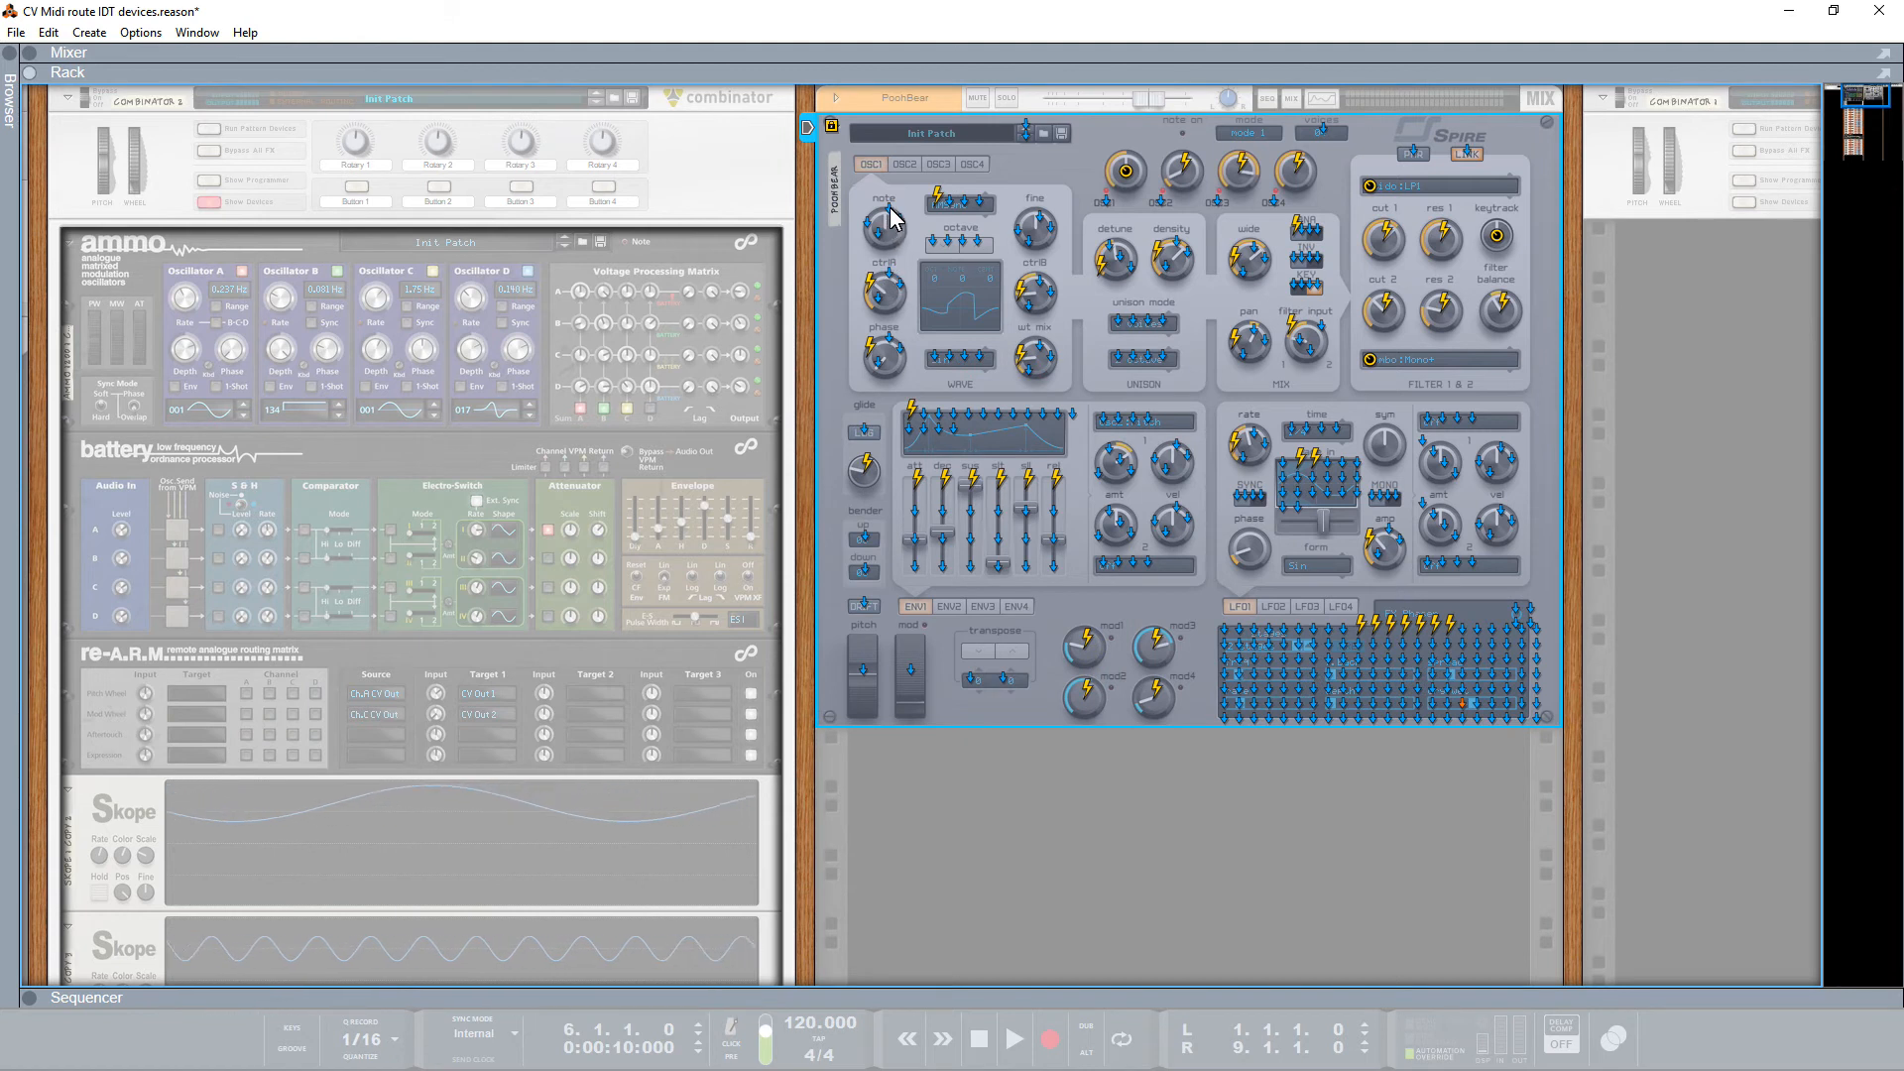
pyautogui.moveTo(885, 224)
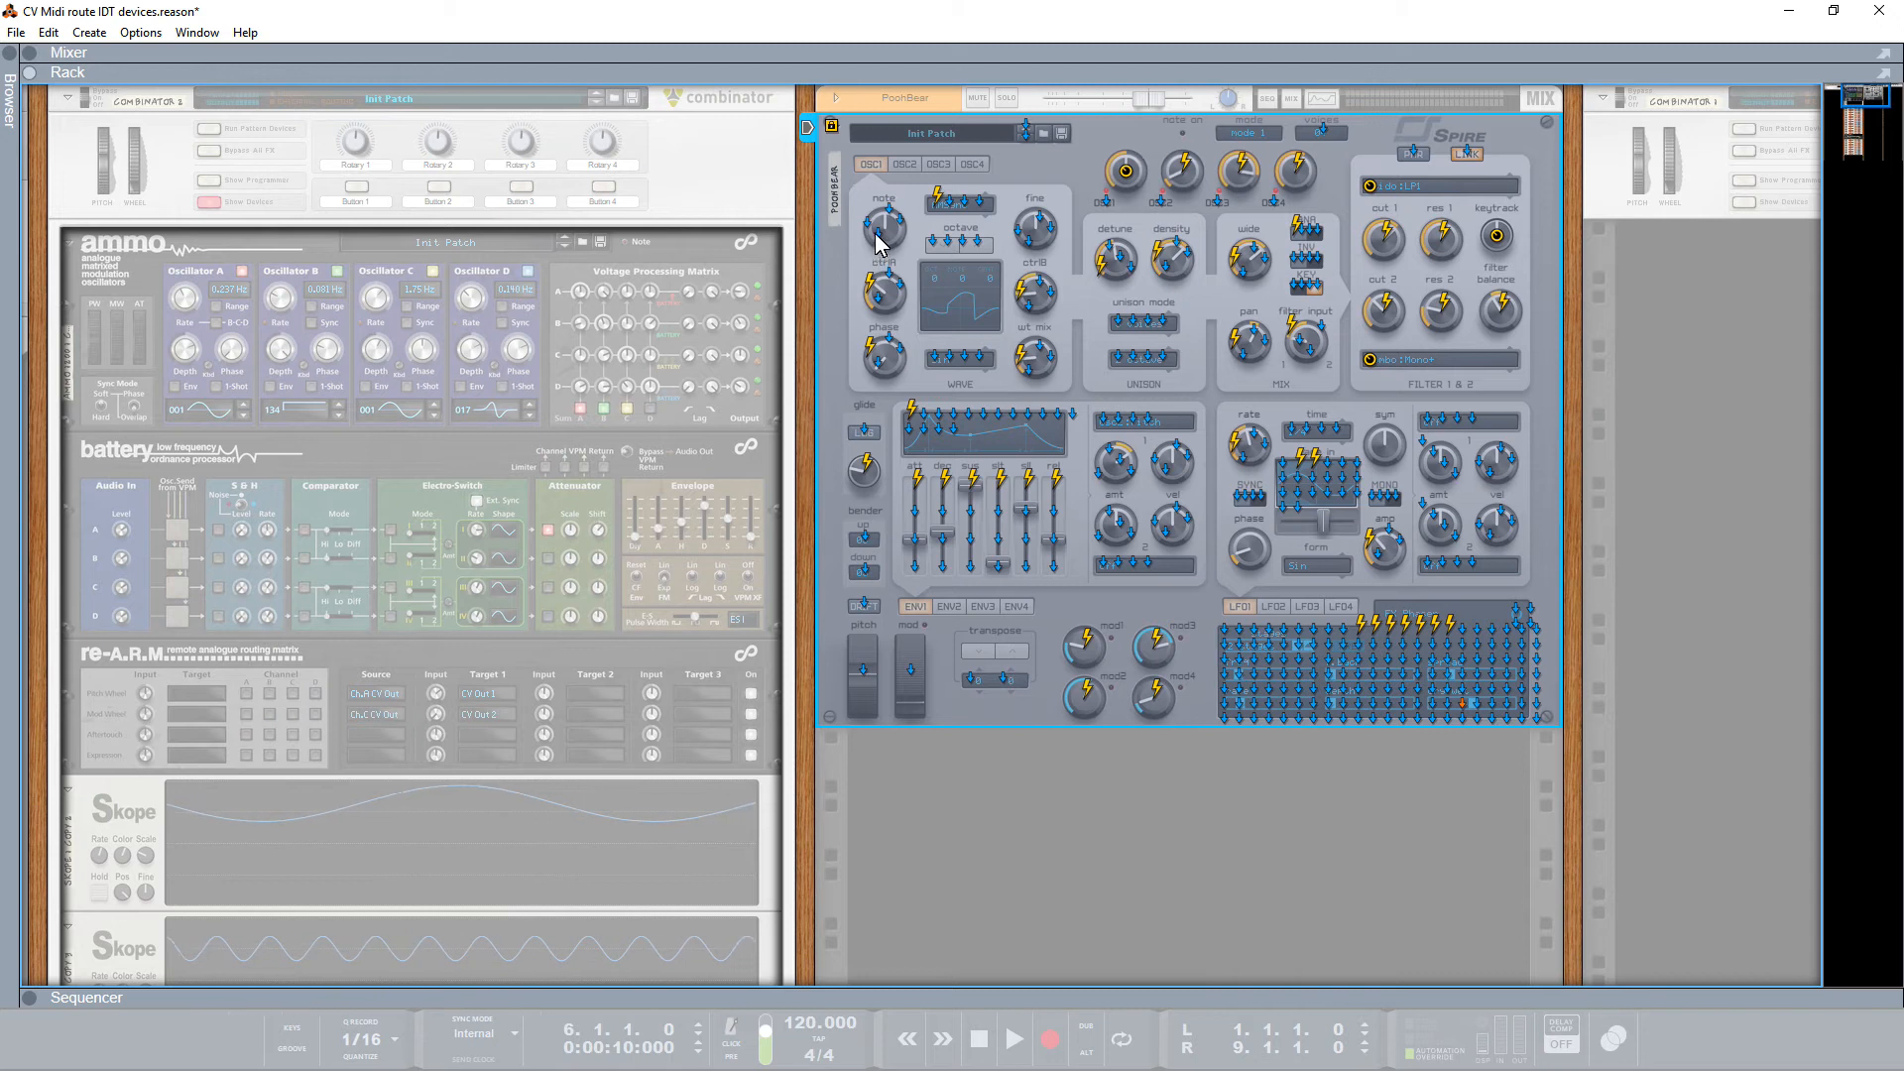
pyautogui.moveTo(886, 225)
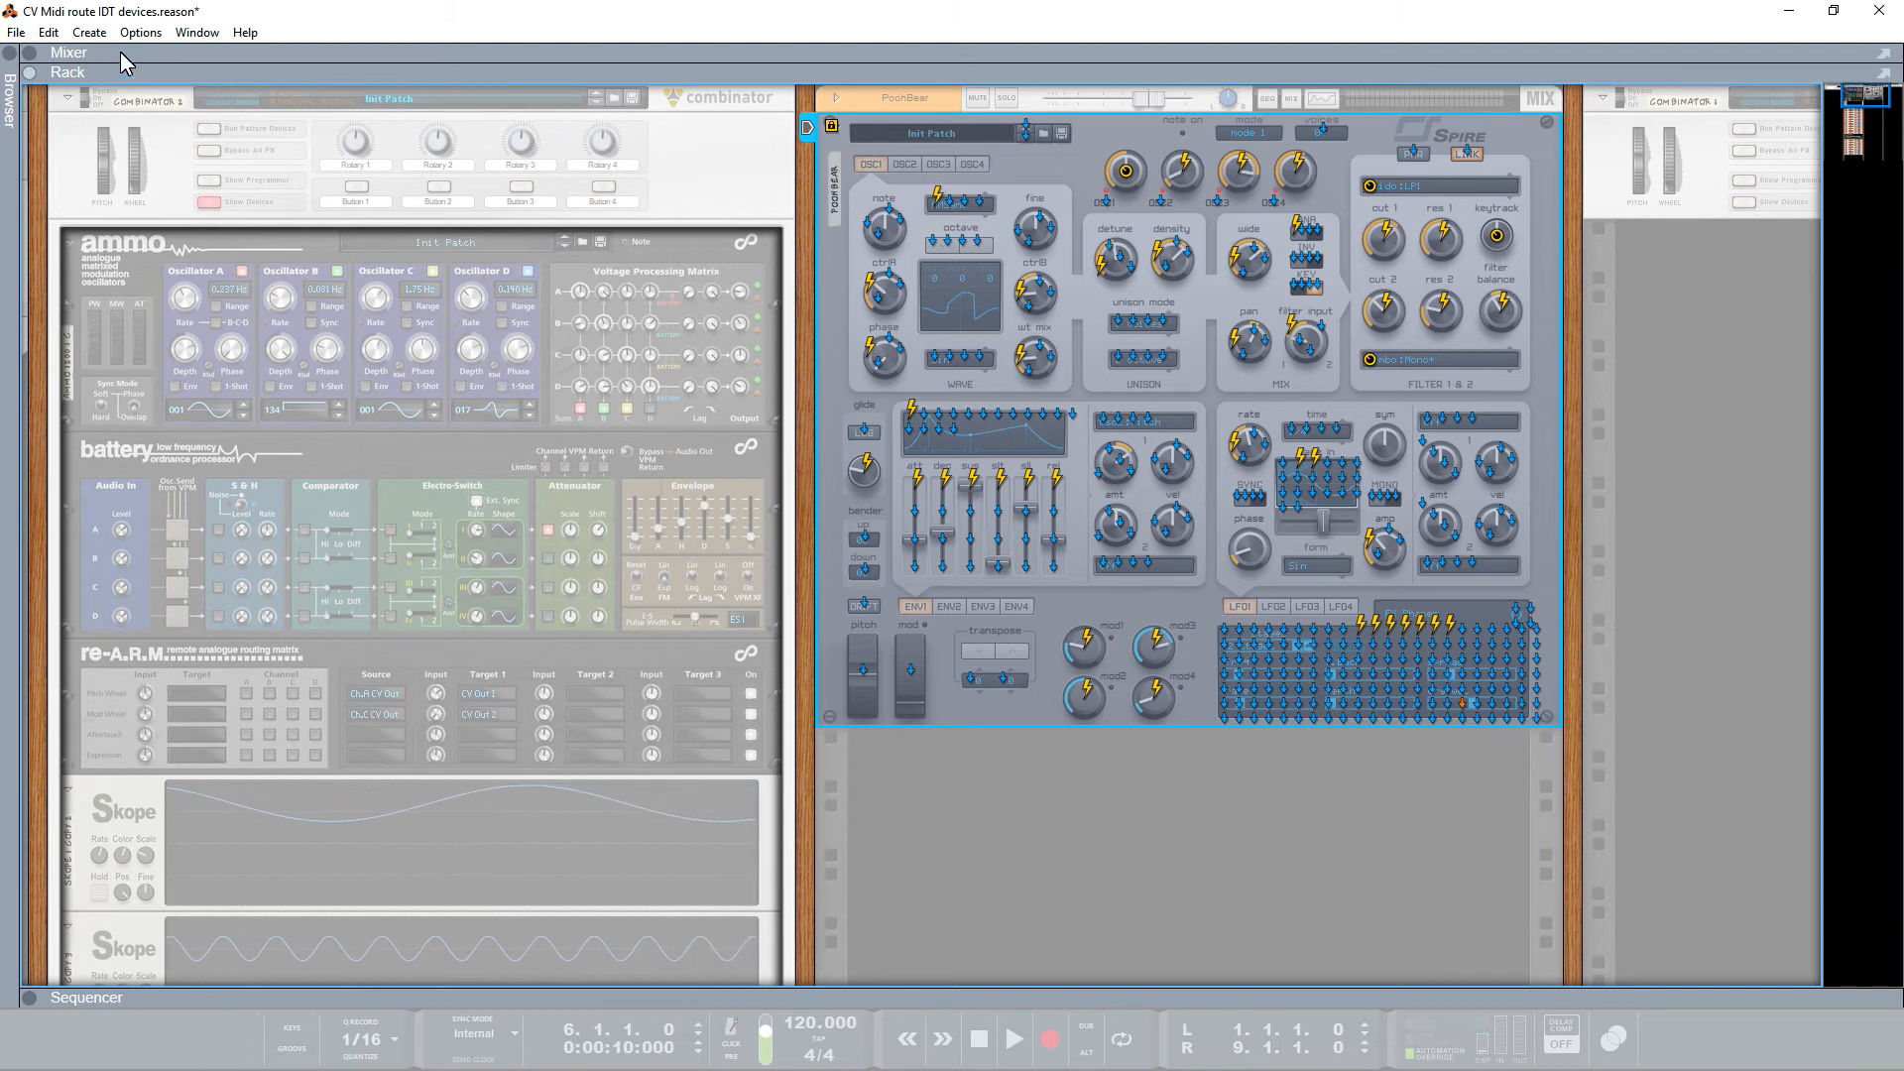
# Turn off Remote Override Edit Mode via the Options menu
pyautogui.click(141, 32)
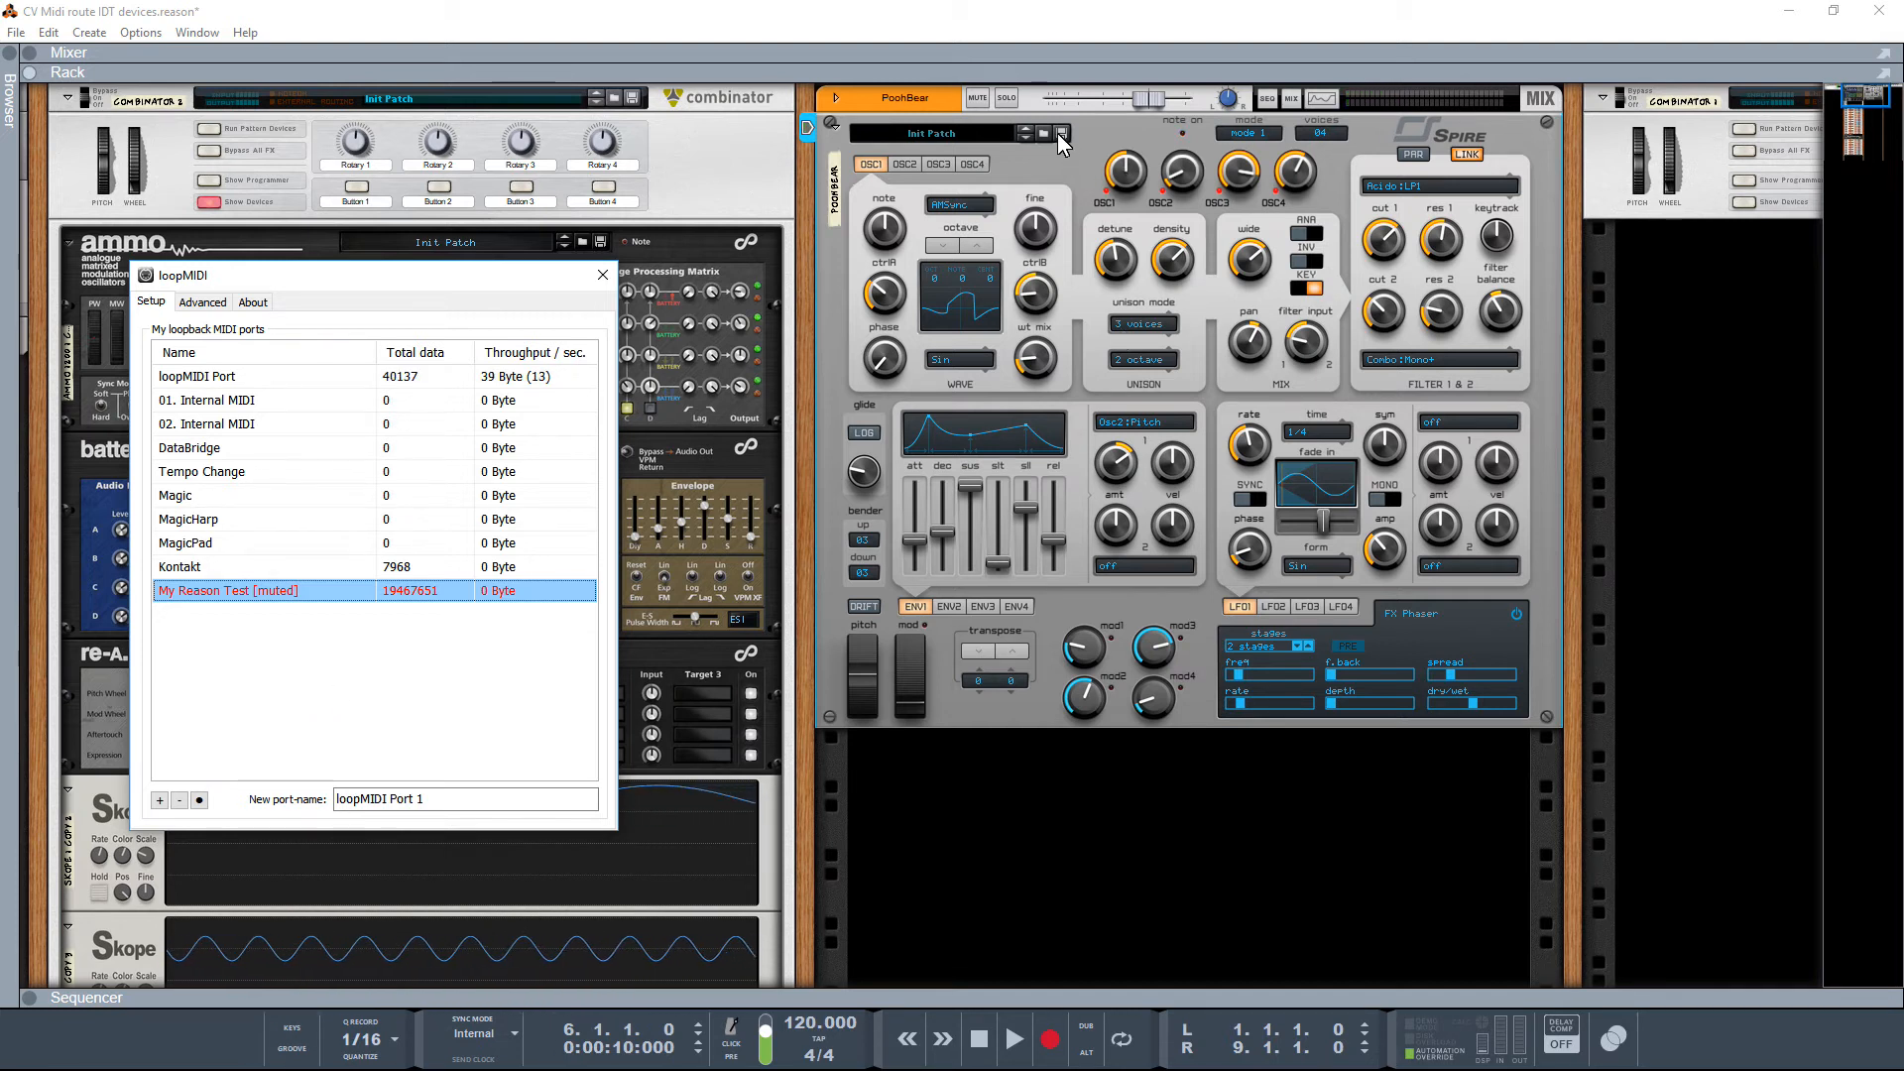
# Toggle the My Reason Test port's mute repeatedly while patches play, end unmuted, return to Reason
pyautogui.click(603, 274)
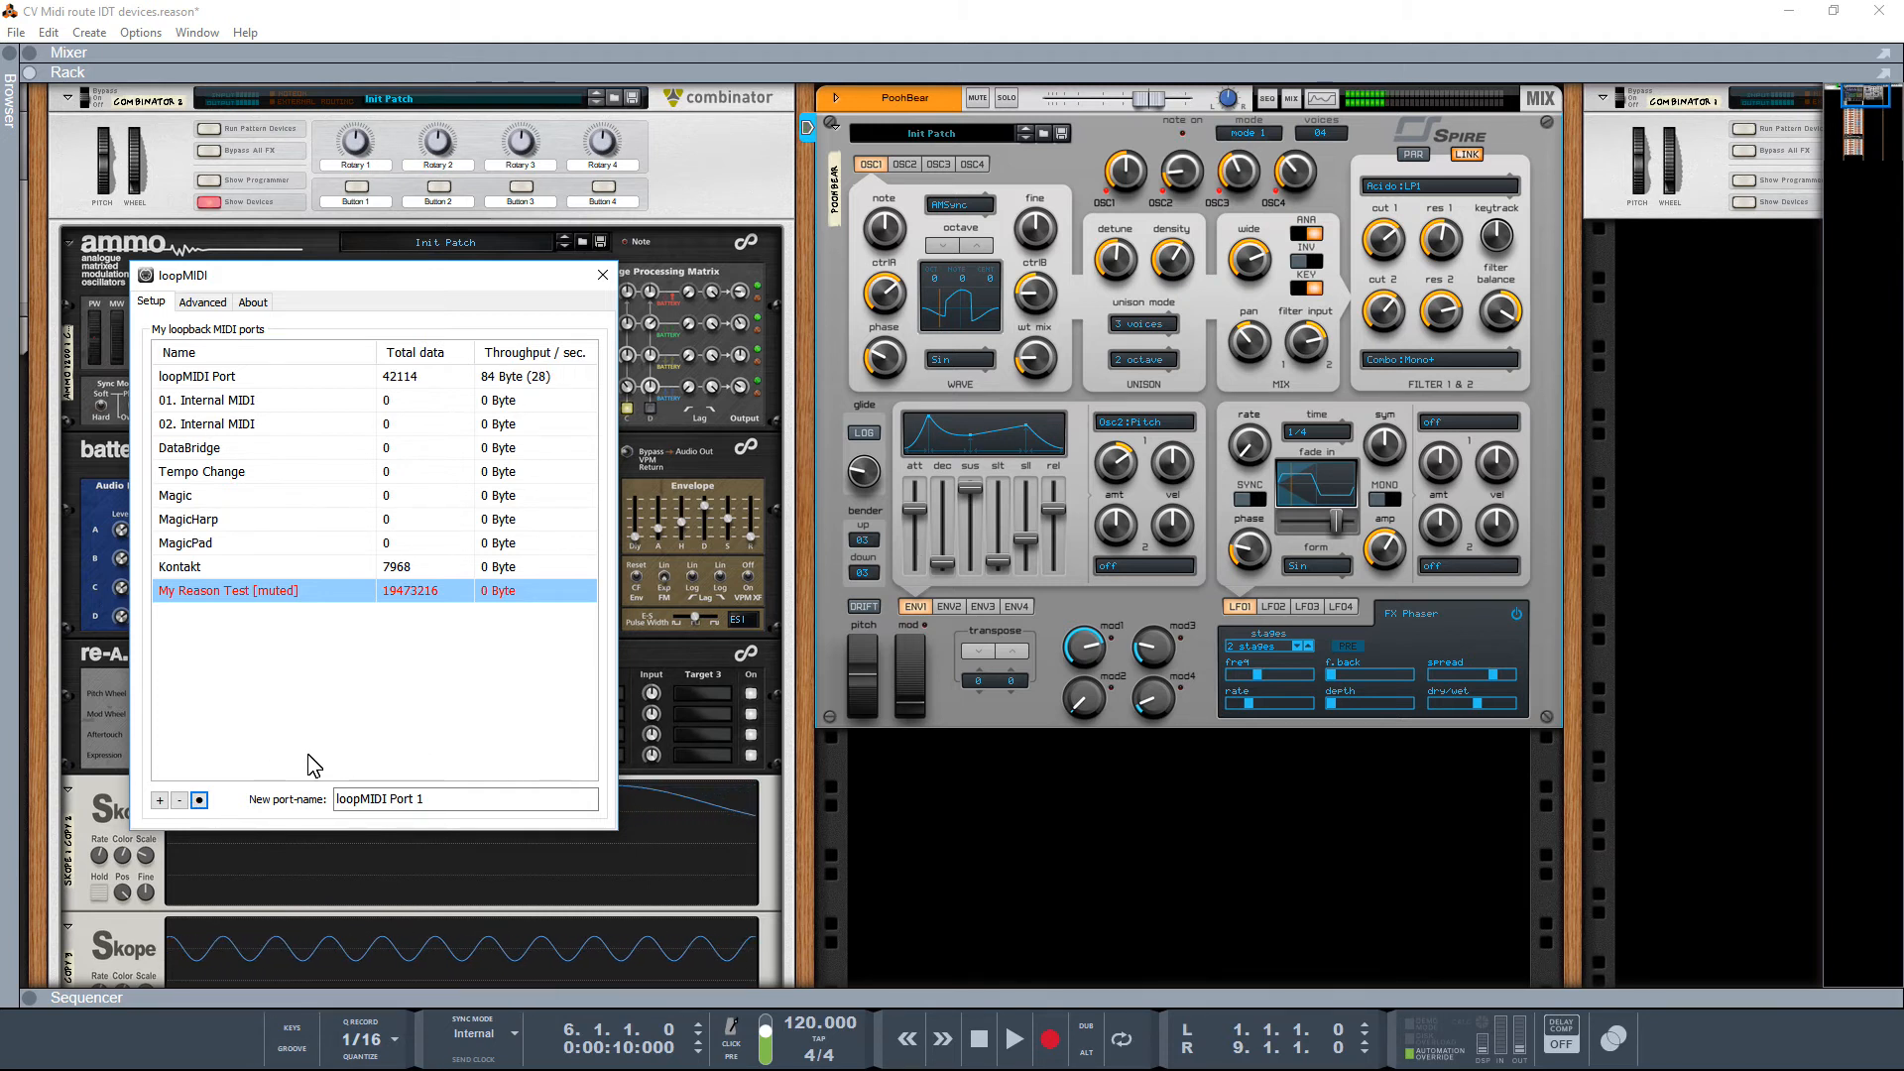
pyautogui.click(199, 799)
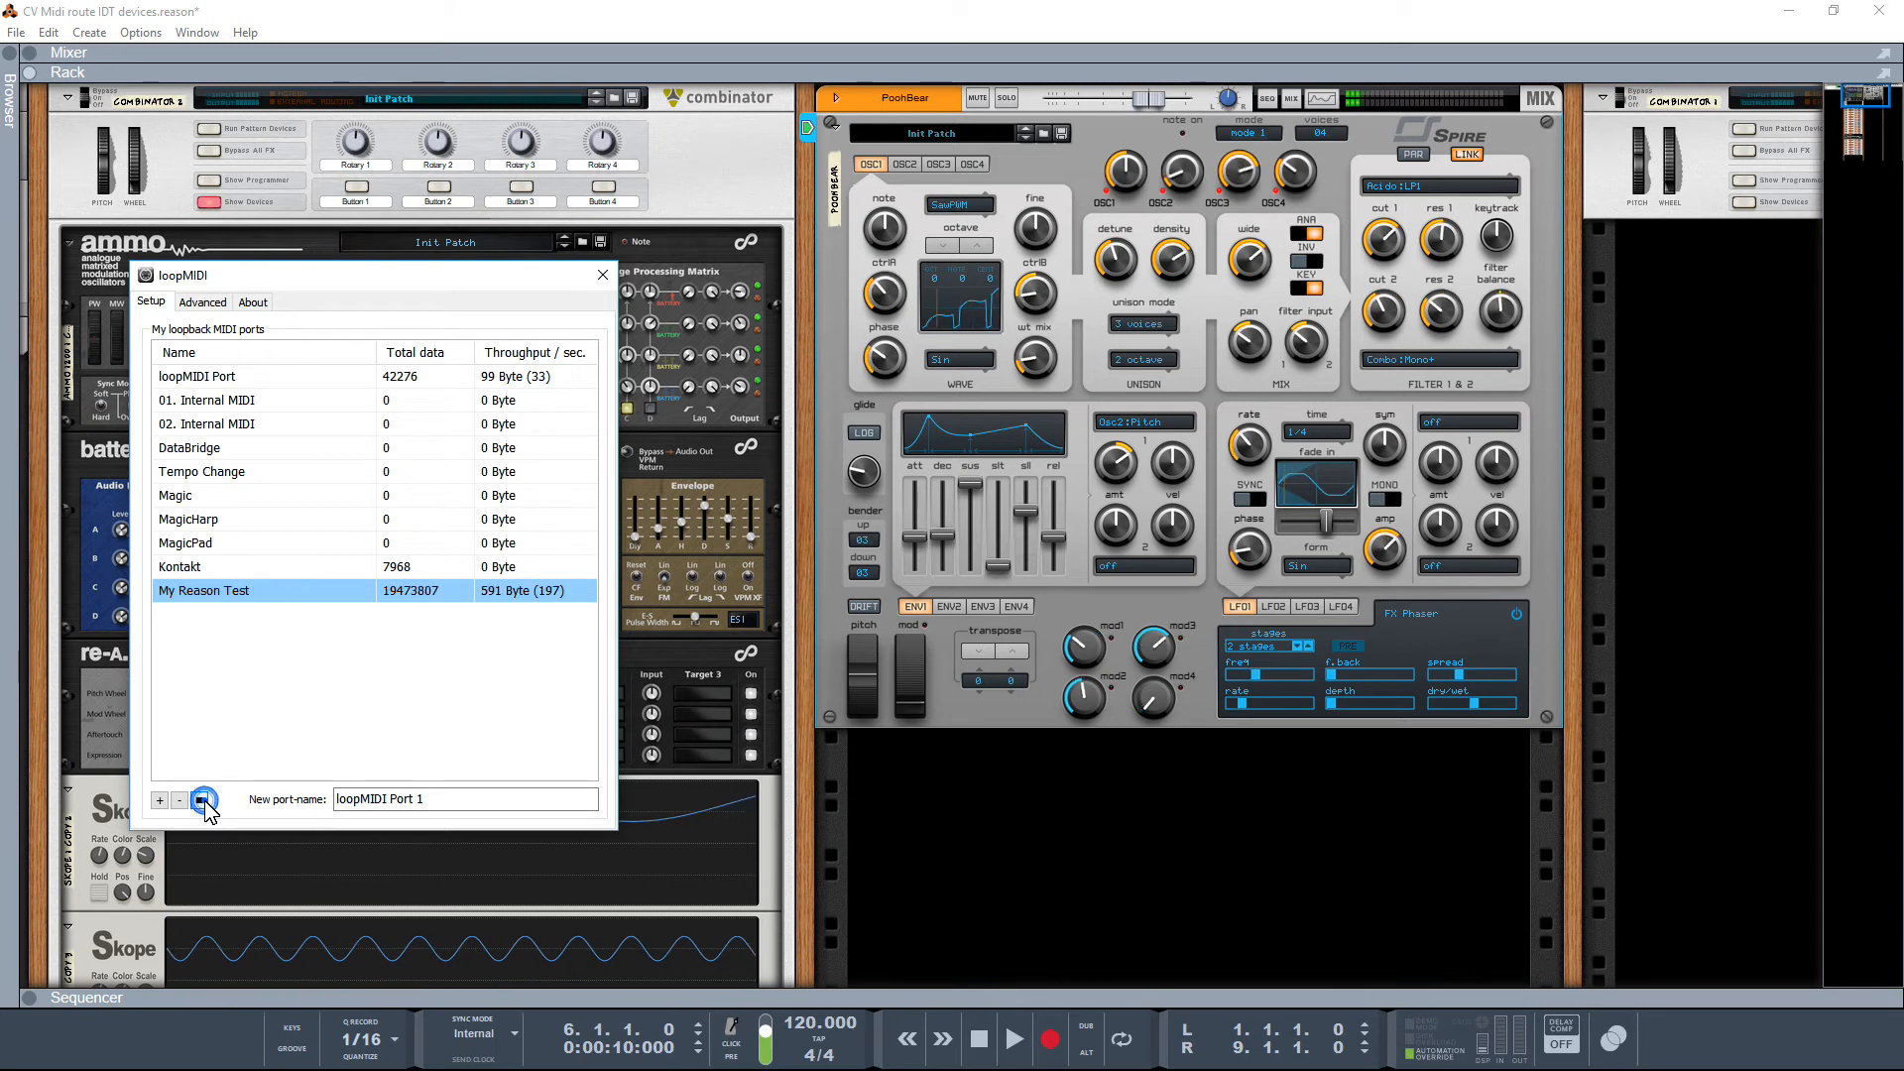
pyautogui.click(202, 799)
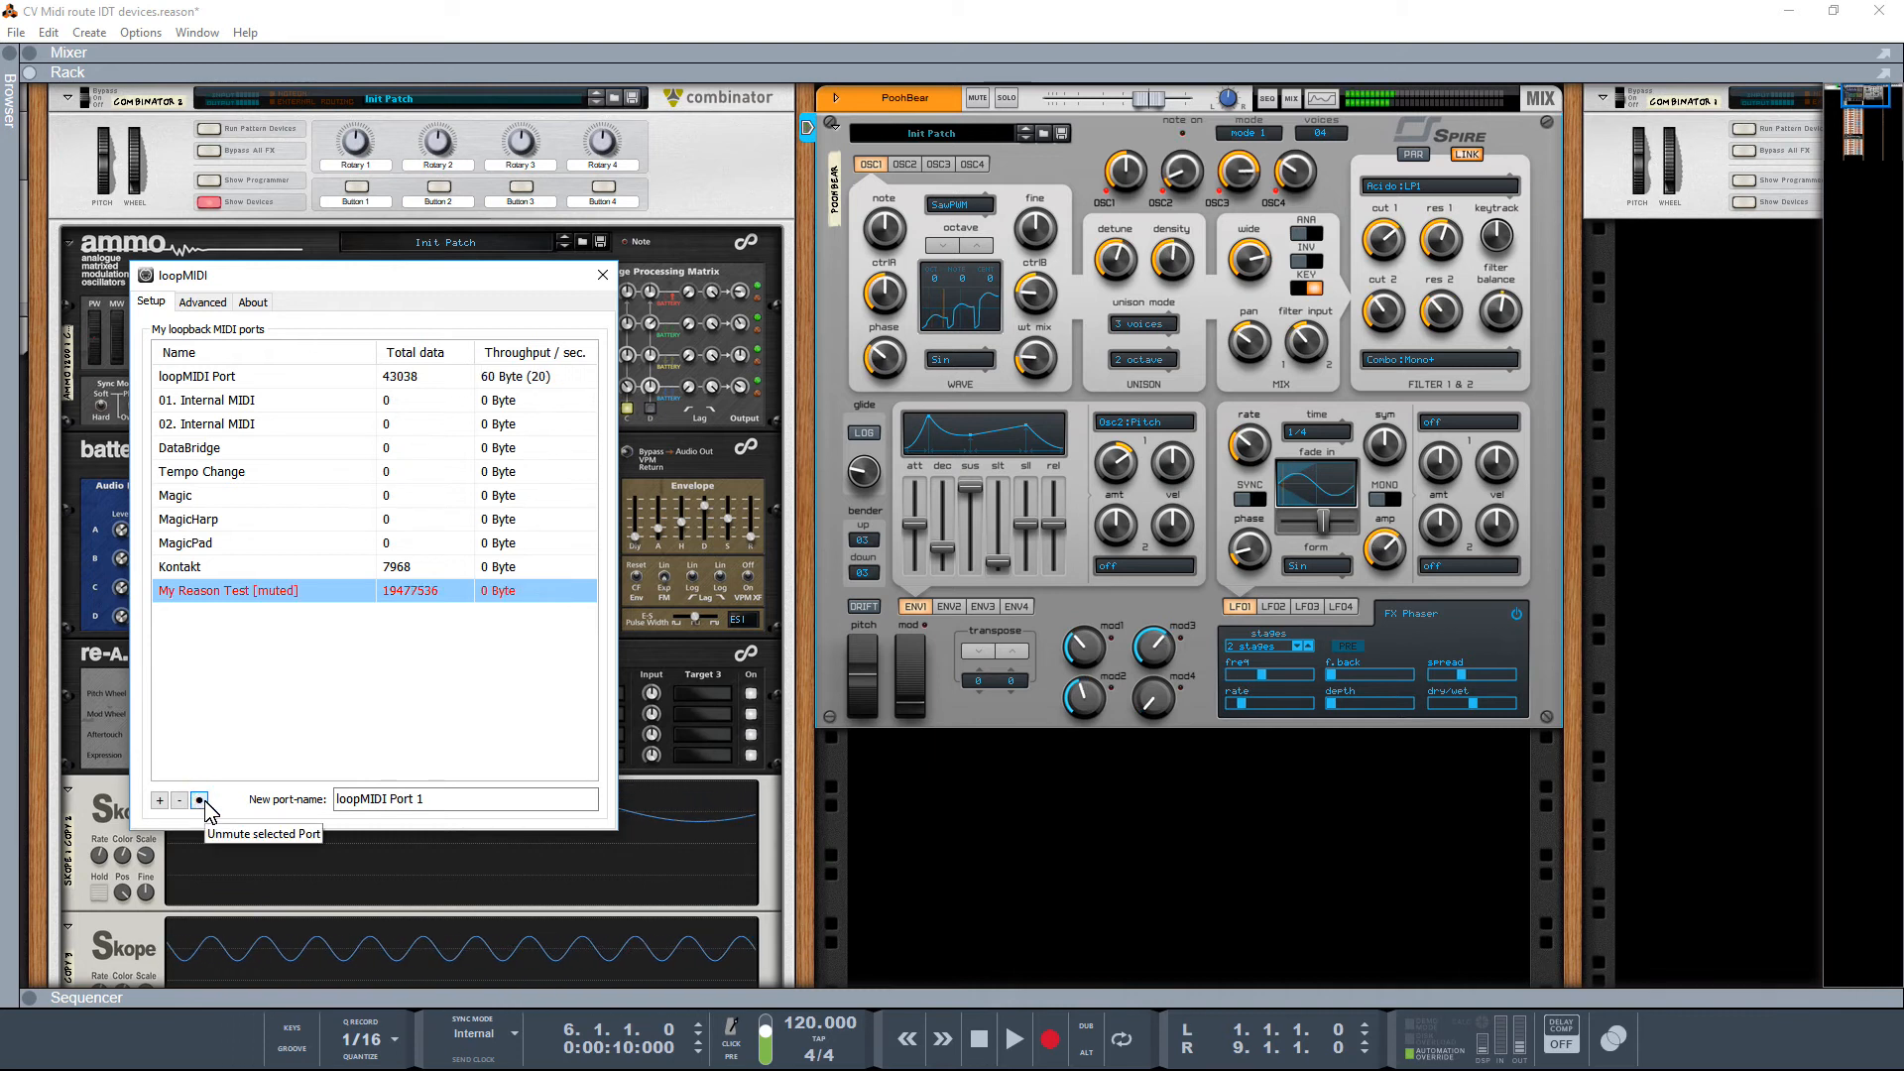
pyautogui.click(198, 799)
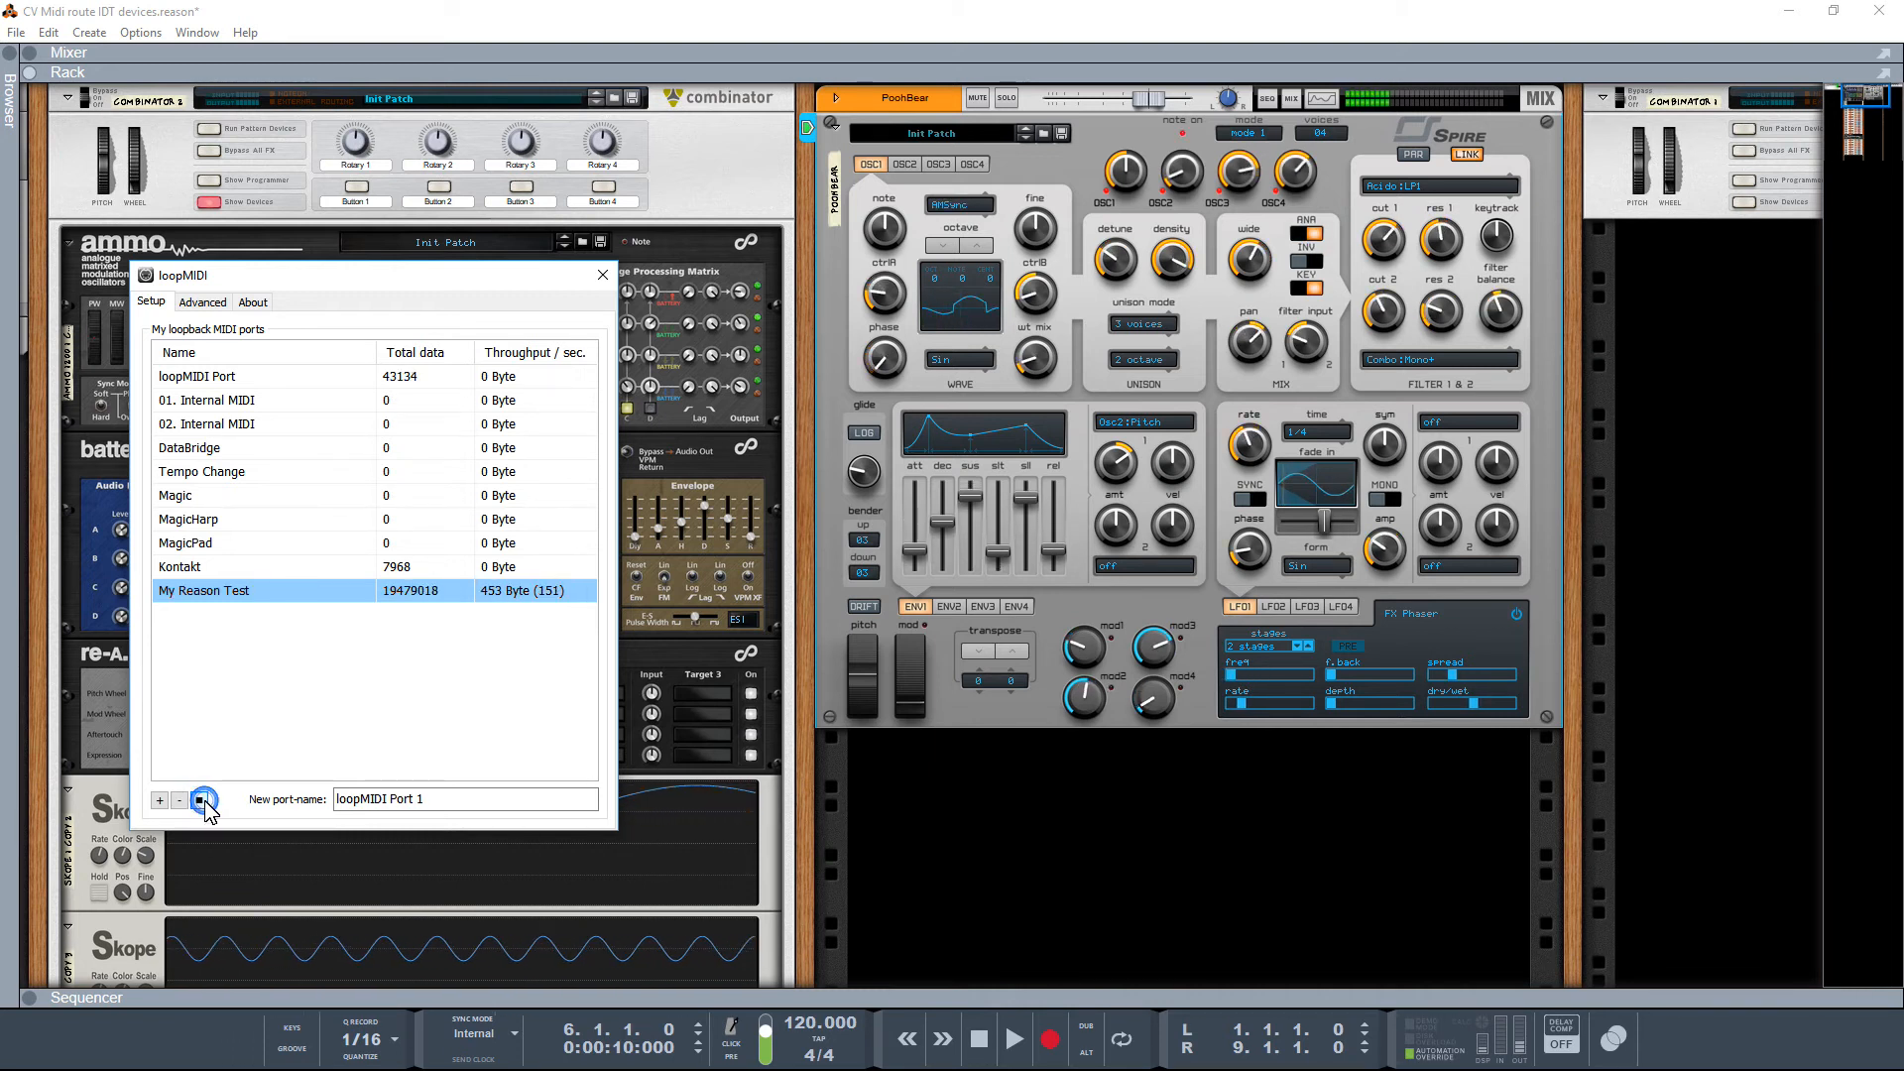
pyautogui.click(202, 799)
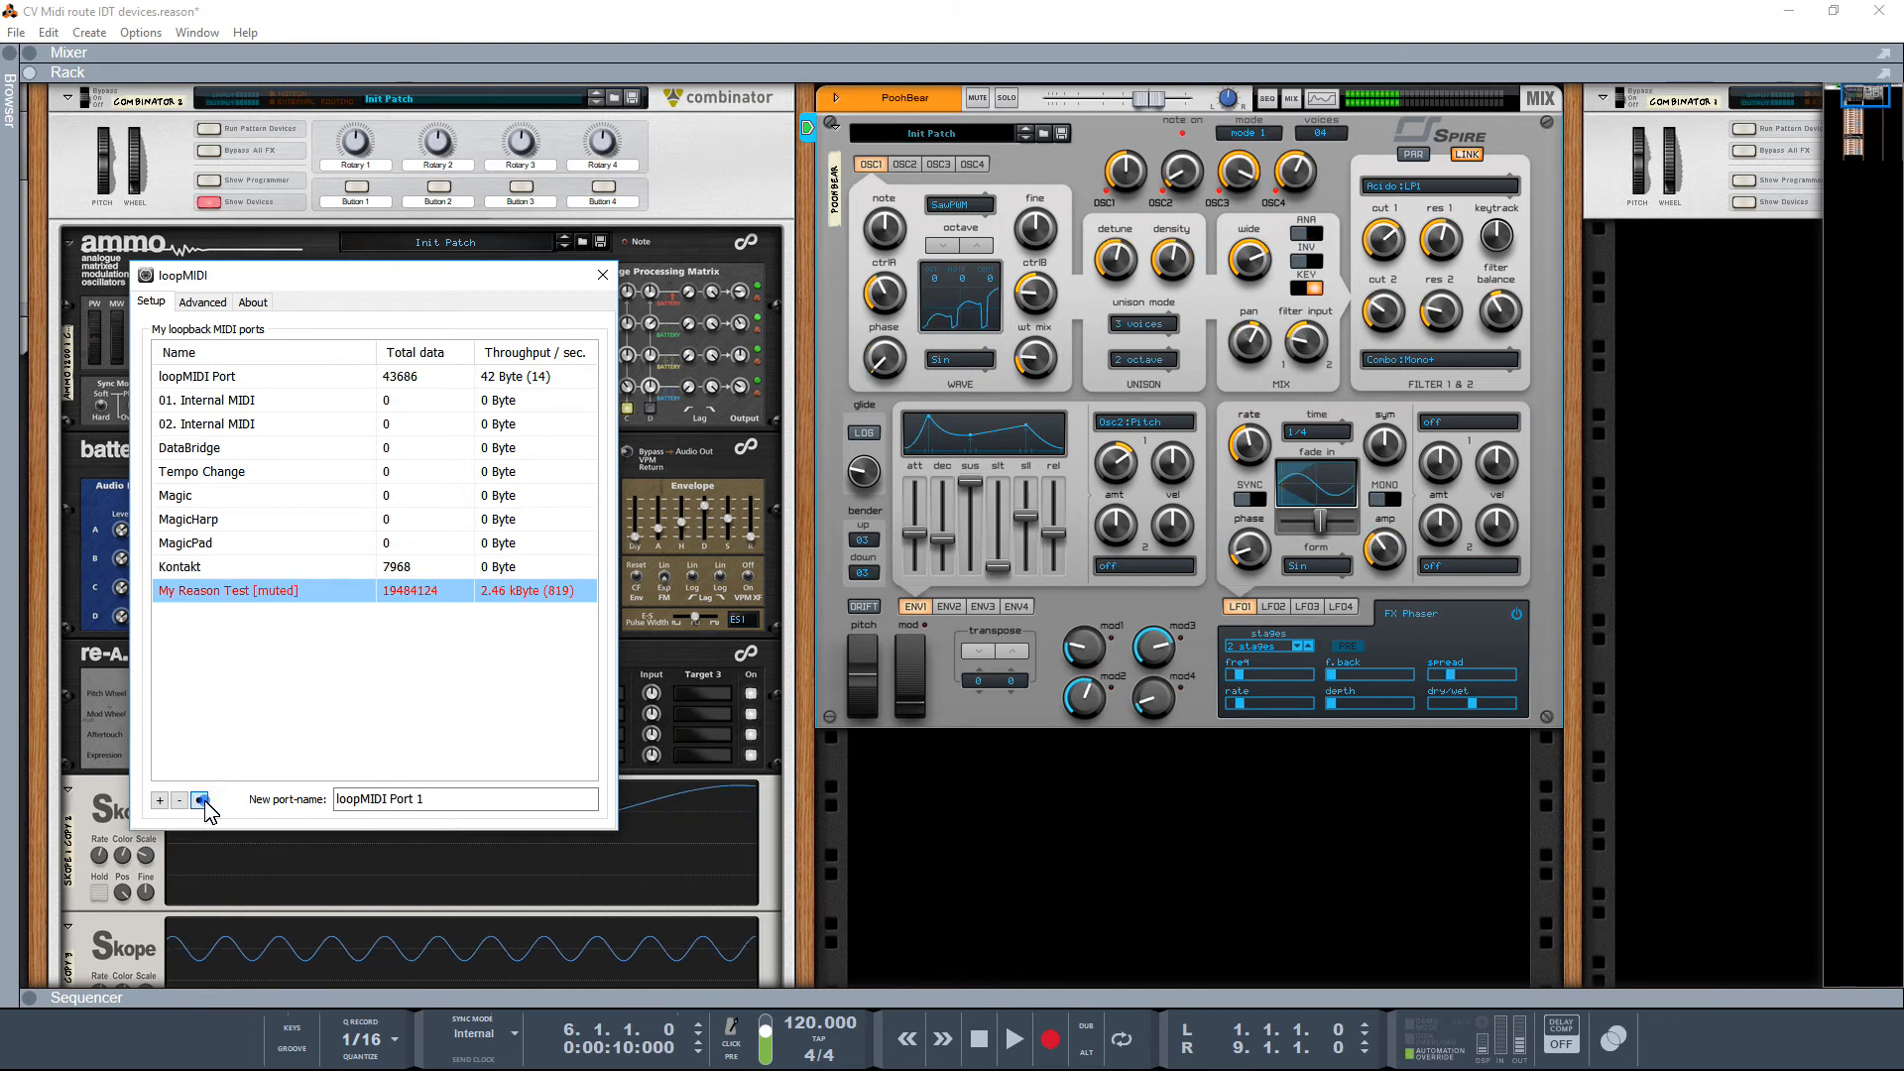
pyautogui.click(200, 799)
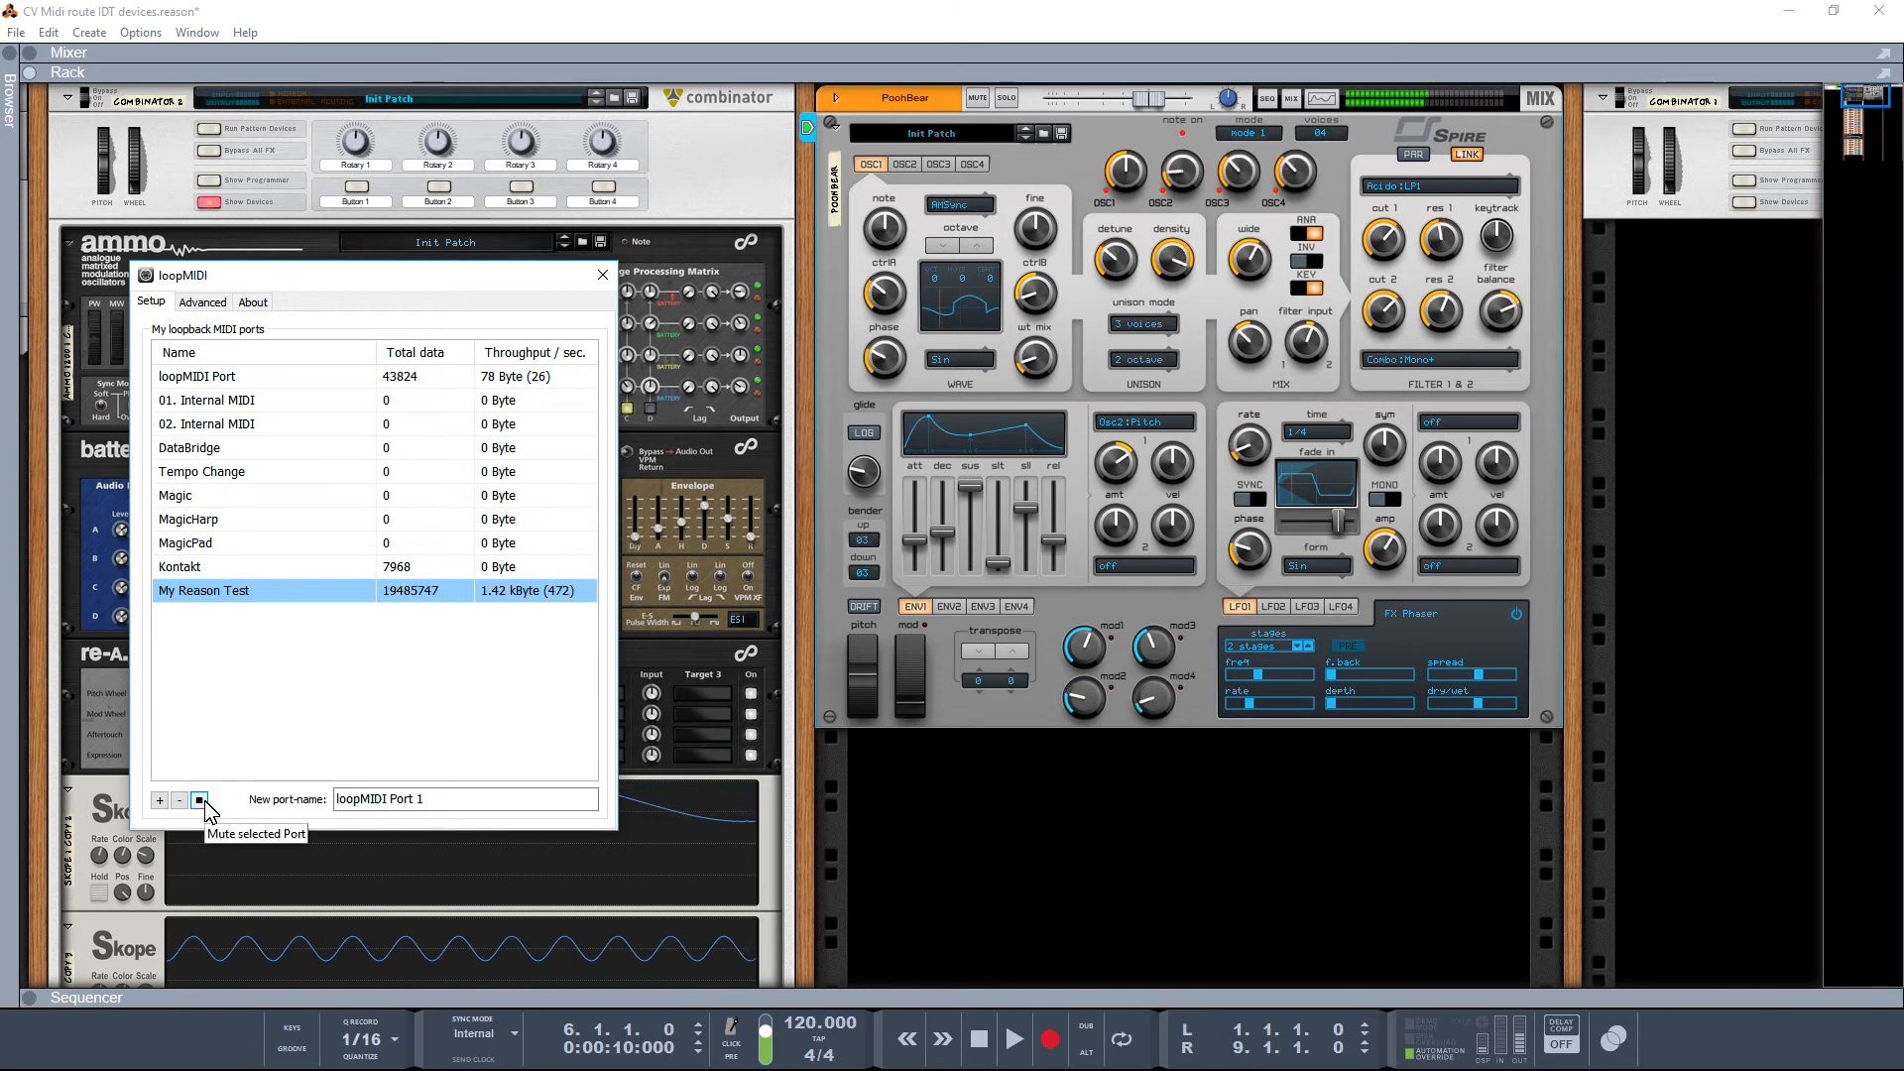
pyautogui.click(199, 799)
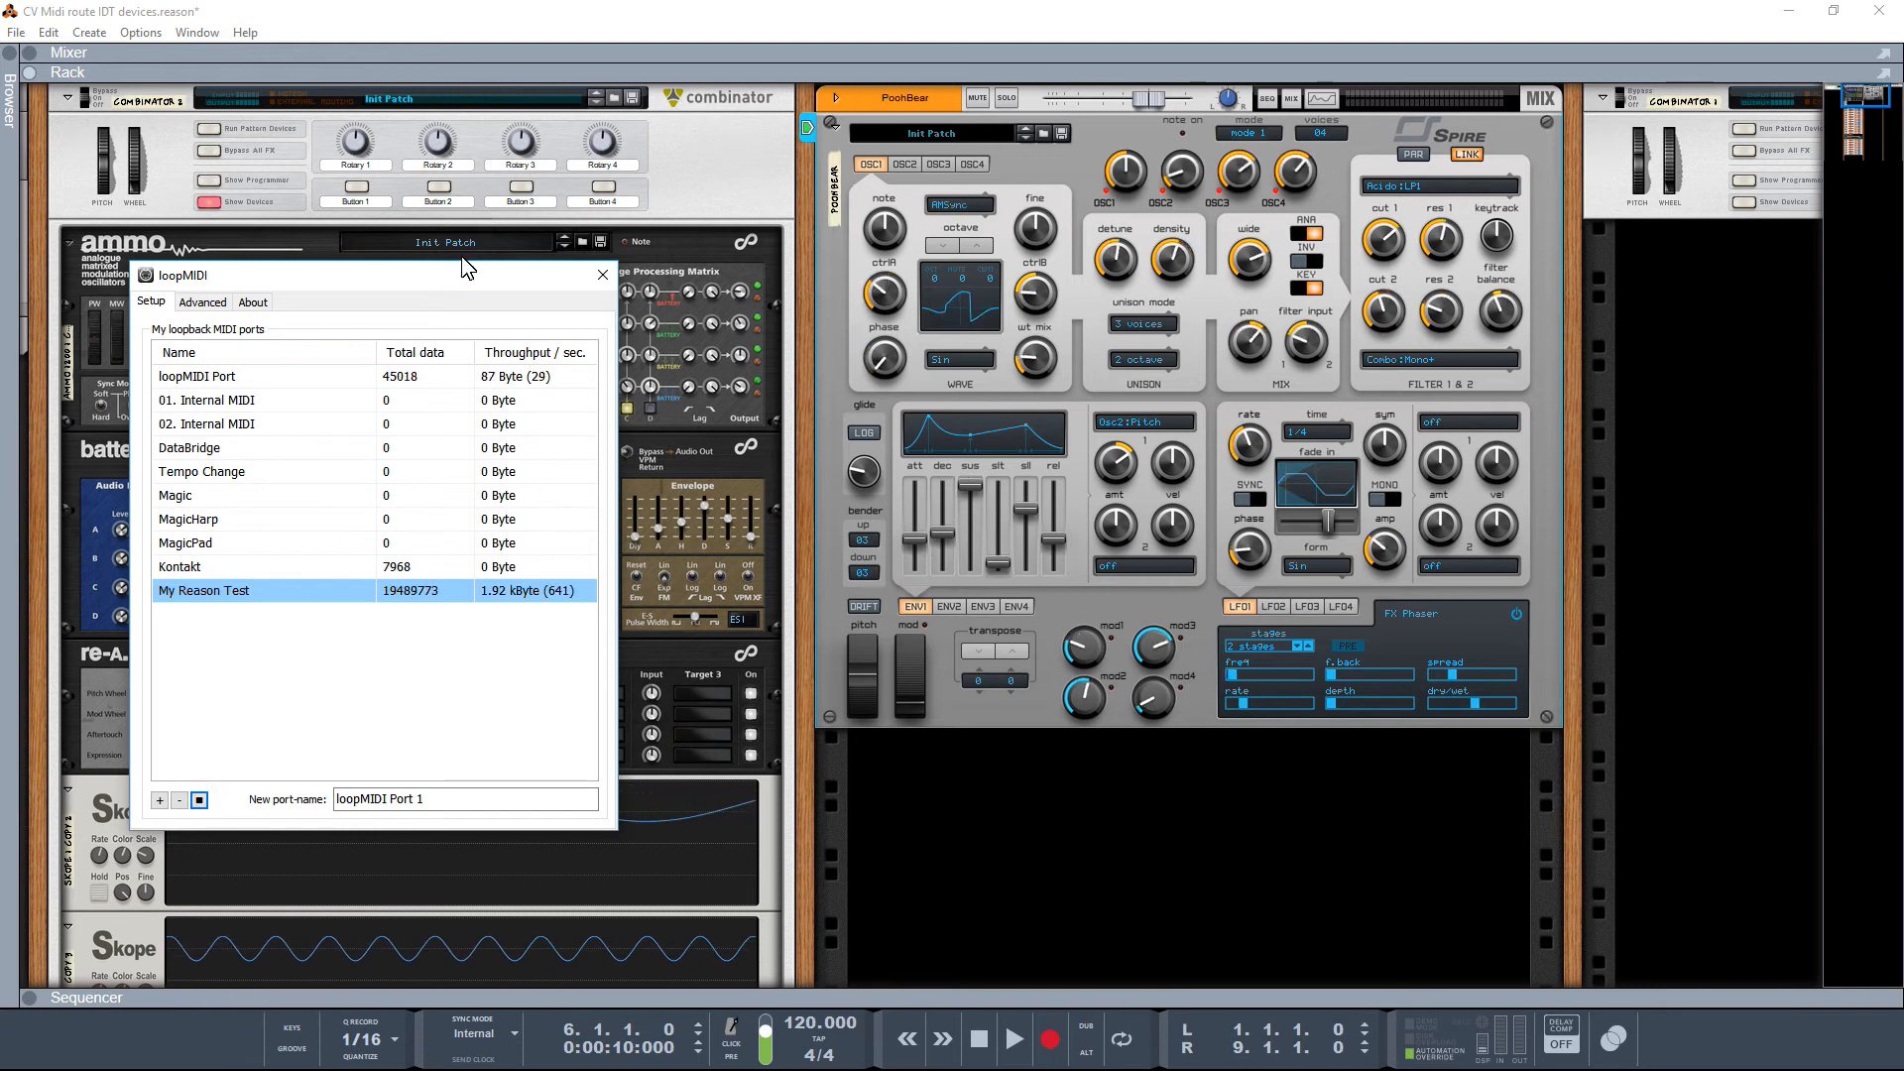
pyautogui.click(601, 274)
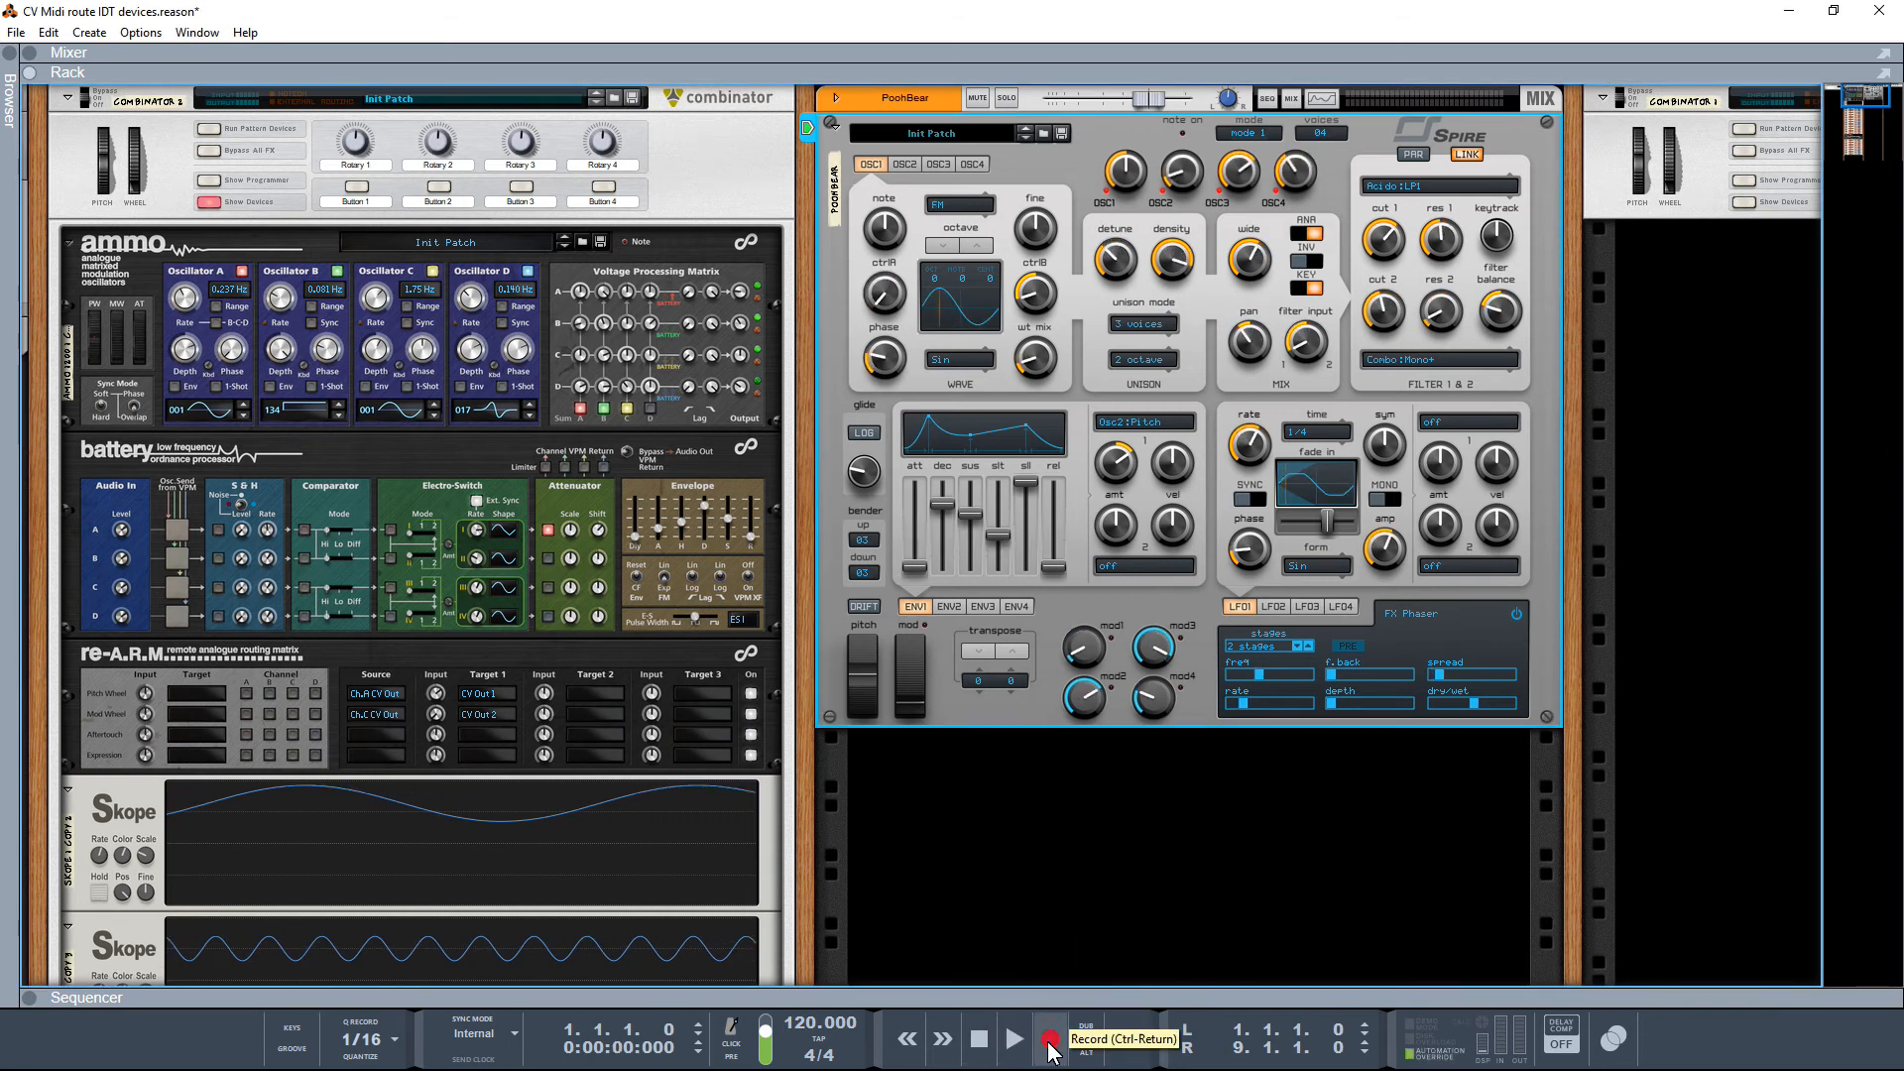
# Record an automation pass on the Spire oscillator lanes from incoming MIDI
pyautogui.click(1049, 1040)
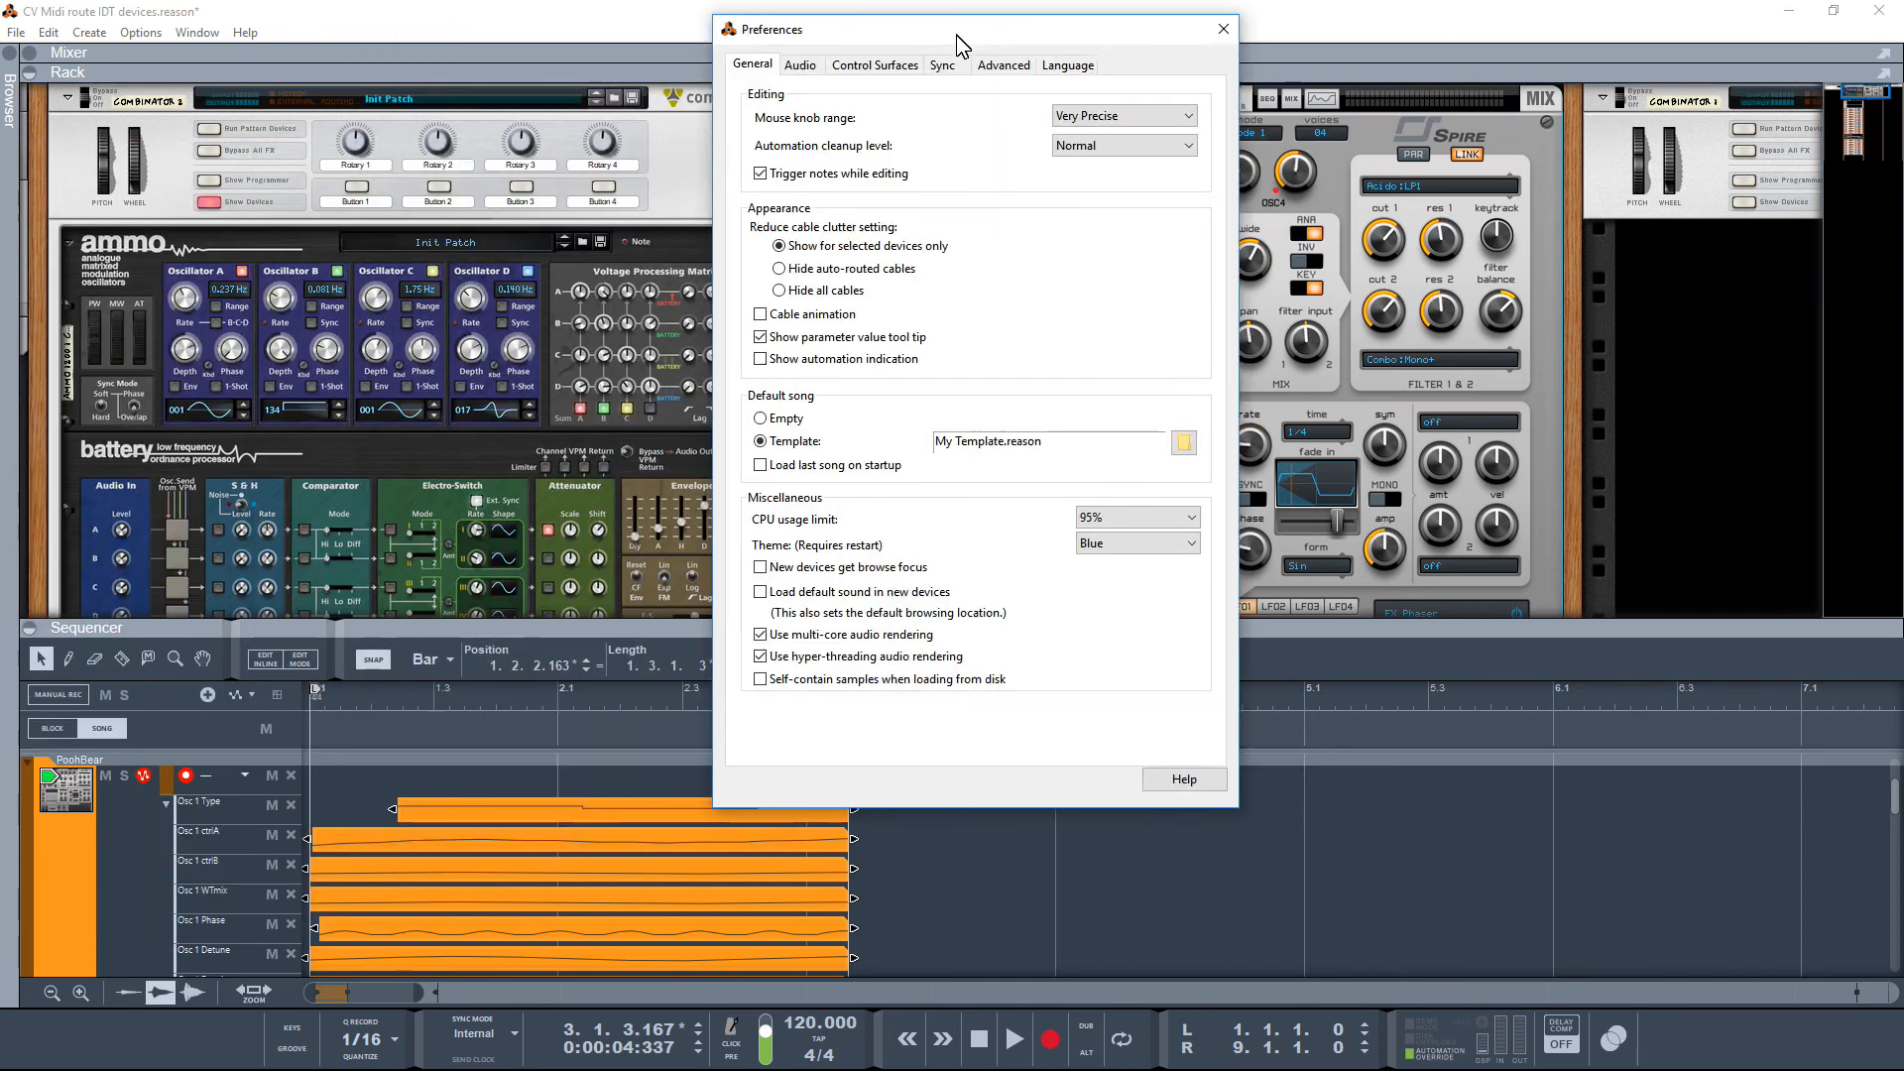
# Set the automation cleanup level to Minimum in Preferences
pyautogui.moveTo(960, 29); pyautogui.dragTo(1269, 89)
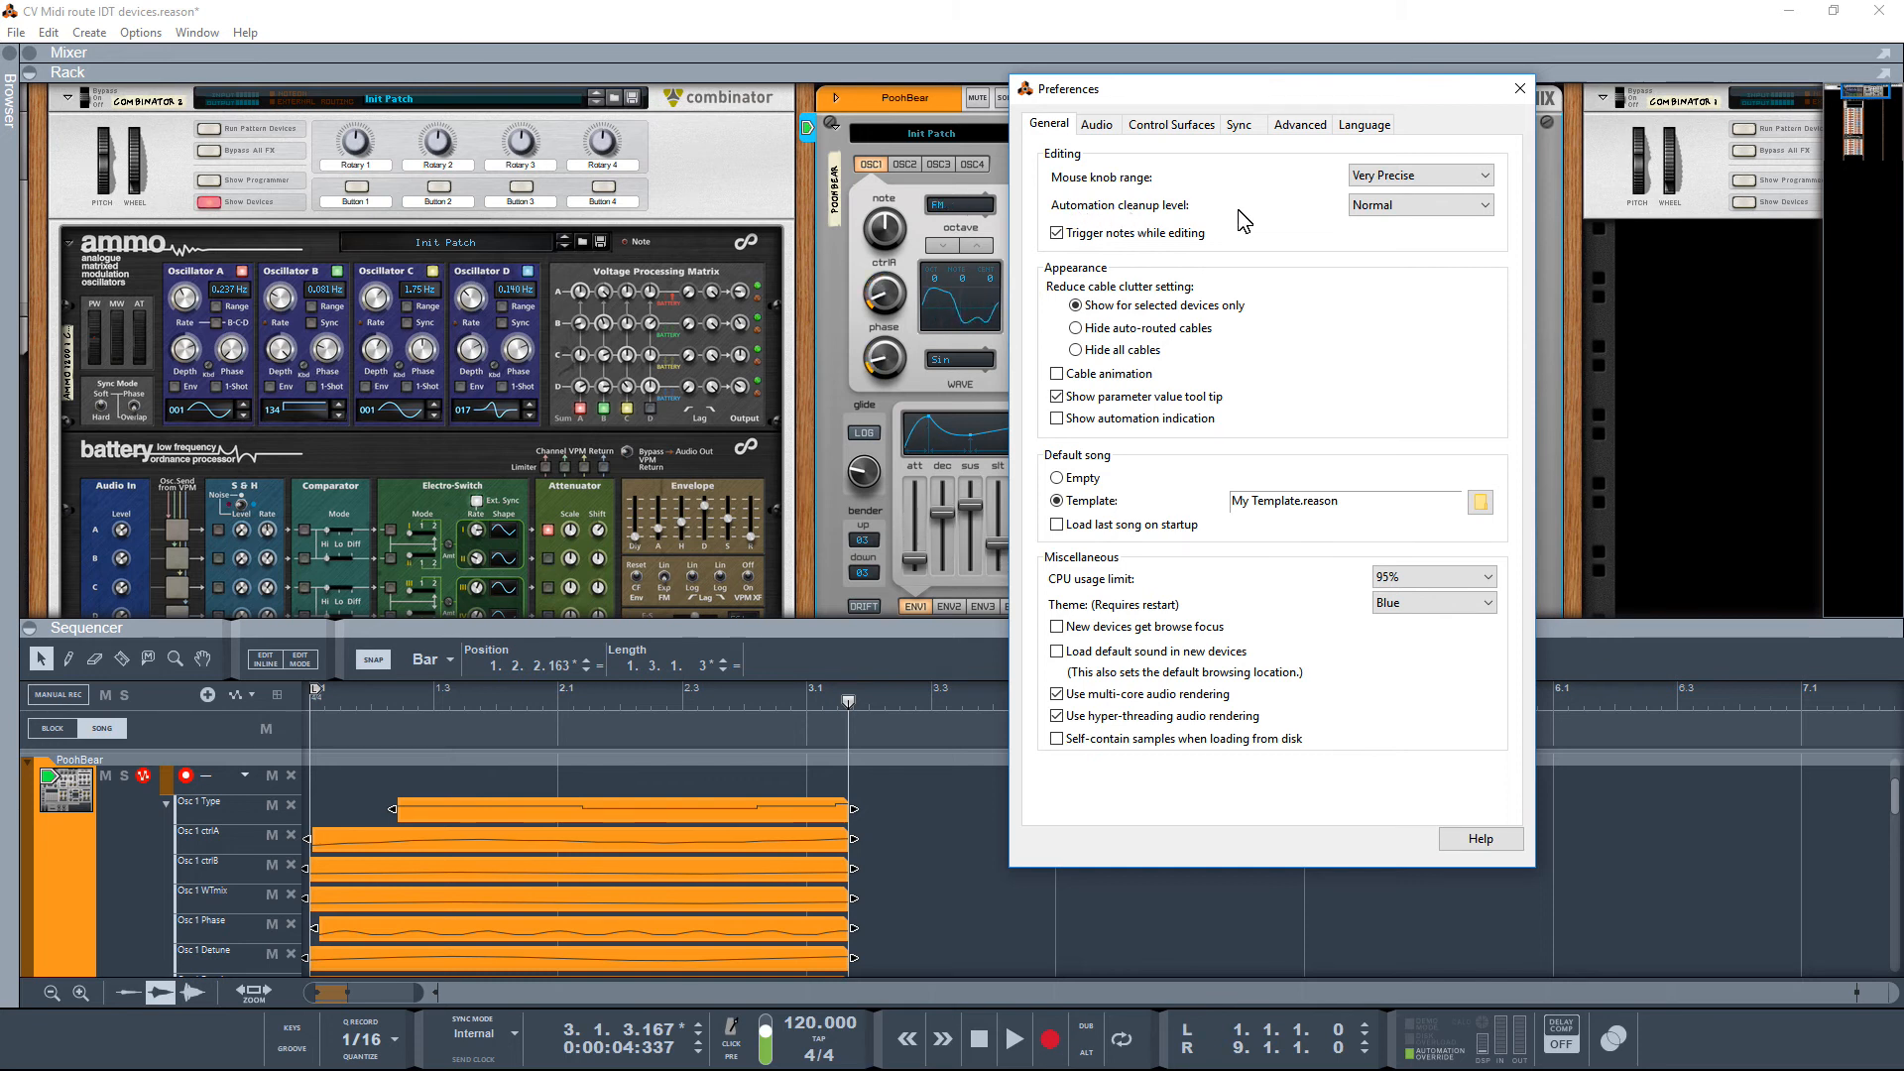
pyautogui.click(1418, 204)
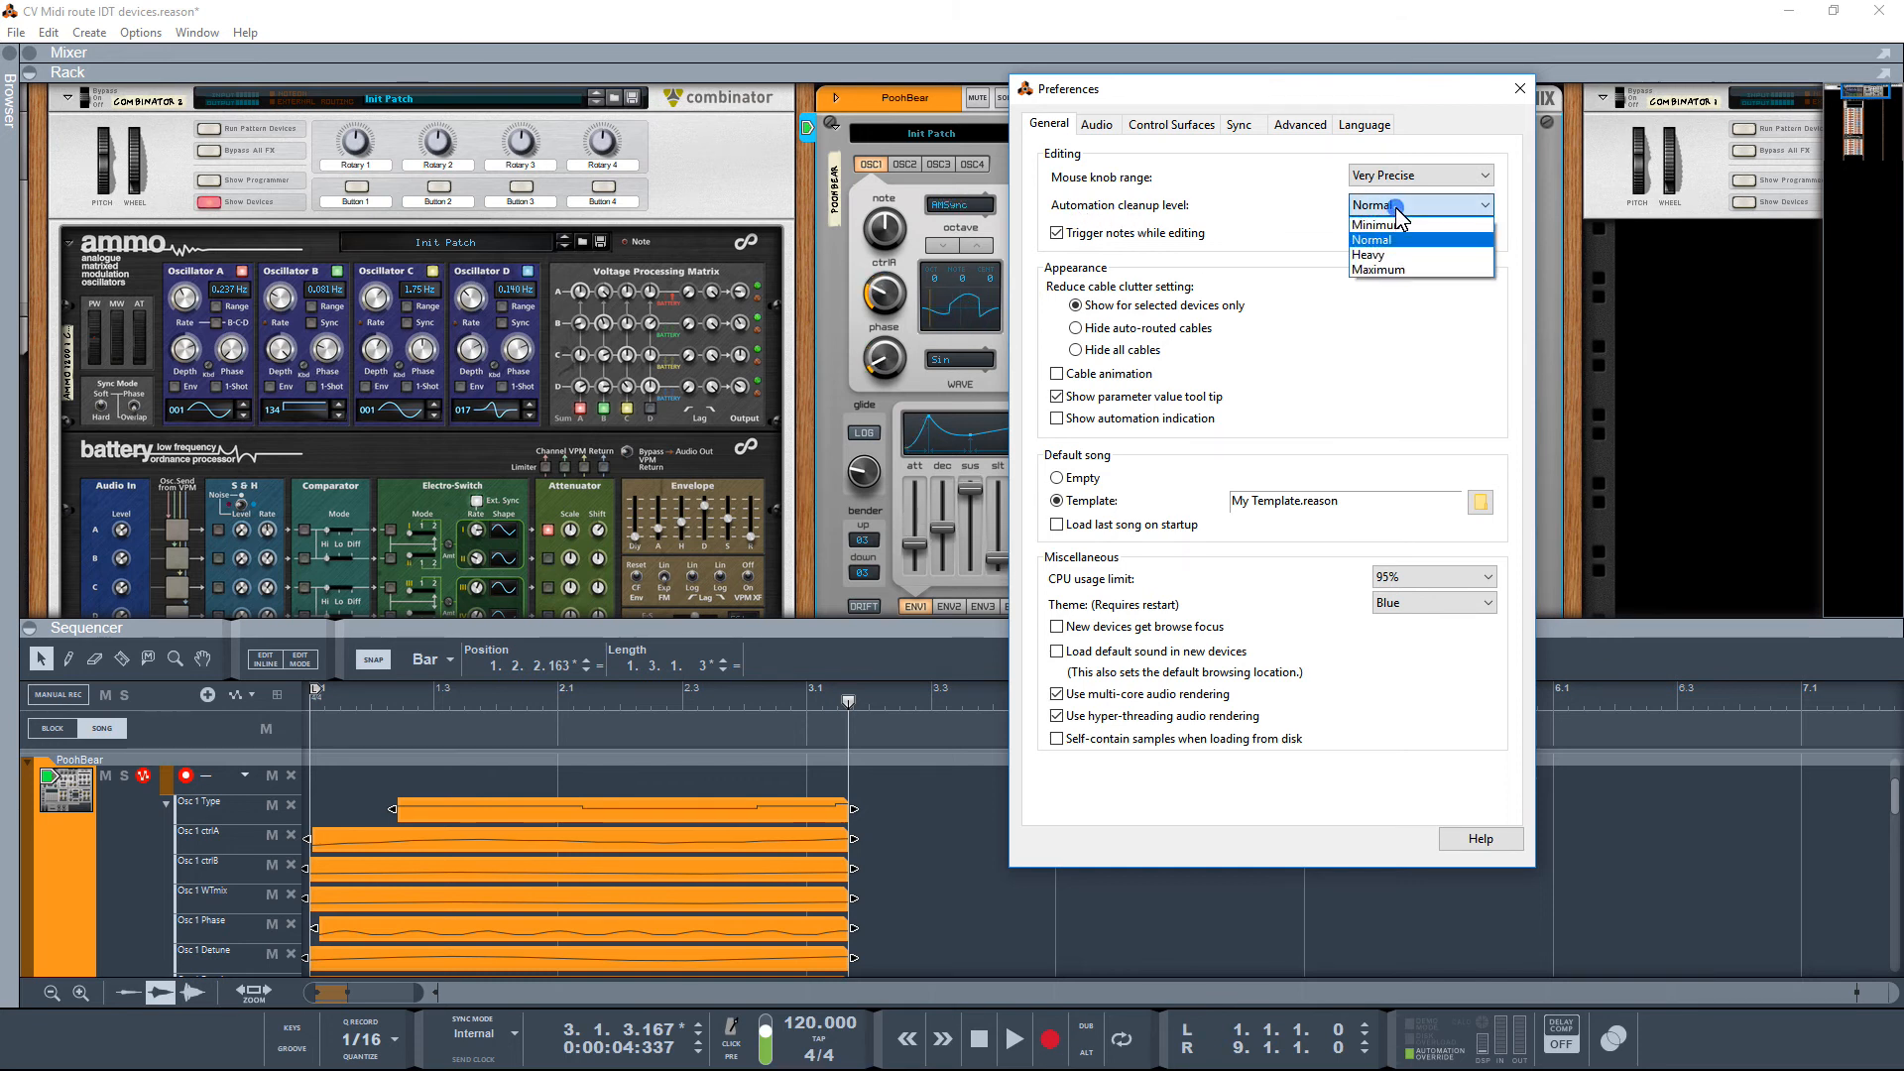
pyautogui.click(1370, 225)
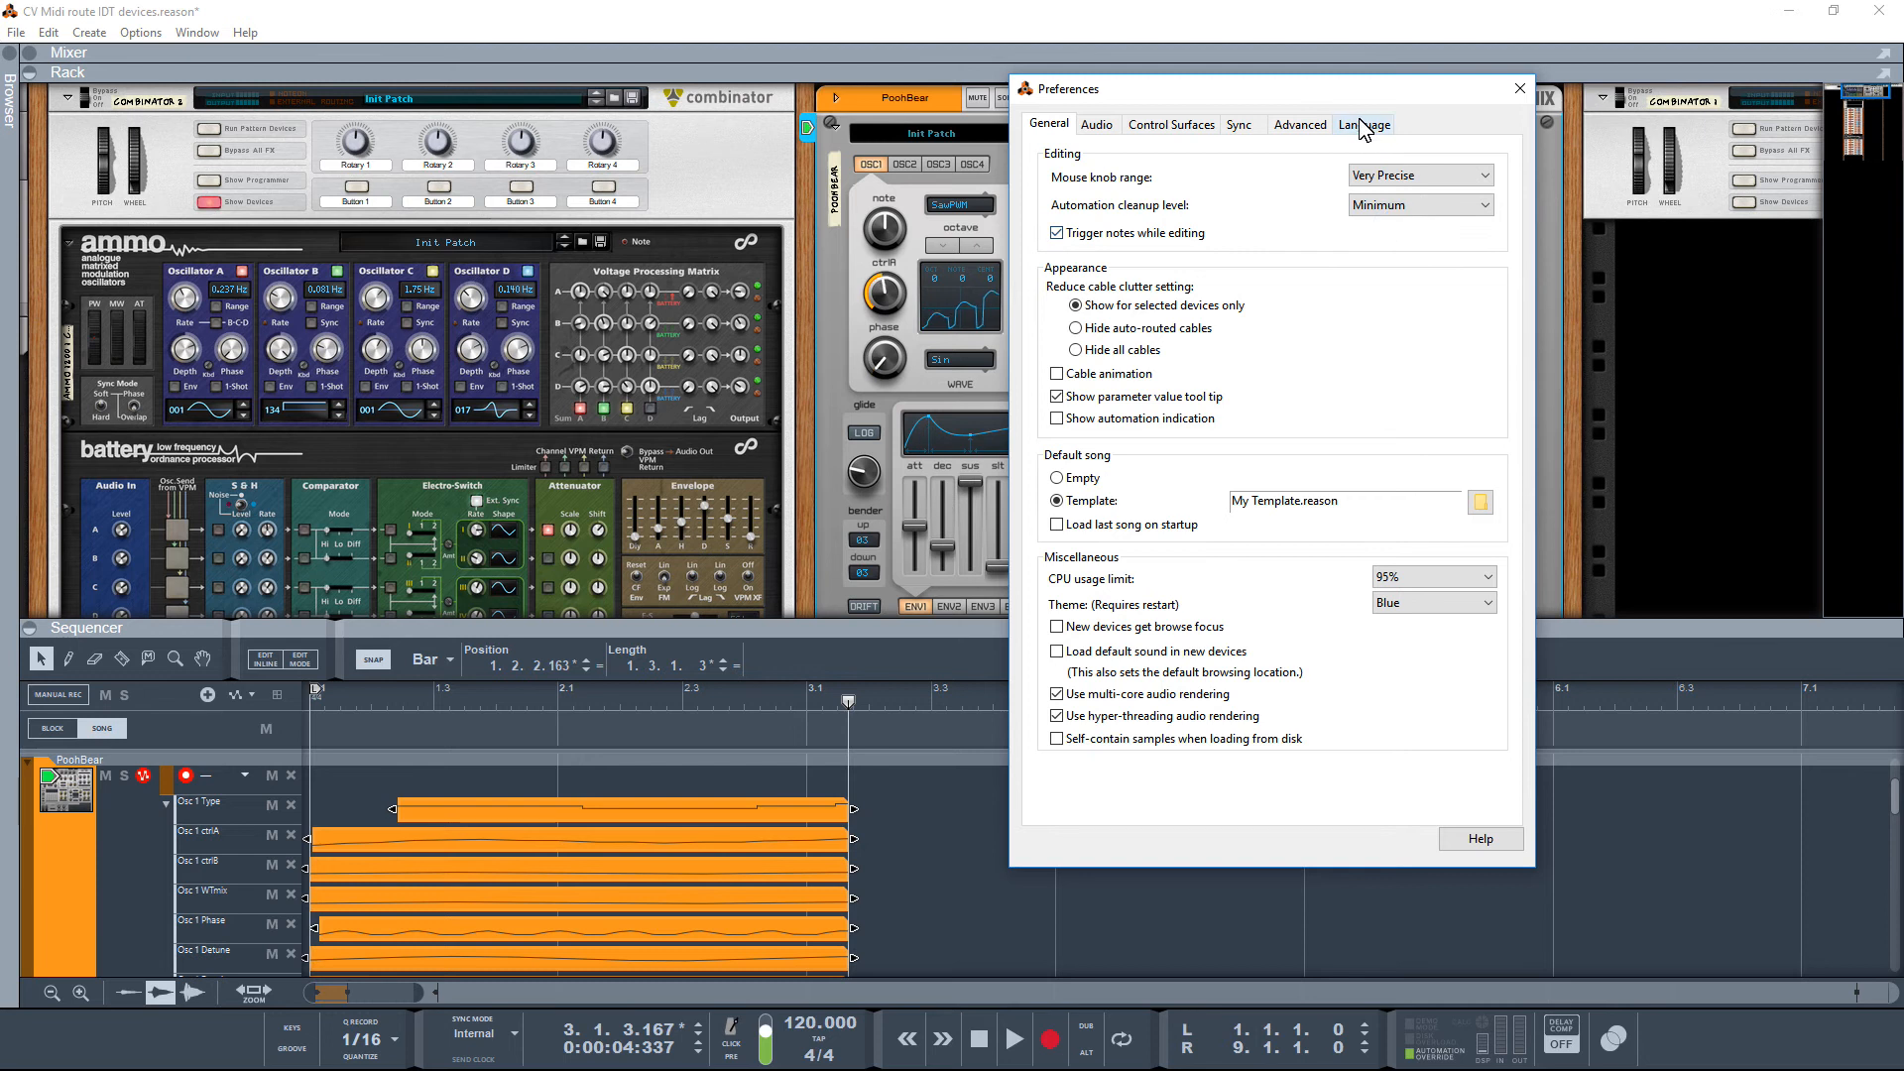
pyautogui.click(1518, 89)
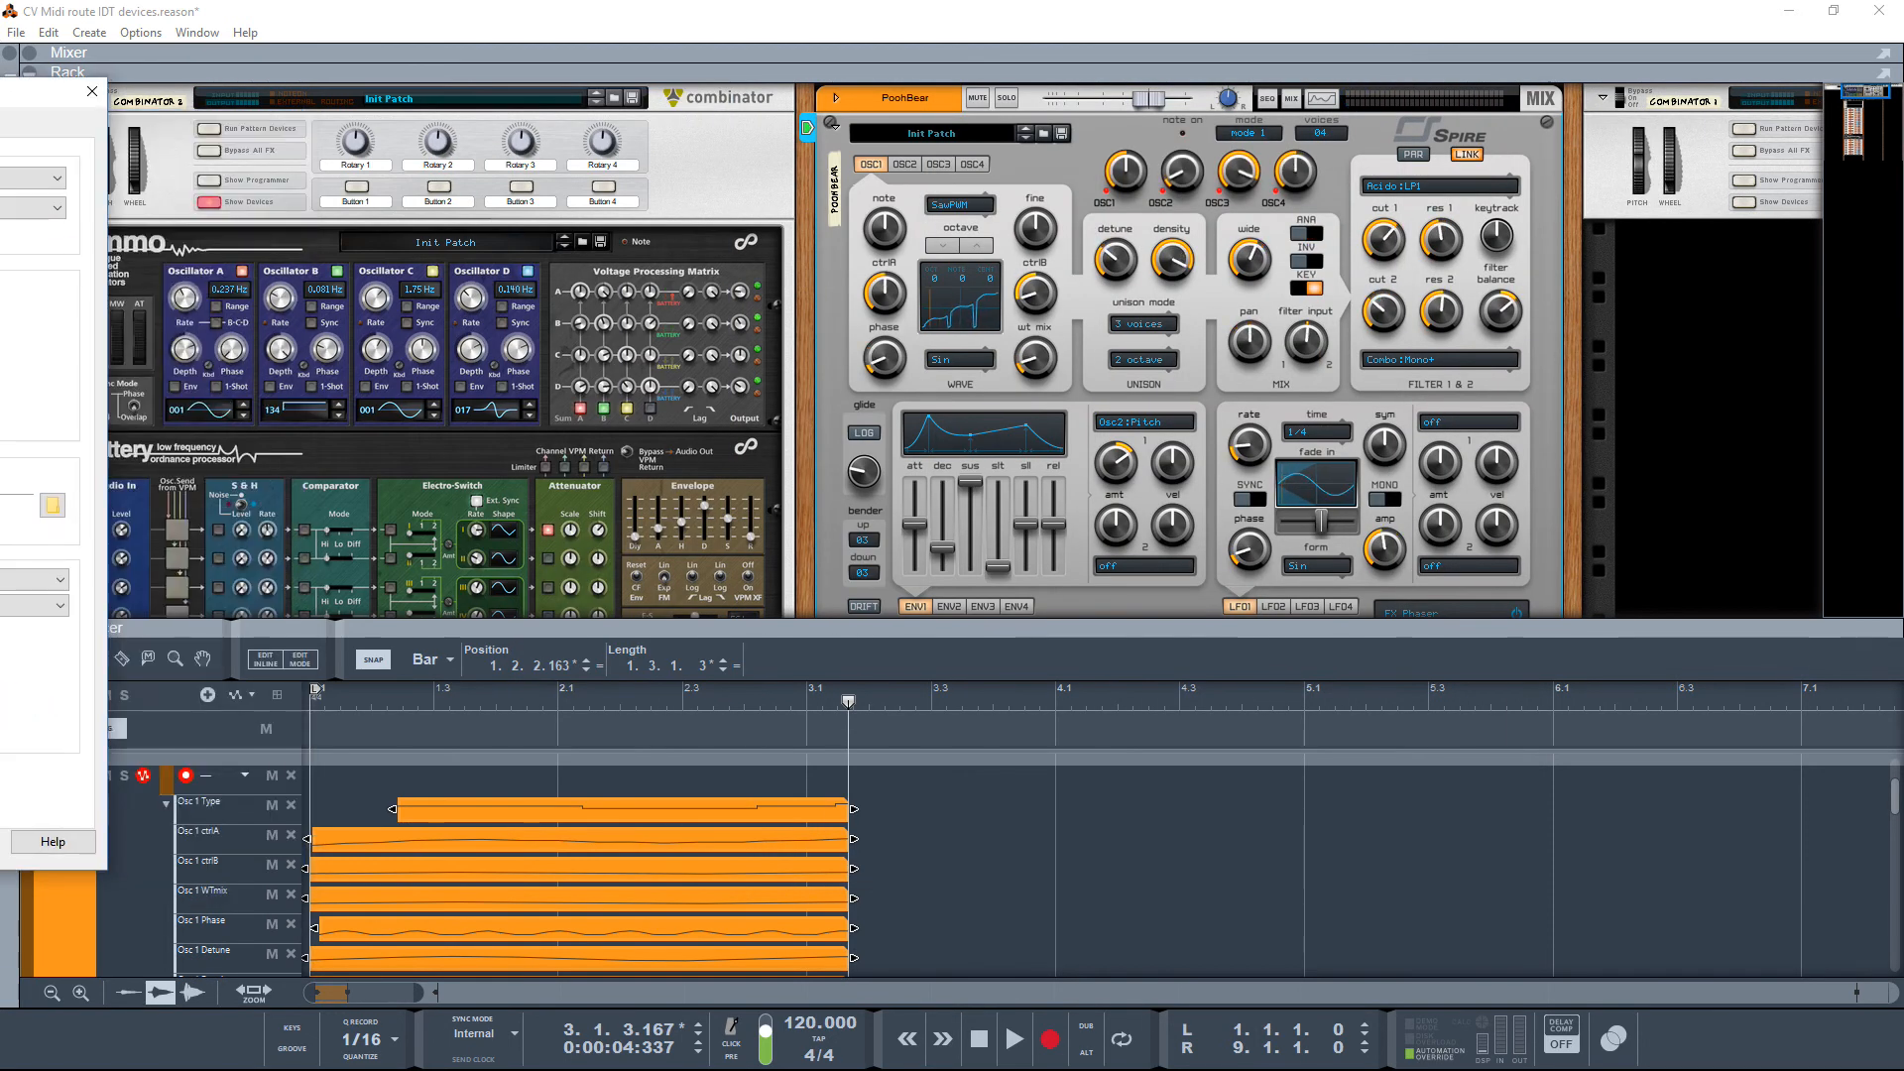
# Record and stop a second automation pass, then return to Preferences
pyautogui.click(1014, 1037)
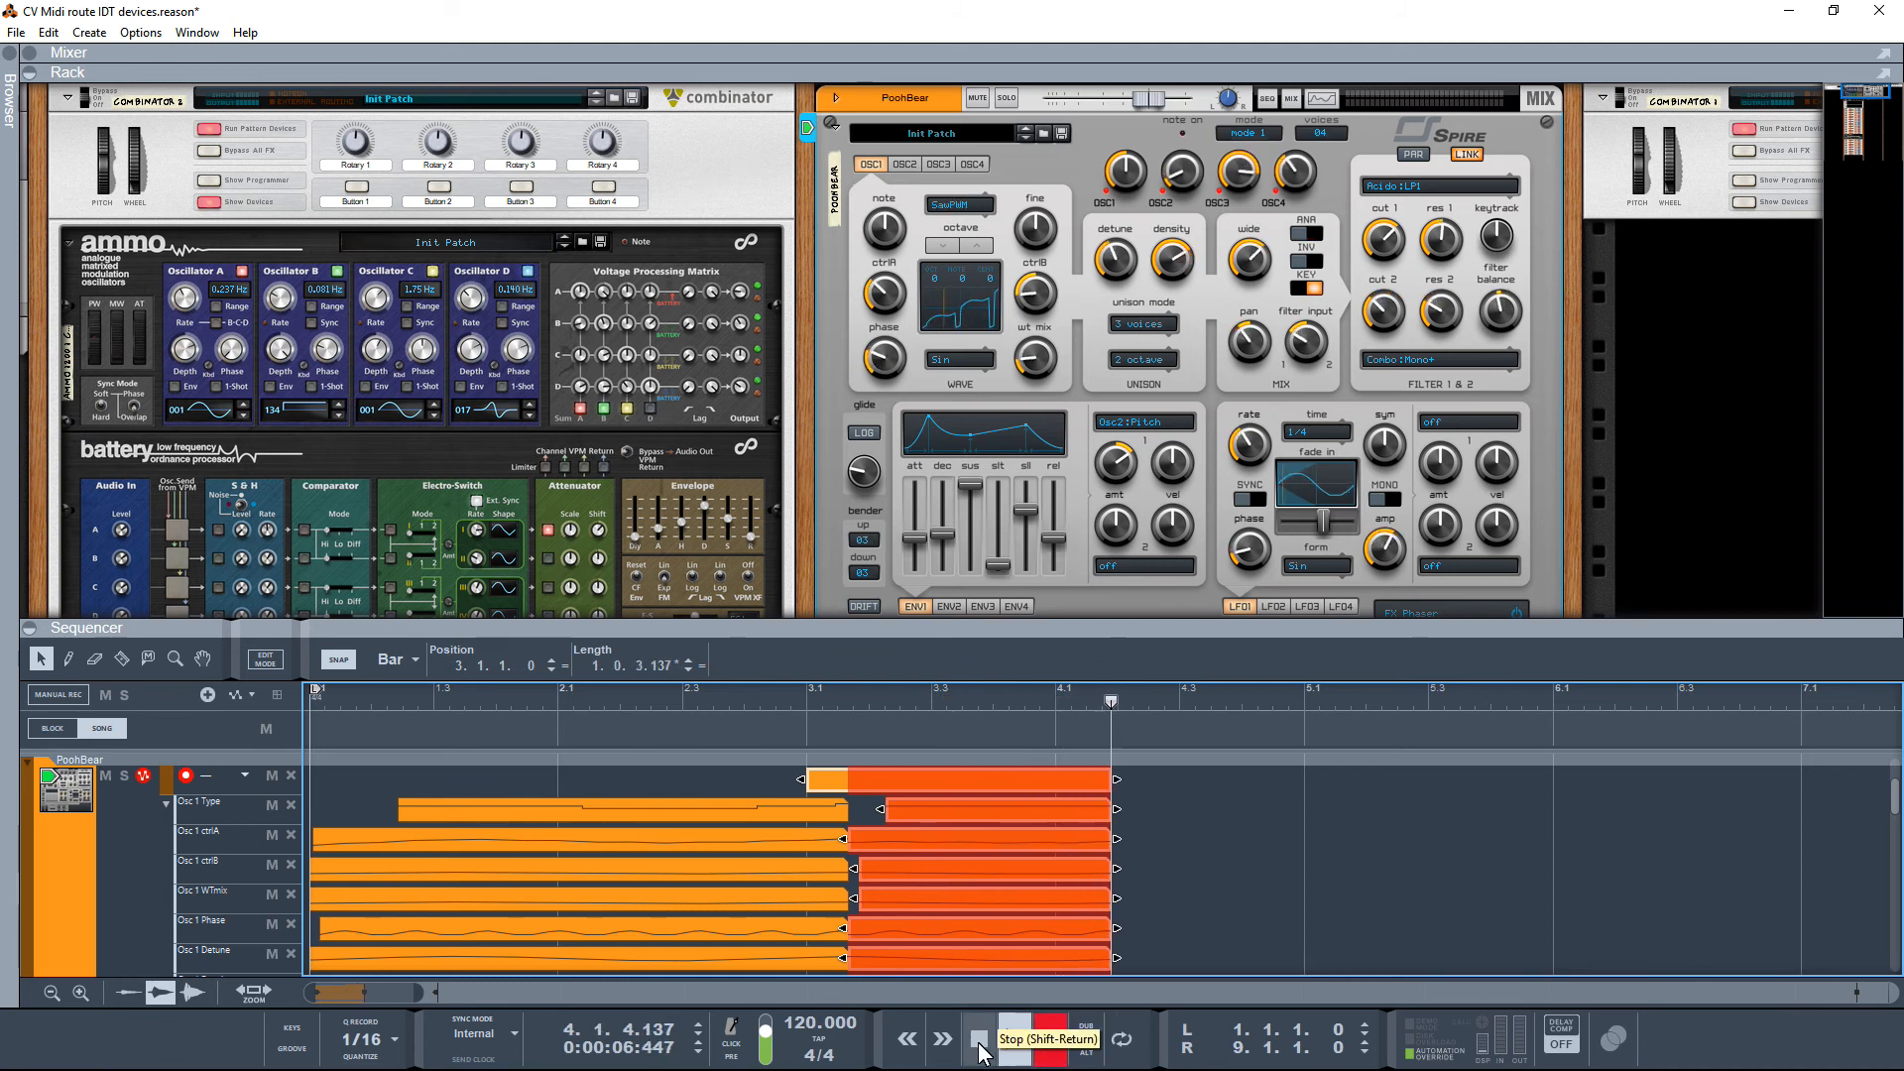
pyautogui.click(980, 1037)
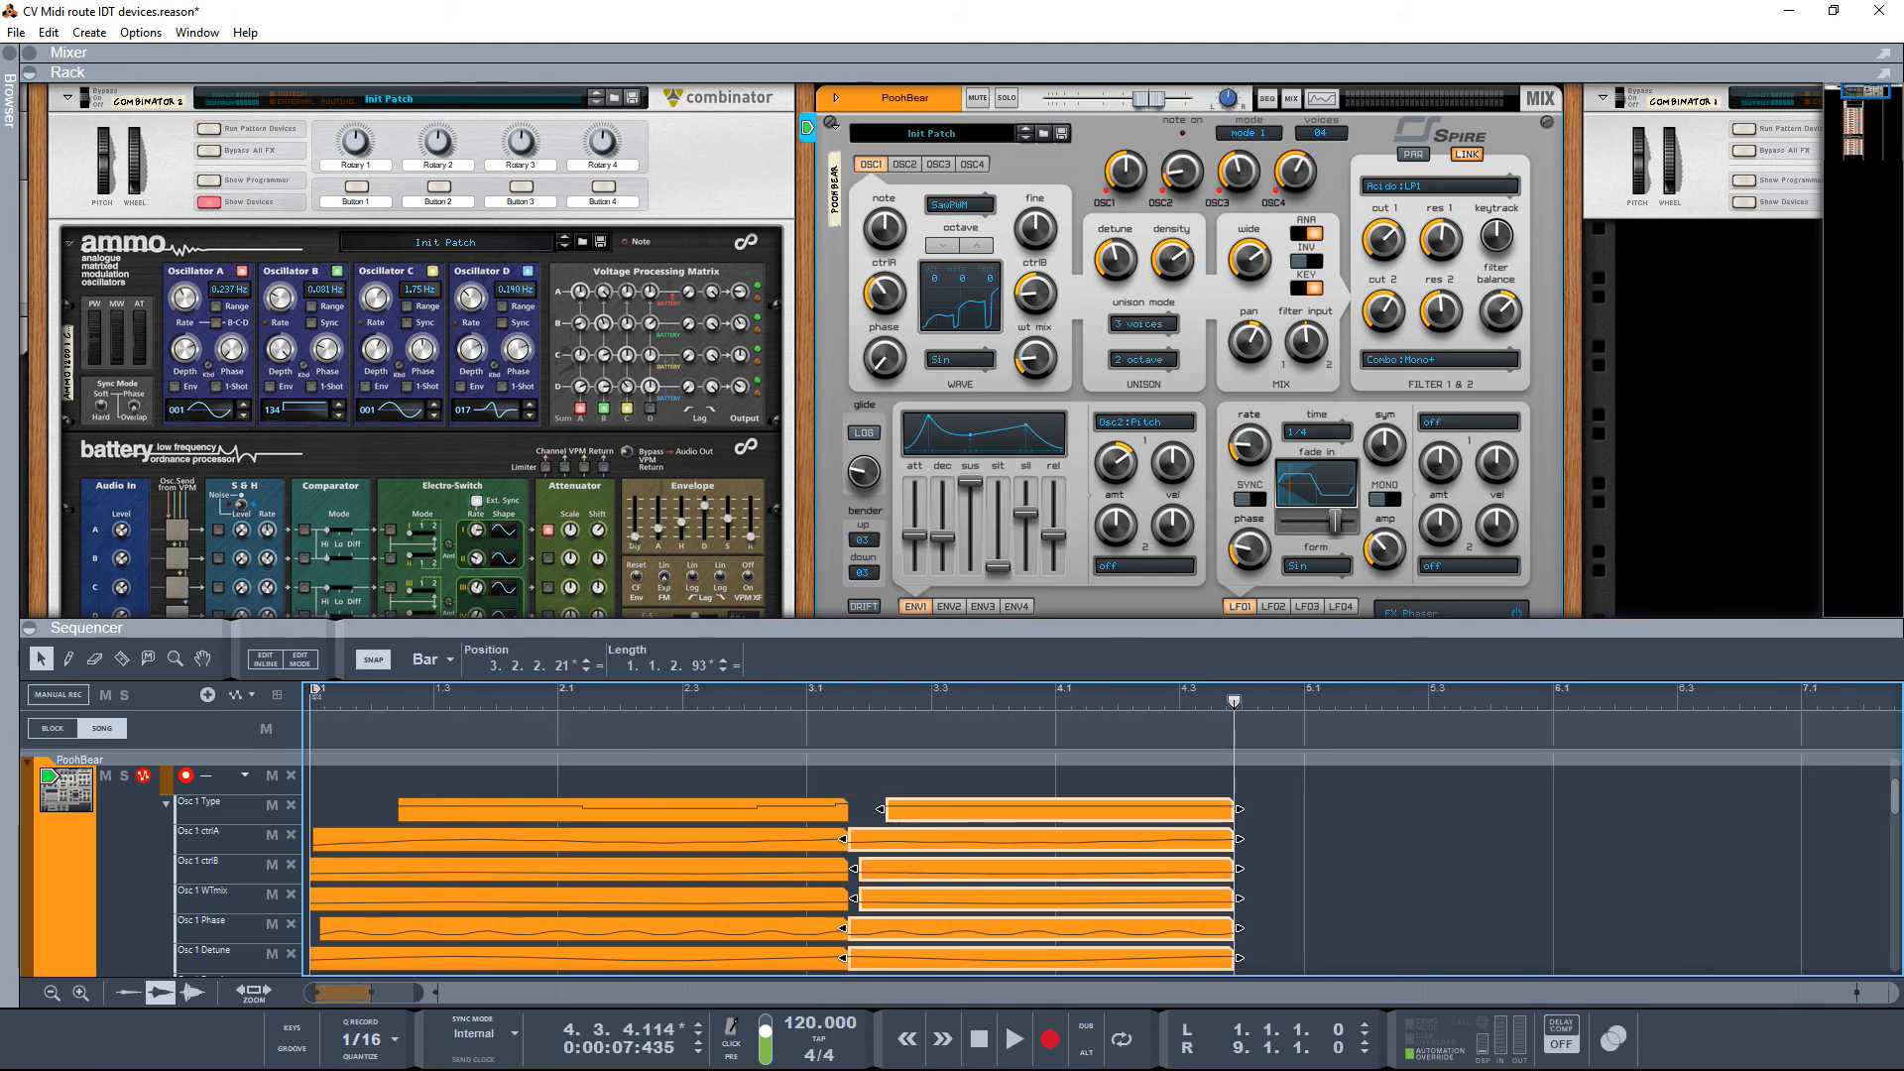
pyautogui.click(139, 32)
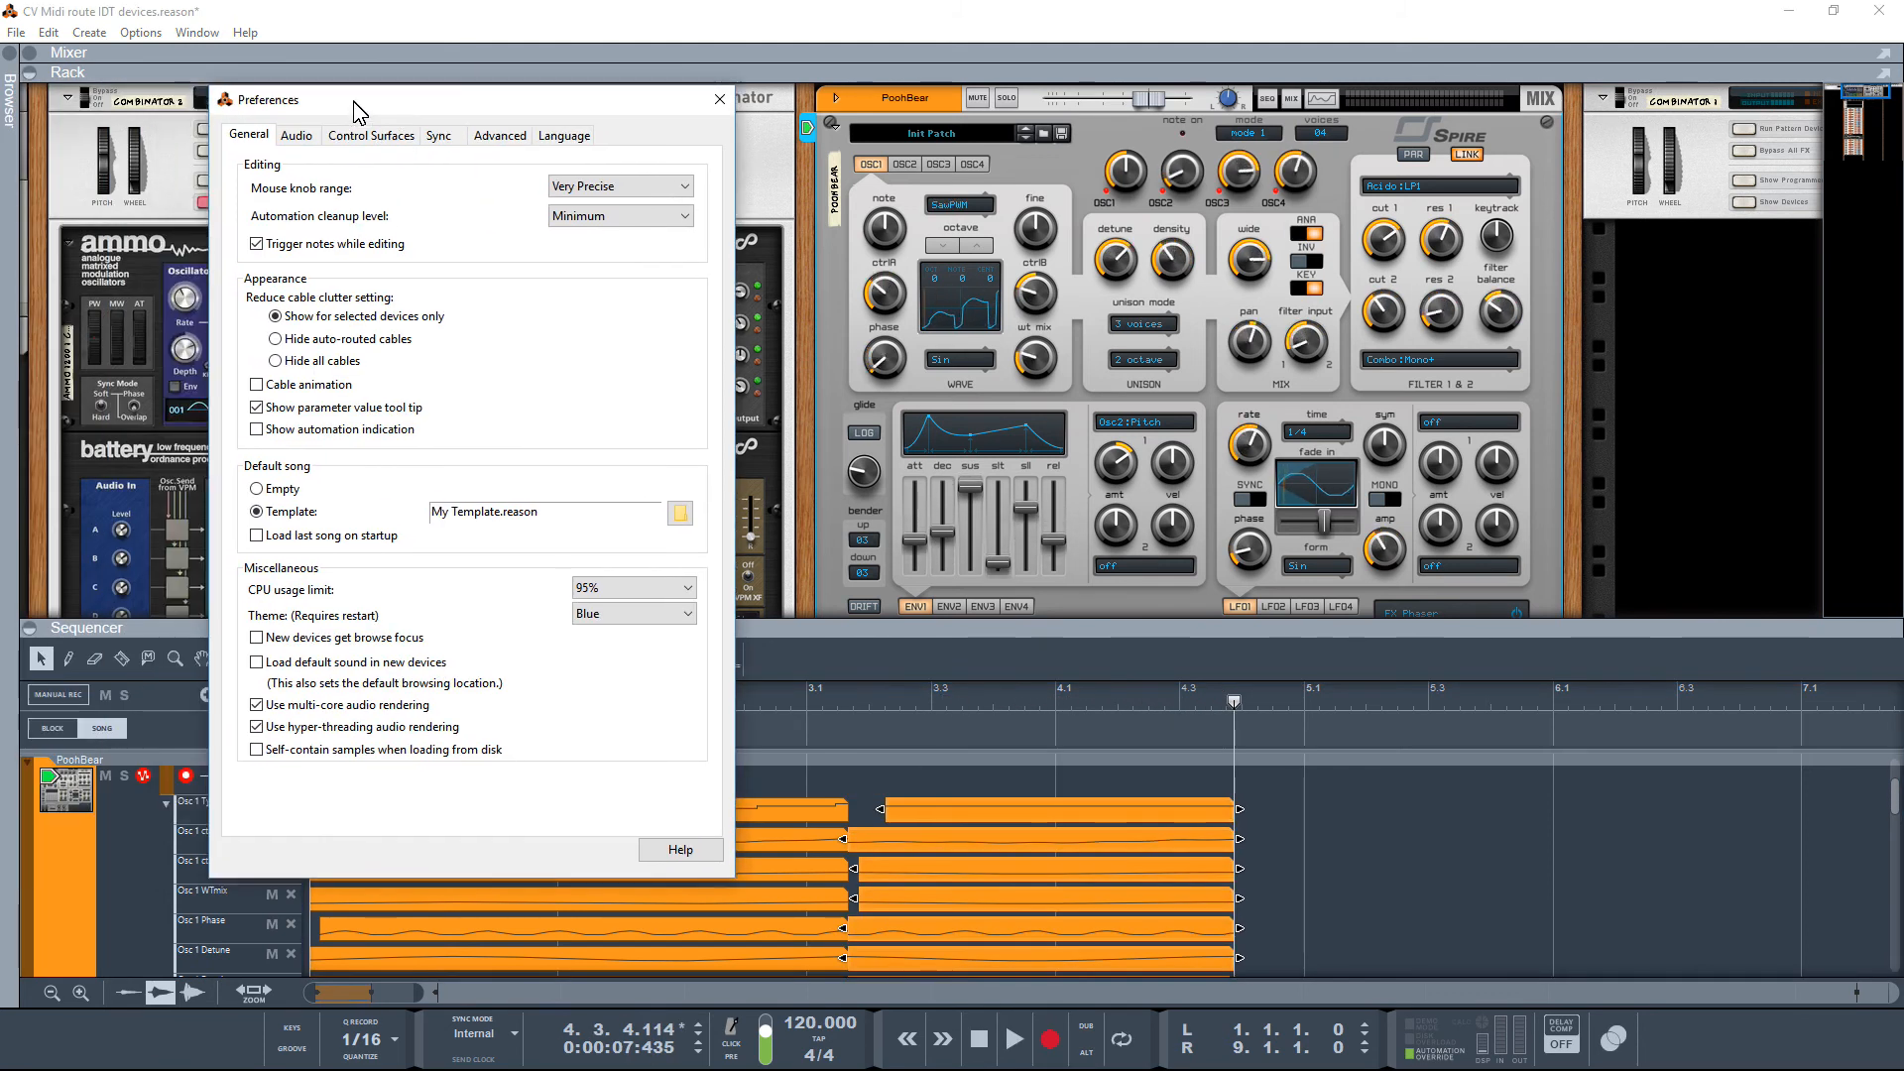
# Set automation cleanup to Maximum, close Preferences and scroll down the rack
pyautogui.click(619, 214)
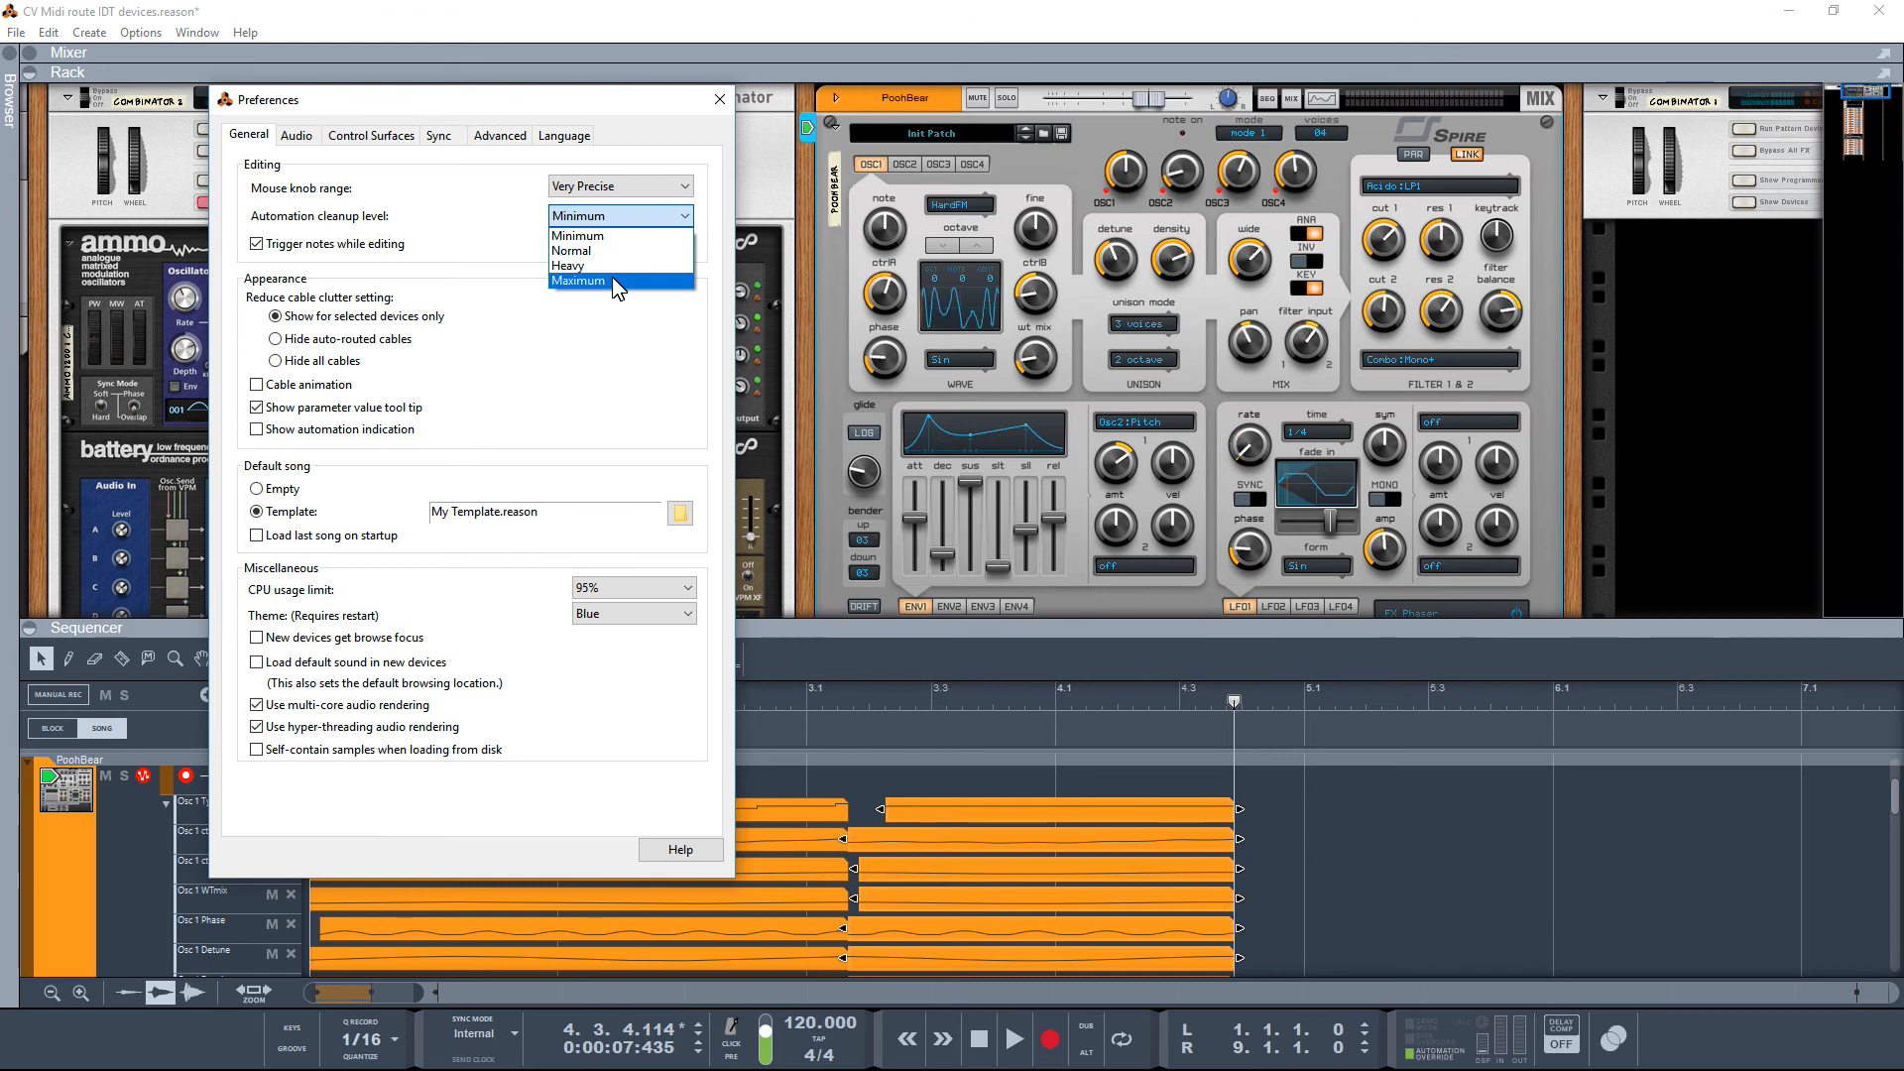
pyautogui.click(583, 280)
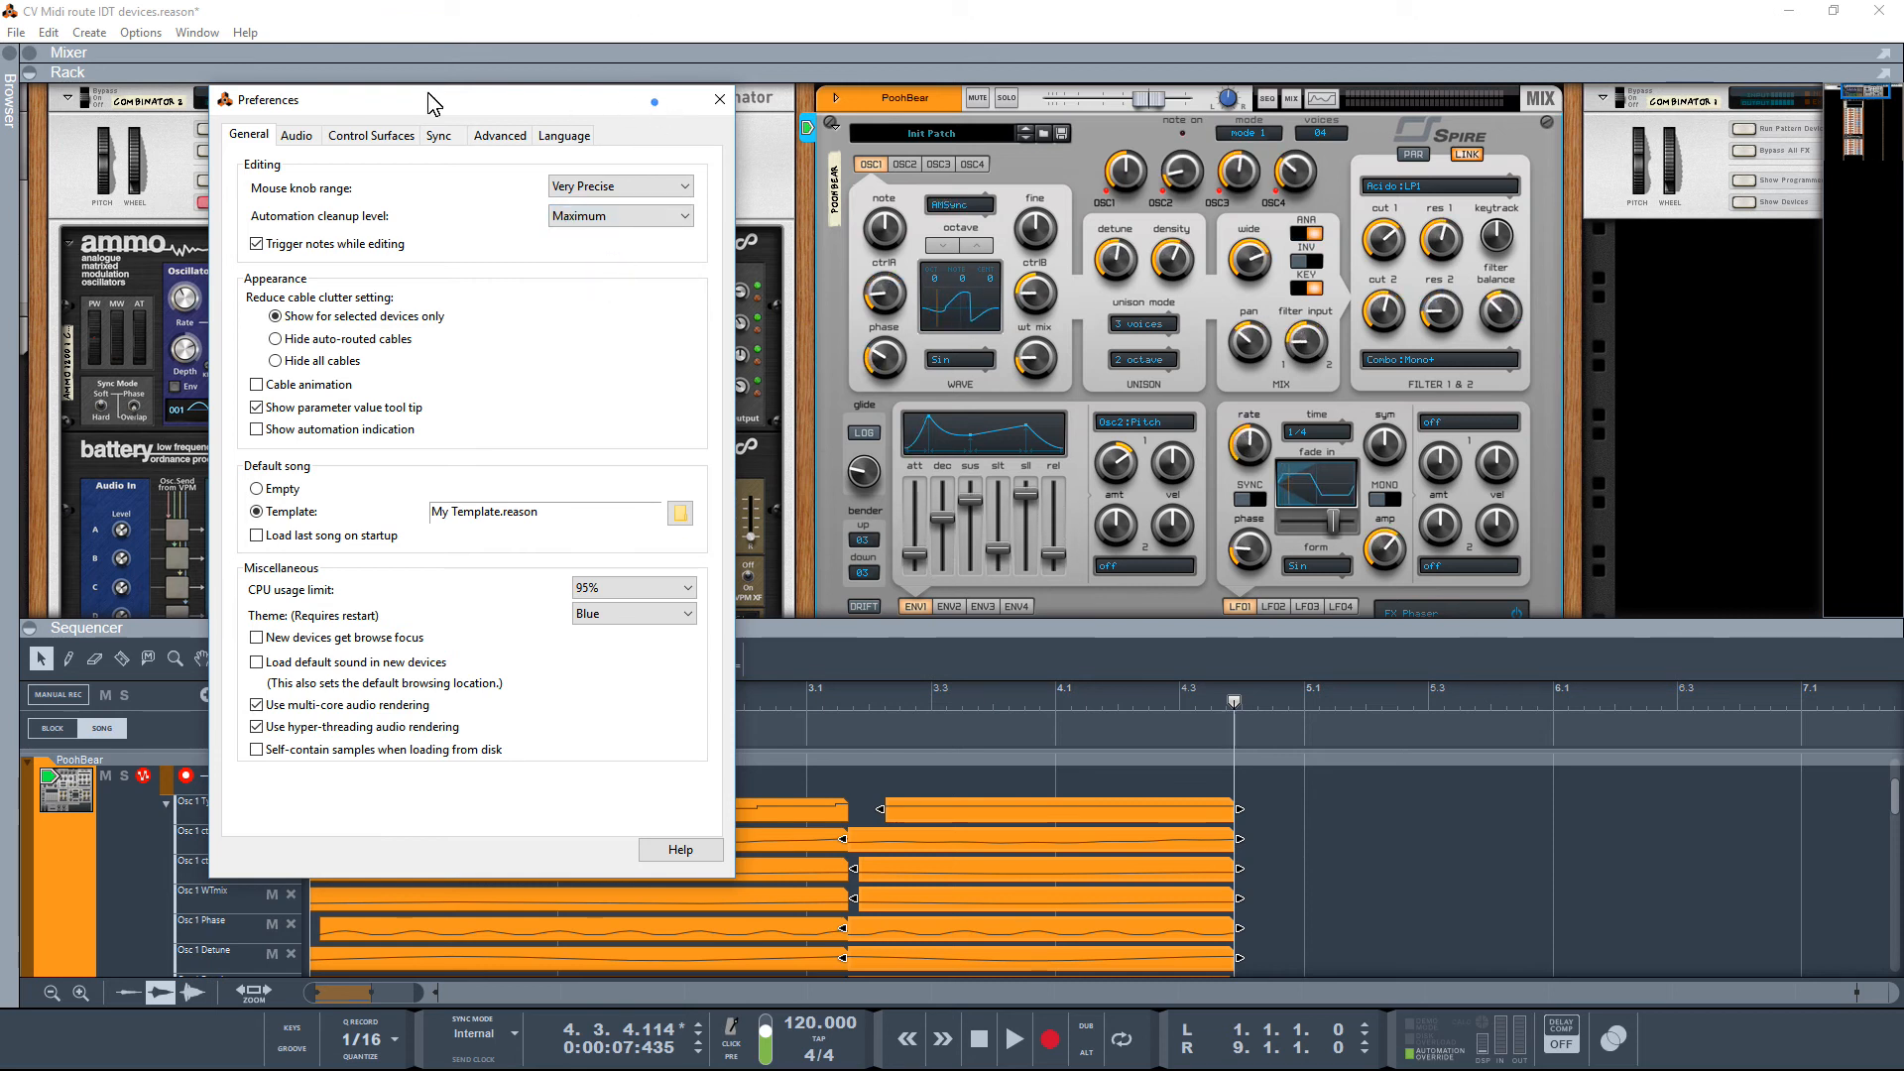
pyautogui.click(718, 100)
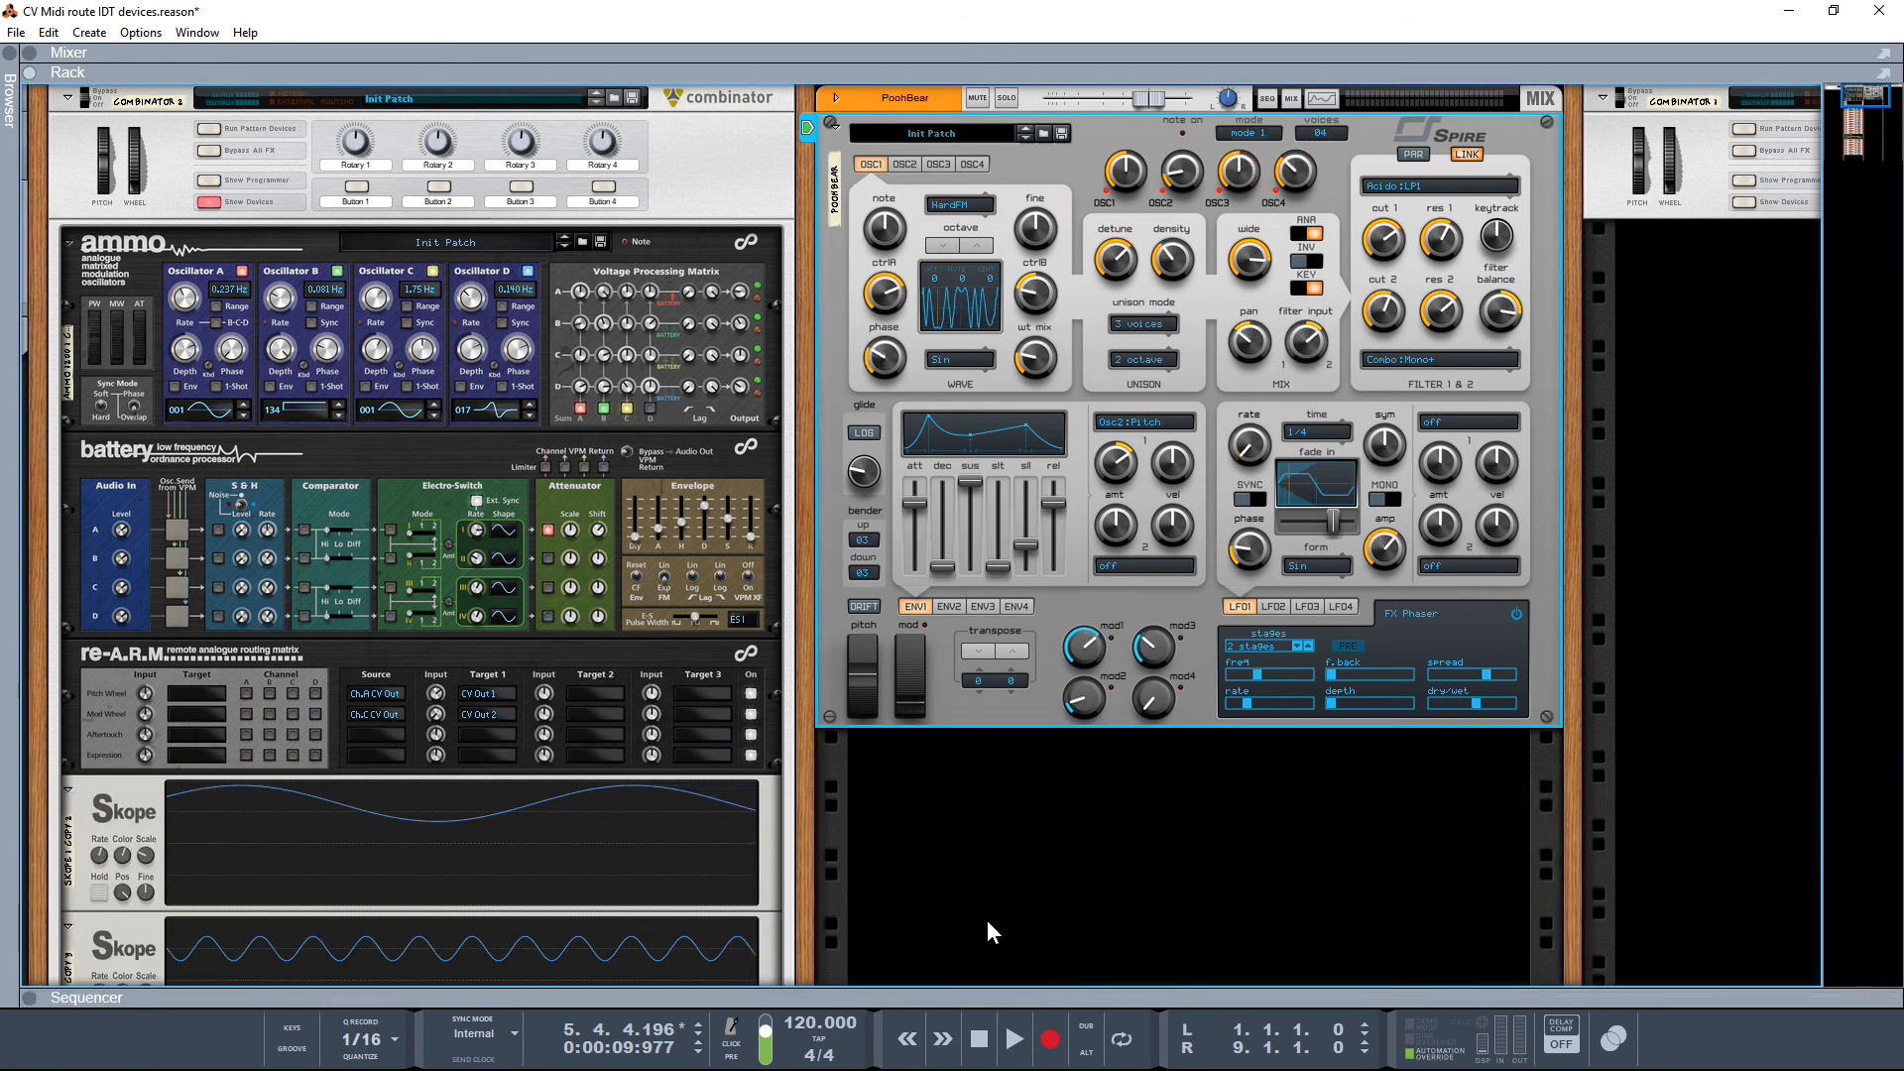
pyautogui.scroll(-3)
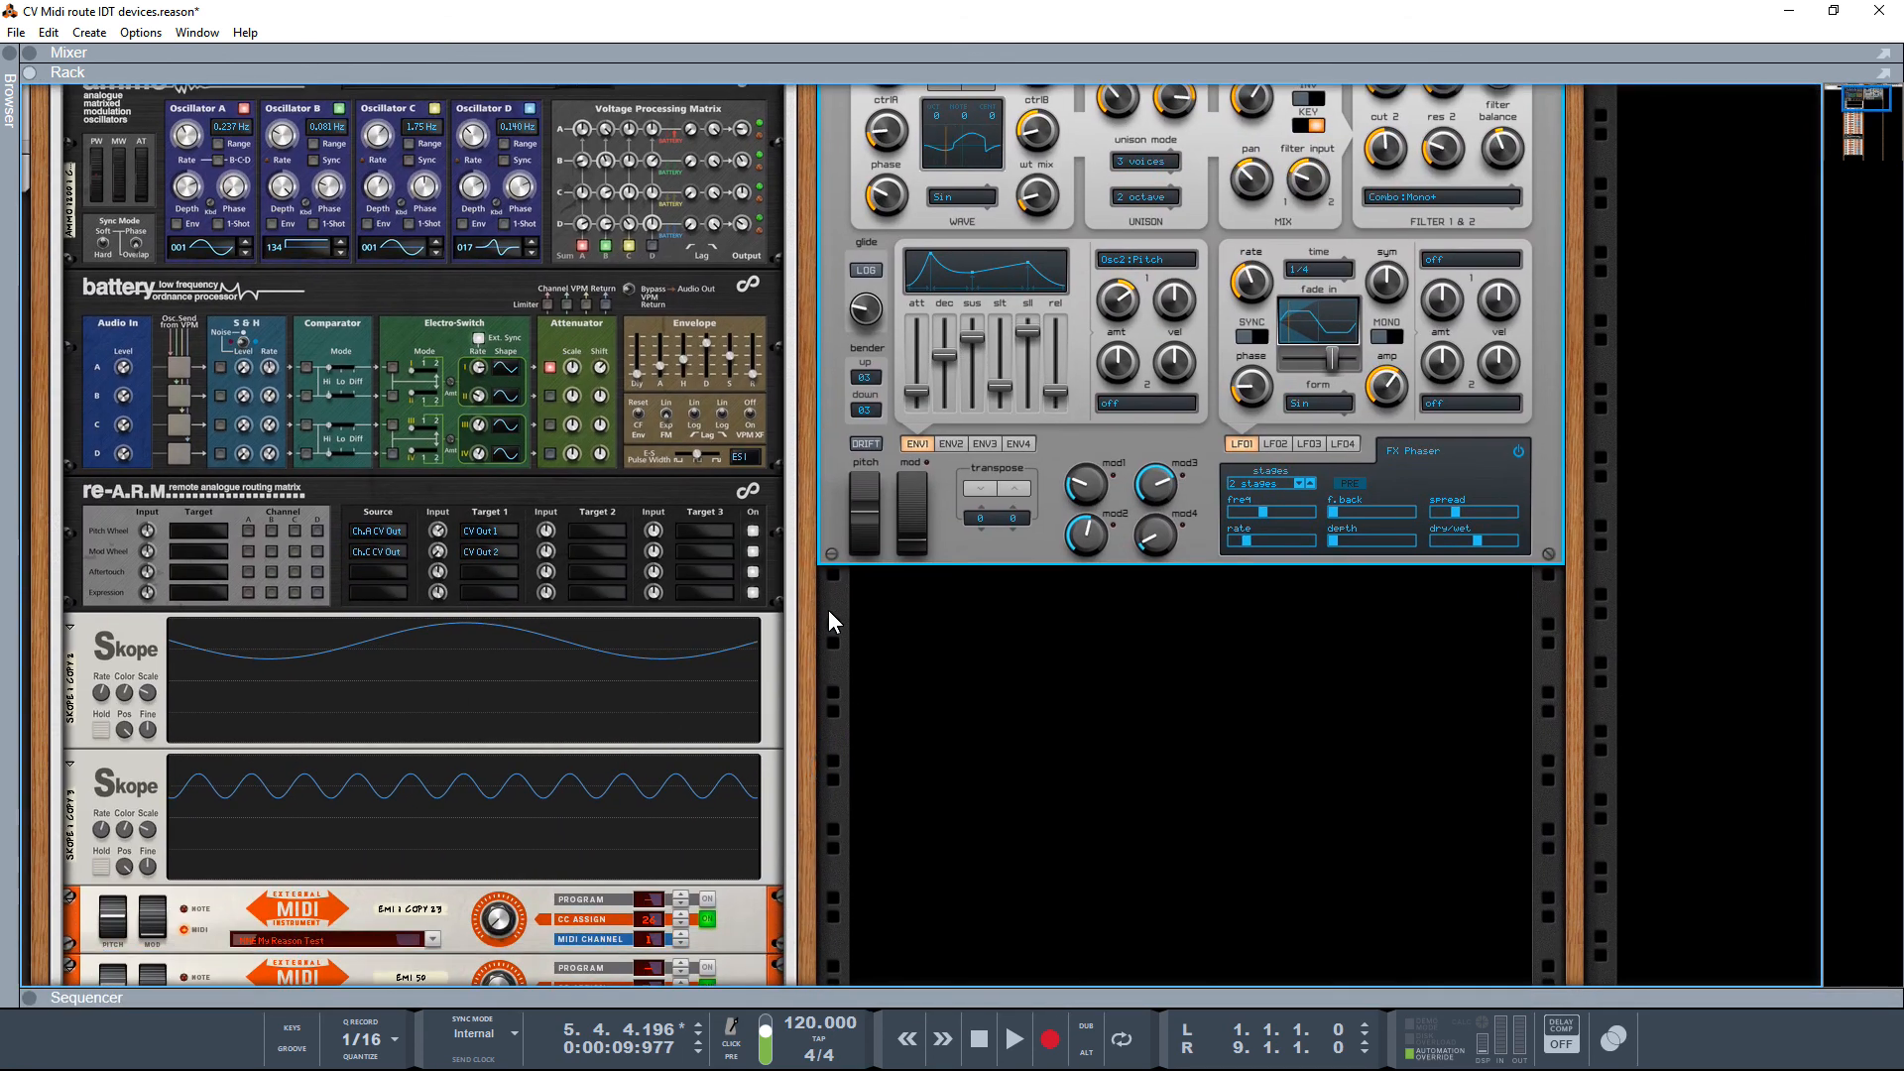